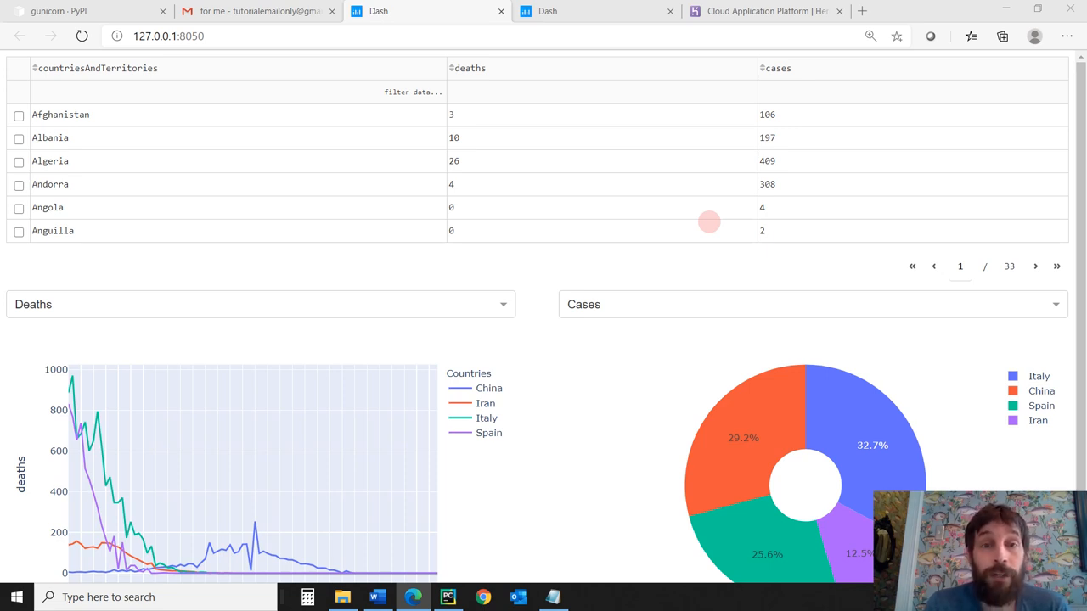
{"action": "mouse_move", "coordinate": [566, 351]}
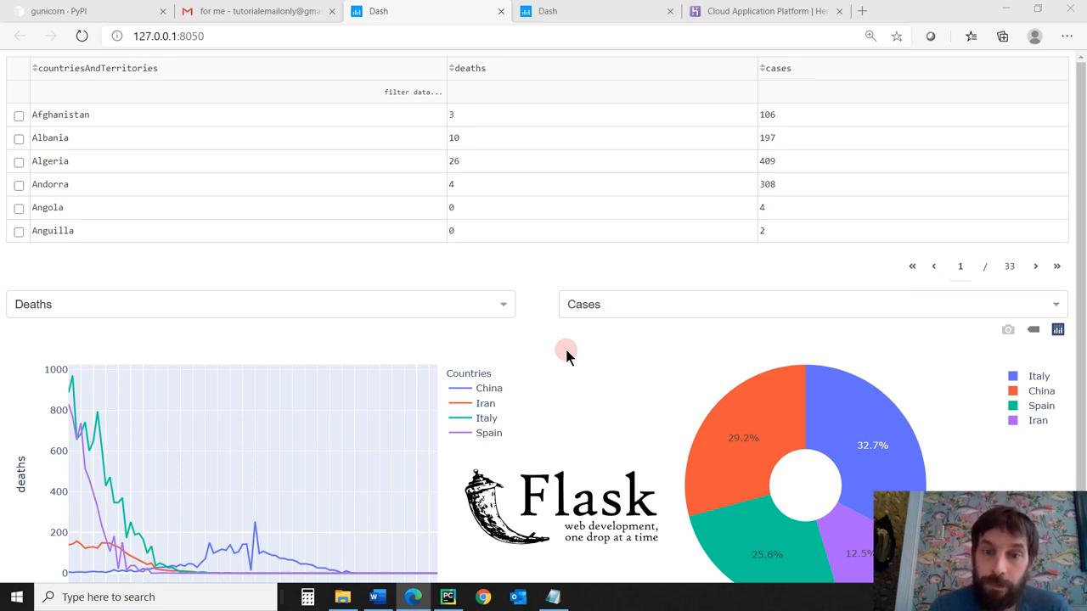
- Skim the Word deployment guide, then return to Edge showing the live herokuapp dashboard
{"action": "left_click", "coordinate": [377, 596]}
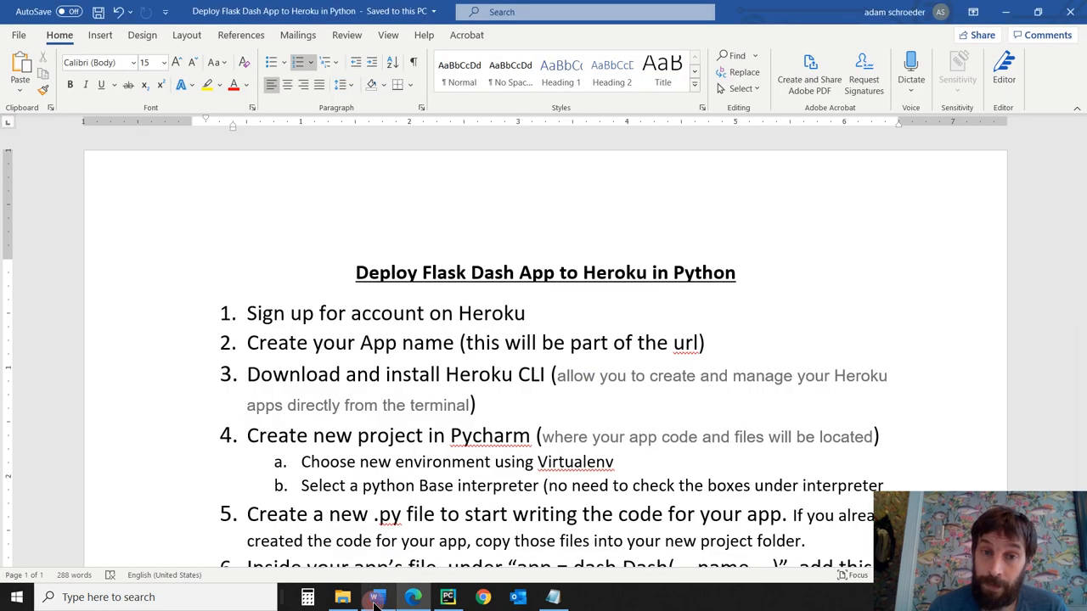
{"action": "scroll", "scroll_direction": "down", "scroll_amount": 3}
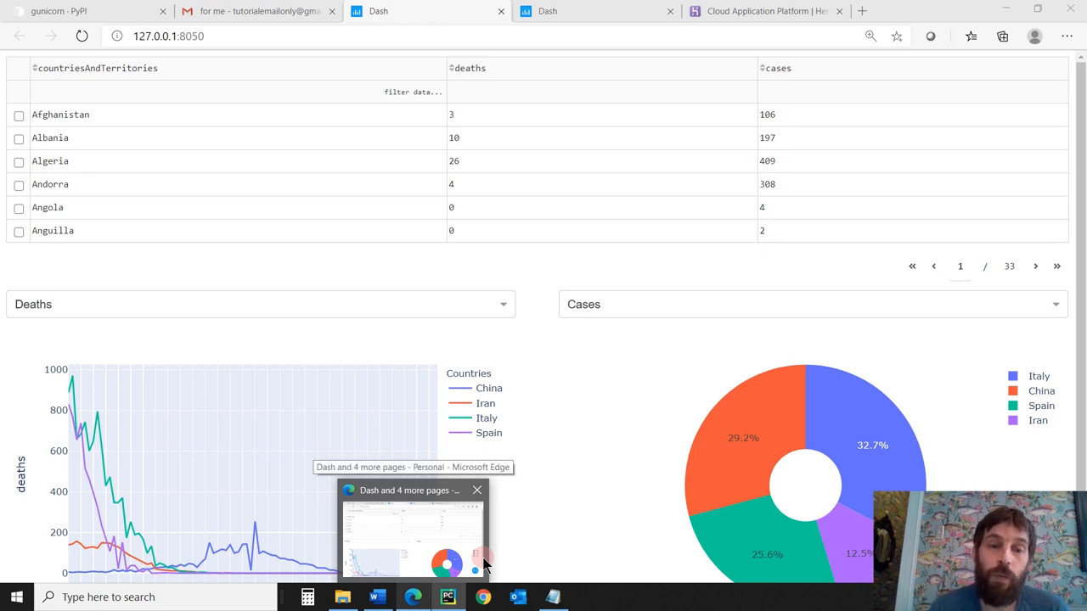
{"action": "left_click", "coordinate": [447, 597]}
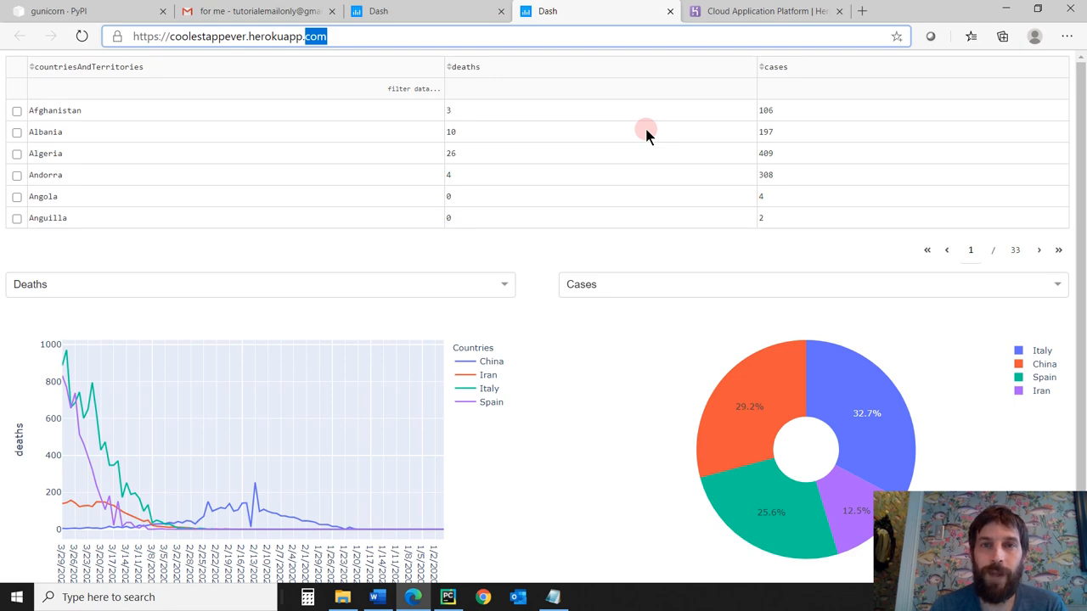
{"action": "mouse_move", "coordinate": [568, 374]}
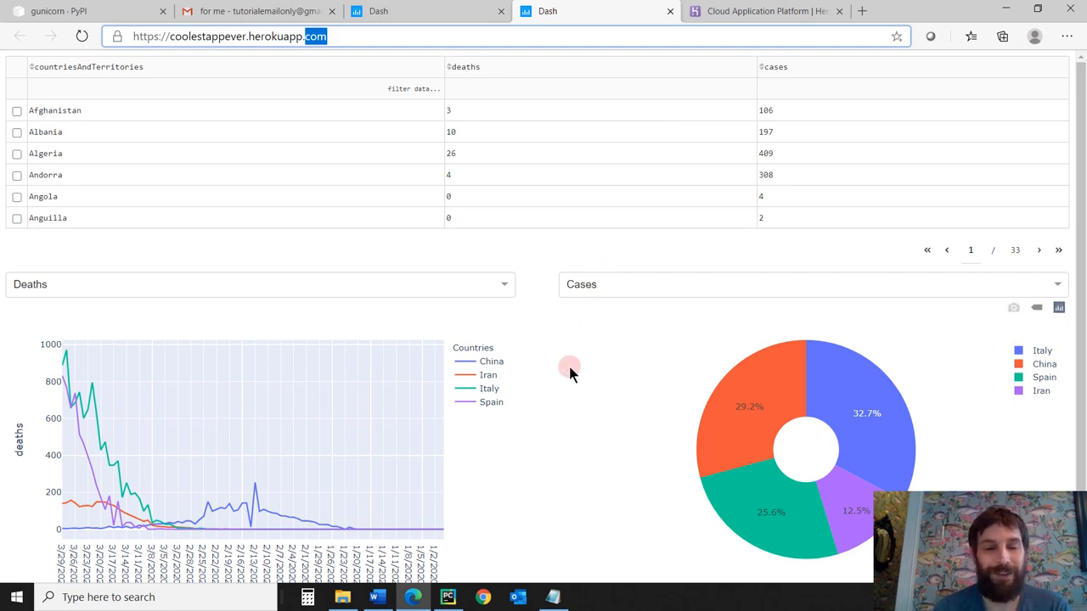
- Review the sign-up step in the Word guide, then switch to Heroku's home page
{"action": "left_click", "coordinate": [377, 596]}
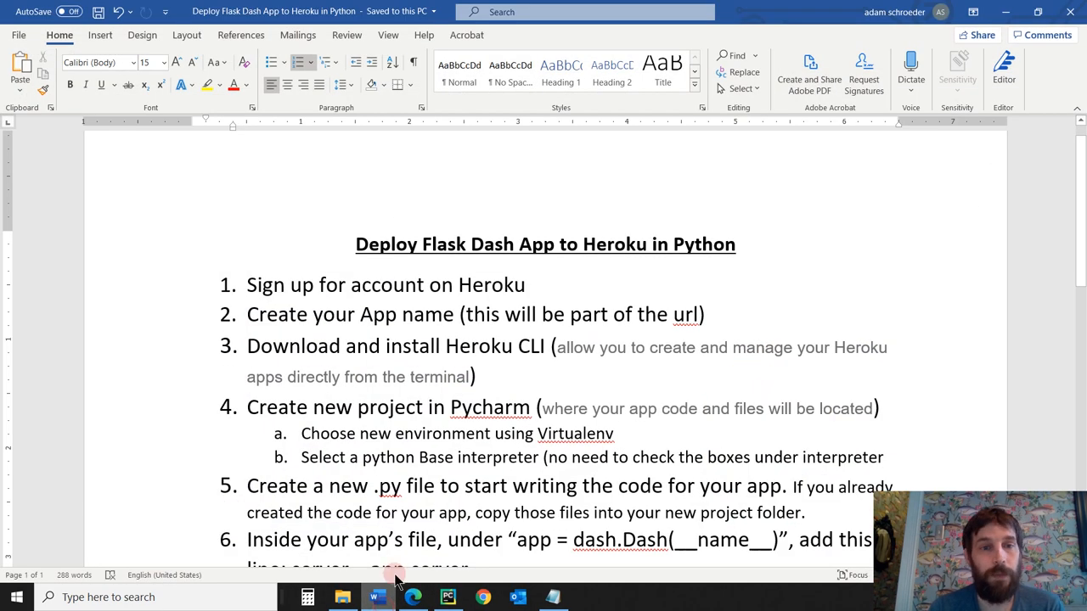
{"action": "mouse_move", "coordinate": [431, 273]}
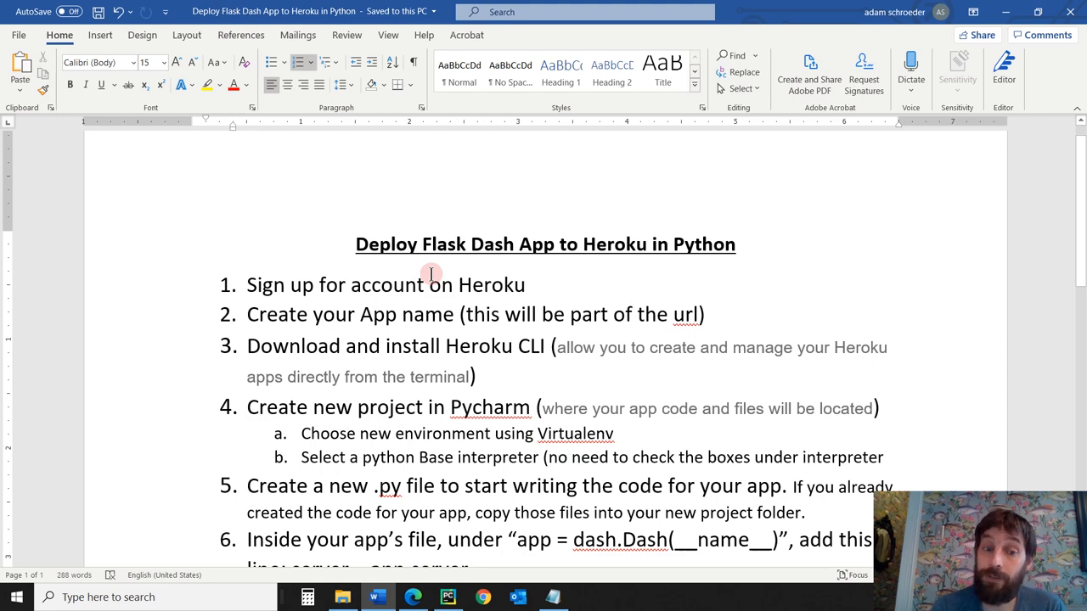
{"action": "left_click", "coordinate": [412, 596]}
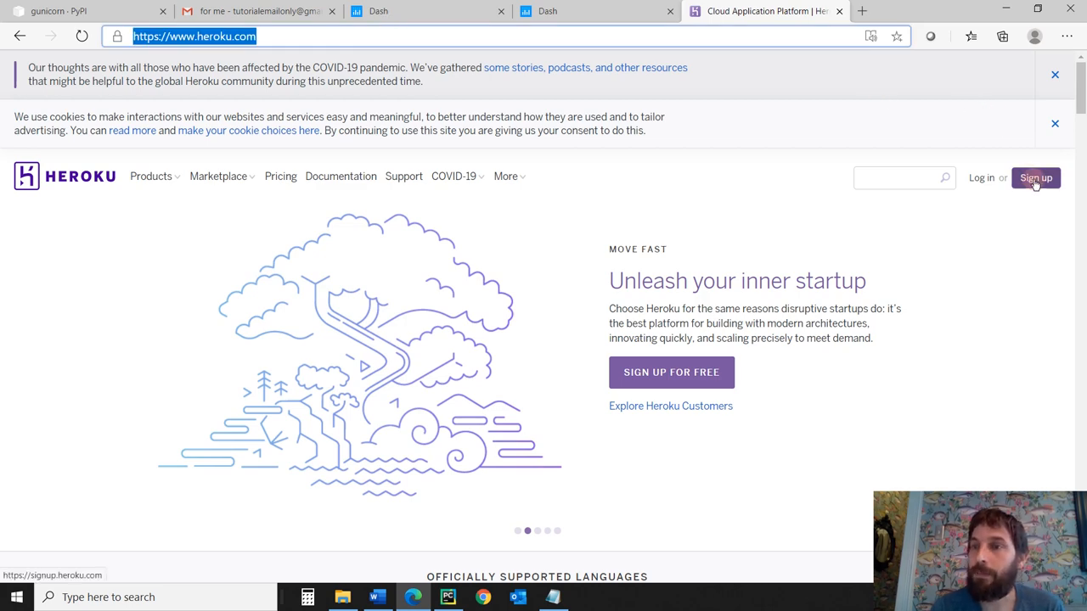
{"action": "left_click", "coordinate": [1035, 178]}
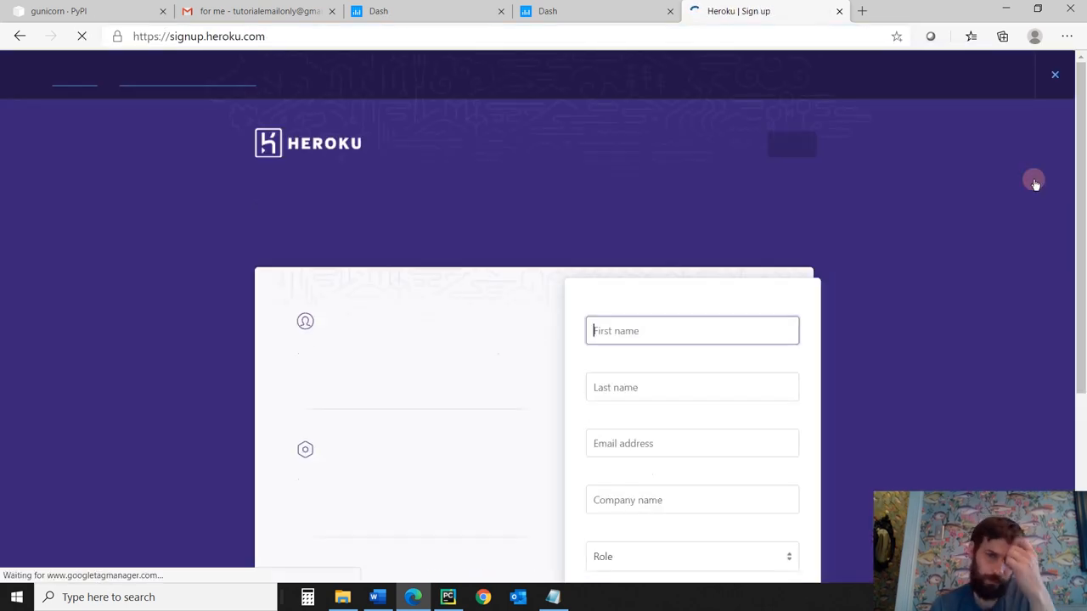
{"action": "type", "text": "adam"}
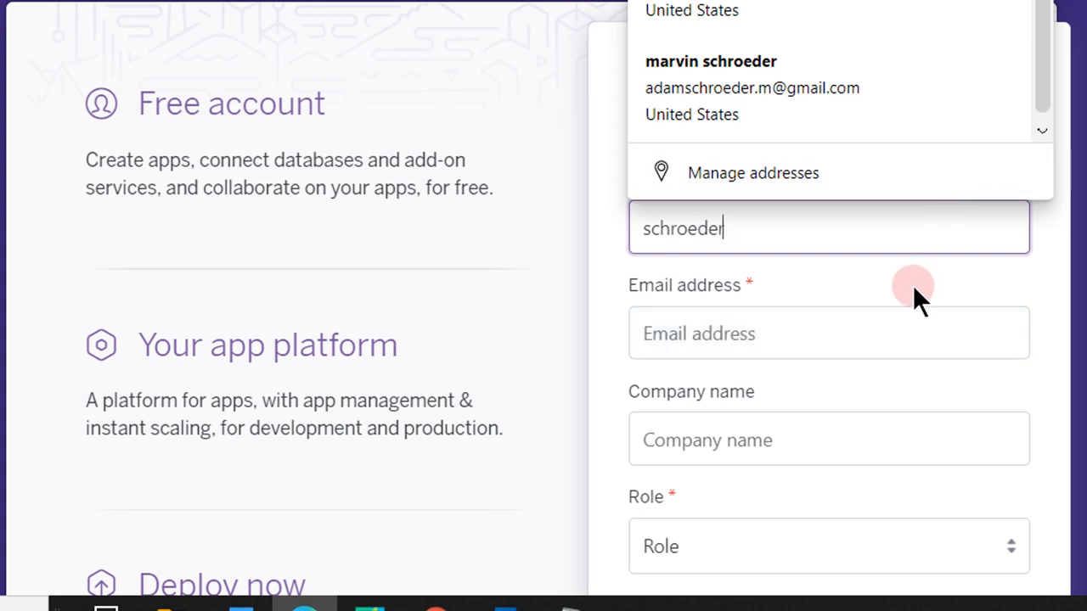
{"action": "left_click", "coordinate": [828, 333]}
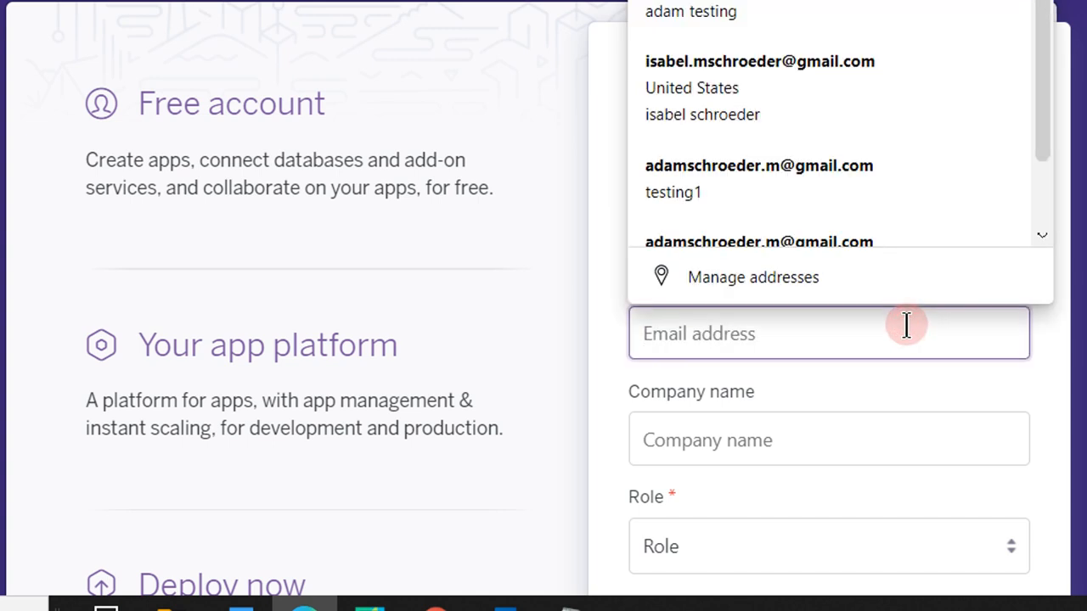
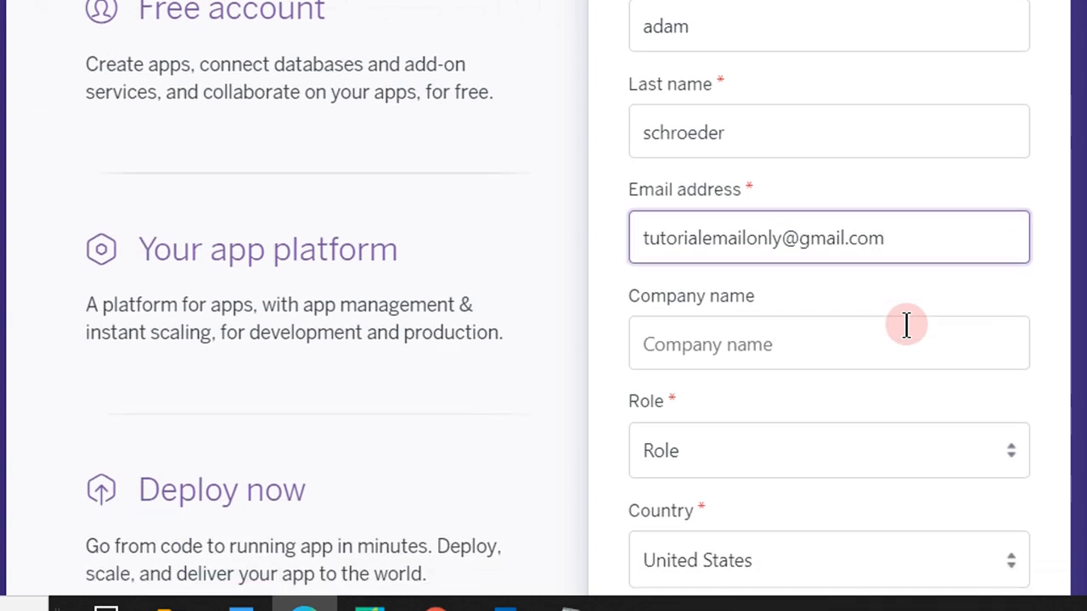
{"action": "scroll", "scroll_direction": "down", "scroll_amount": 3}
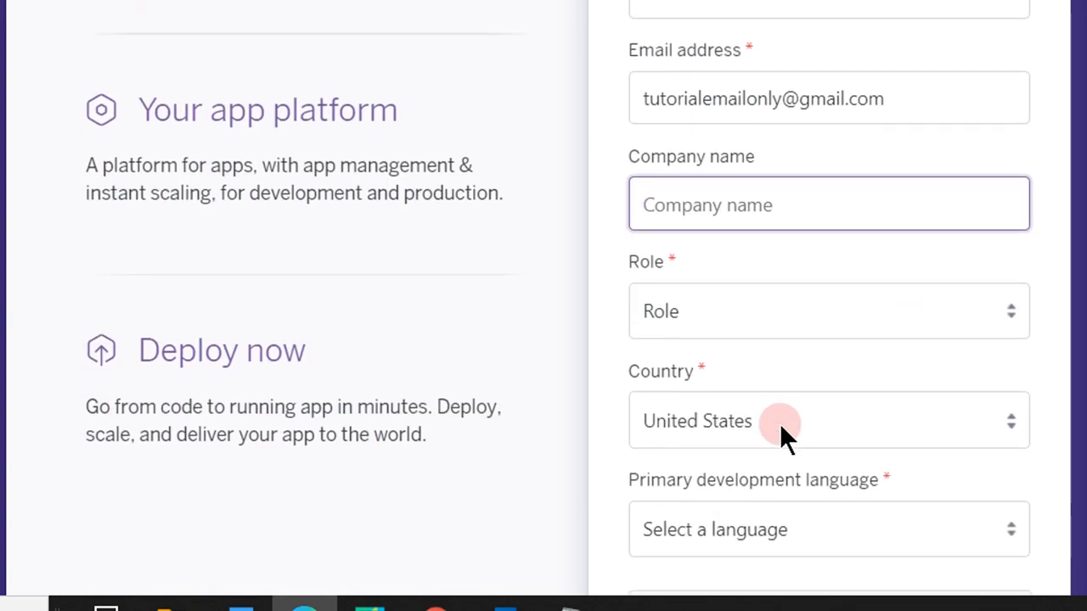
- Choose role Other and language Python, pass reCAPTCHA, and create the free account
{"action": "left_click", "coordinate": [828, 311]}
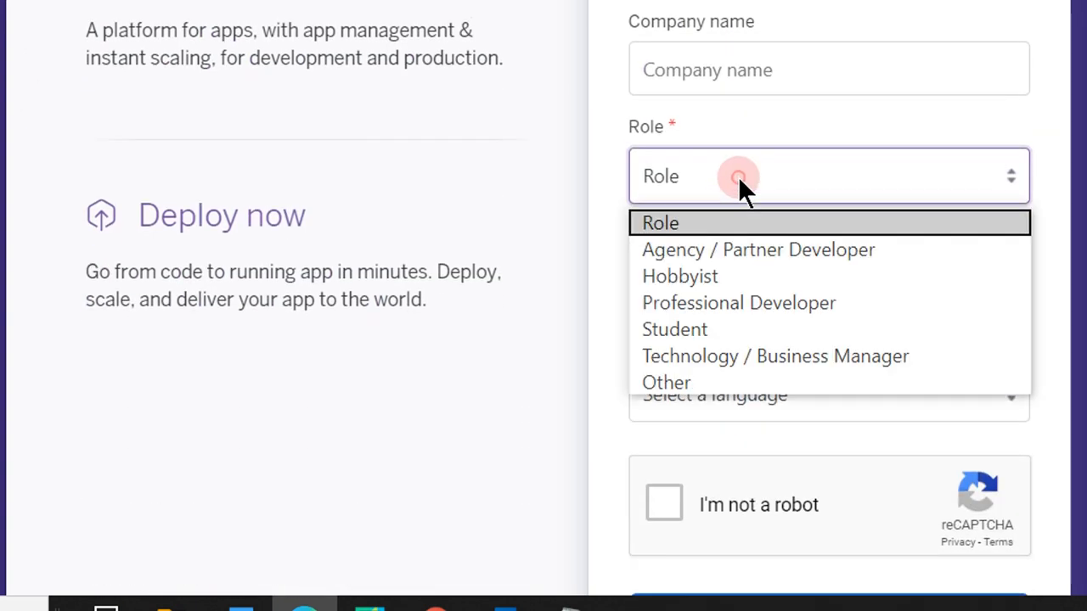
{"action": "left_click", "coordinate": [665, 382]}
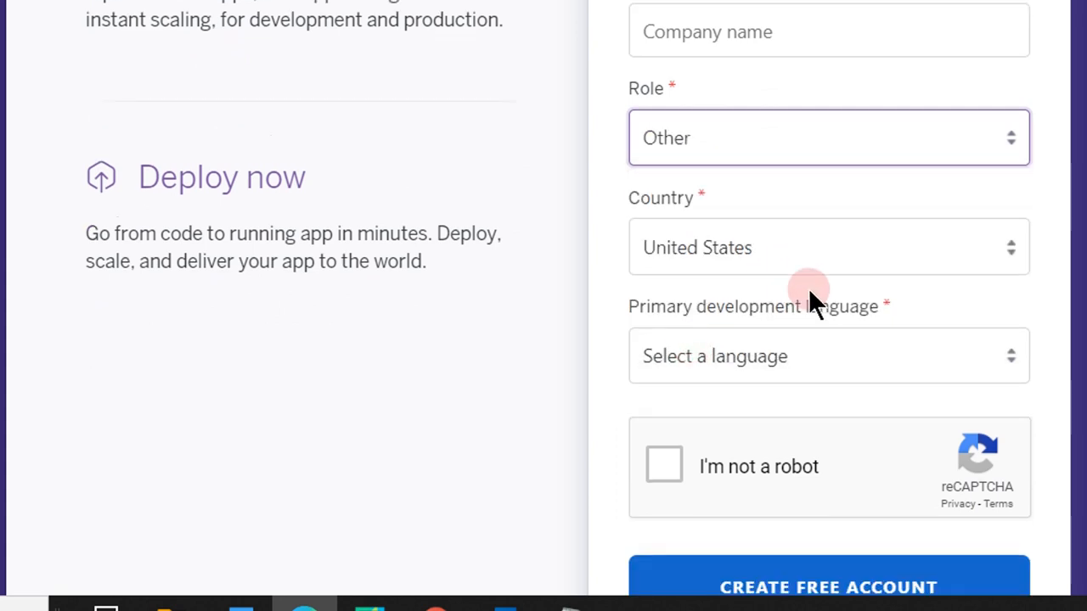
{"action": "left_click", "coordinate": [828, 355]}
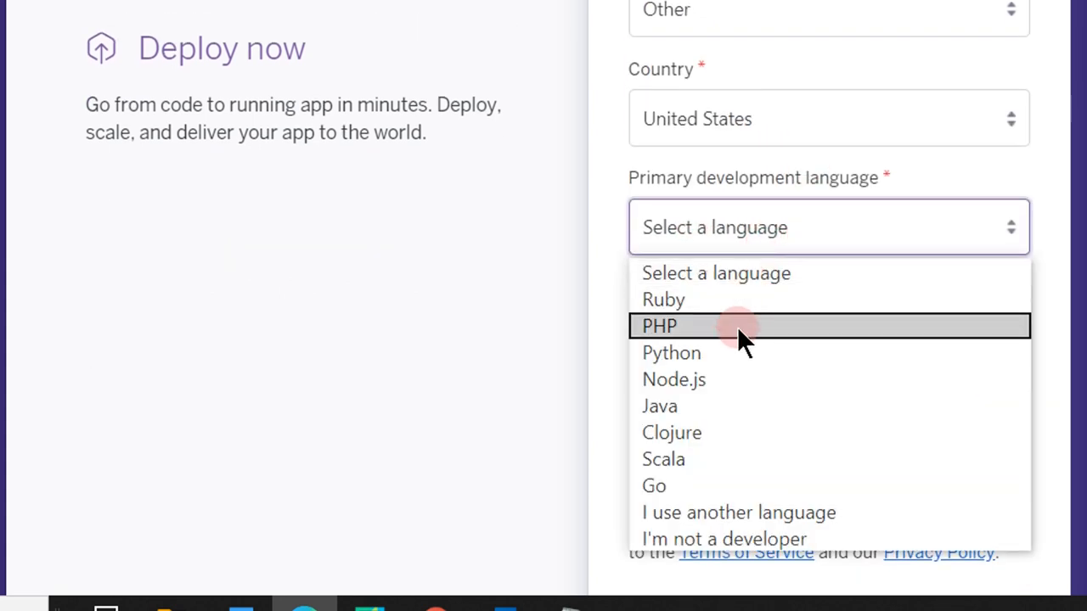
{"action": "left_click", "coordinate": [671, 352]}
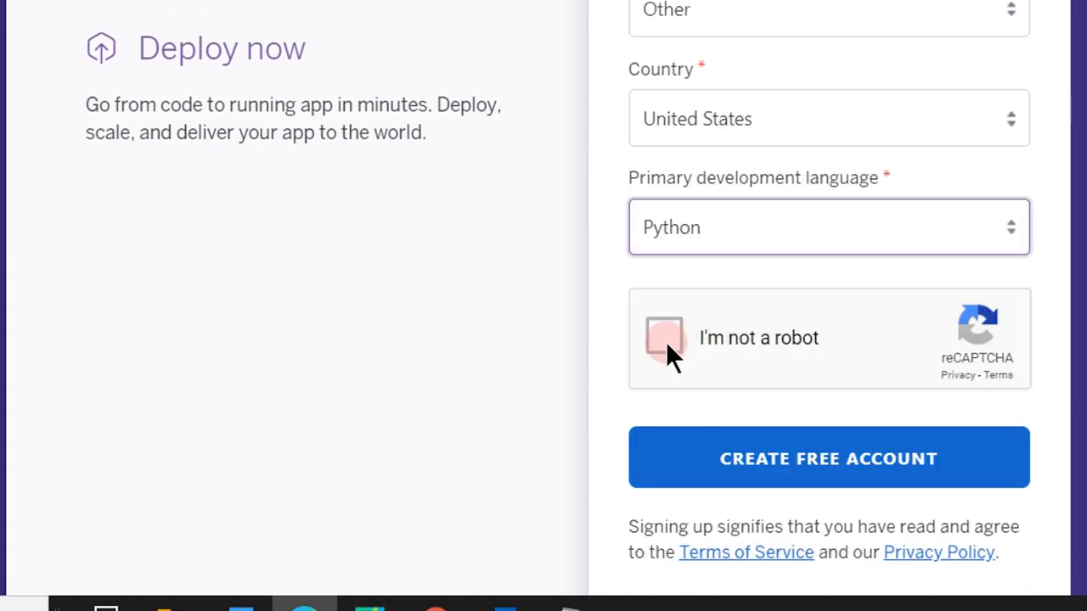
{"action": "left_click", "coordinate": [664, 338]}
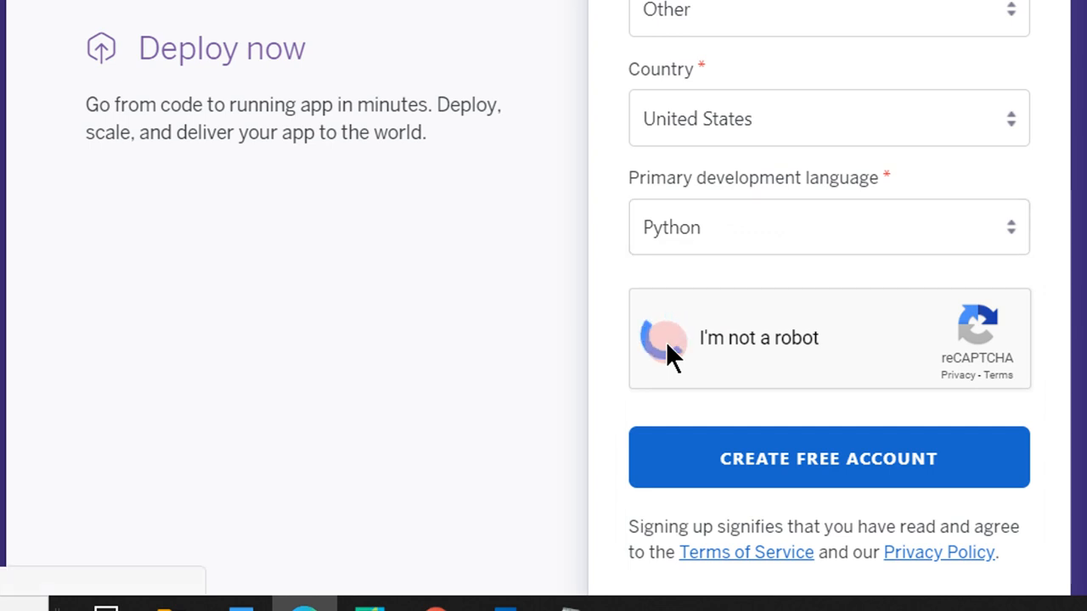
{"action": "left_click", "coordinate": [664, 338]}
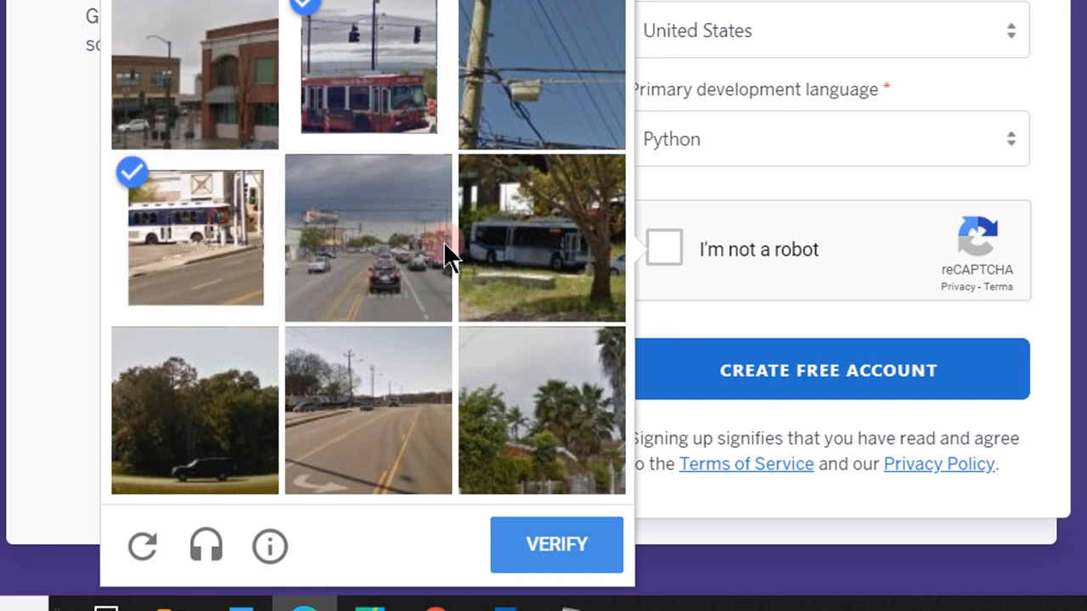
{"action": "left_click", "coordinate": [540, 238]}
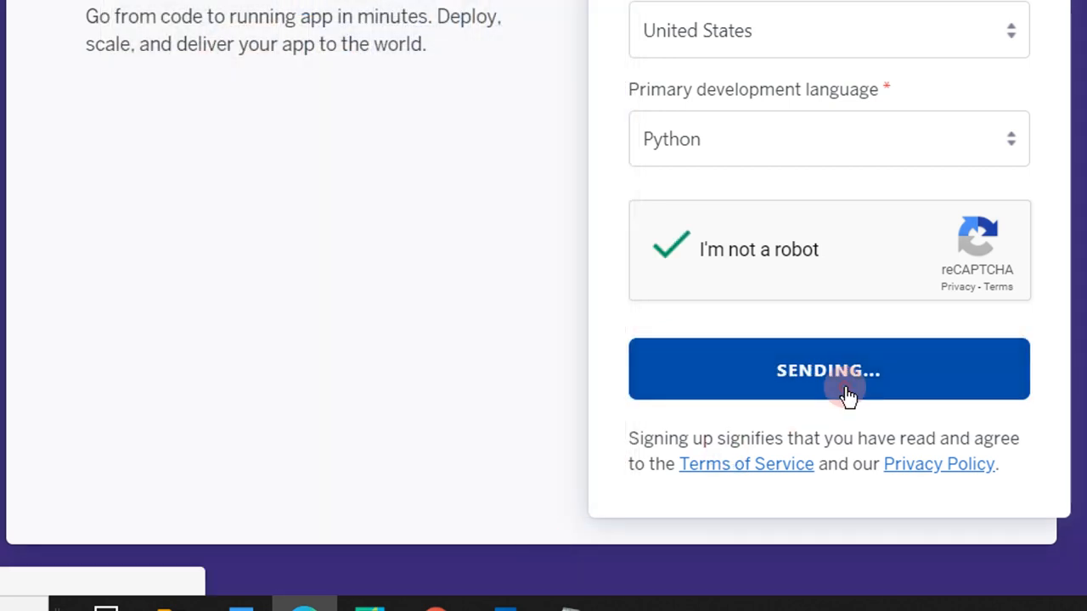
{"action": "left_click", "coordinate": [828, 368]}
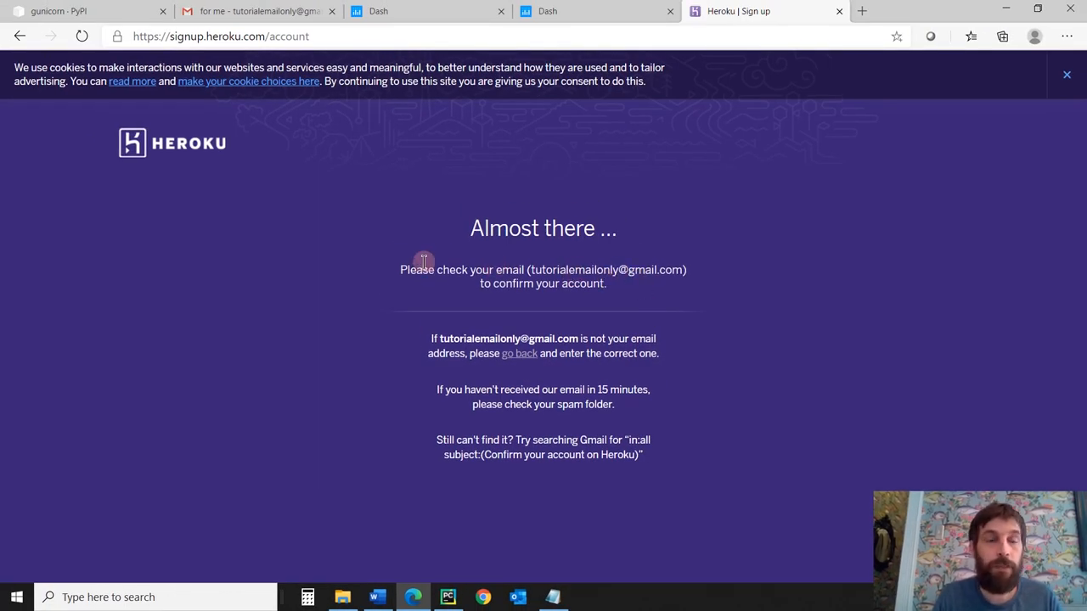
- Switch to Gmail and show the Inbox holding Heroku's confirmation email
{"action": "left_click", "coordinate": [254, 11]}
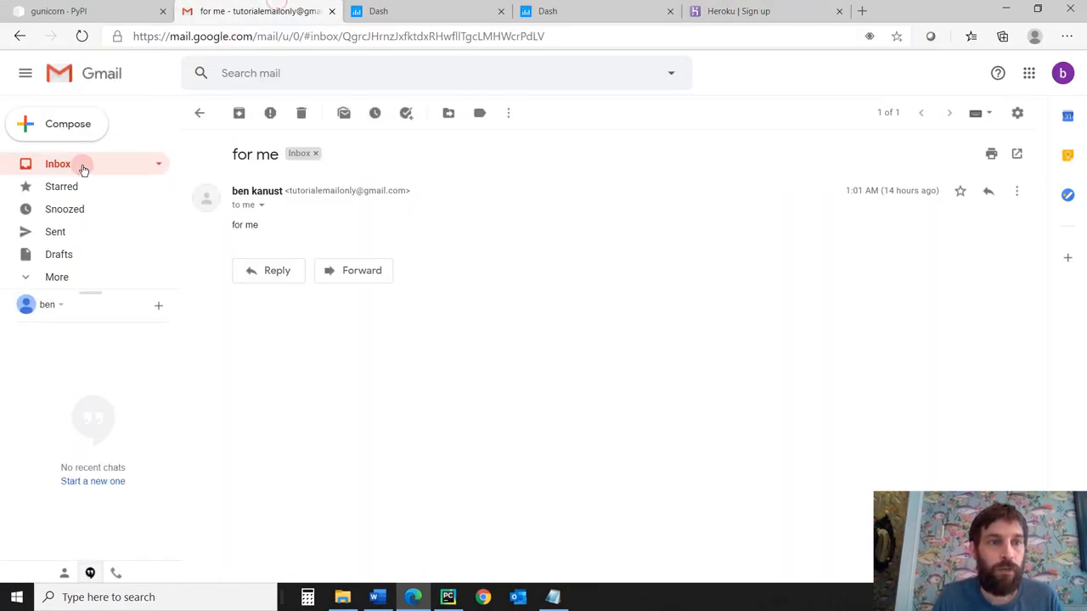
{"action": "left_click", "coordinate": [57, 164]}
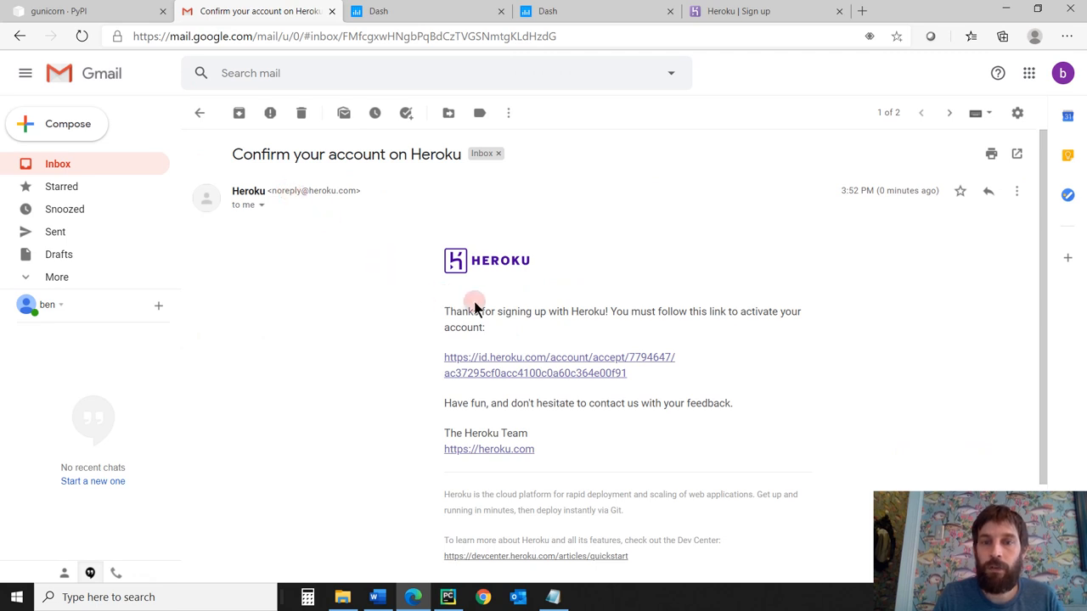
{"action": "mouse_move", "coordinate": [567, 365]}
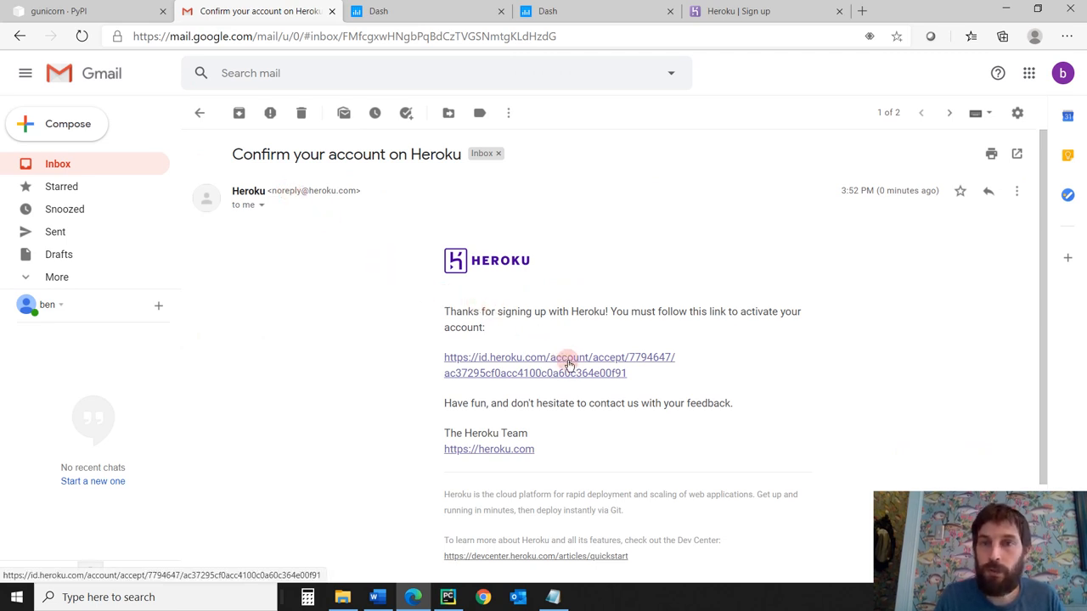
- Activate the account from the email link, set a password, and proceed to the dashboard
{"action": "left_click", "coordinate": [559, 356]}
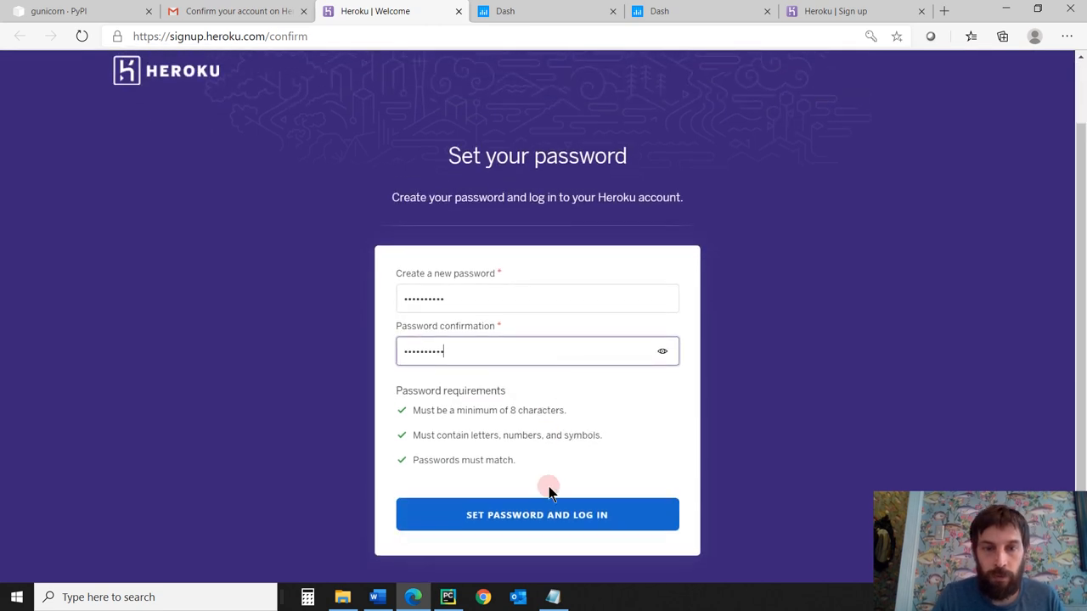
{"action": "left_click", "coordinate": [536, 514]}
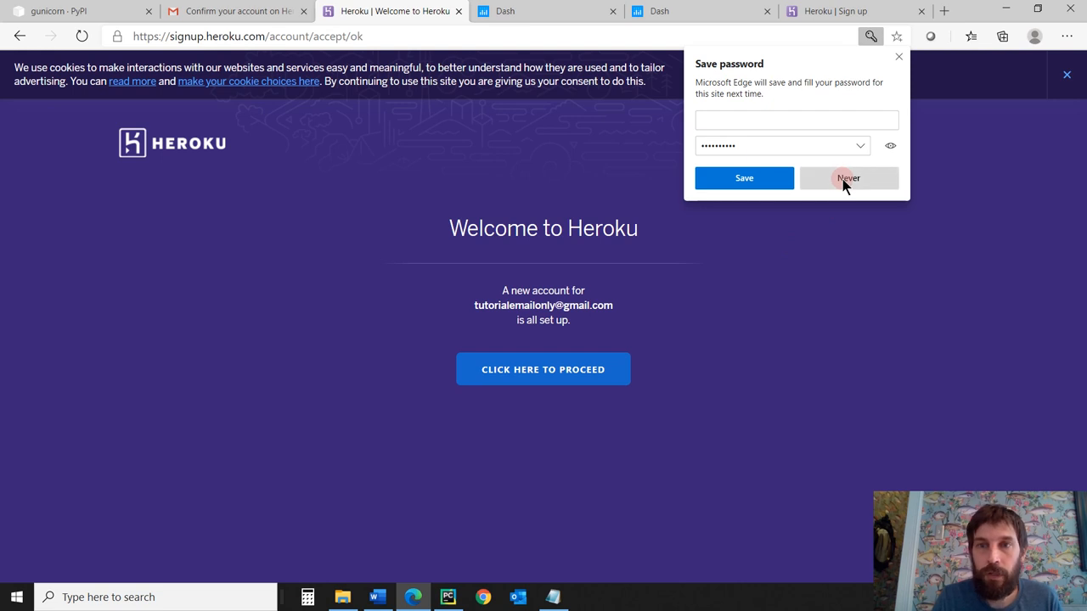
{"action": "left_click", "coordinate": [847, 177]}
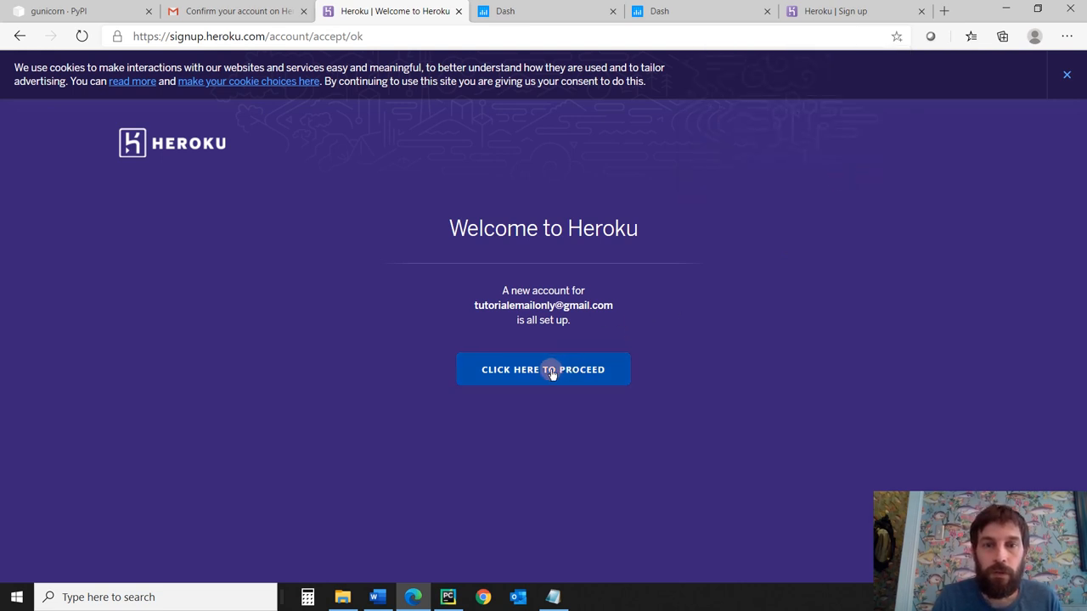
{"action": "left_click", "coordinate": [542, 369]}
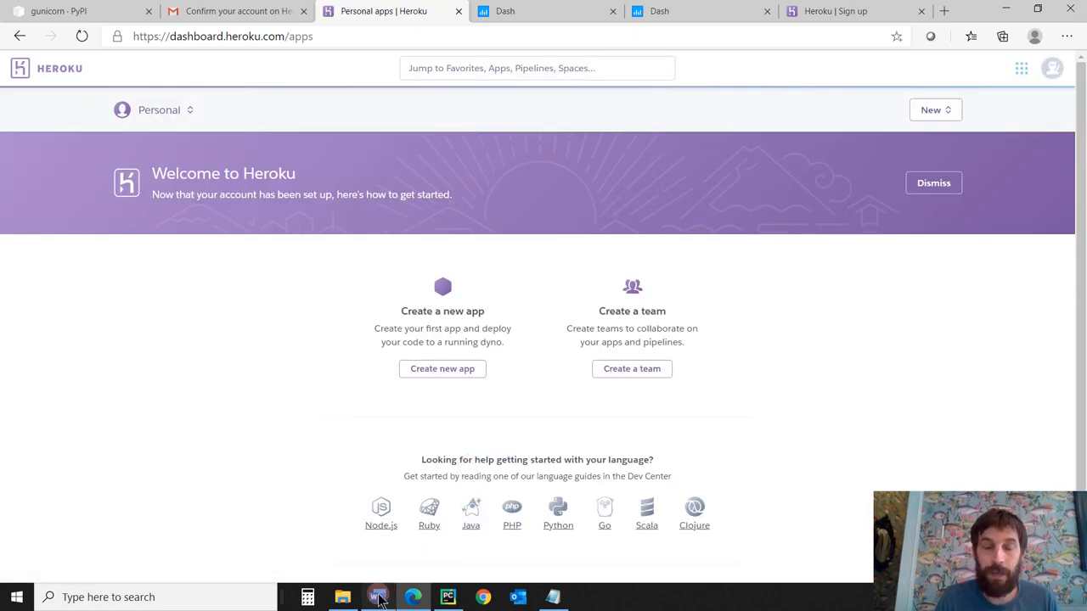
- Check the app-name step in Word, then highlight the coolestappever herokuapp address in Edge
{"action": "left_click", "coordinate": [377, 597]}
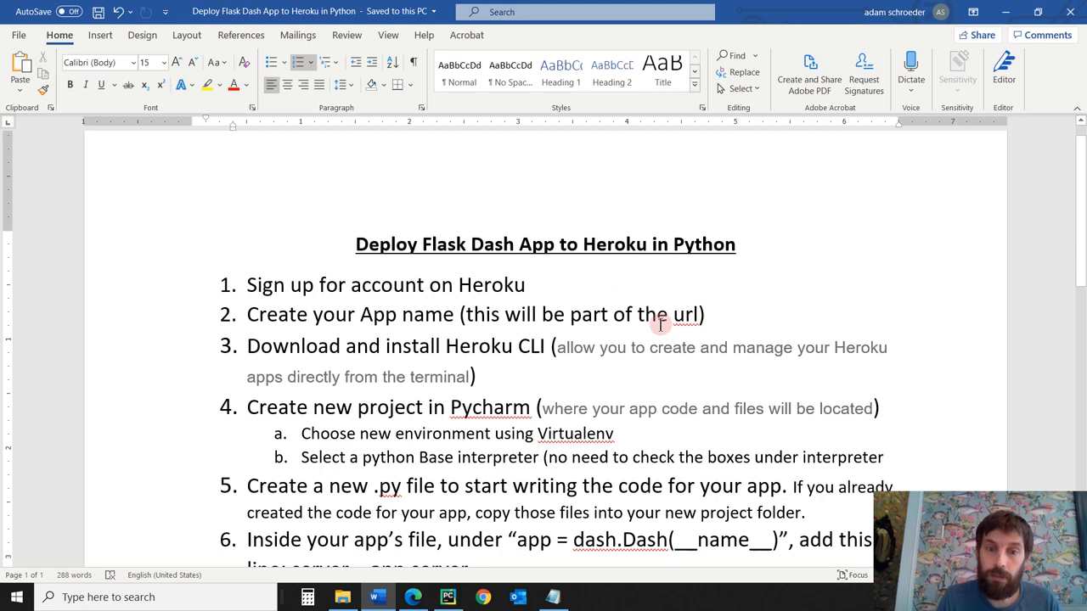
{"action": "left_click", "coordinate": [413, 597]}
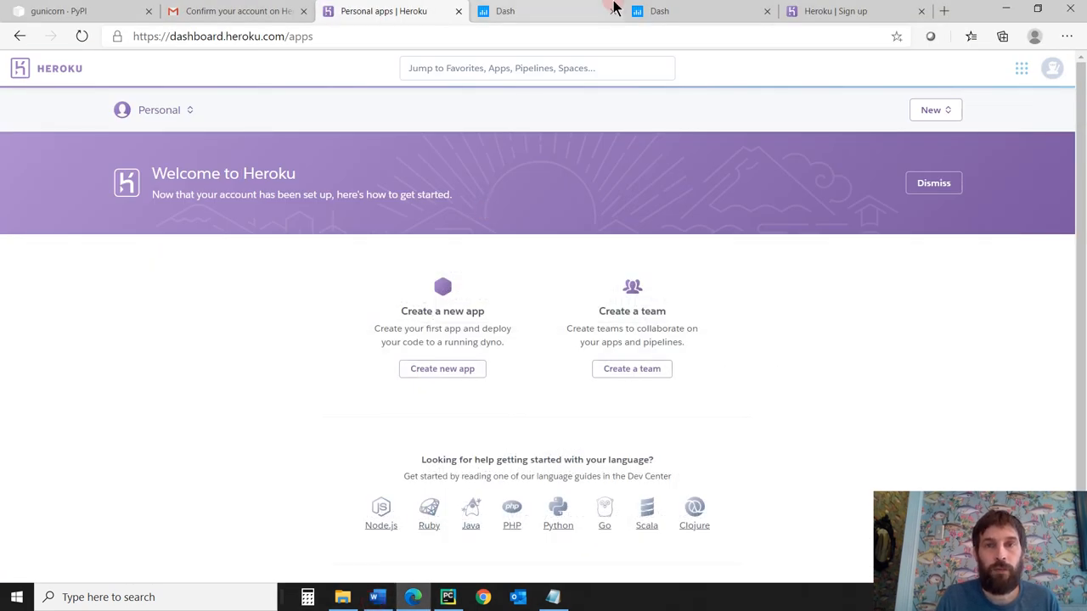
{"action": "left_click", "coordinate": [696, 11]}
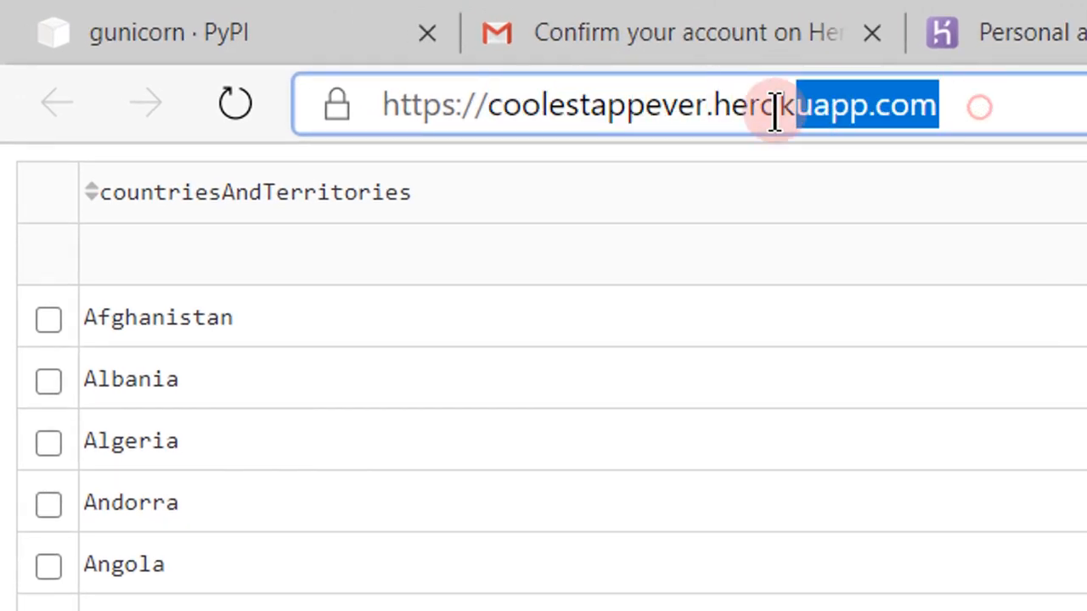
{"action": "double_click", "coordinate": [603, 105]}
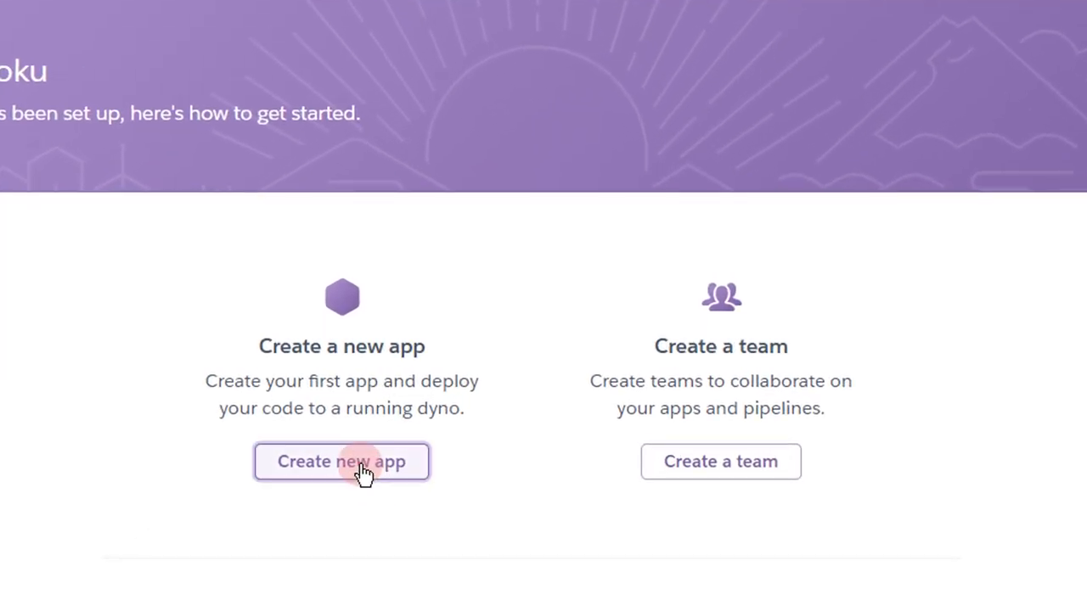
- Create the Heroku app 'formymother' and scroll through its Heroku Git deploy instructions
{"action": "left_click", "coordinate": [341, 460]}
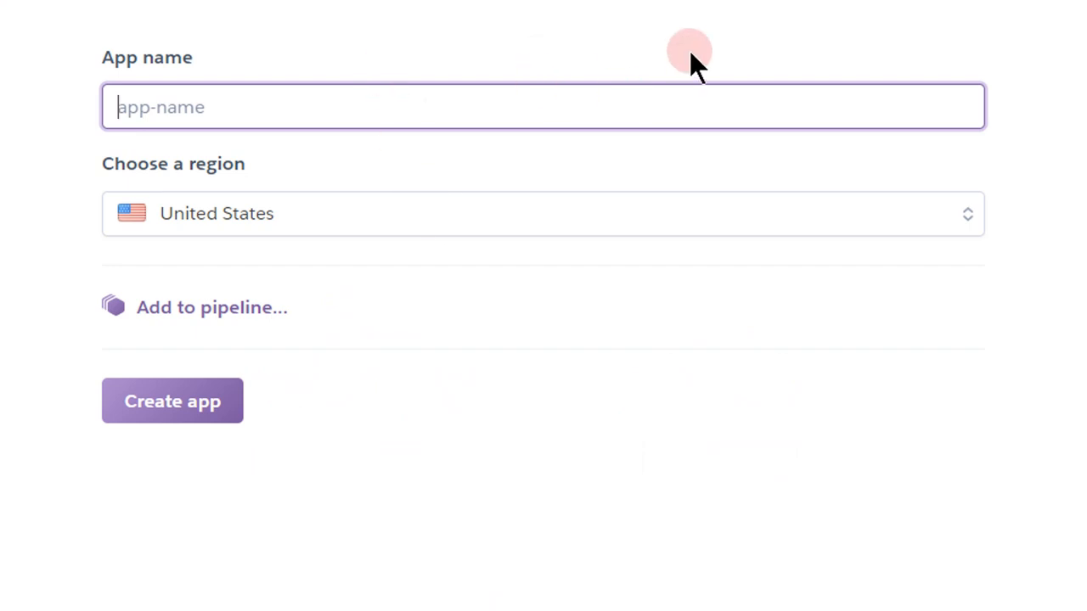
{"action": "type", "text": "formymother"}
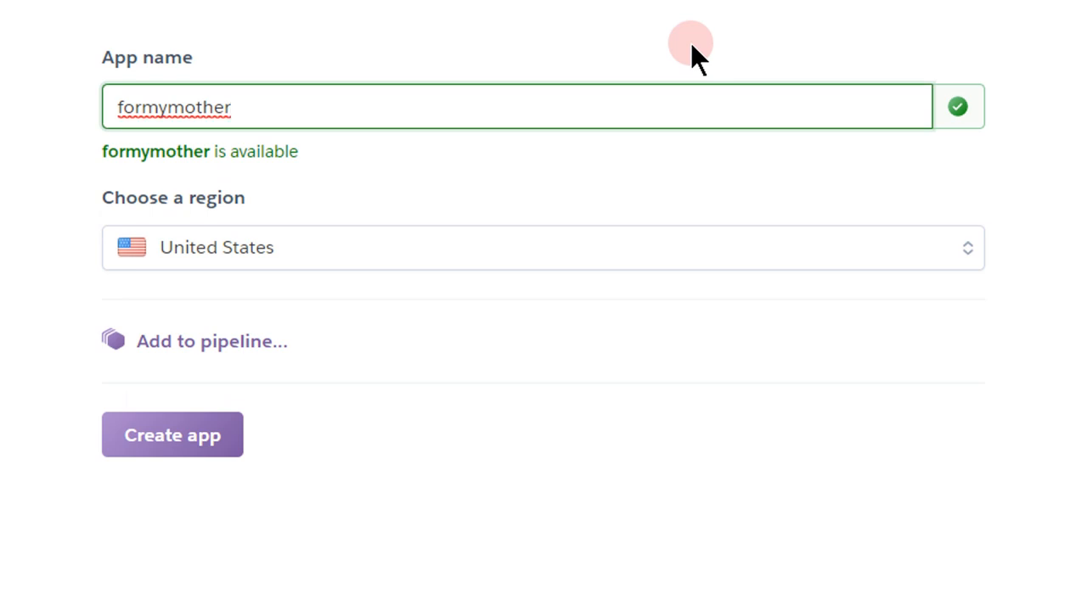
{"action": "mouse_move", "coordinate": [293, 250]}
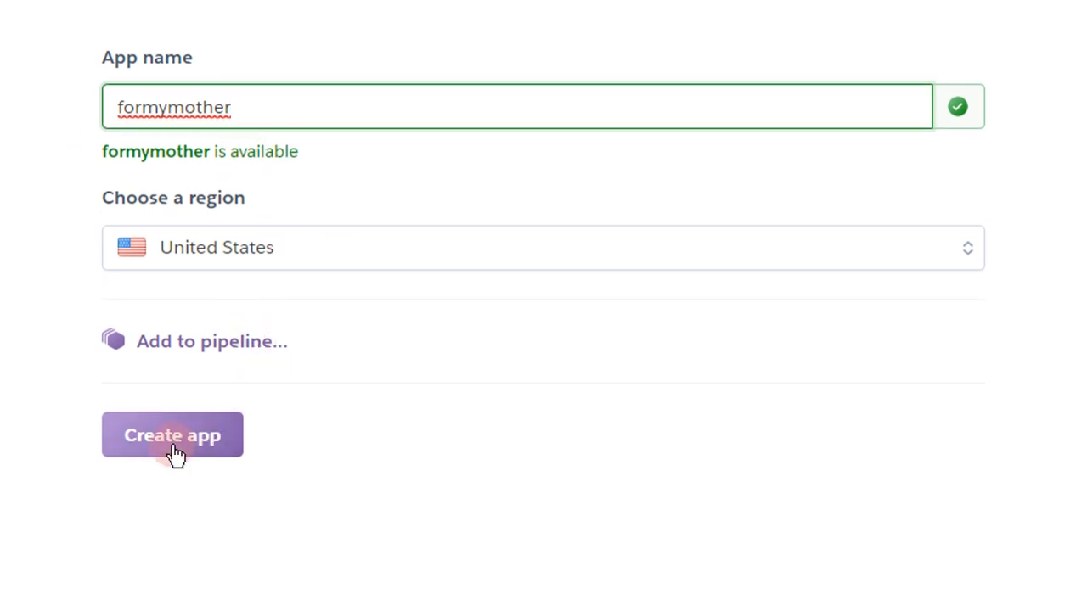
{"action": "left_click", "coordinate": [172, 435]}
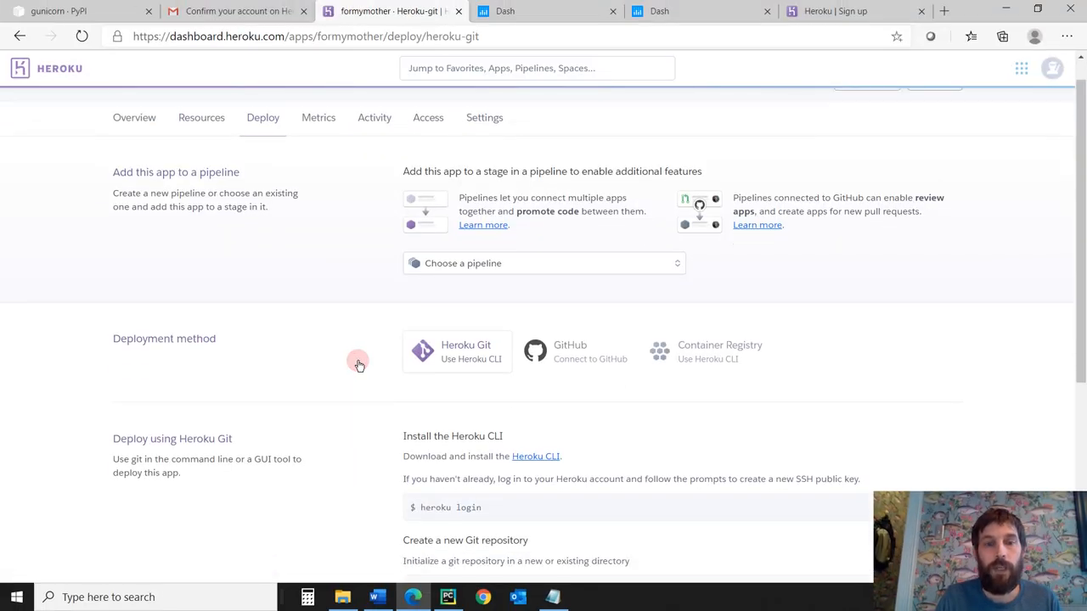
{"action": "scroll", "scroll_direction": "down", "scroll_amount": 3}
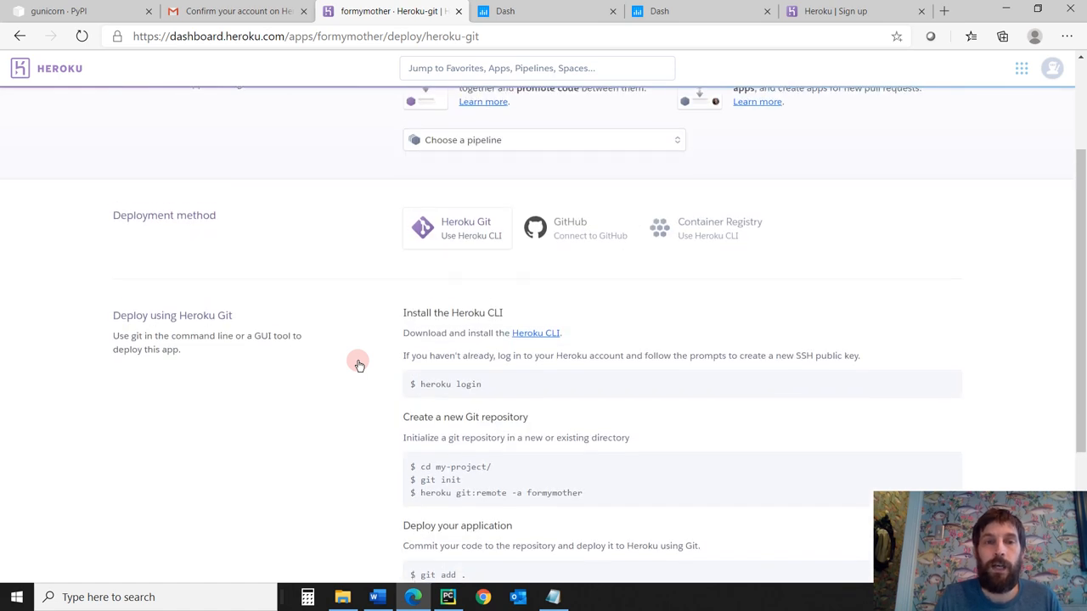
{"action": "scroll", "scroll_direction": "down", "scroll_amount": 3}
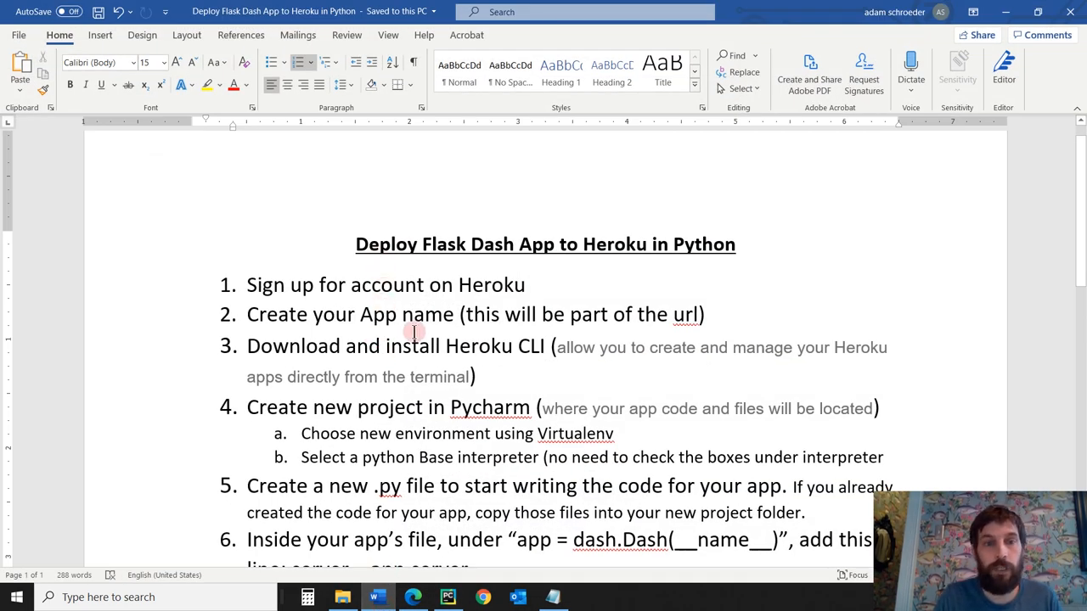
- Highlight the app-name and CLI install steps in Word, then reach Install the Heroku CLI
{"action": "left_click_drag", "start_coordinate": [247, 314], "coordinate": [472, 377]}
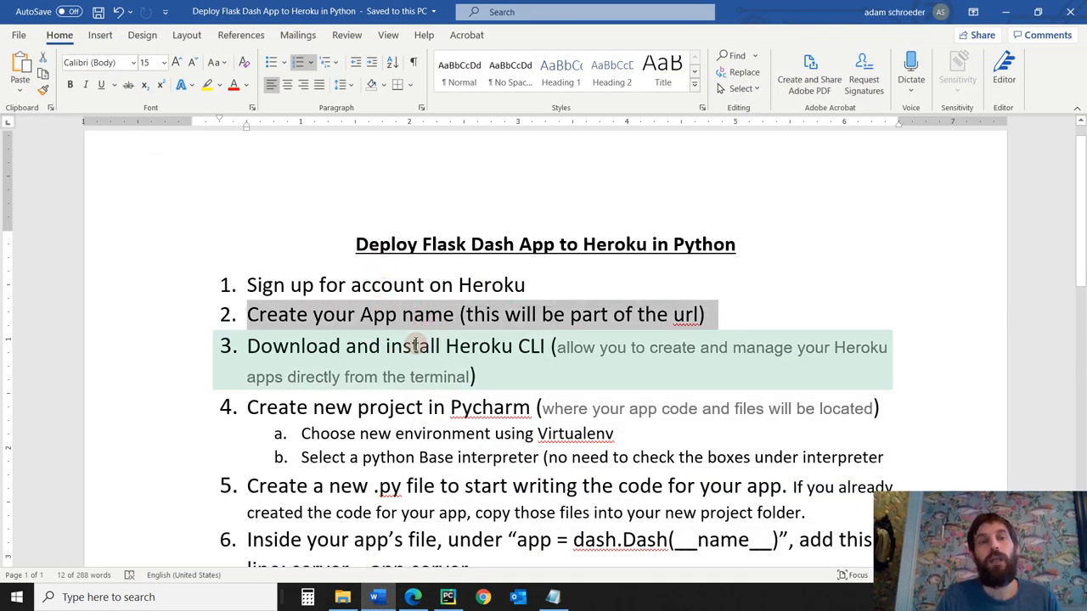
{"action": "double_click", "coordinate": [414, 347]}
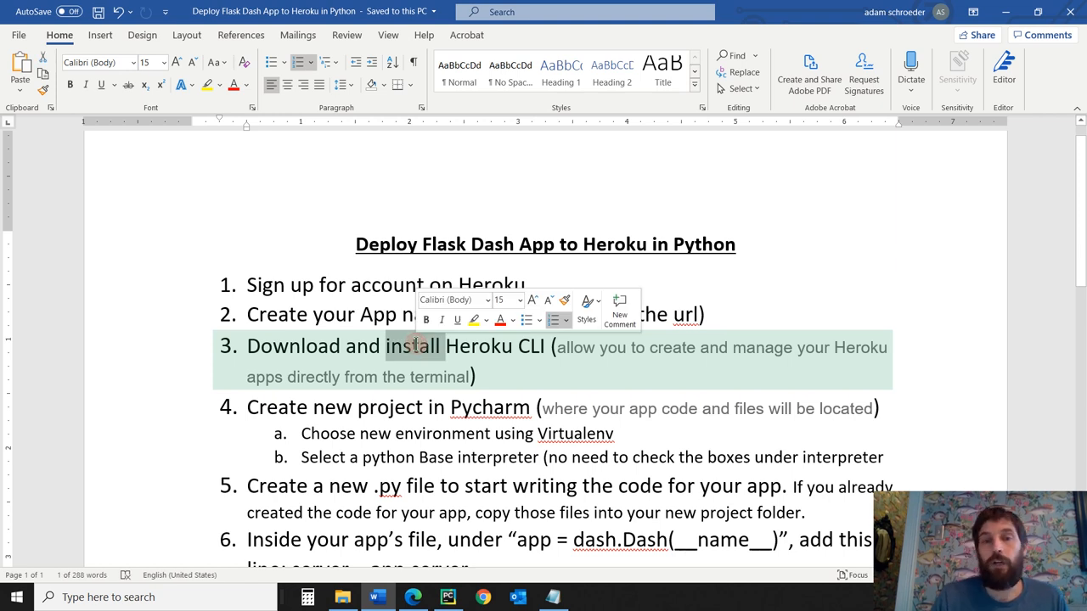
{"action": "left_click", "coordinate": [533, 347]}
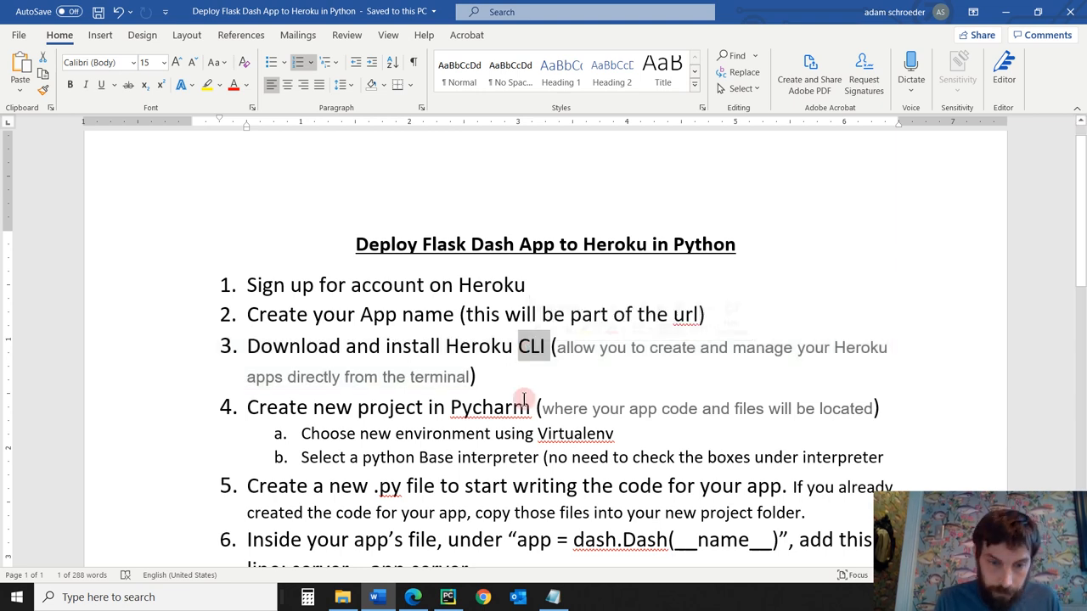
{"action": "mouse_move", "coordinate": [413, 596]}
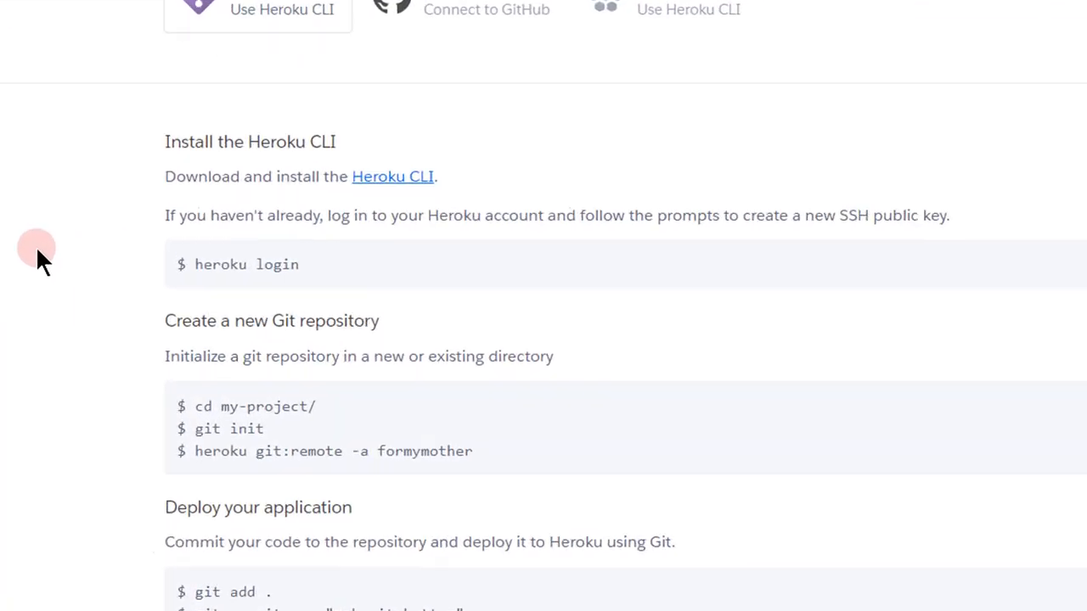
{"action": "scroll", "scroll_direction": "down", "scroll_amount": 3}
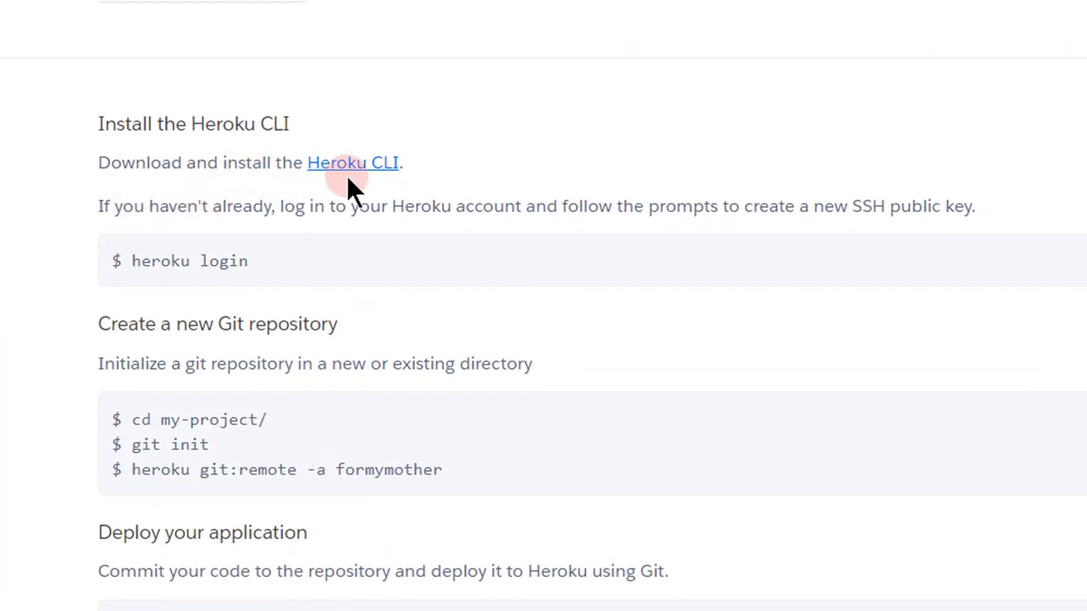
{"action": "right_click", "coordinate": [378, 162]}
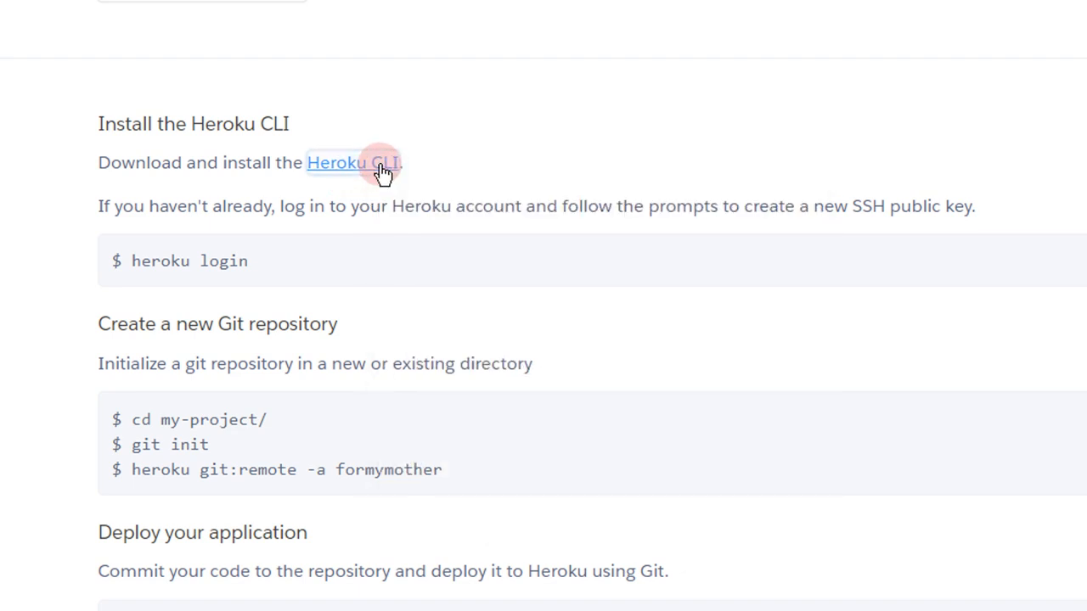
- Download the 64-bit Windows Heroku CLI installer from Dev Center and return to the deploy page
{"action": "left_click", "coordinate": [354, 163]}
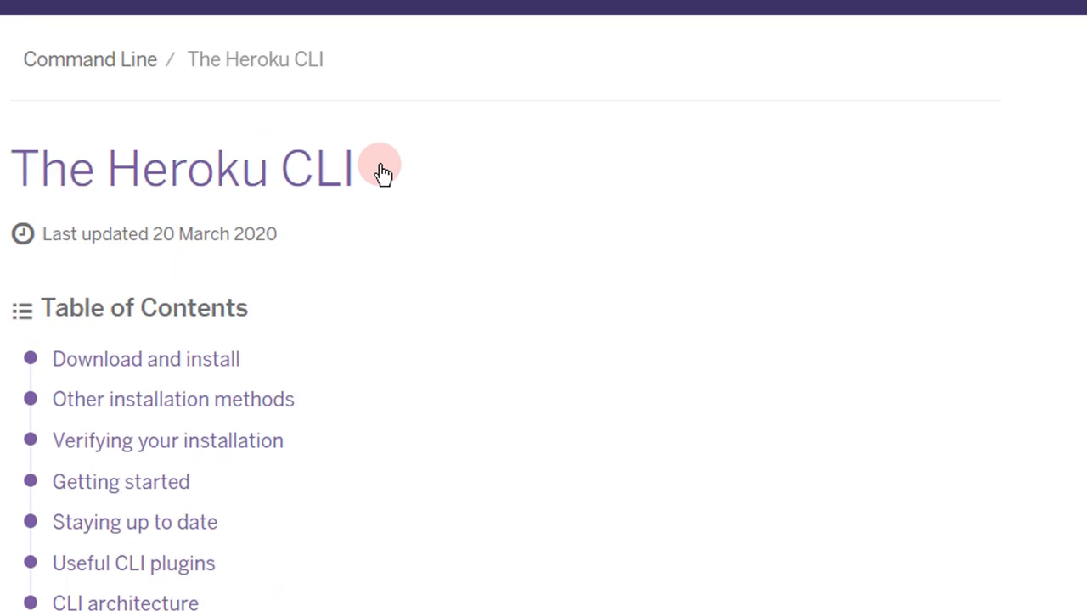
{"action": "scroll", "scroll_direction": "down", "scroll_amount": 3}
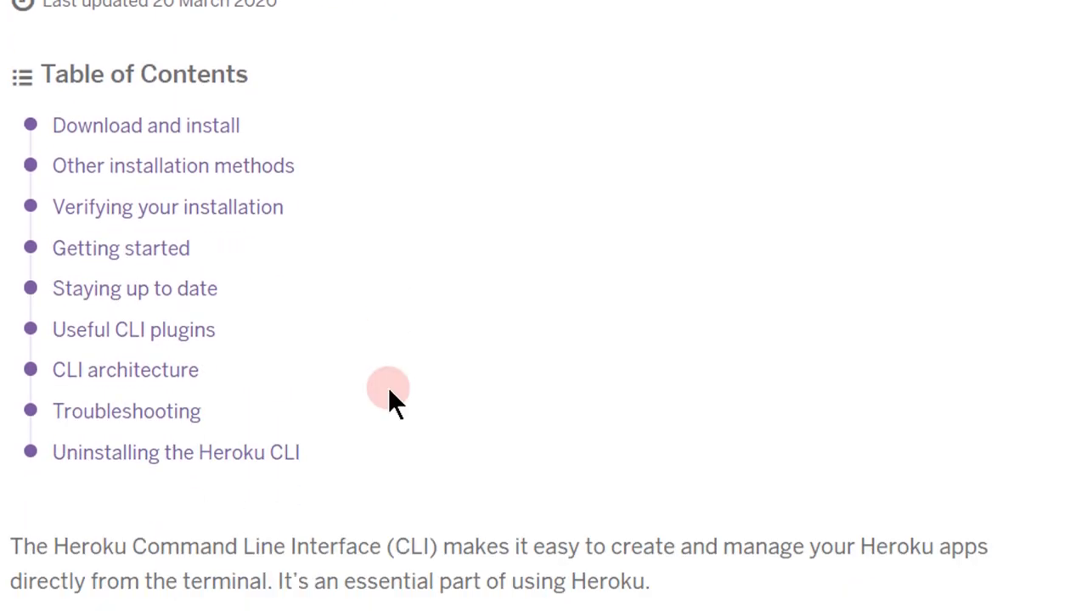
{"action": "scroll", "scroll_direction": "down", "scroll_amount": 3}
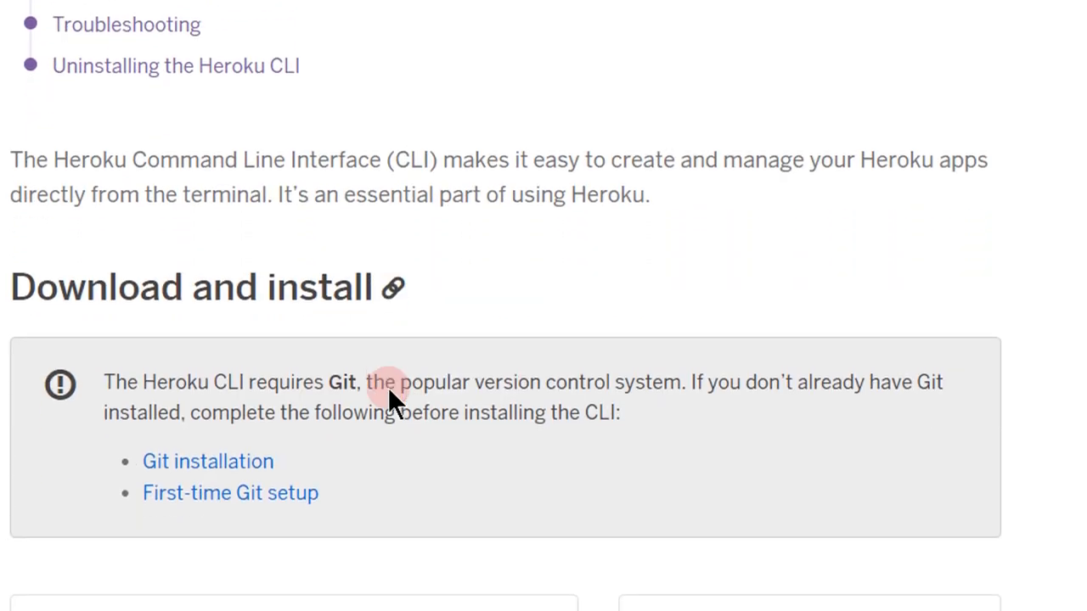
{"action": "scroll", "scroll_direction": "down", "scroll_amount": 3}
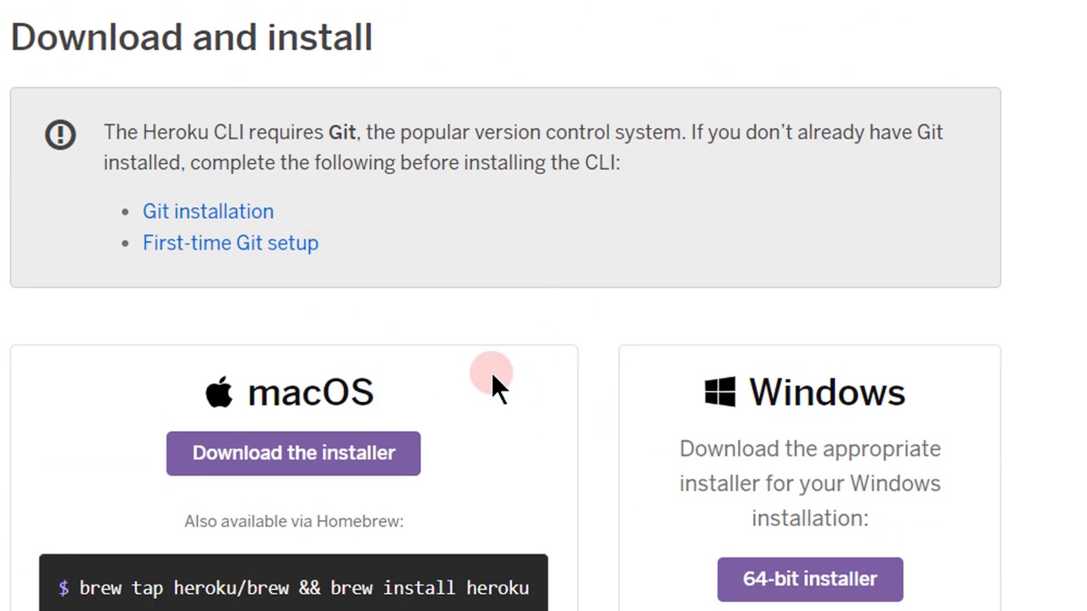
{"action": "mouse_move", "coordinate": [809, 579]}
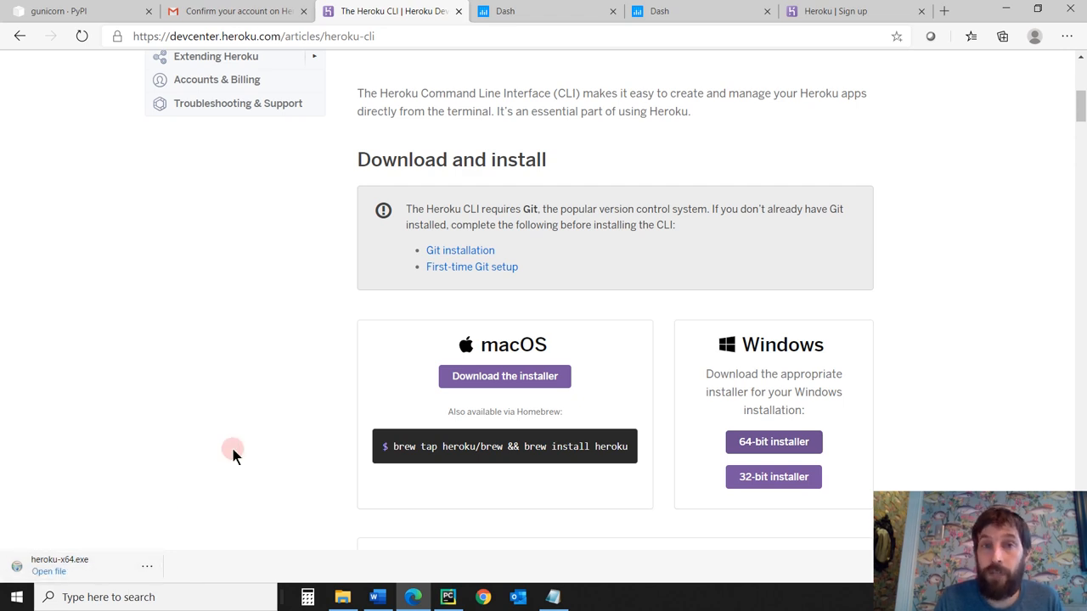
{"action": "mouse_move", "coordinate": [327, 505]}
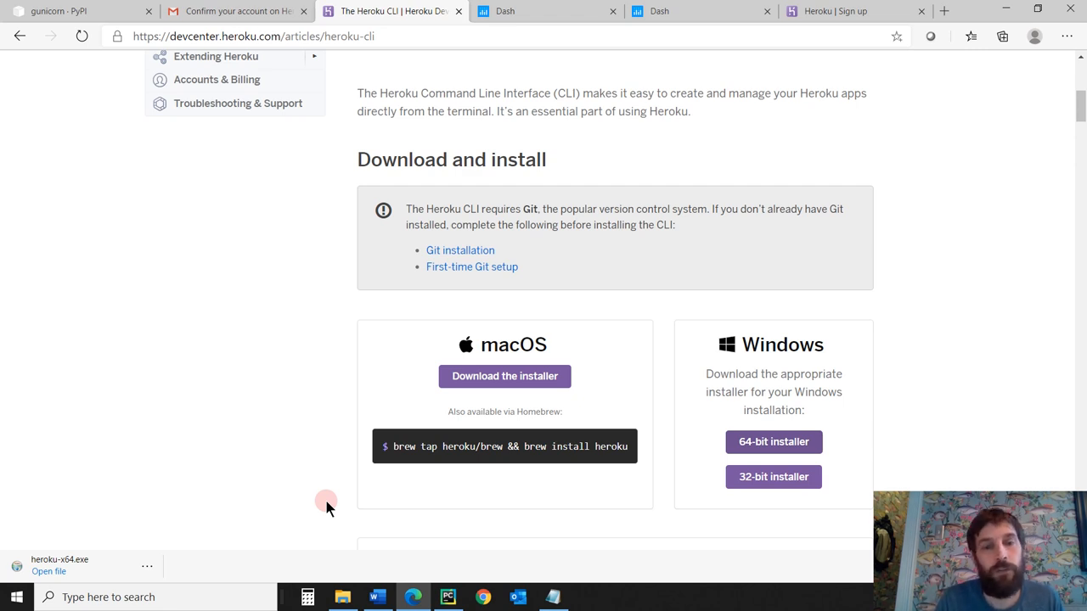
{"action": "mouse_move", "coordinate": [297, 444]}
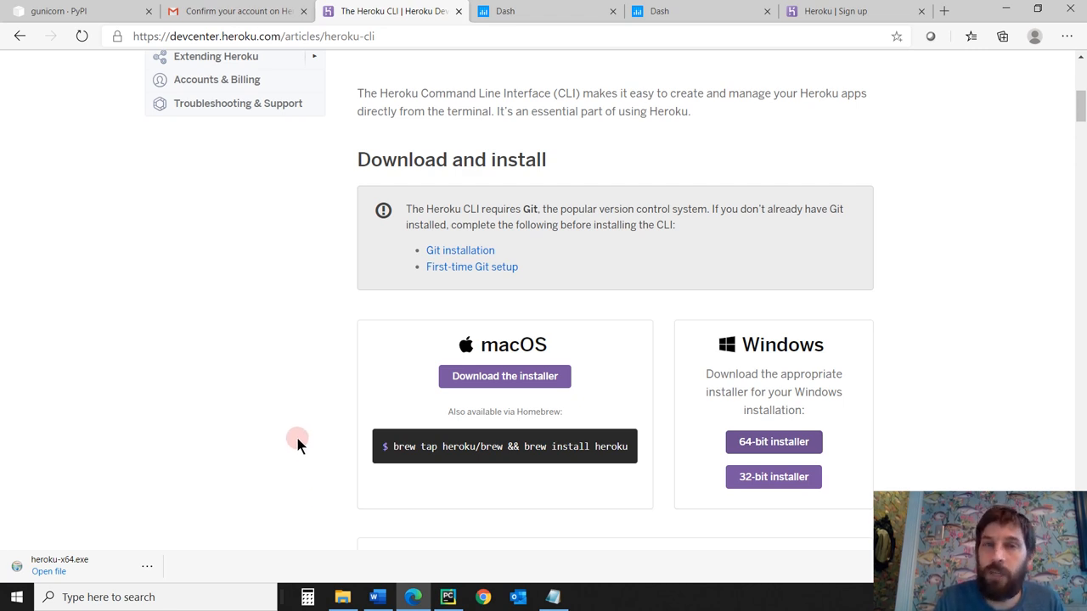
{"action": "left_click", "coordinate": [20, 36]}
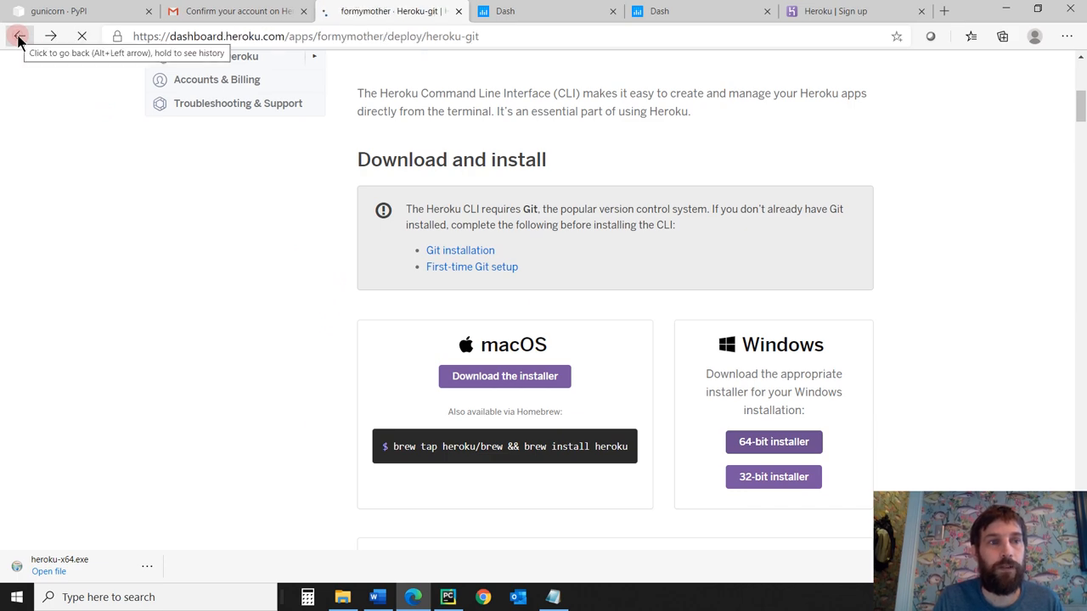
{"action": "left_click", "coordinate": [376, 597]}
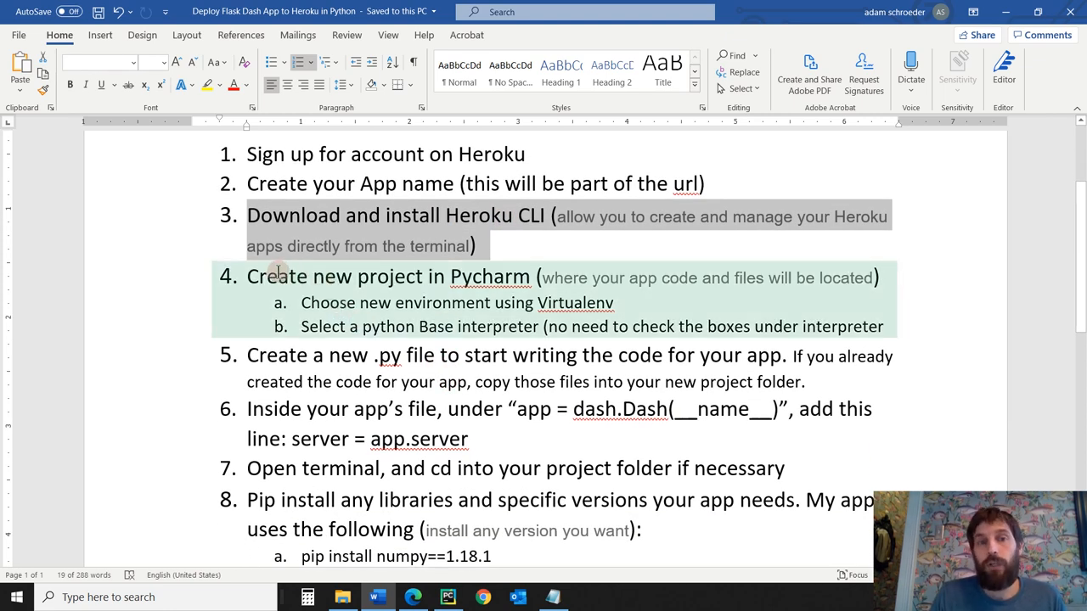
- Mark step 4 on creating a PyCharm project, then switch to the herokuapp project in PyCharm
{"action": "left_click", "coordinate": [526, 277]}
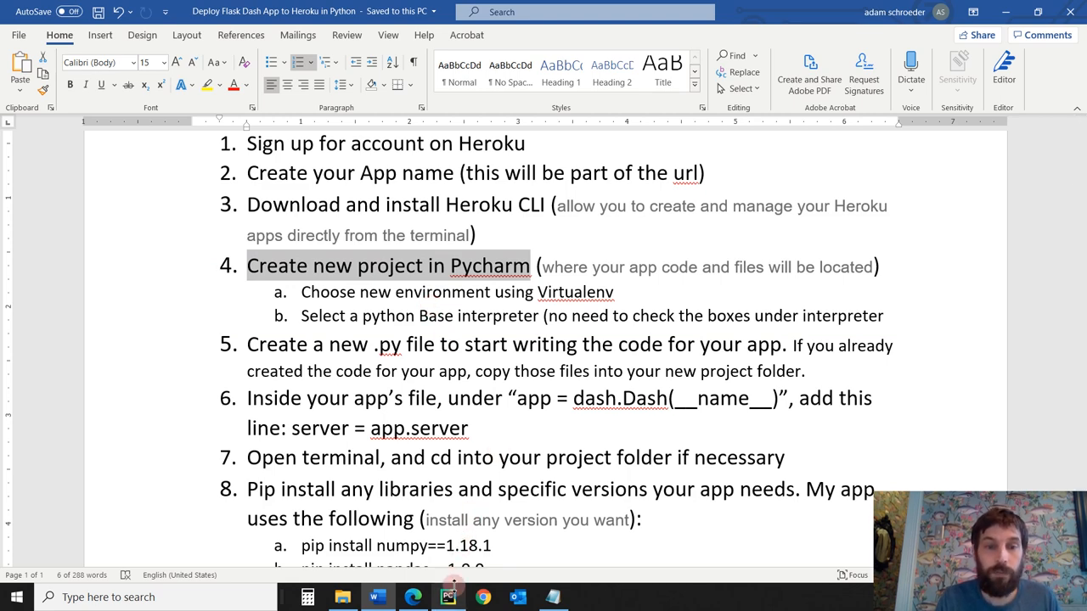
{"action": "left_click", "coordinate": [449, 597]}
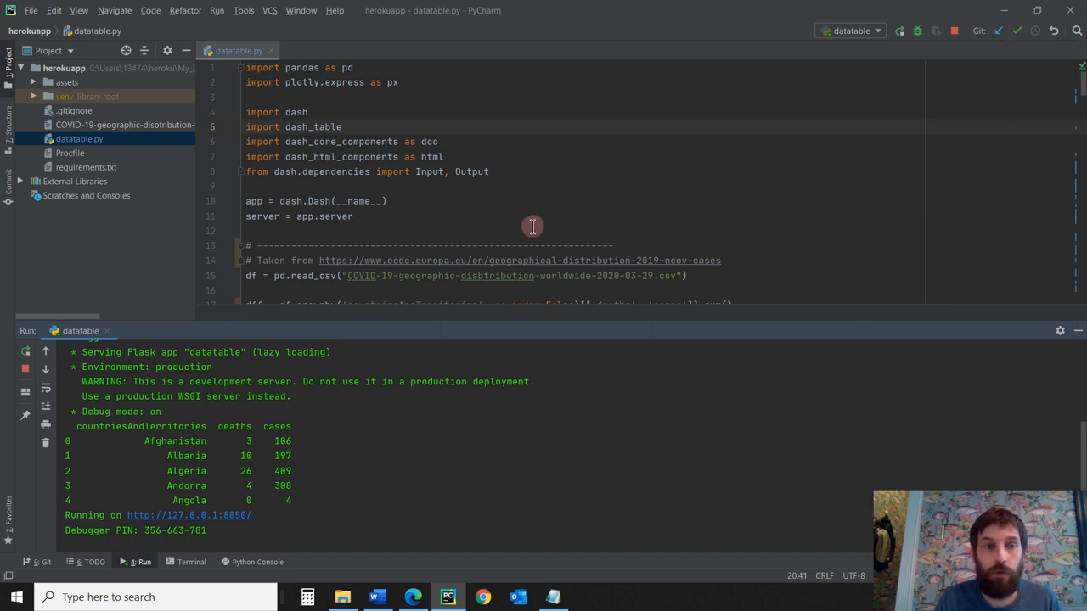
- Create a PyCharm project at GeorgeFloyd with a new Virtualenv based on Anaconda3 python.exe
{"action": "left_click", "coordinate": [31, 10]}
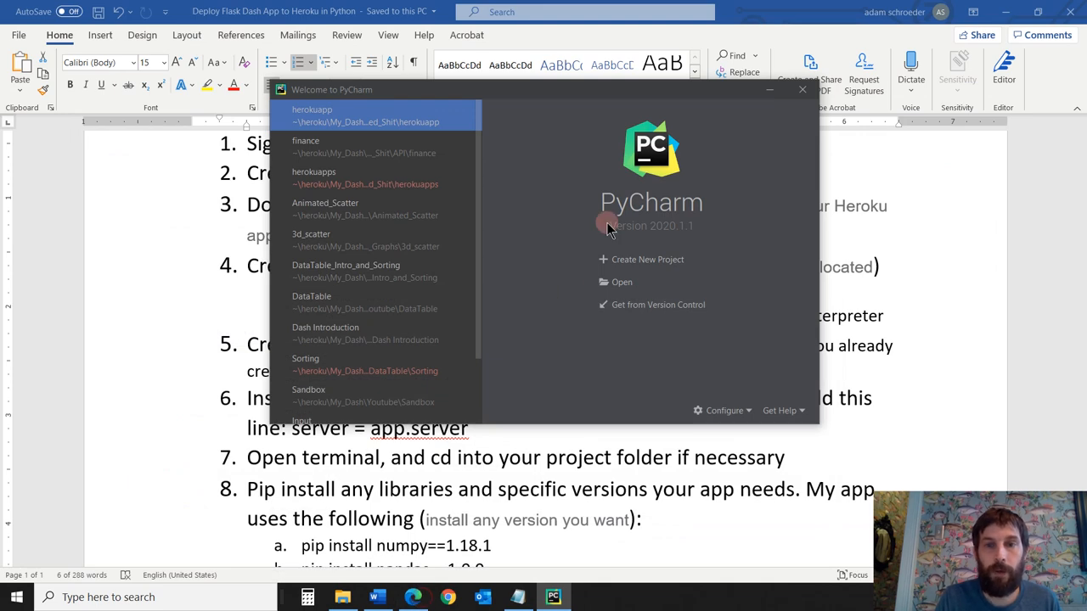
{"action": "left_click", "coordinate": [647, 259]}
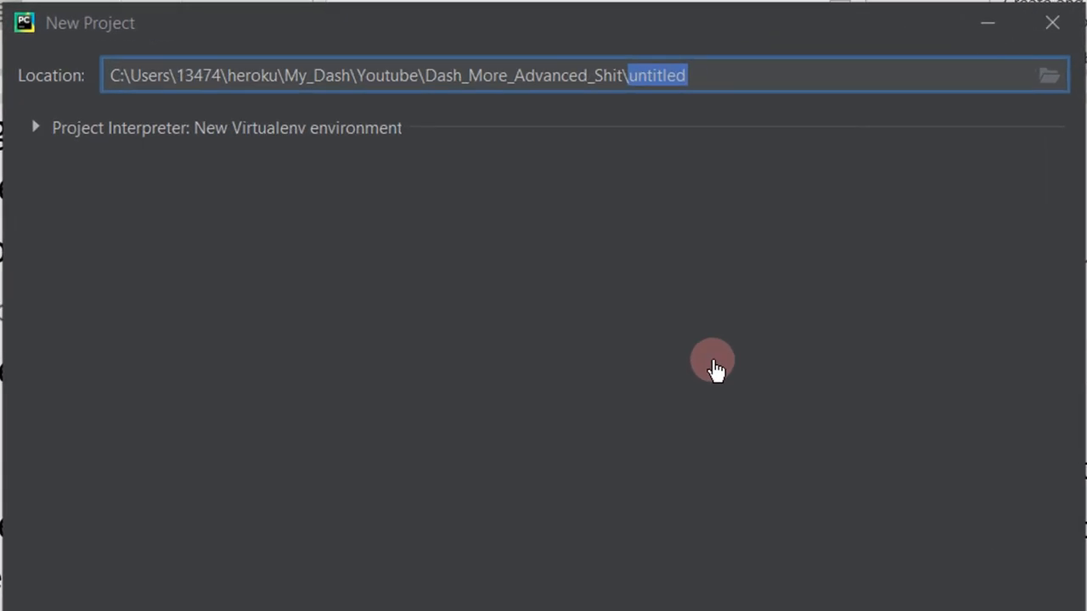
{"action": "type", "text": "hero"}
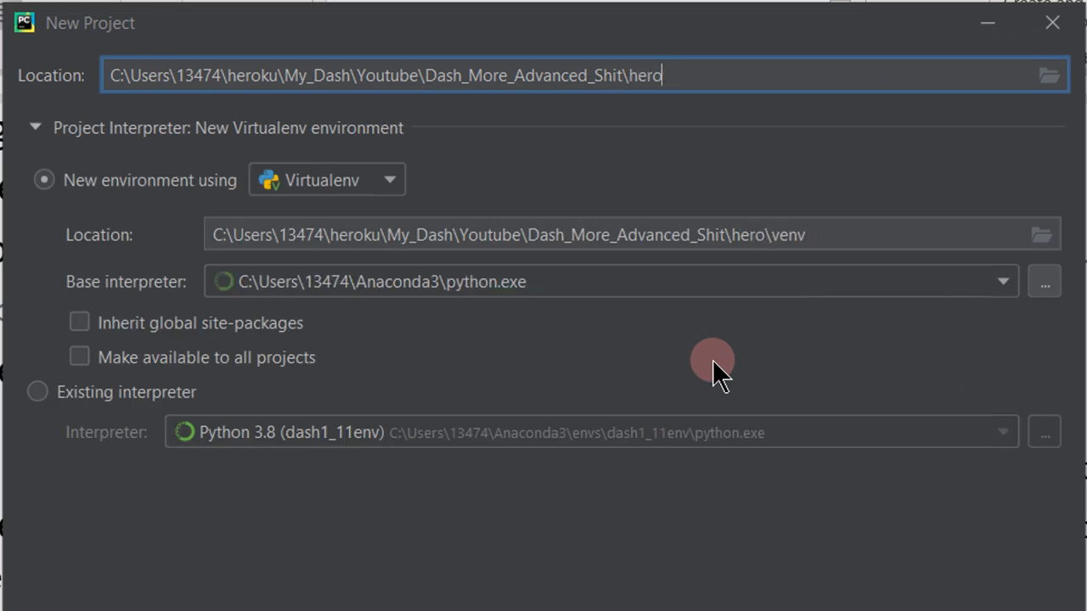
{"action": "type", "text": "my"}
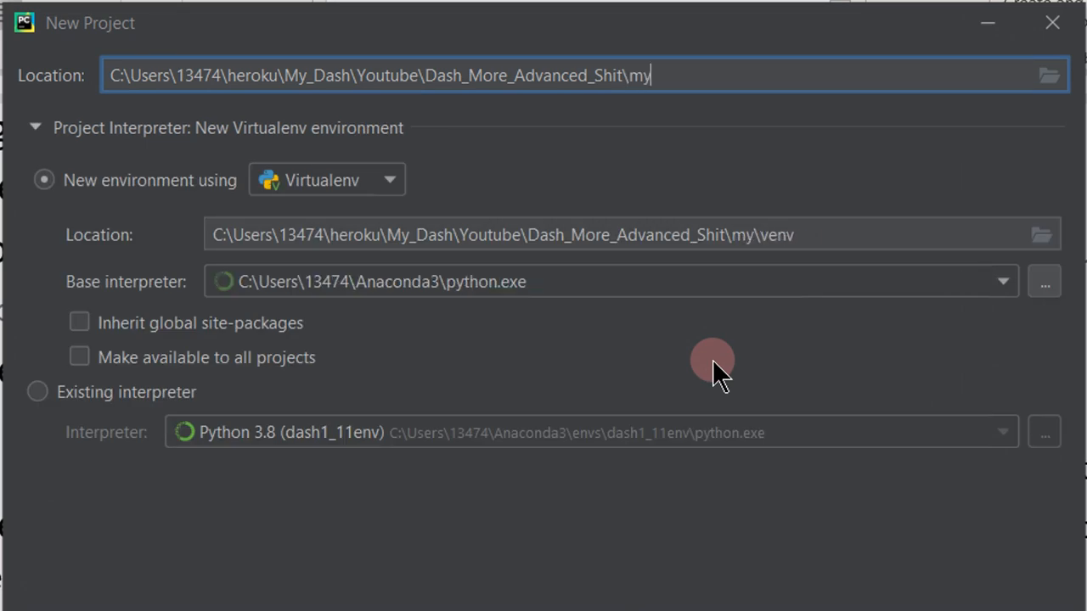
{"action": "type", "text": "GeorgeFloye"}
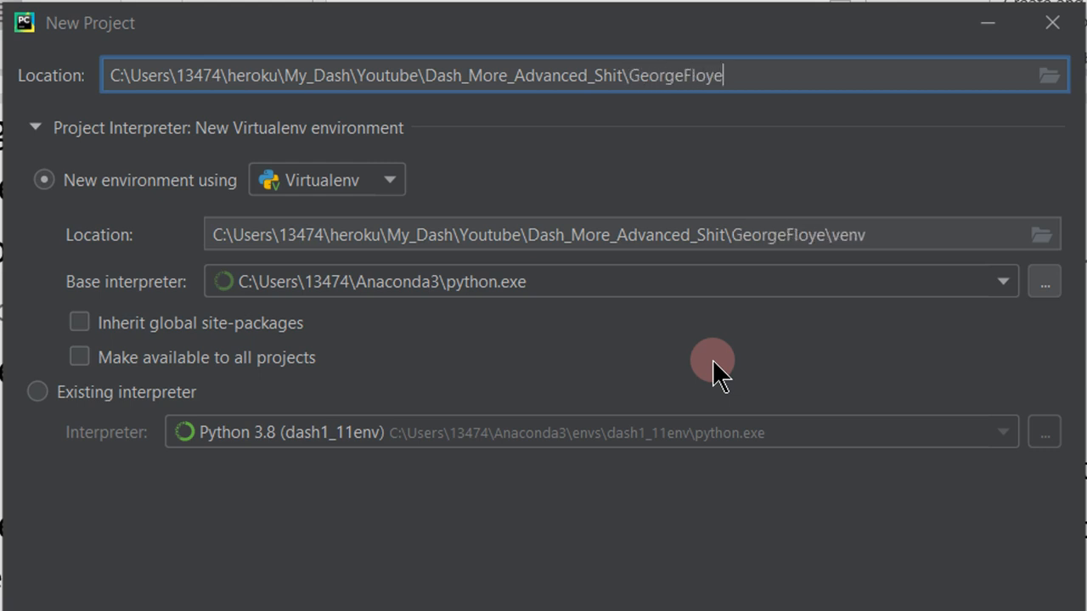
{"action": "type", "text": "d"}
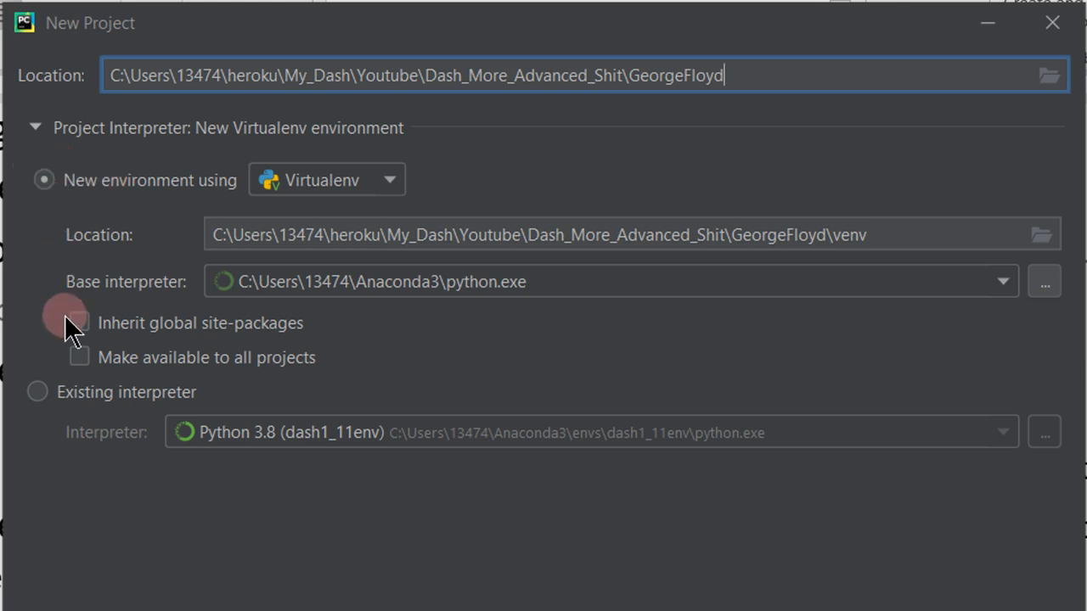
{"action": "left_click", "coordinate": [37, 391]}
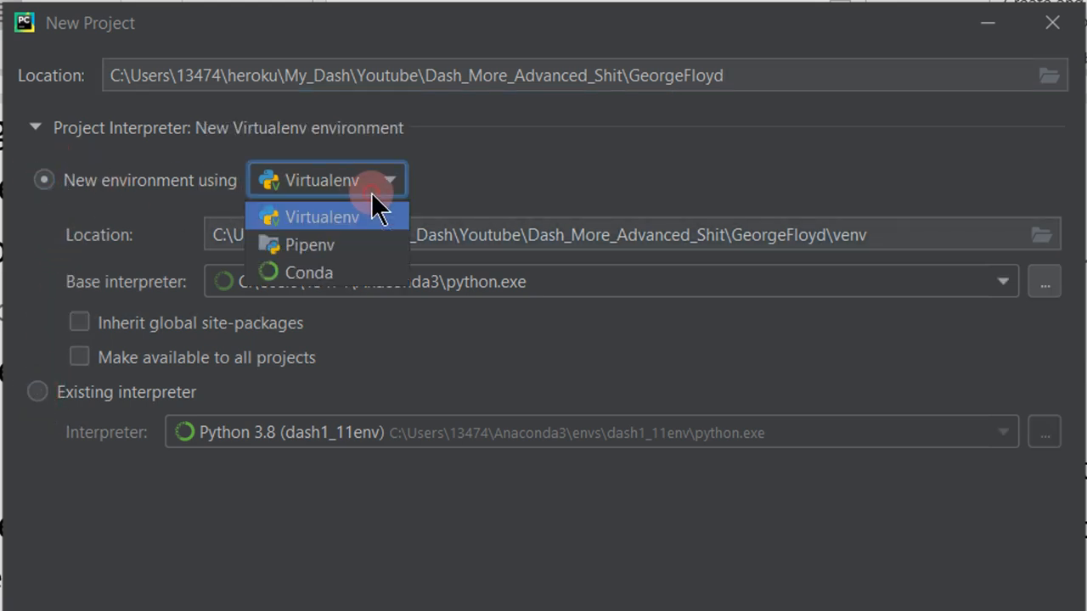
{"action": "left_click", "coordinate": [321, 216]}
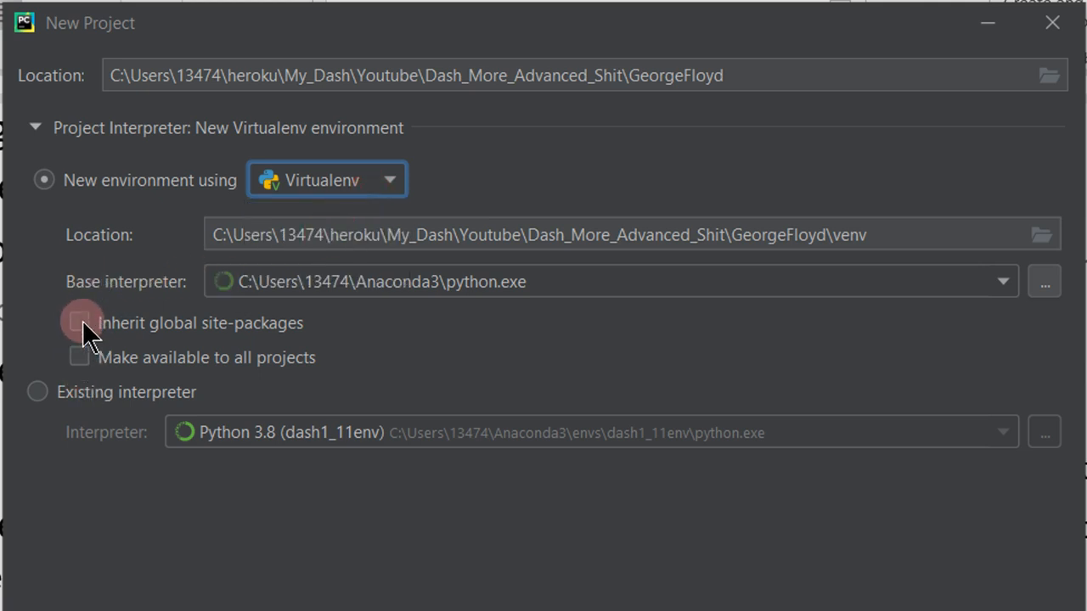
{"action": "mouse_move", "coordinate": [187, 339]}
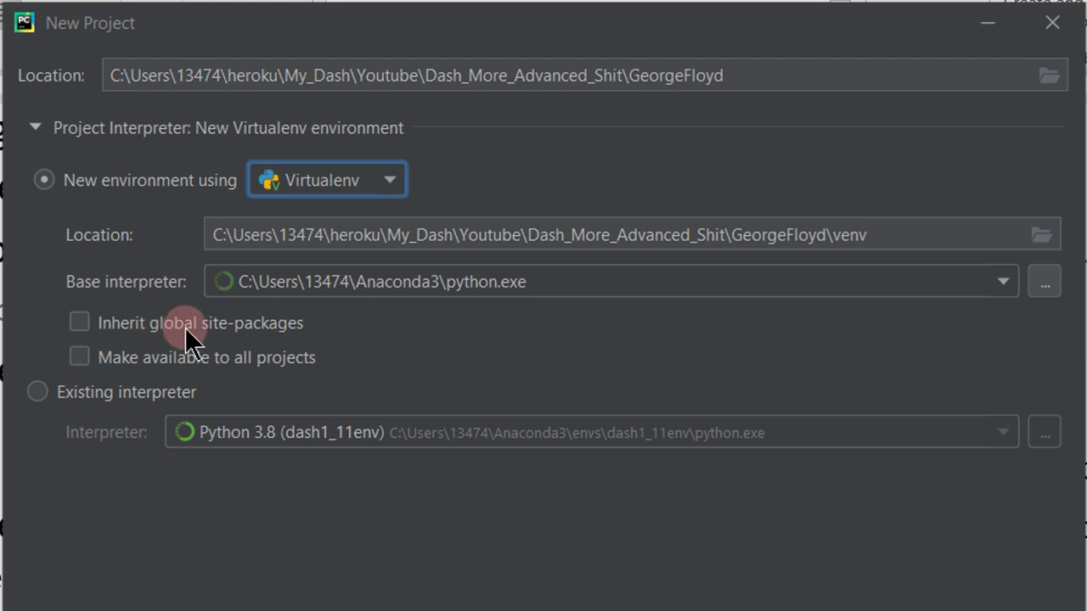
{"action": "mouse_move", "coordinate": [607, 289]}
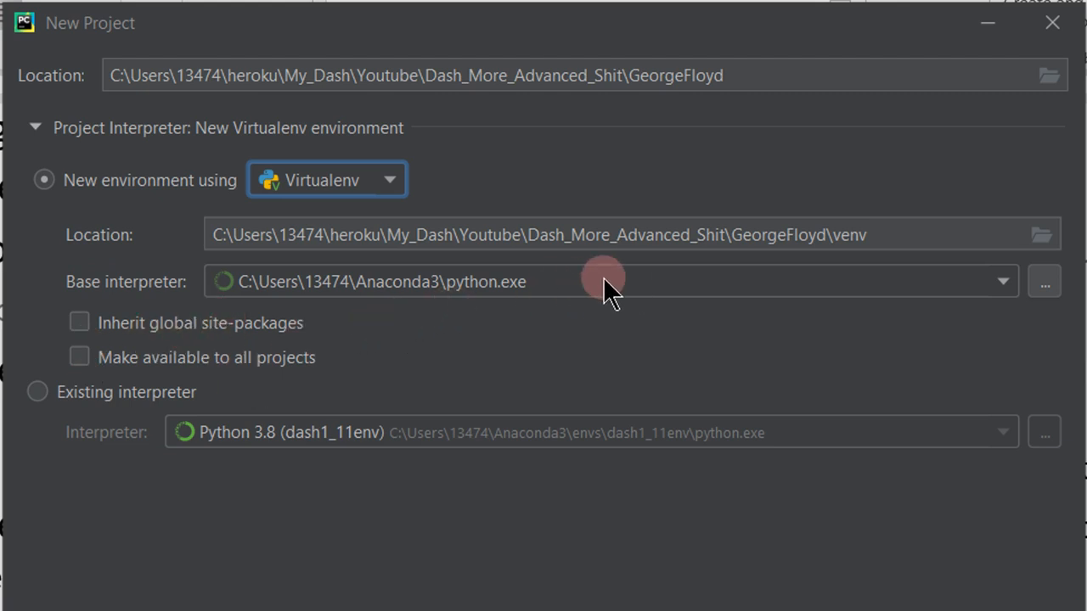
{"action": "mouse_move", "coordinate": [597, 280]}
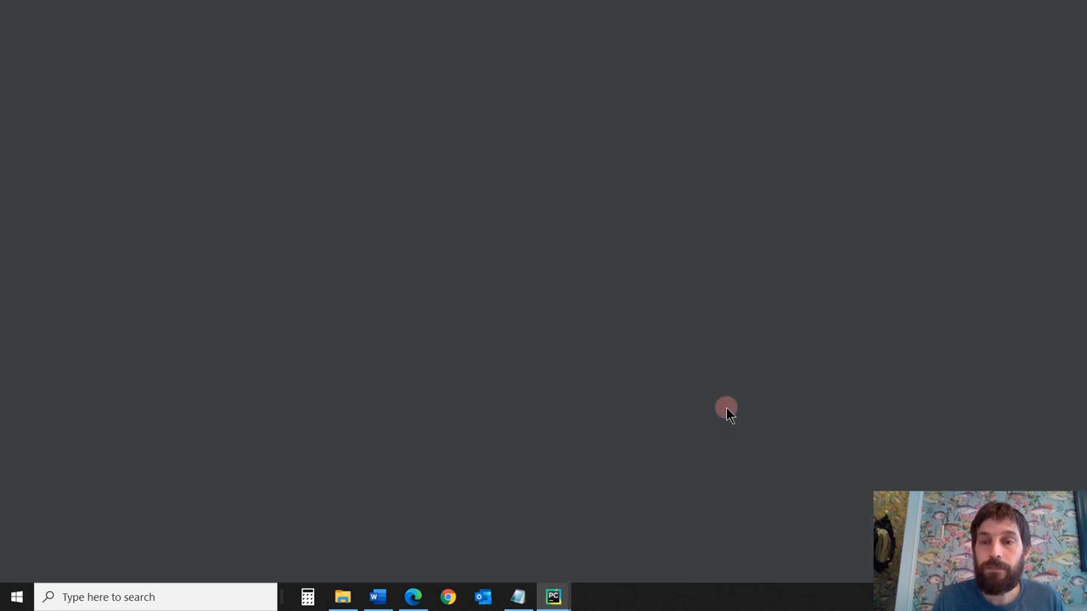
{"action": "left_click", "coordinate": [553, 596]}
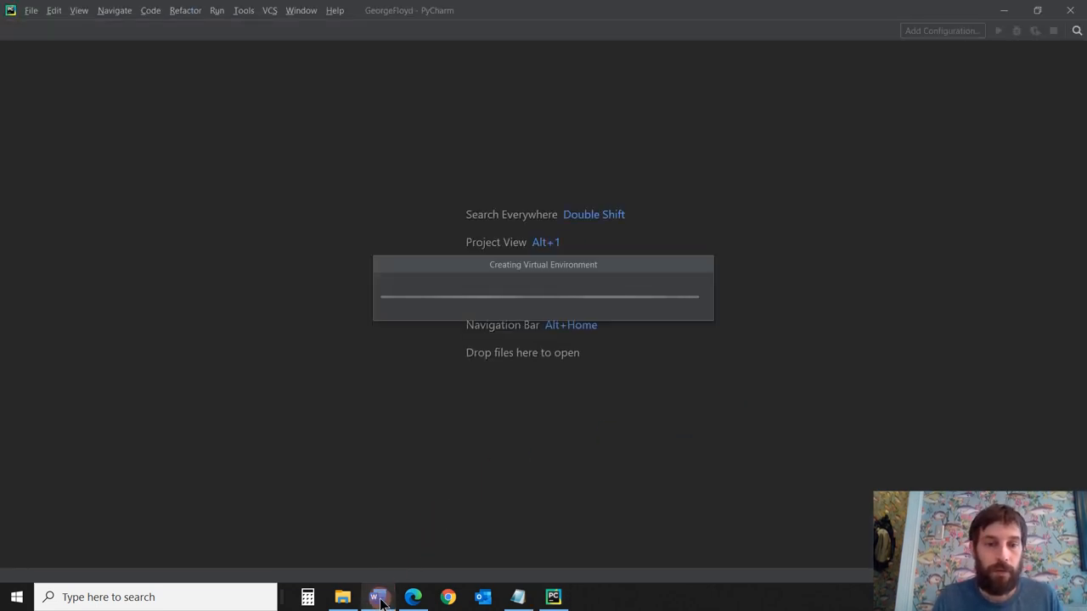
- Review the Word guide's steps 4 and 5, then return to the GeorgeFloyd project
{"action": "left_click", "coordinate": [377, 597]}
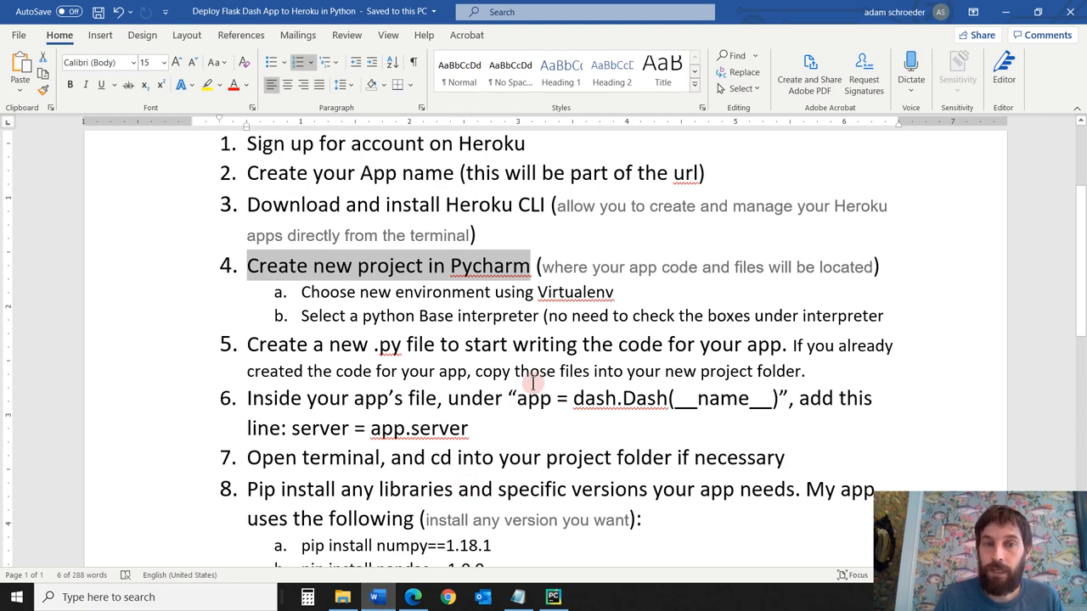
{"action": "scroll", "scroll_direction": "down", "scroll_amount": 3}
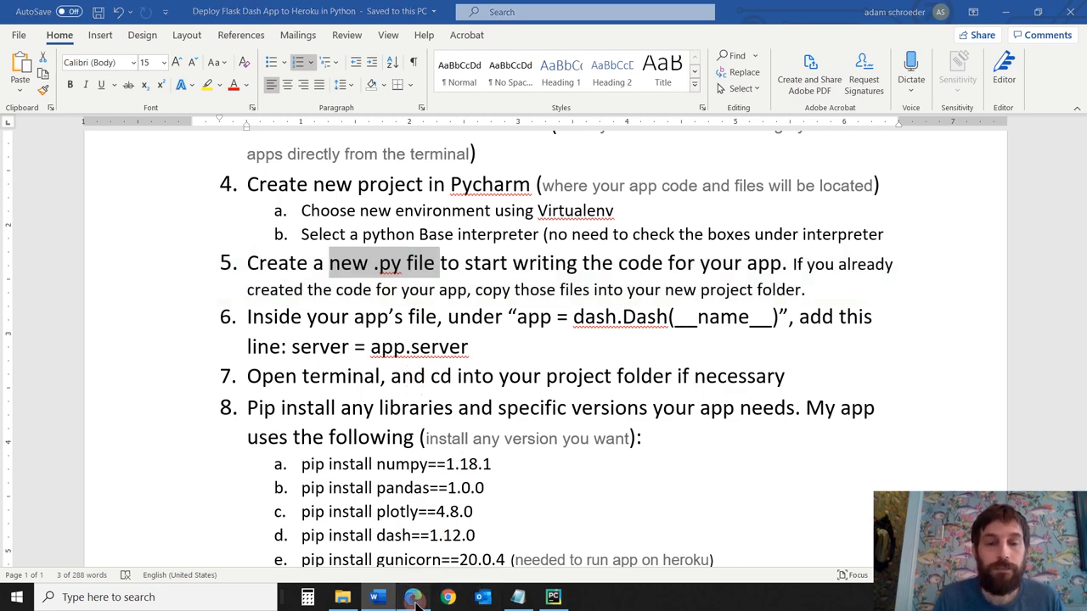
{"action": "left_click", "coordinate": [552, 597]}
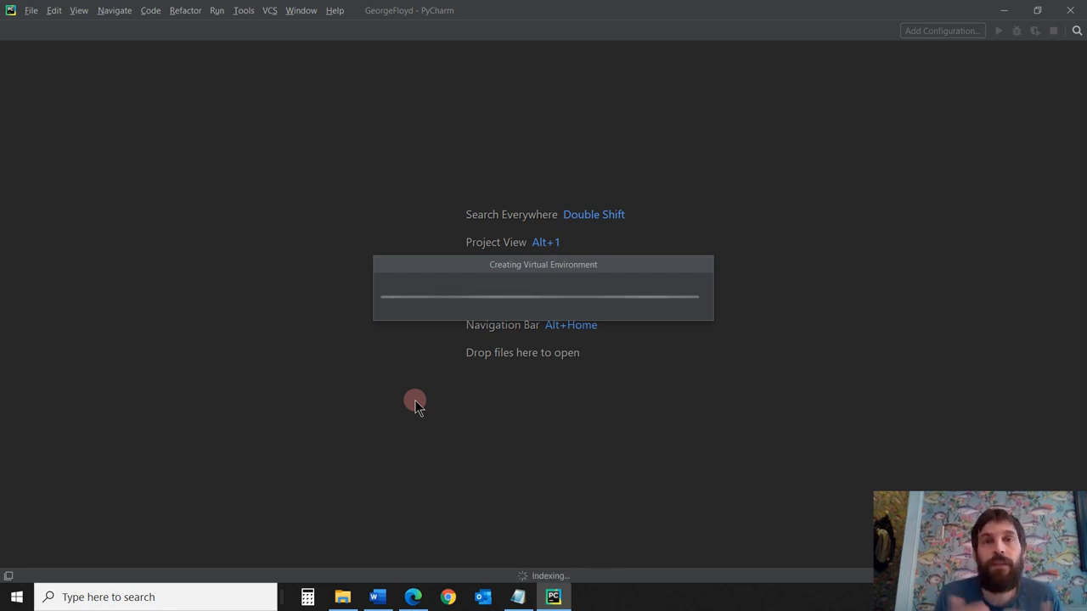
{"action": "mouse_move", "coordinate": [405, 573]}
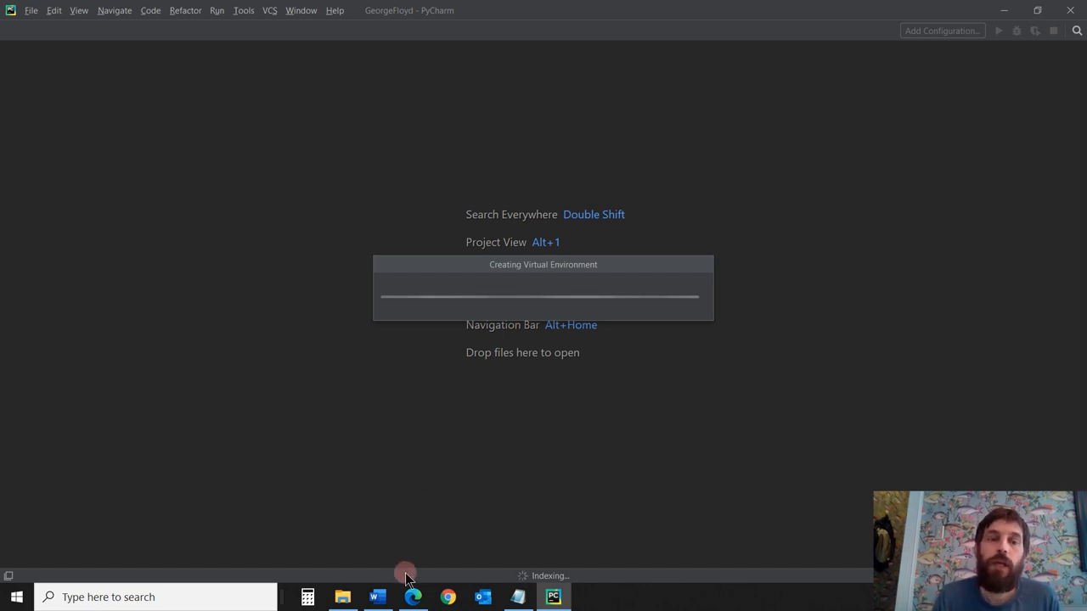
{"action": "mouse_move", "coordinate": [377, 596]}
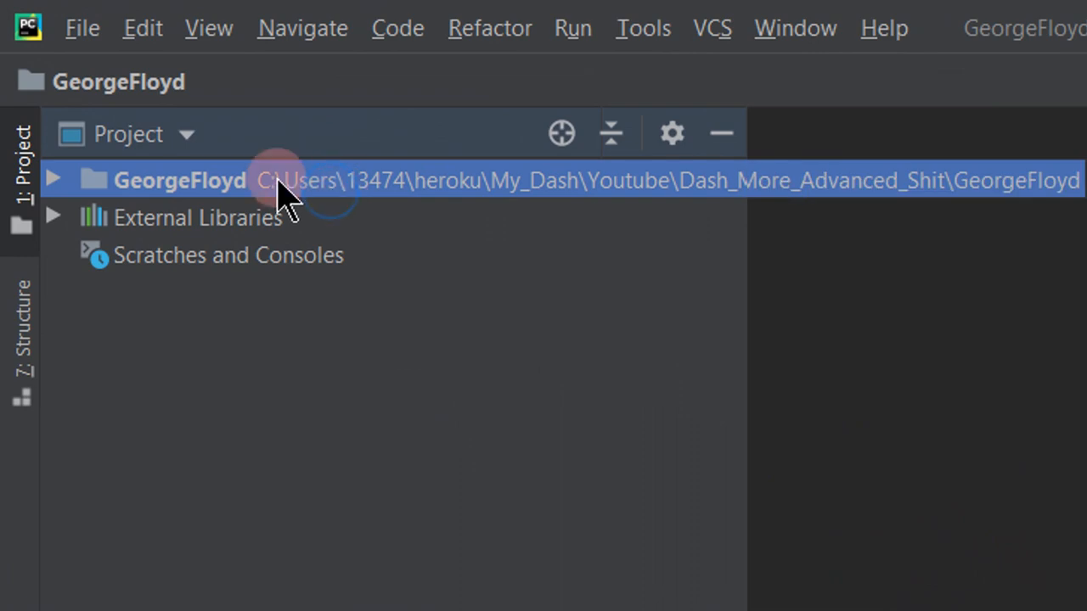
- Add a new file mydashapp.py to the GeorgeFloyd project folder, then close its editor tab
{"action": "right_click", "coordinate": [179, 179]}
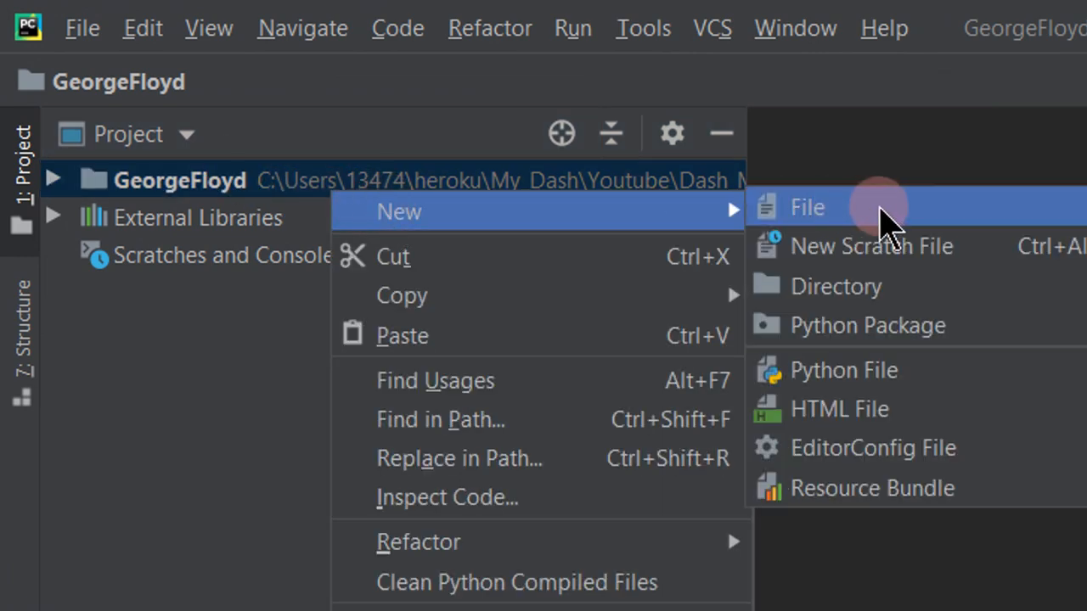
{"action": "left_click", "coordinate": [806, 206]}
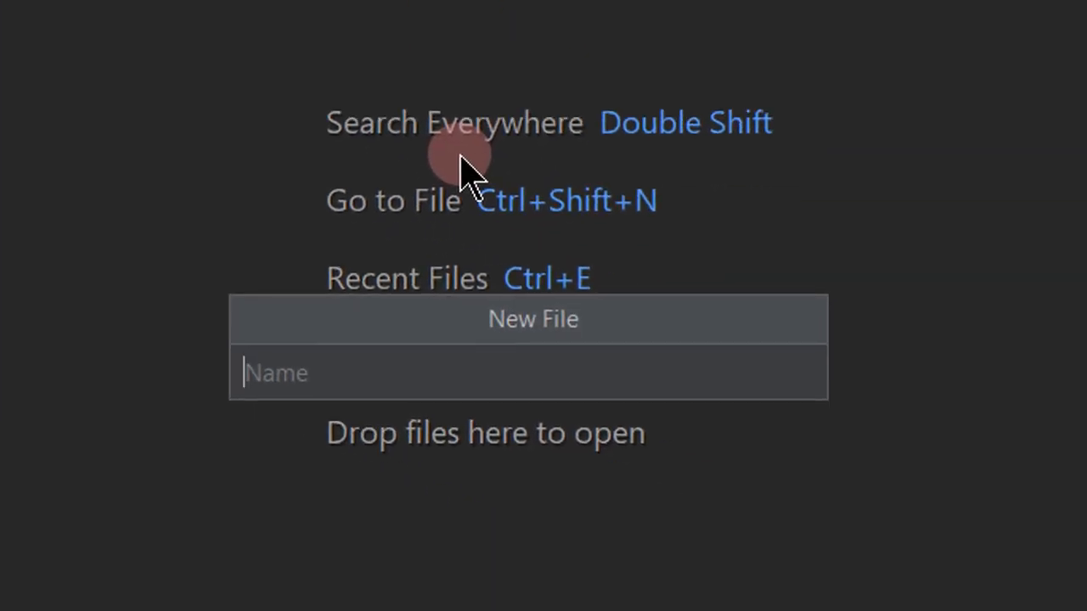
{"action": "type", "text": "mydashapp."}
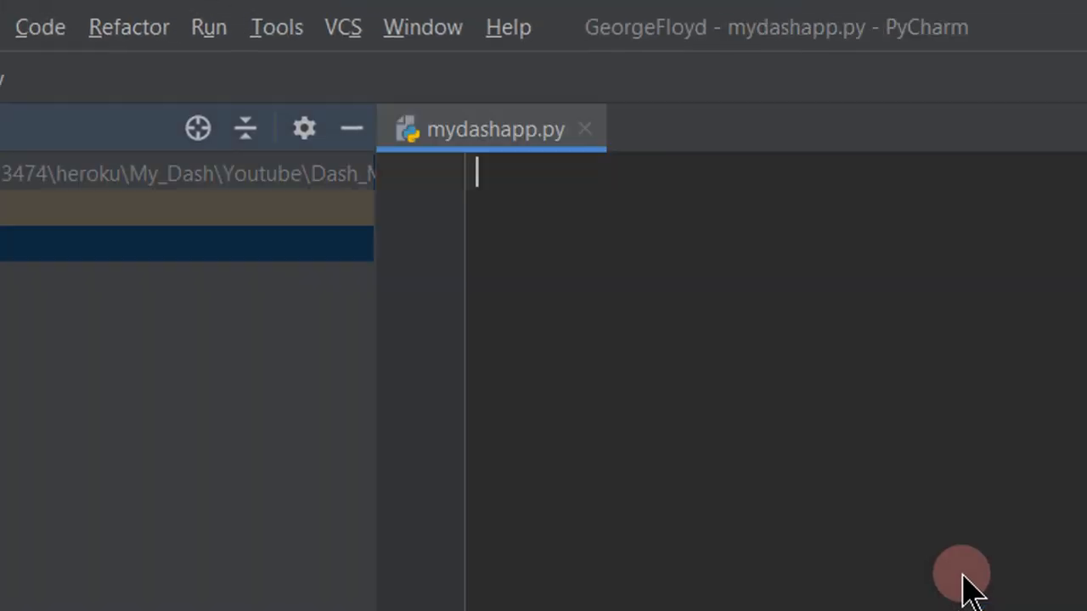
{"action": "type", "text": "import"}
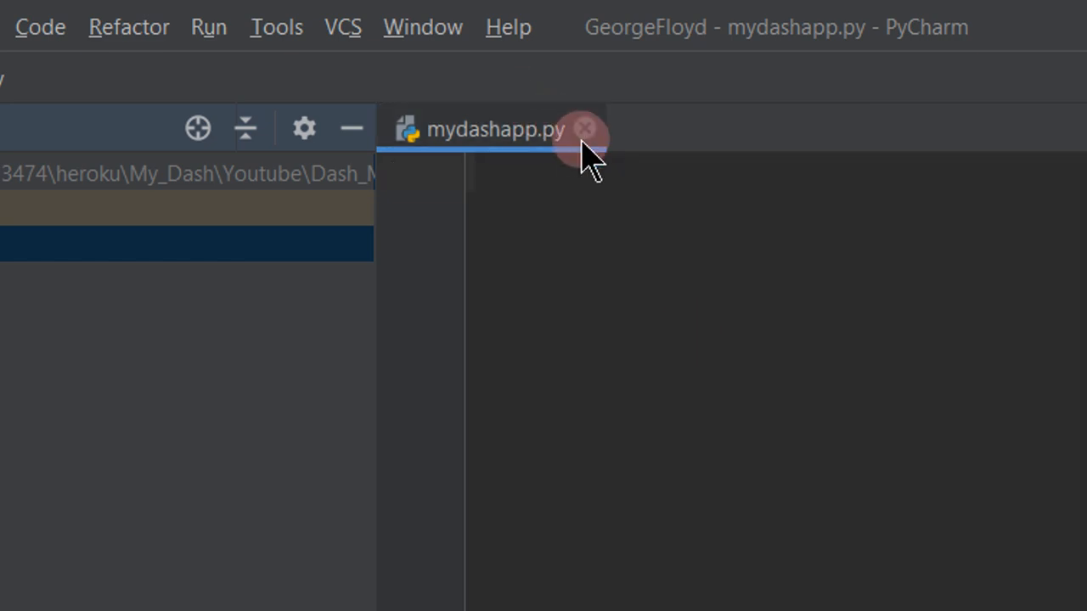
{"action": "left_click", "coordinate": [584, 129]}
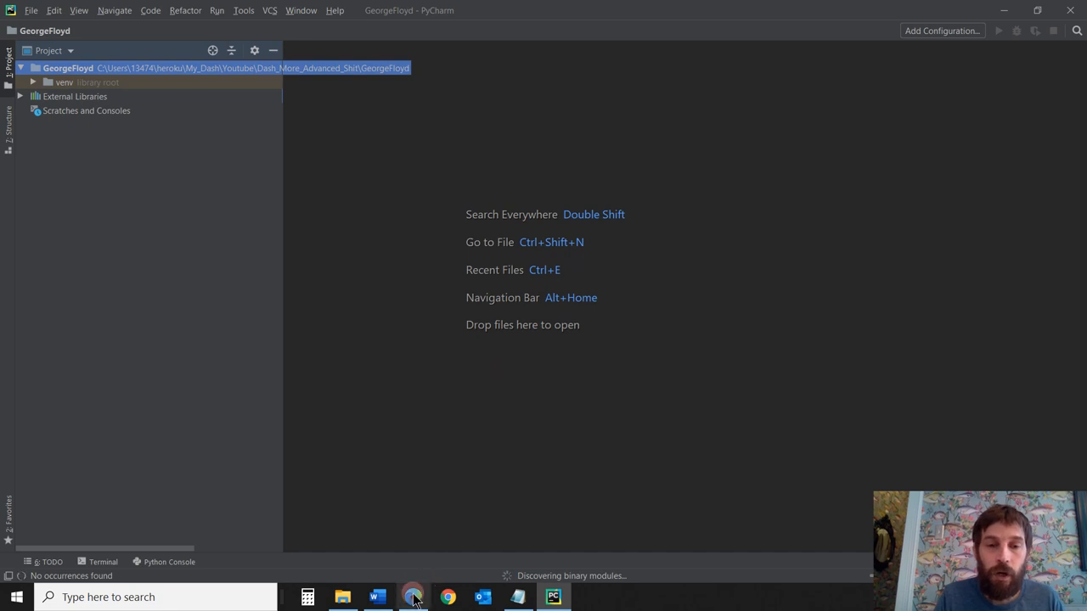
- Read Word's step 5 on copying app files and open the Dash_More_Advanced_Shit folder
{"action": "left_click", "coordinate": [377, 596]}
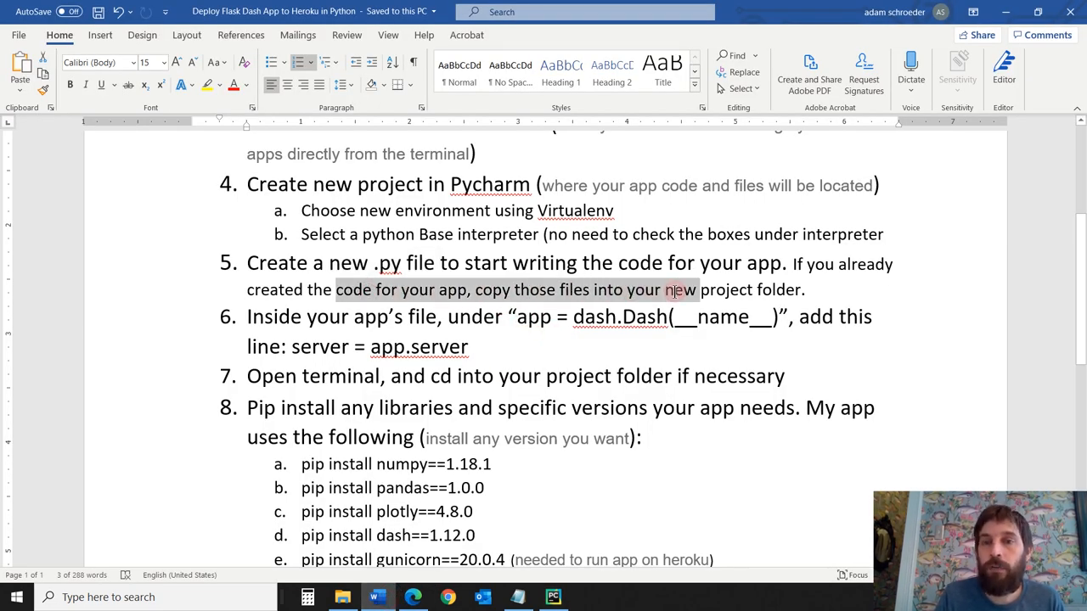
{"action": "double_click", "coordinate": [677, 290]}
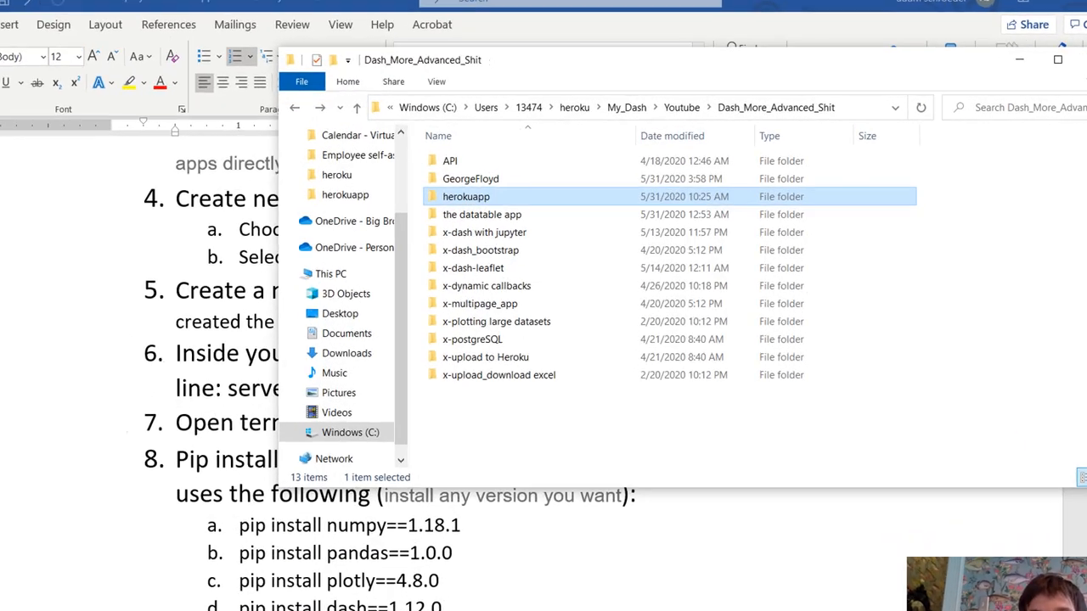
- Copy the assets folder, COVID-19 spreadsheet and datatable.py from the datatable app into GeorgeFloyd
{"action": "double_click", "coordinate": [481, 214]}
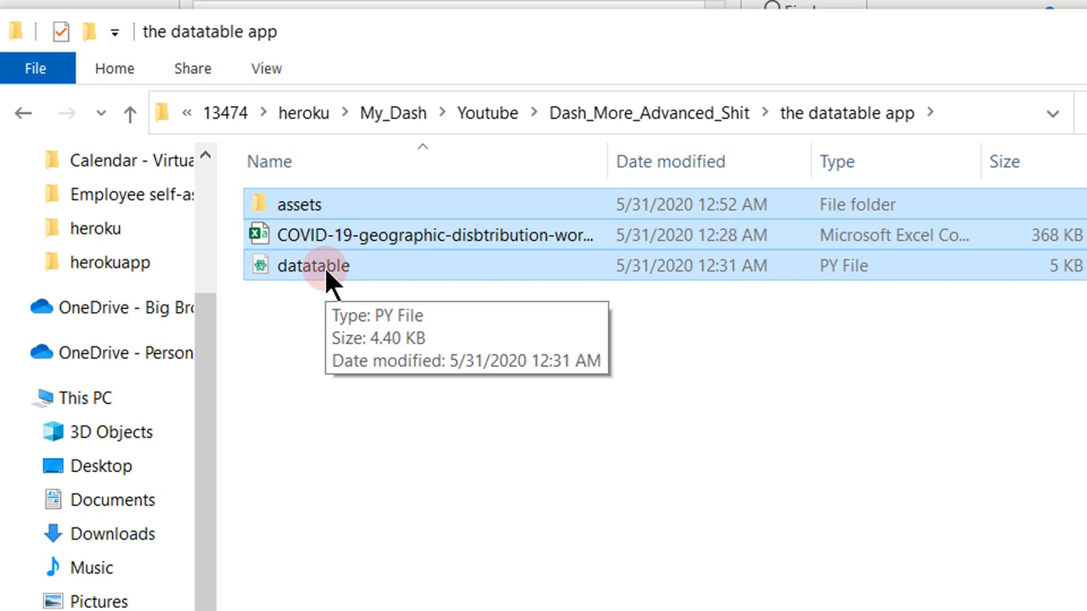
{"action": "mouse_move", "coordinate": [356, 246]}
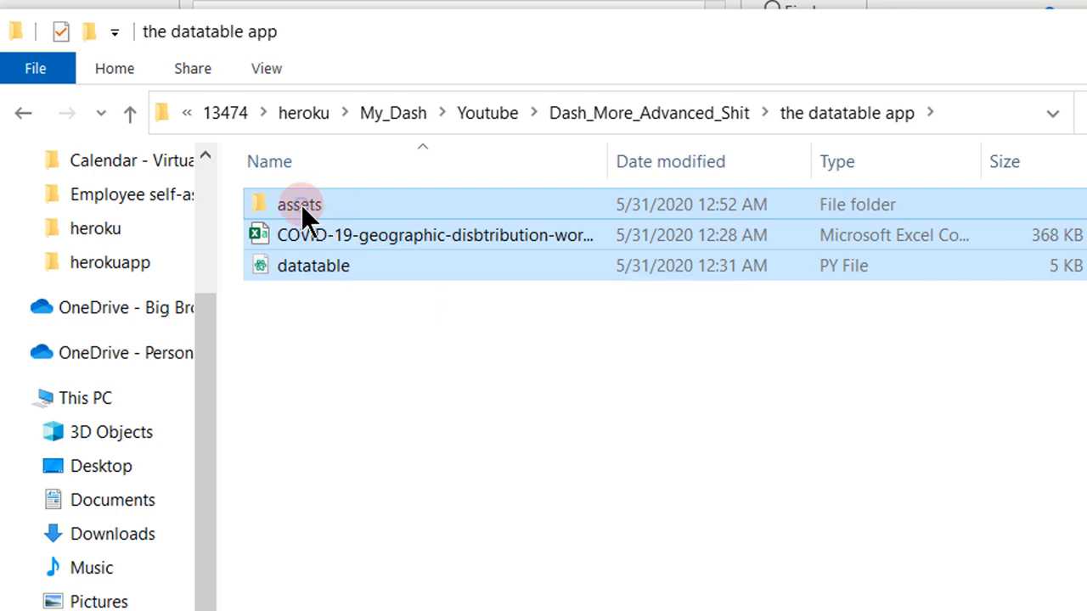
{"action": "right_click", "coordinate": [297, 204]}
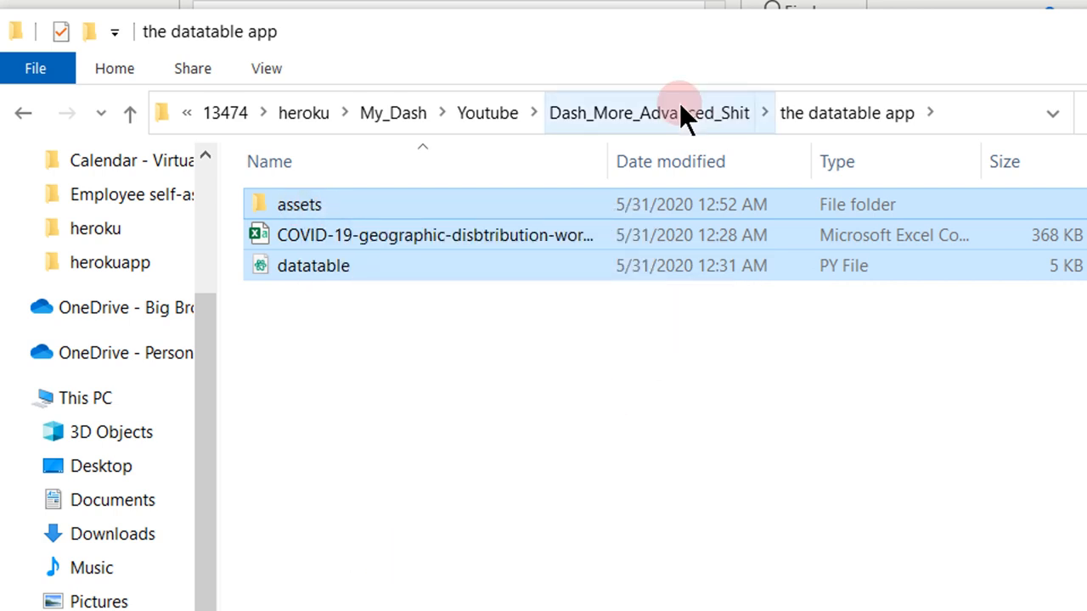
{"action": "left_click", "coordinate": [649, 112]}
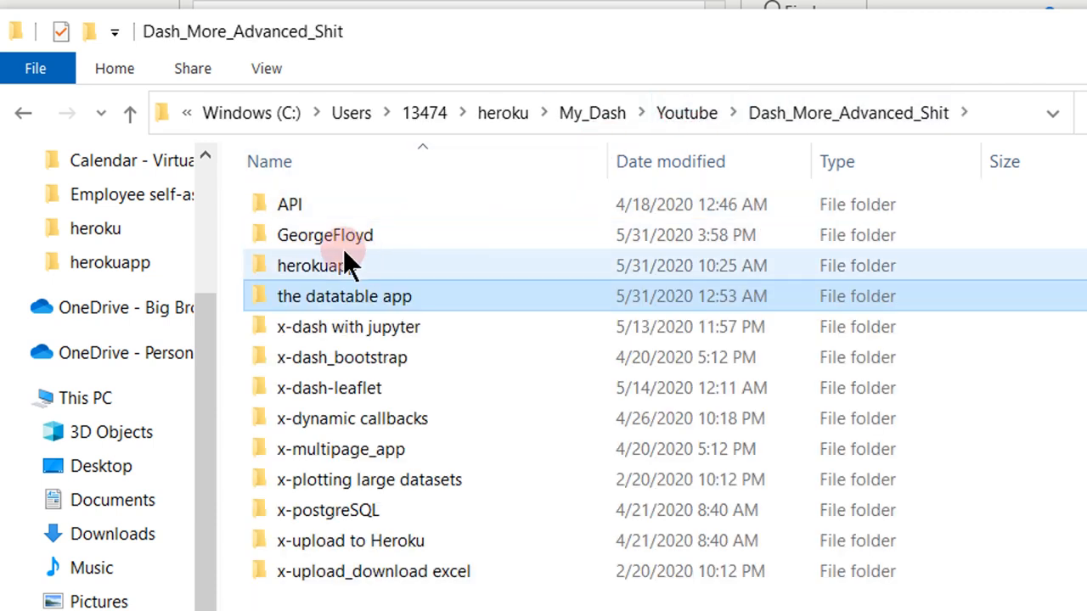
{"action": "double_click", "coordinate": [324, 235]}
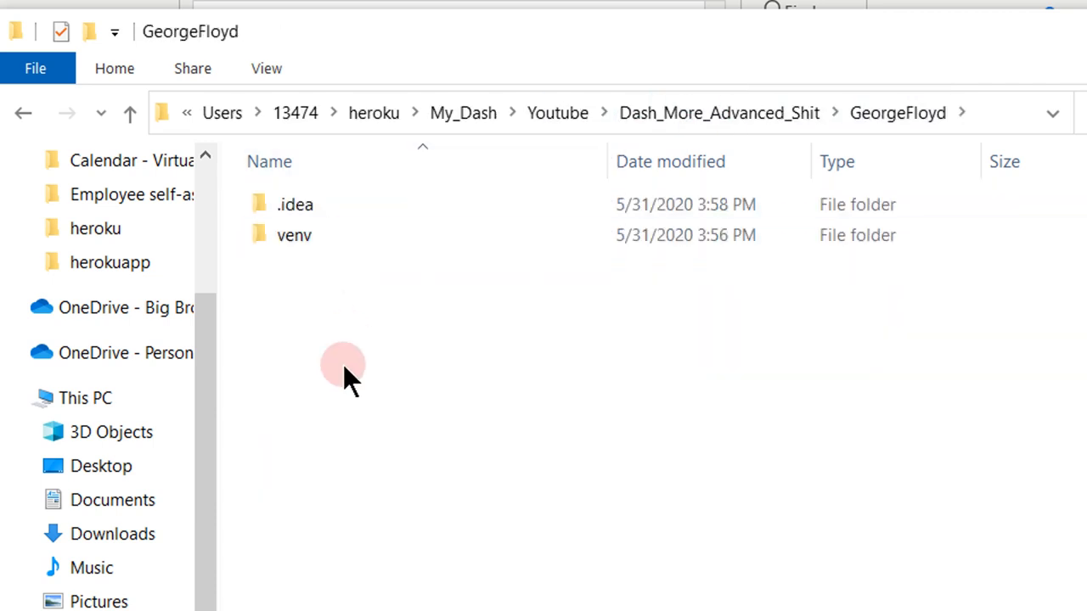
{"action": "right_click", "coordinate": [343, 367]}
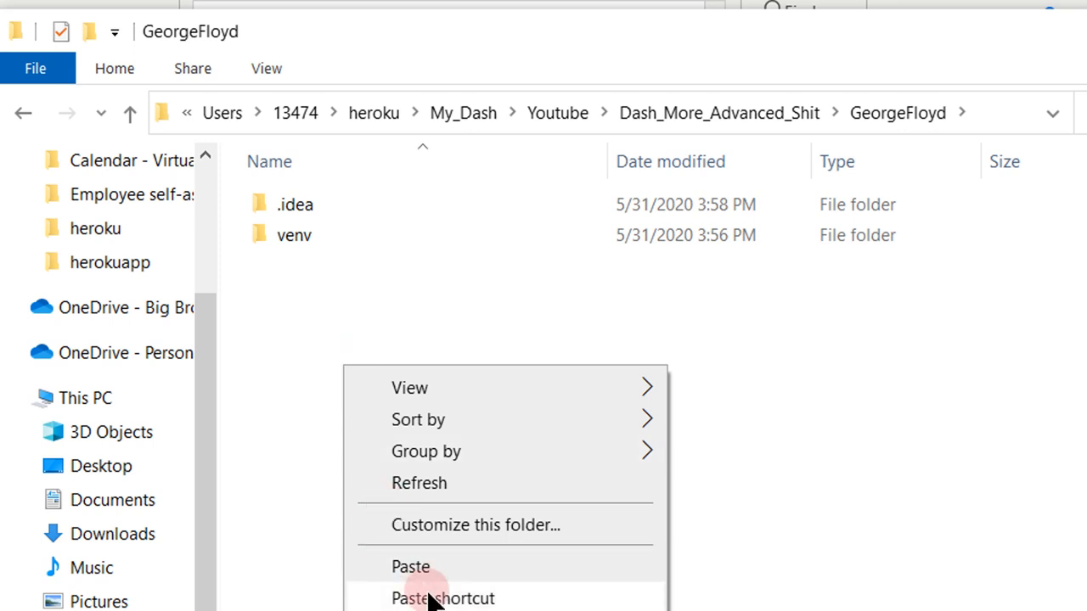
{"action": "left_click", "coordinate": [411, 567]}
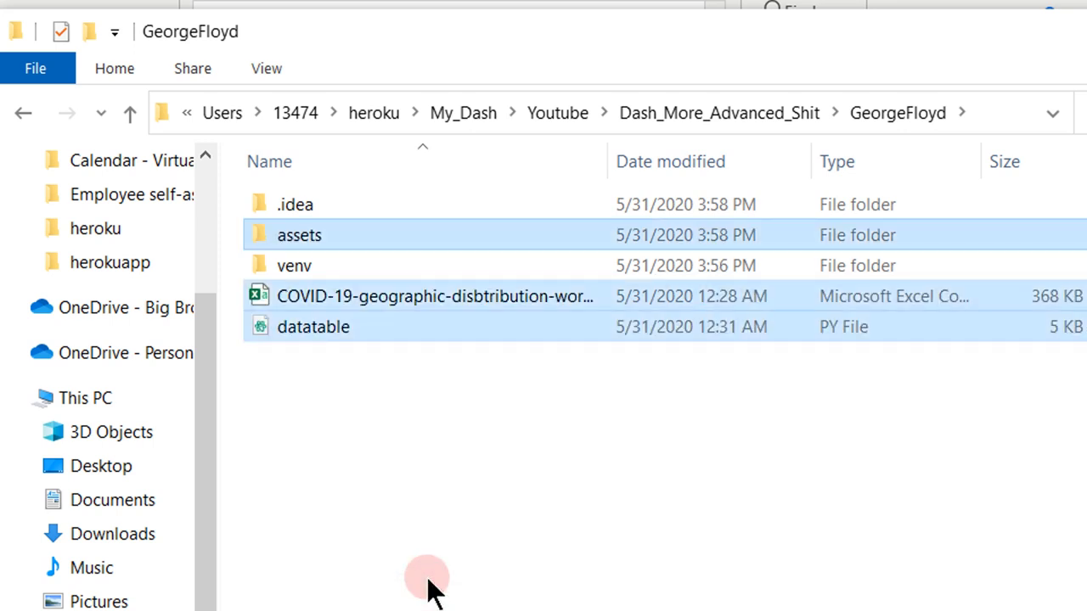
{"action": "mouse_move", "coordinate": [455, 518]}
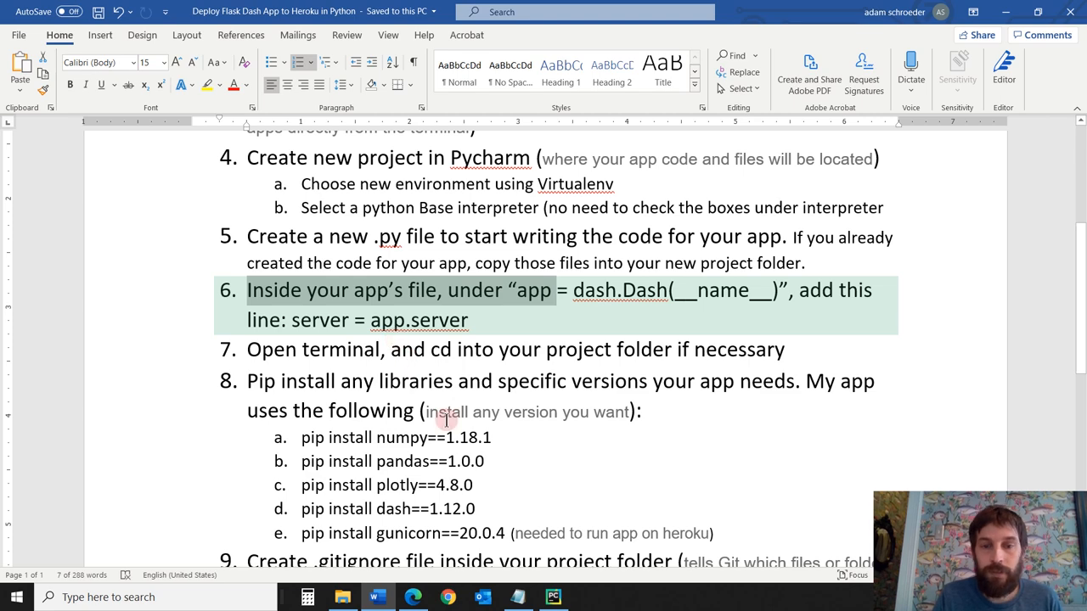
- Open datatable.py and check server = app.server follows the dash.Dash(__name__) line
{"action": "left_click", "coordinate": [553, 597]}
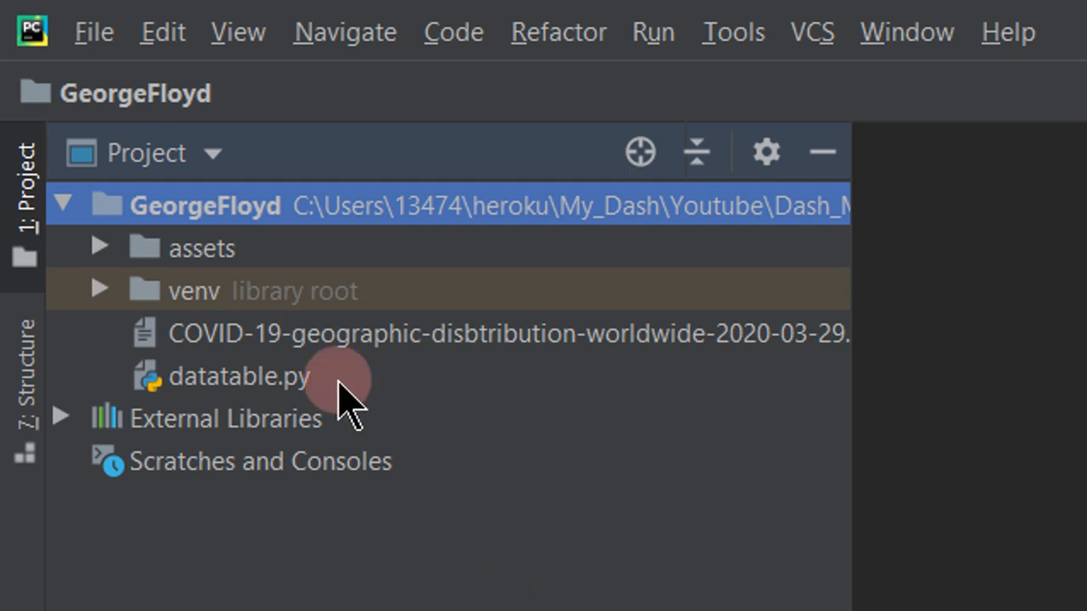
{"action": "double_click", "coordinate": [239, 376]}
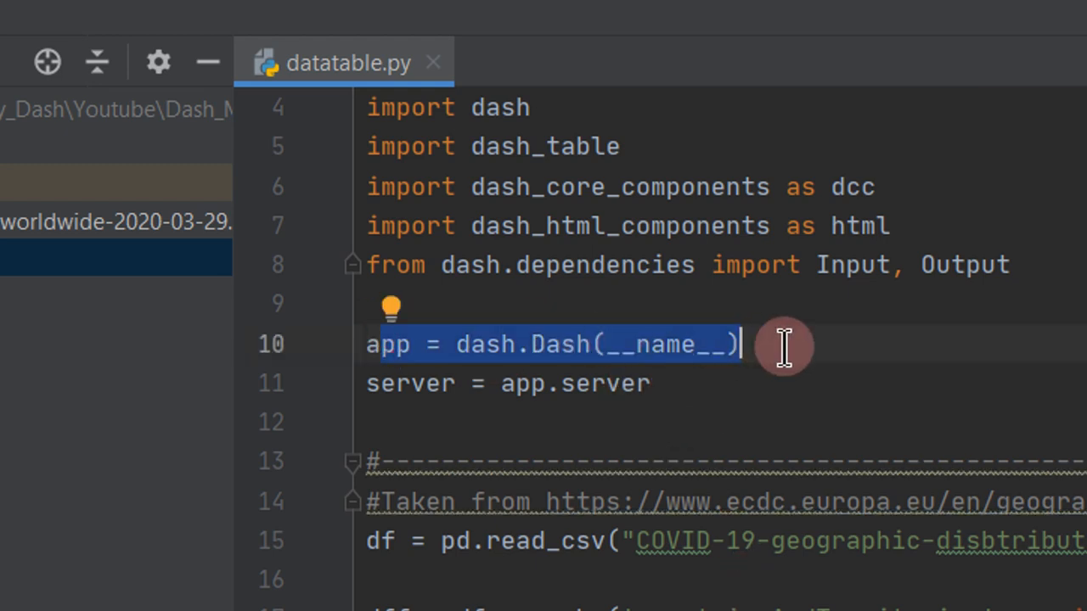
{"action": "left_click", "coordinate": [652, 383]}
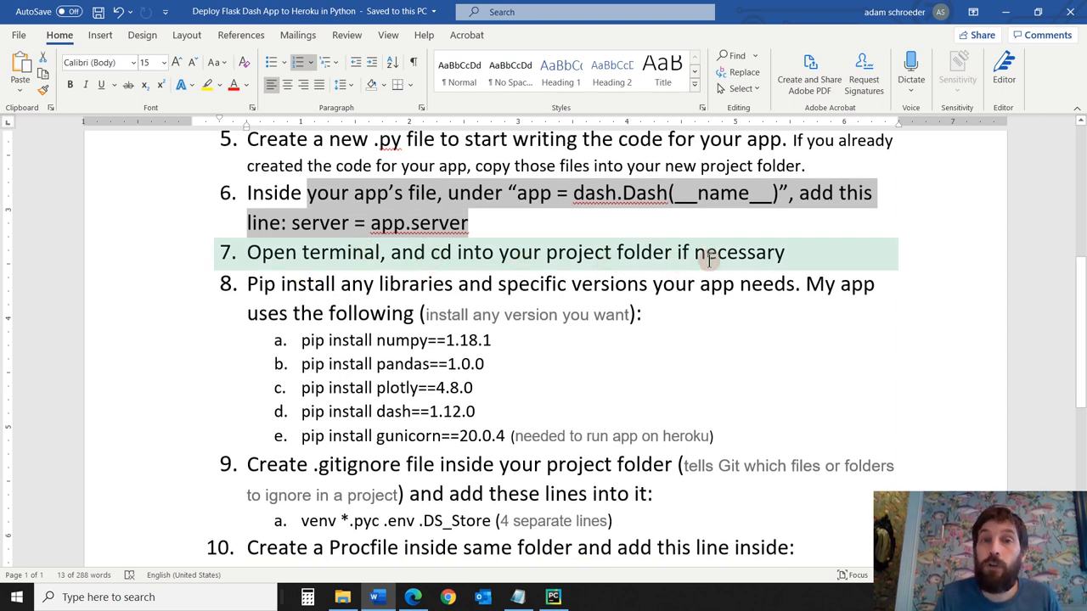
- Open PyCharm's terminal in the GeorgeFloyd venv, then switch to the Word instructions
{"action": "left_click", "coordinate": [553, 597]}
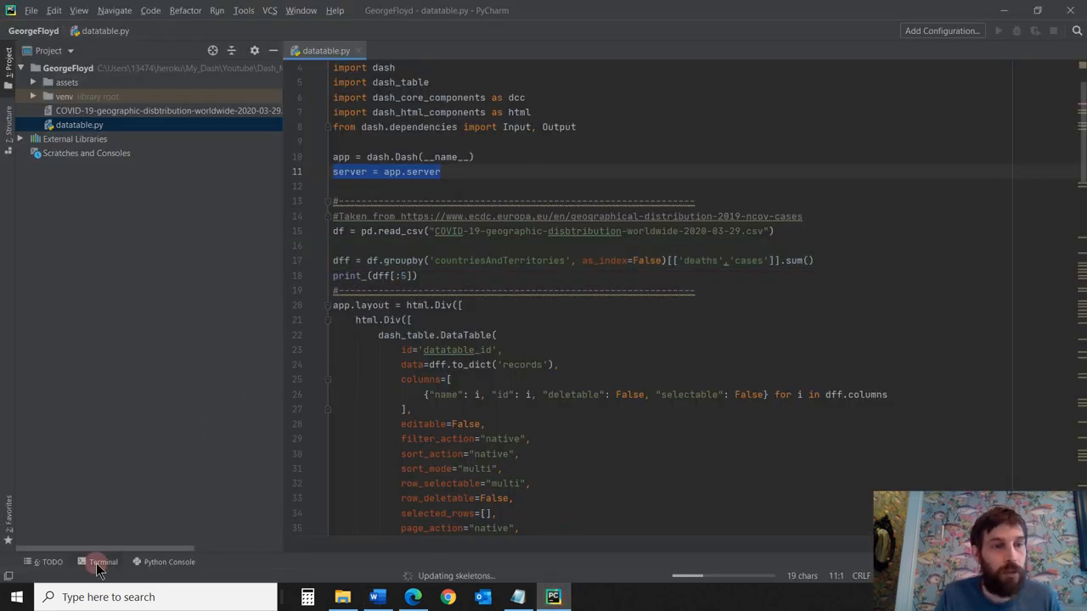
{"action": "left_click", "coordinate": [102, 561]}
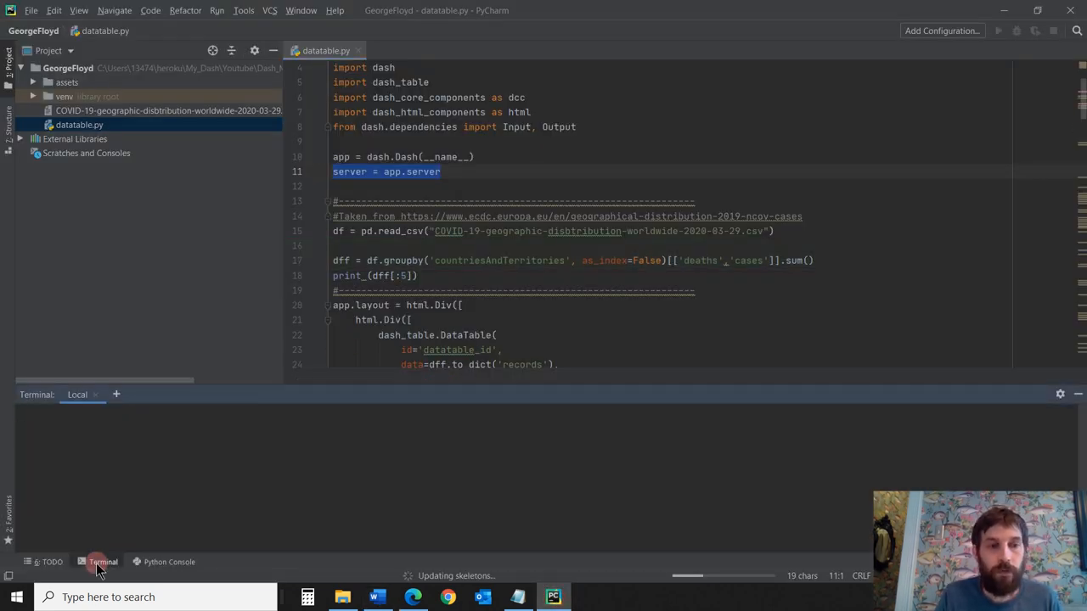
{"action": "left_click", "coordinate": [102, 562]}
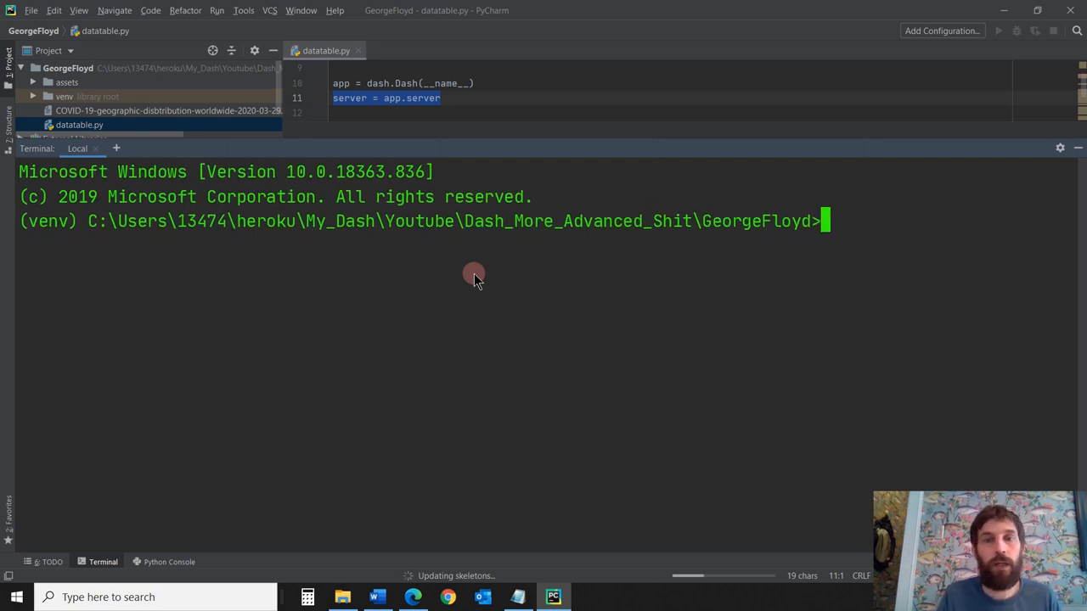
{"action": "mouse_move", "coordinate": [763, 217]}
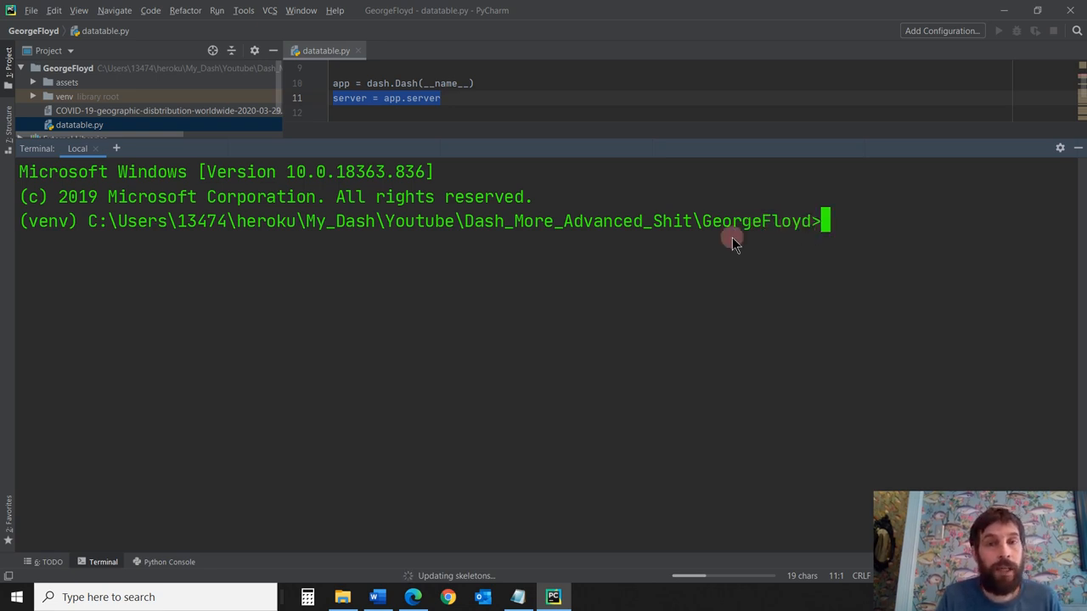
{"action": "mouse_move", "coordinate": [40, 220]}
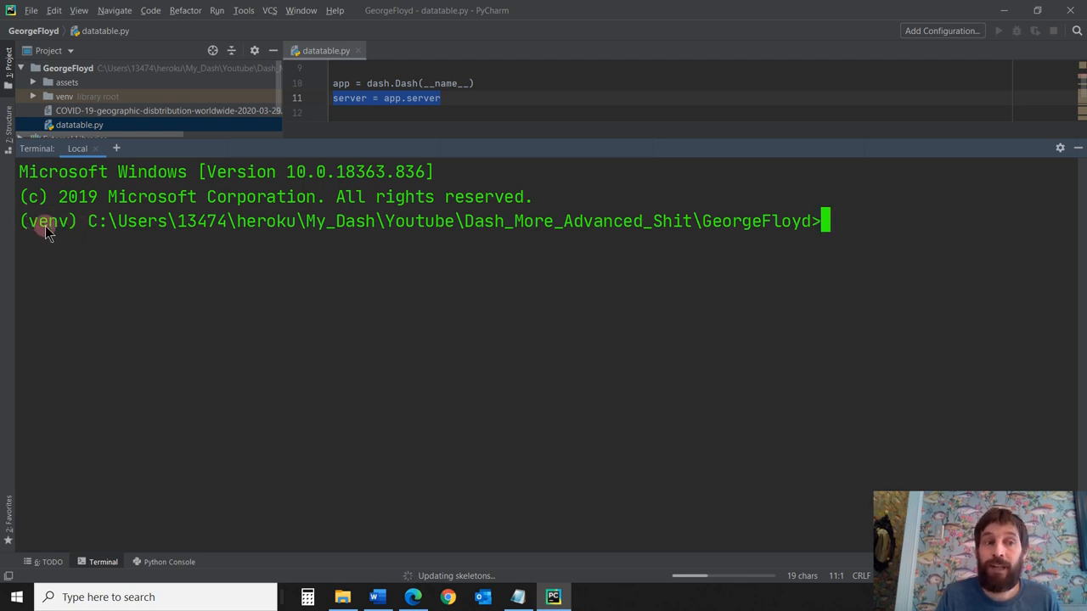
{"action": "mouse_move", "coordinate": [51, 234]}
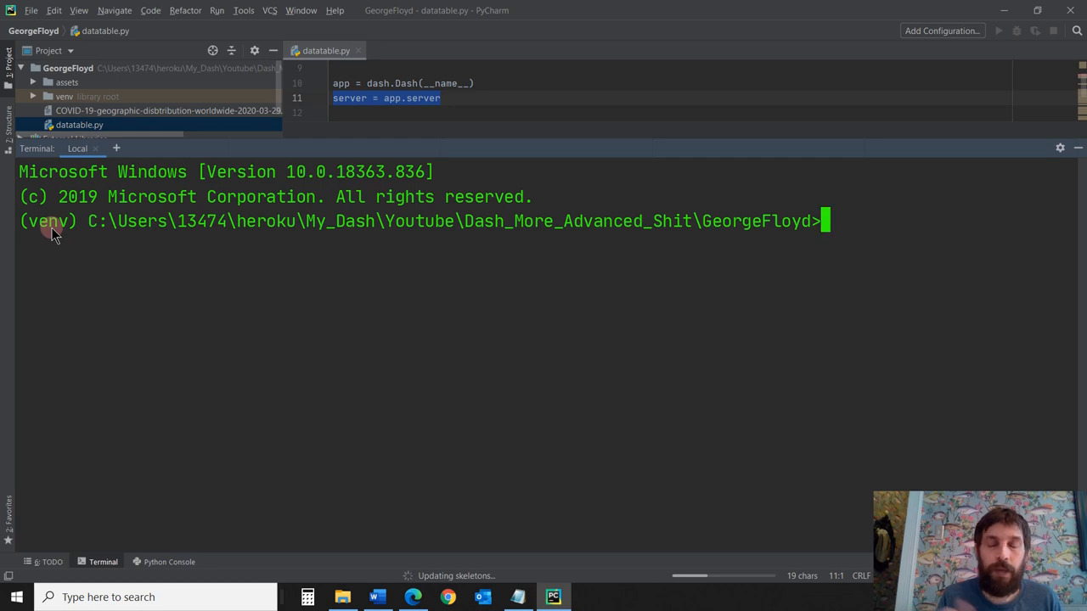
{"action": "mouse_move", "coordinate": [393, 543]}
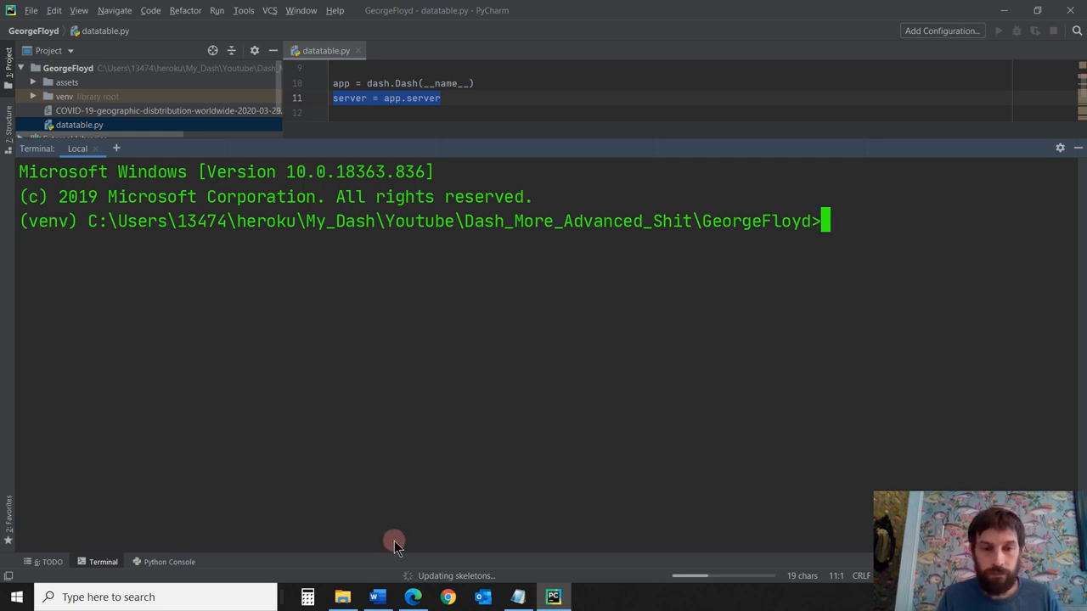
{"action": "left_click", "coordinate": [377, 596]}
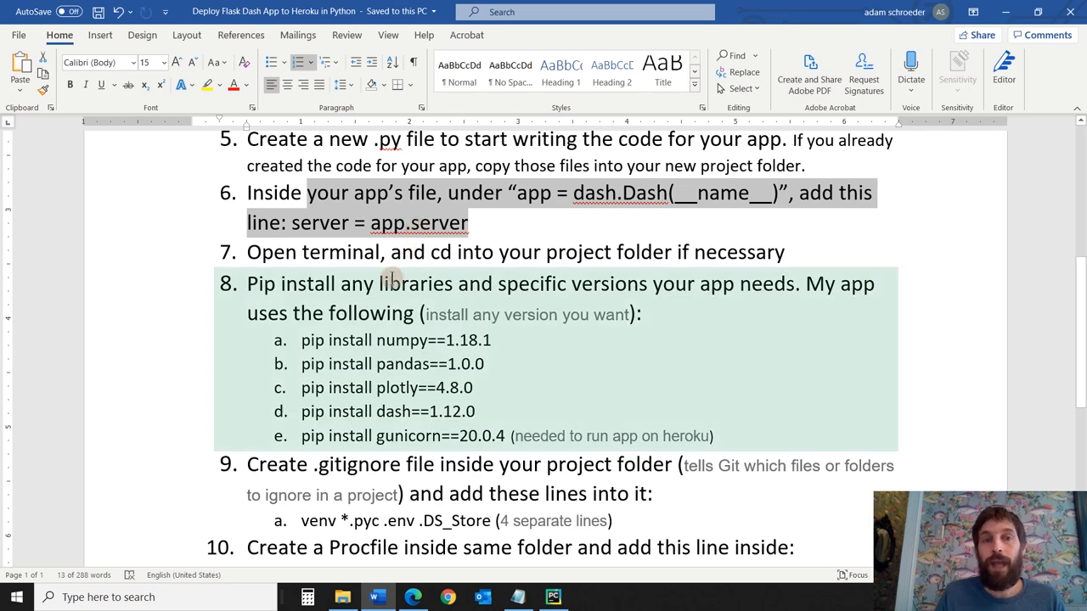
- Check Word's step 8 pip install commands against the script's libraries, then return to PyCharm
{"action": "double_click", "coordinate": [415, 284]}
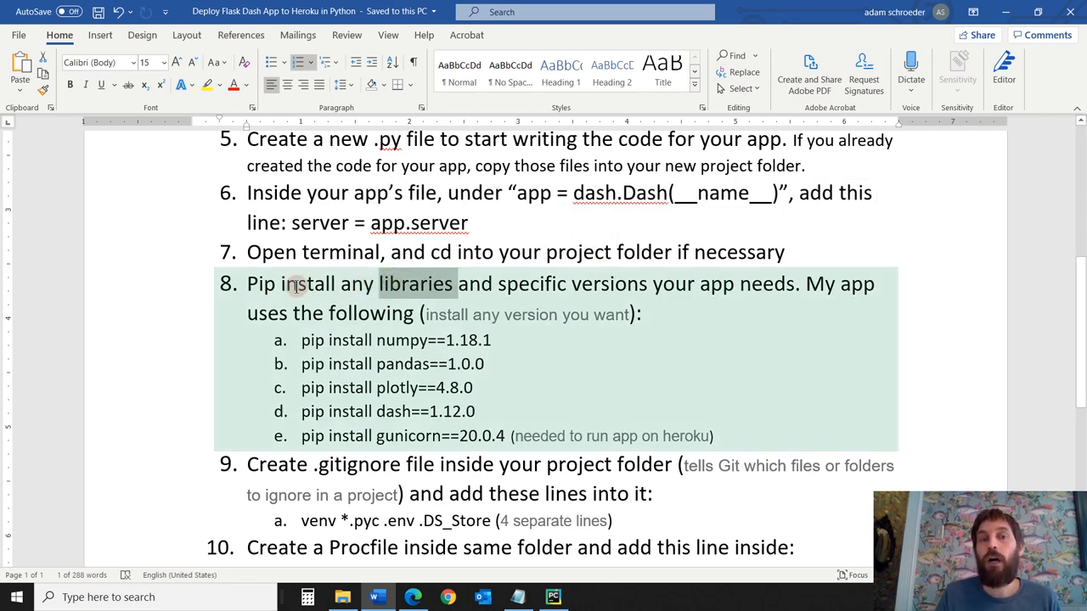
{"action": "mouse_move", "coordinate": [518, 292]}
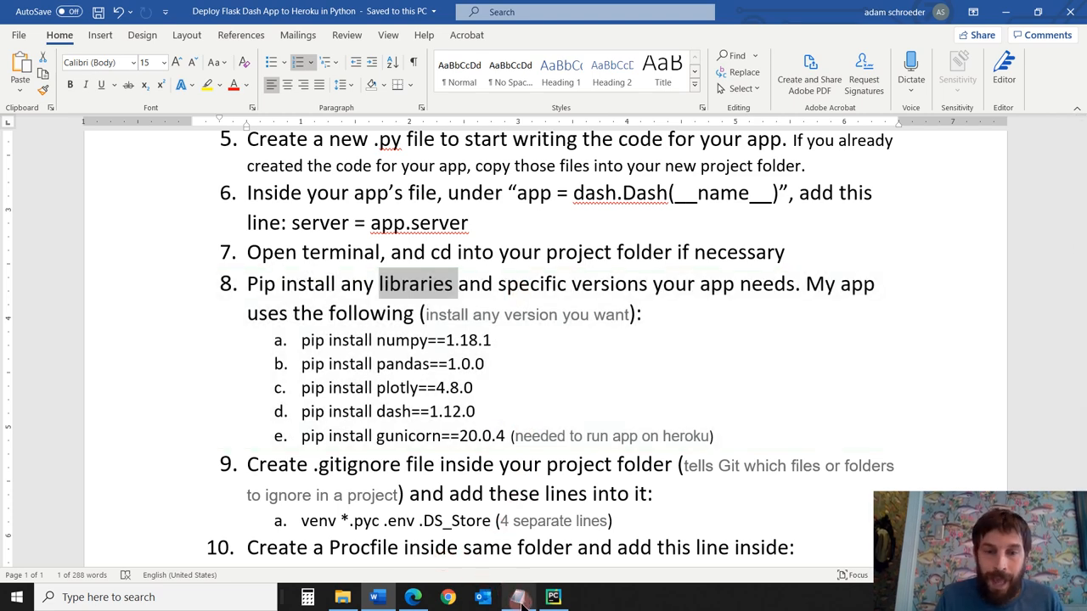
{"action": "left_click", "coordinate": [552, 597]}
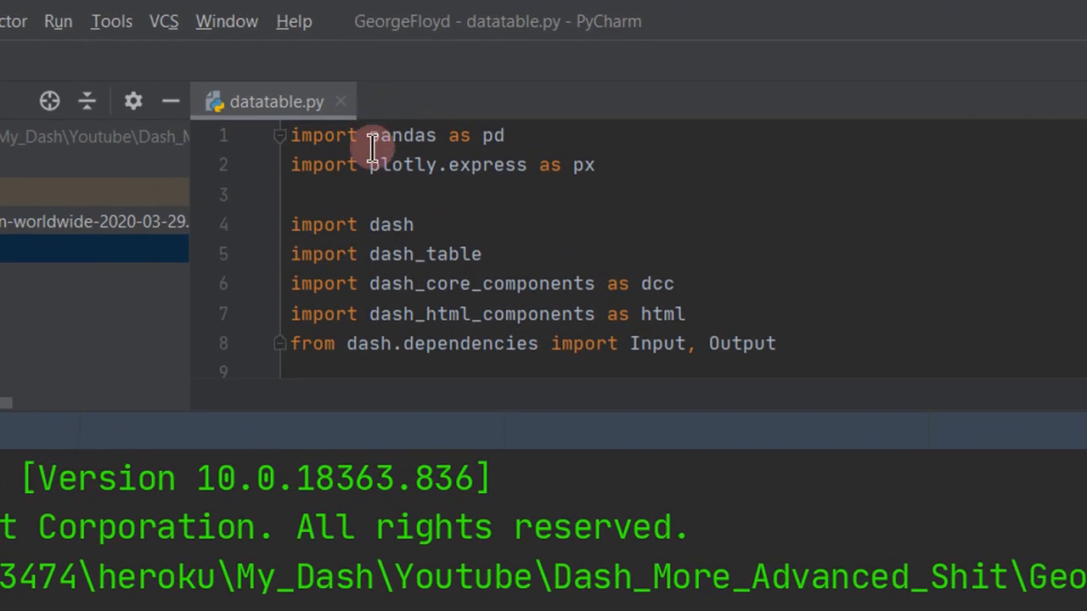
{"action": "mouse_move", "coordinate": [416, 314]}
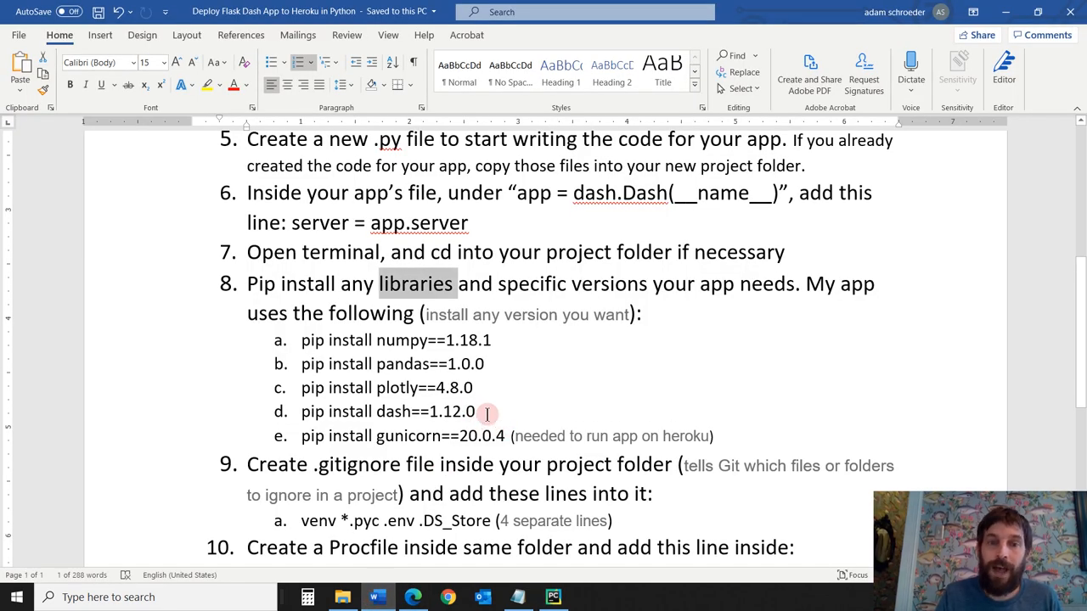
{"action": "left_click_drag", "start_coordinate": [488, 411], "coordinate": [301, 340]}
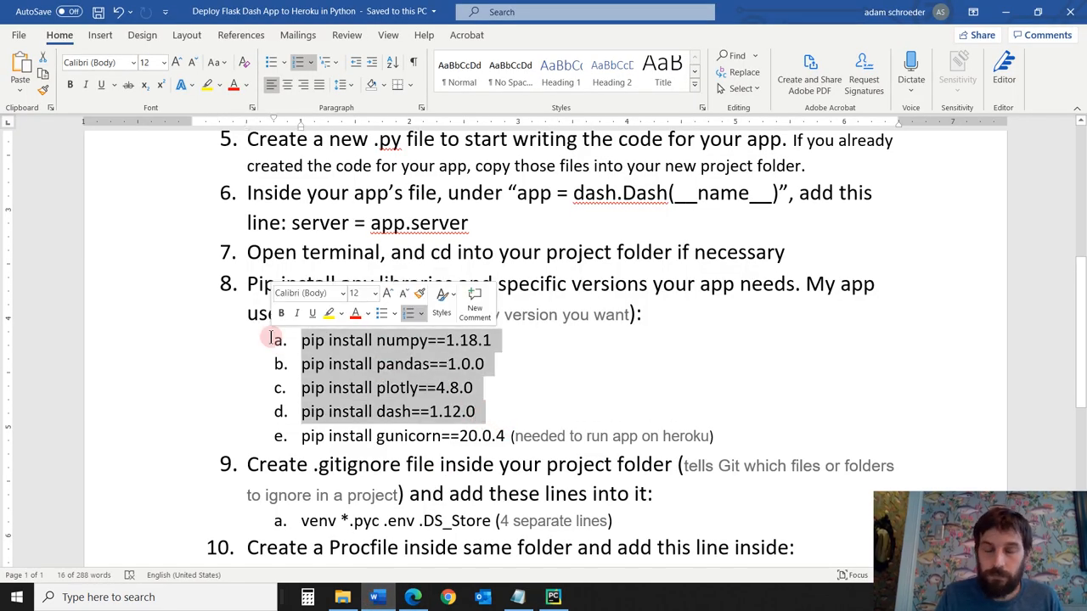
{"action": "left_click", "coordinate": [543, 416]}
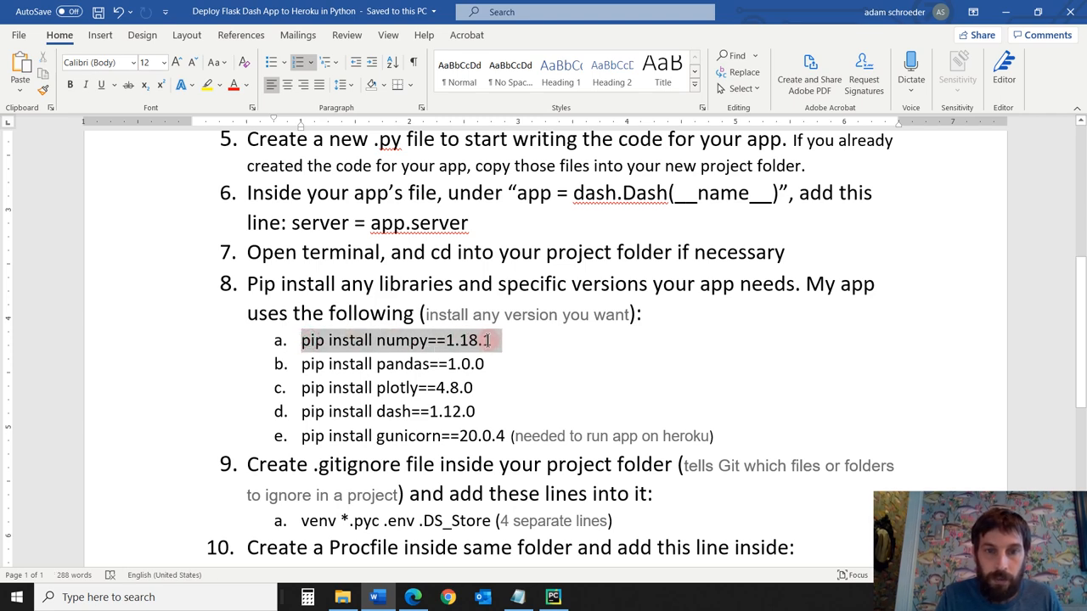
{"action": "left_click", "coordinate": [553, 596]}
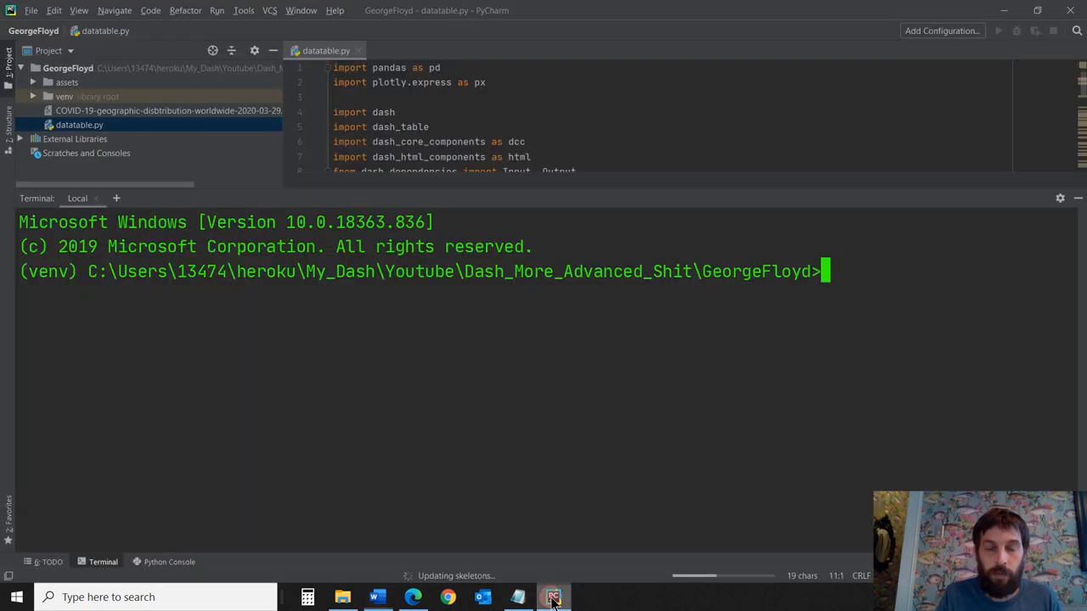
- Run 'pip install numpy==1.18.1' in the terminal, retrying without the 'a.' prefix
{"action": "type", "text": "a.pip install numpy==1.18.1"}
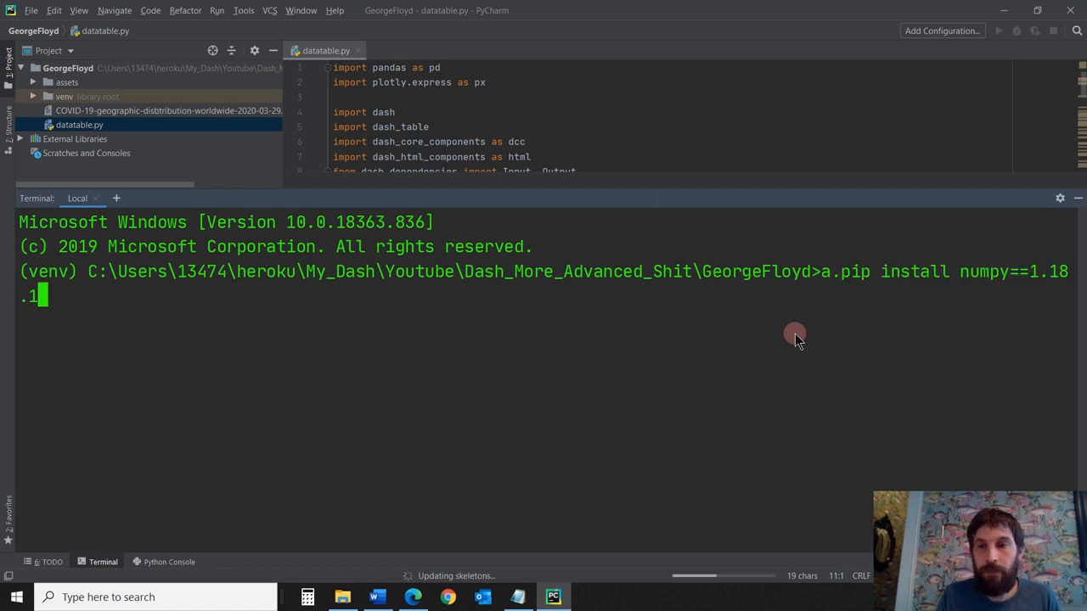
{"action": "key", "text": "enter"}
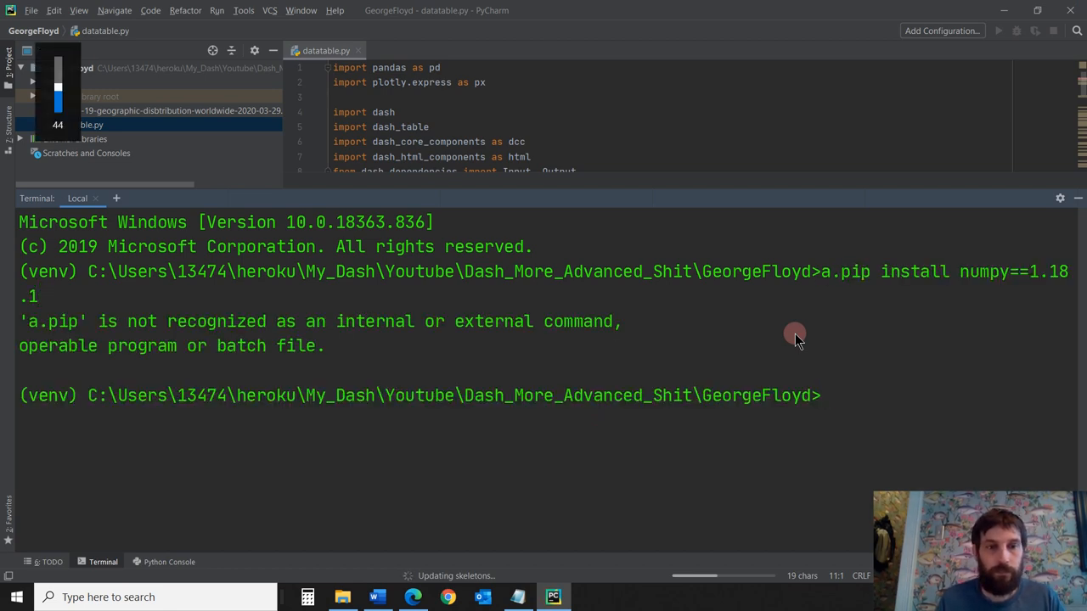
{"action": "type", "text": "a.pip install numpy==1.18.1"}
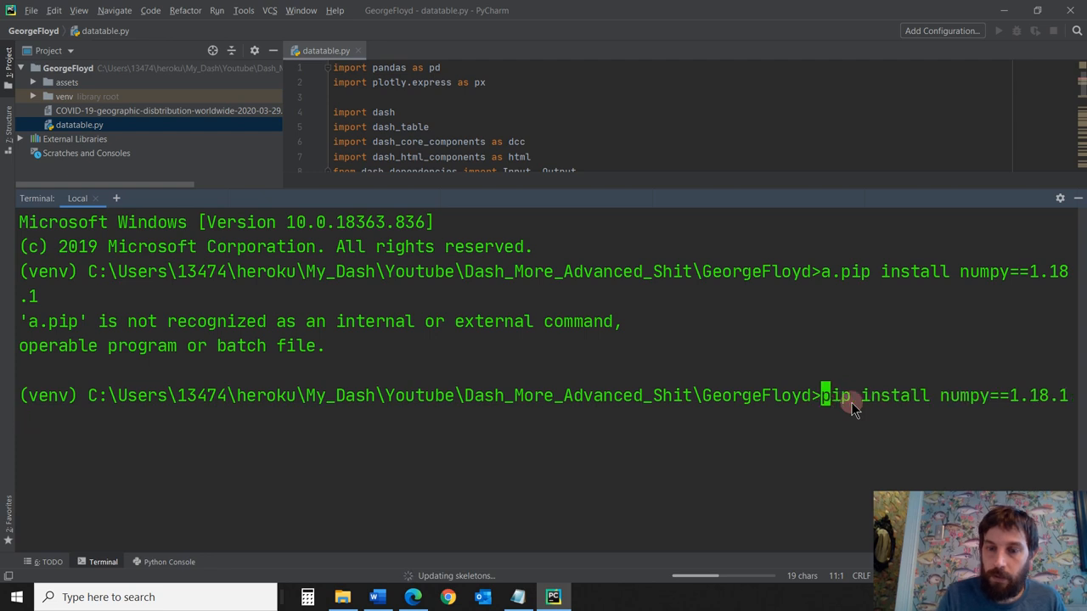
{"action": "key", "text": "Enter"}
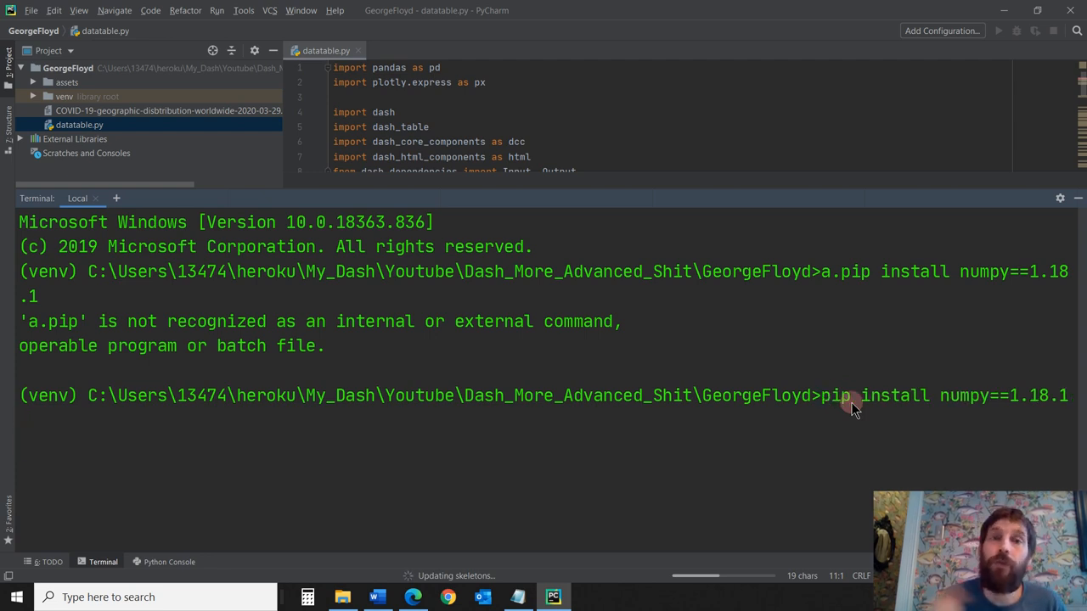
{"action": "left_click", "coordinate": [377, 597]}
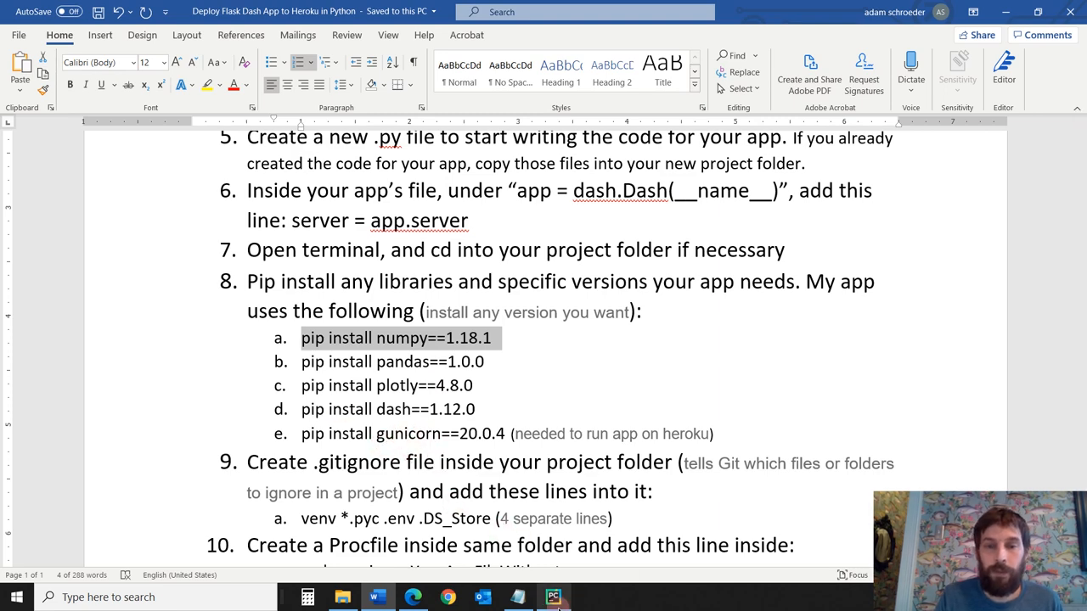
- Copy the gunicorn 20.0.4 install command from Word and switch to the PyCharm terminal
{"action": "scroll", "scroll_direction": "down", "scroll_amount": 3}
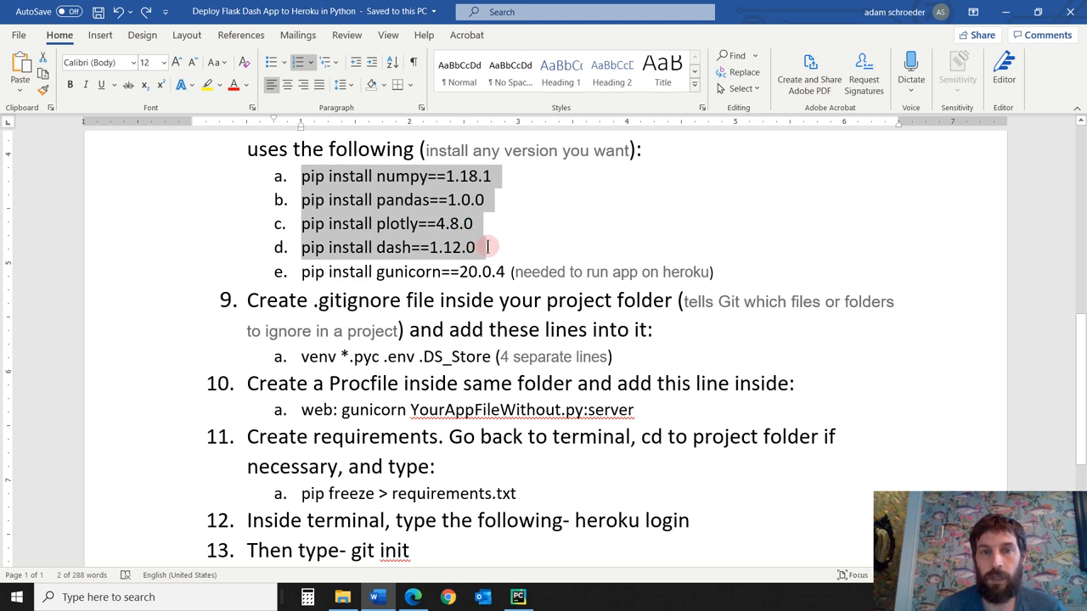
{"action": "left_click_drag", "start_coordinate": [485, 247], "coordinate": [505, 265]}
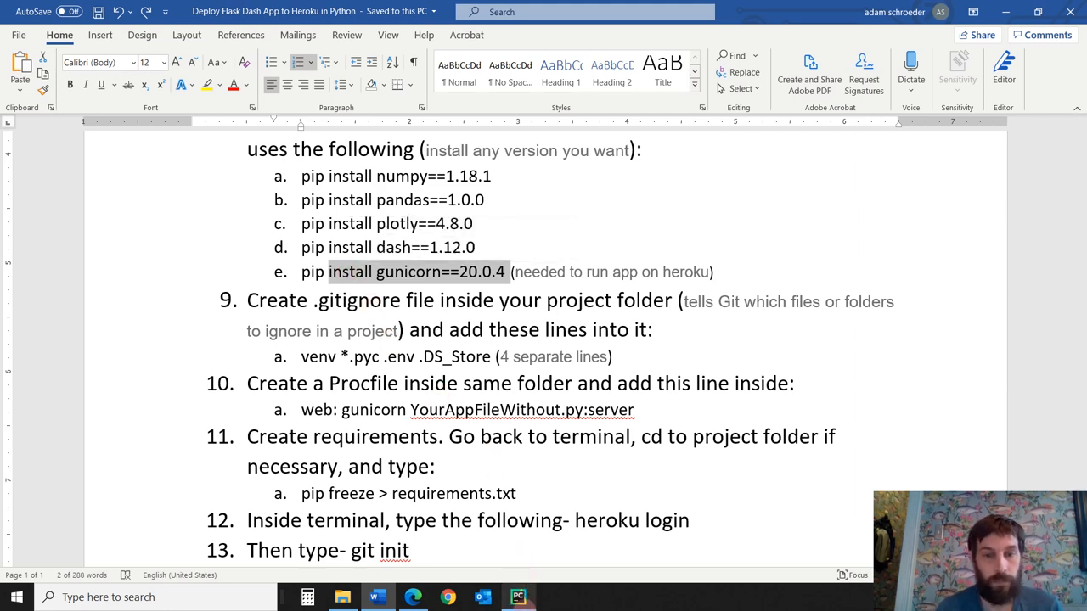
{"action": "left_click", "coordinate": [517, 596]}
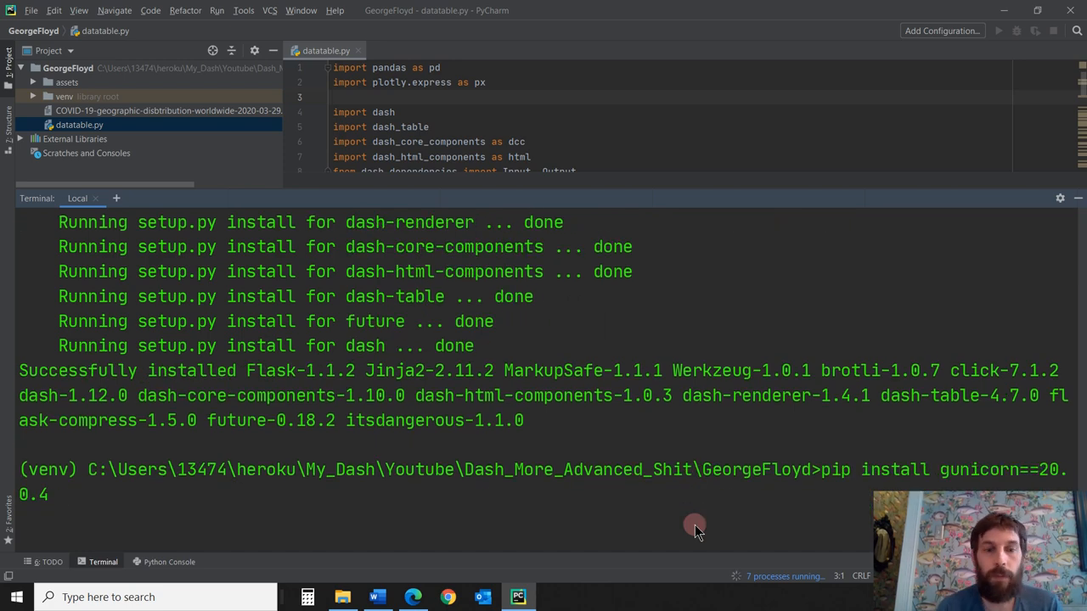
{"action": "mouse_move", "coordinate": [413, 597]}
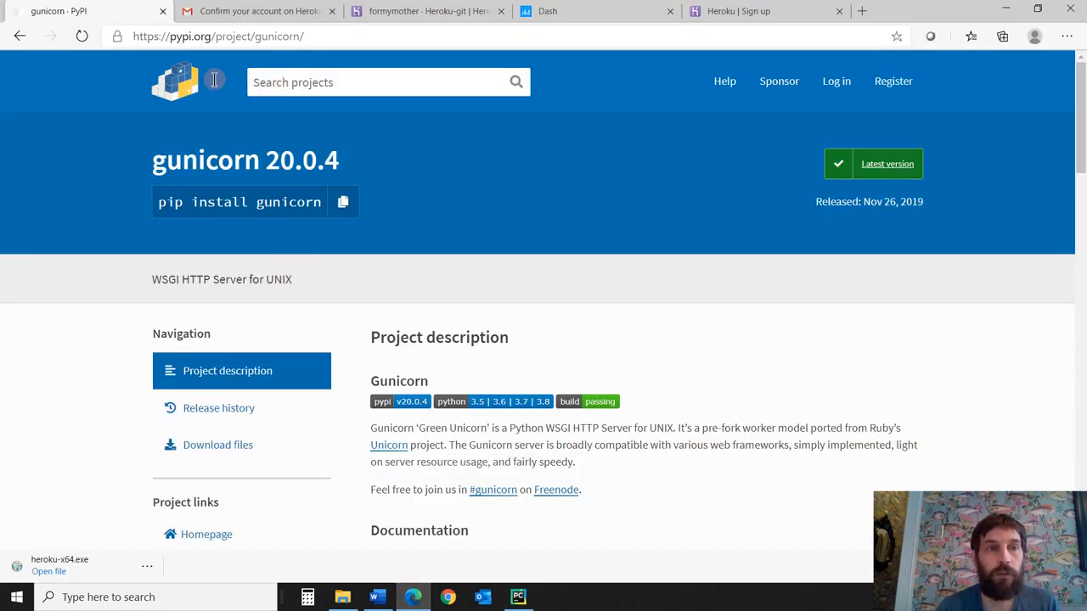
{"action": "mouse_move", "coordinate": [701, 194]}
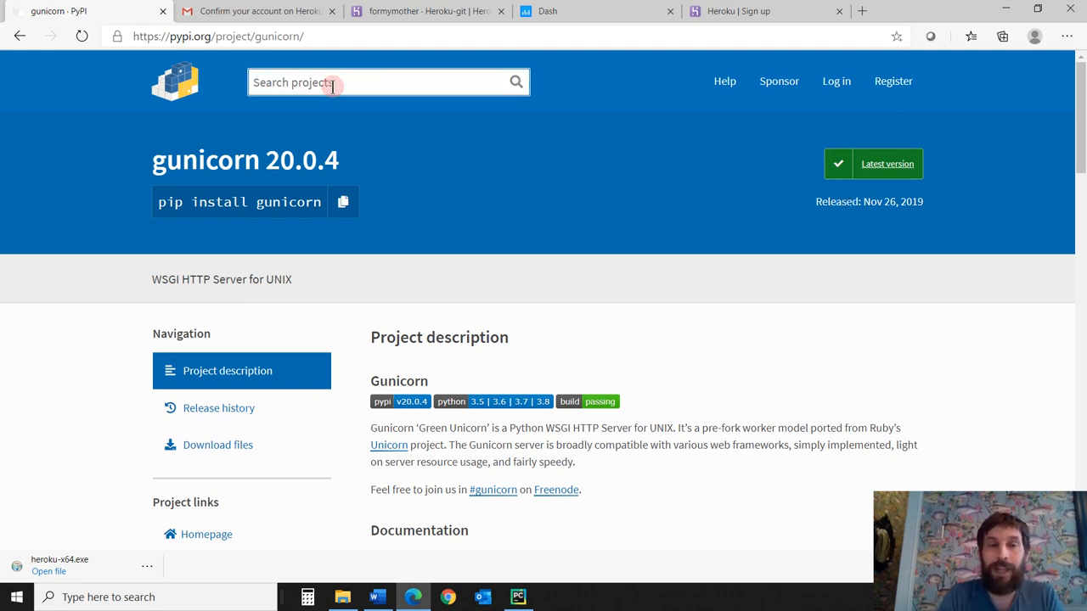
- Check the pandas 1.0.4 and dash 1.12.0 PyPI pages, then return to PyCharm's terminal
{"action": "type", "text": "pandas"}
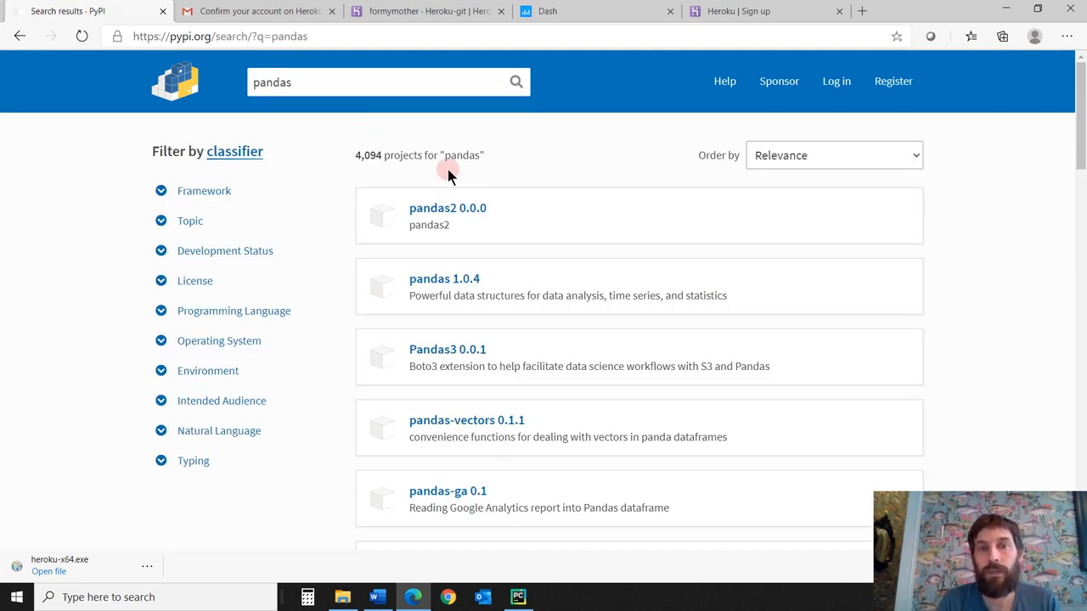
{"action": "left_click", "coordinate": [444, 278]}
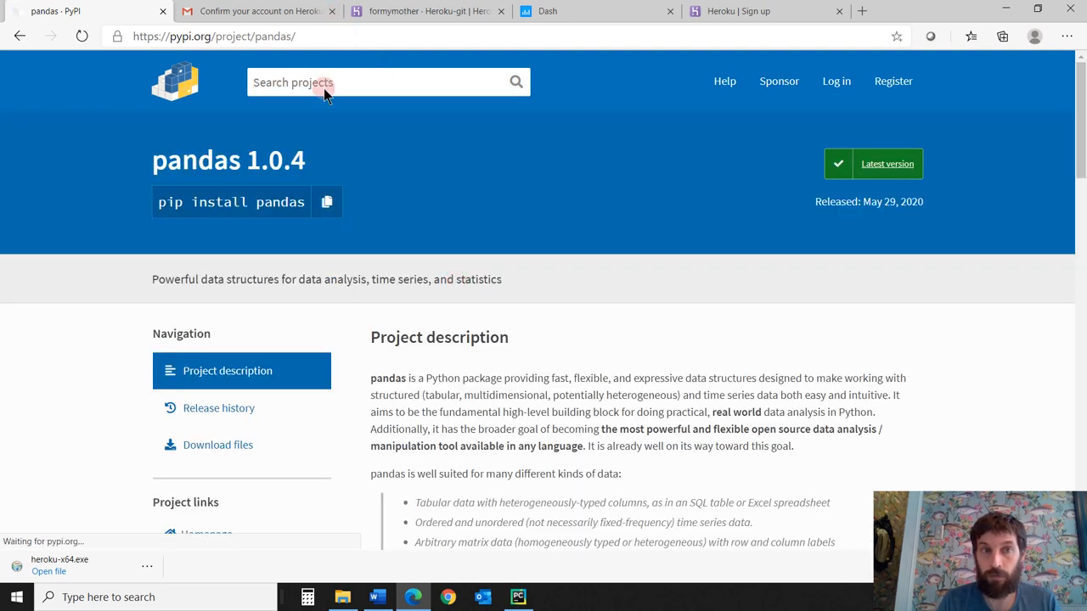
{"action": "type", "text": "dash"}
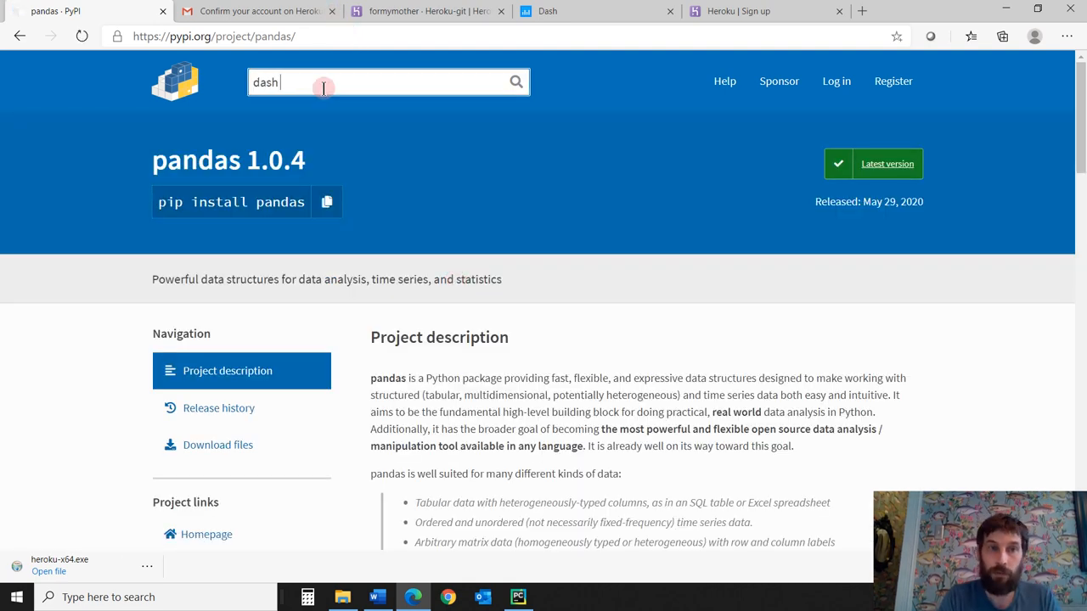
{"action": "key", "text": "Enter"}
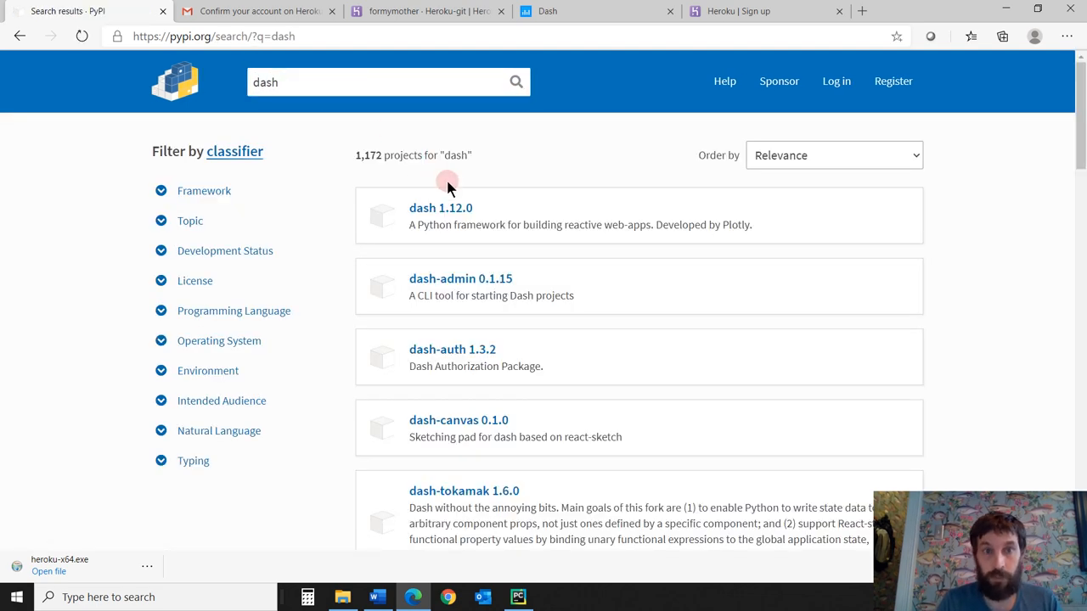
{"action": "left_click", "coordinate": [440, 207]}
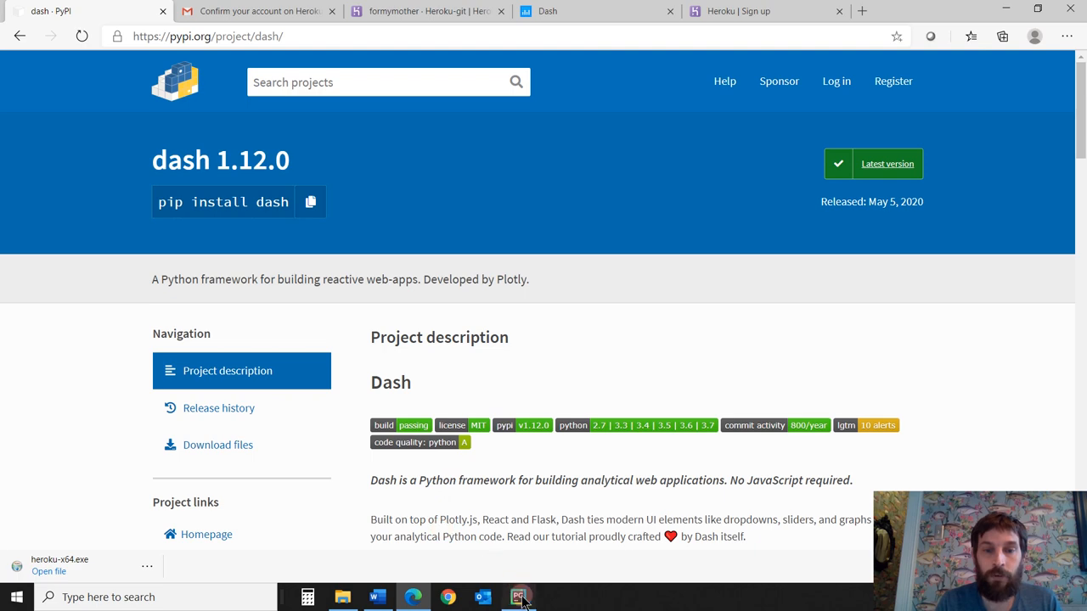
{"action": "left_click", "coordinate": [518, 597]}
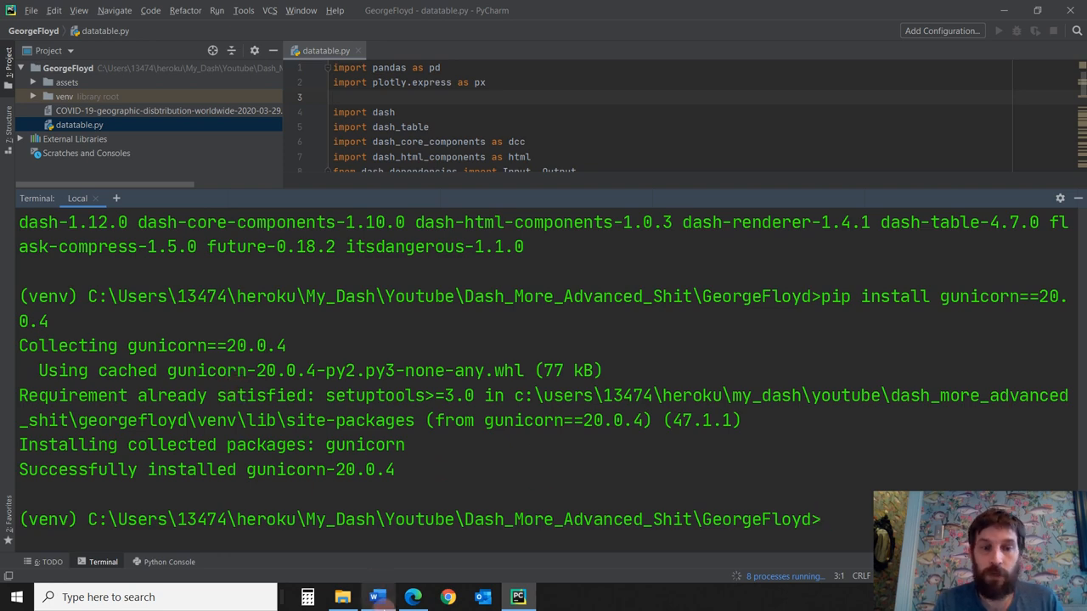
- Read the Word guide's step 9 on creating .gitignore, then return to PyCharm
{"action": "left_click", "coordinate": [376, 596]}
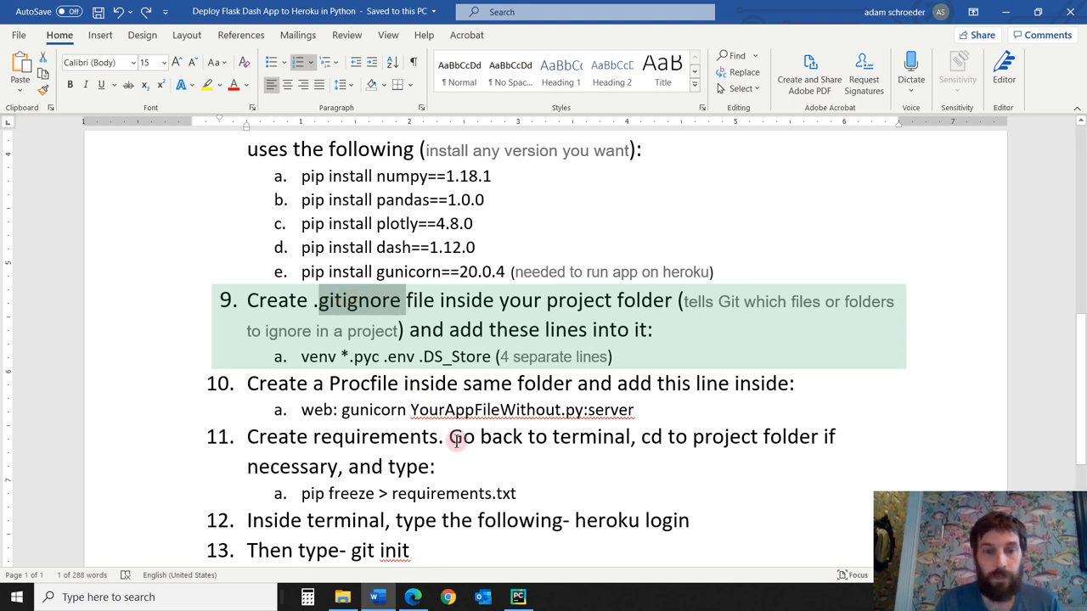
{"action": "left_click", "coordinate": [517, 597]}
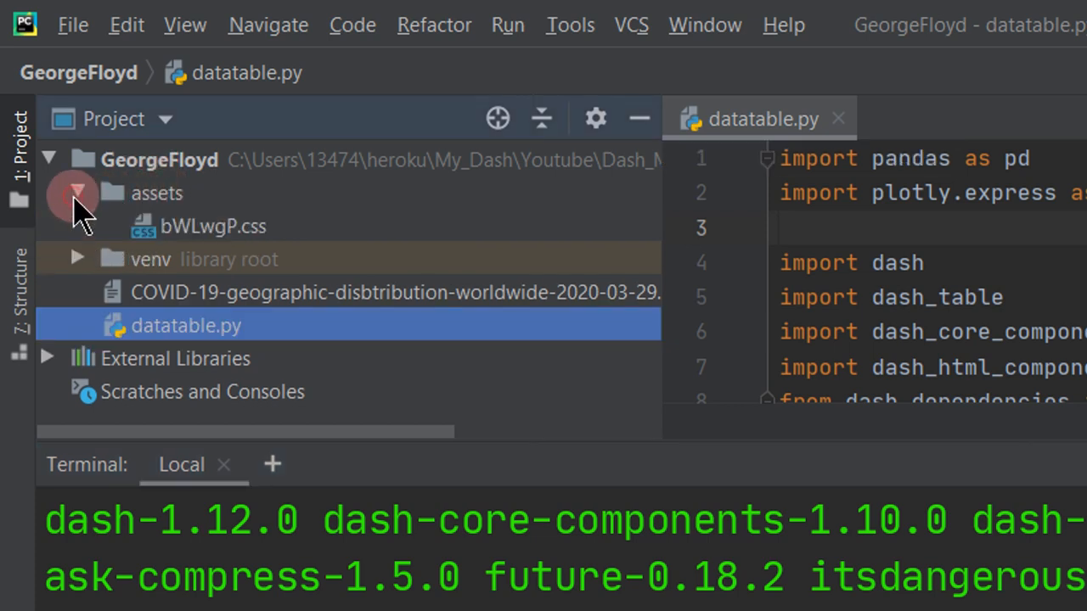
- Browse venv Scripts and site-packages, then collapse the virtual environment folder
{"action": "left_click", "coordinate": [76, 193]}
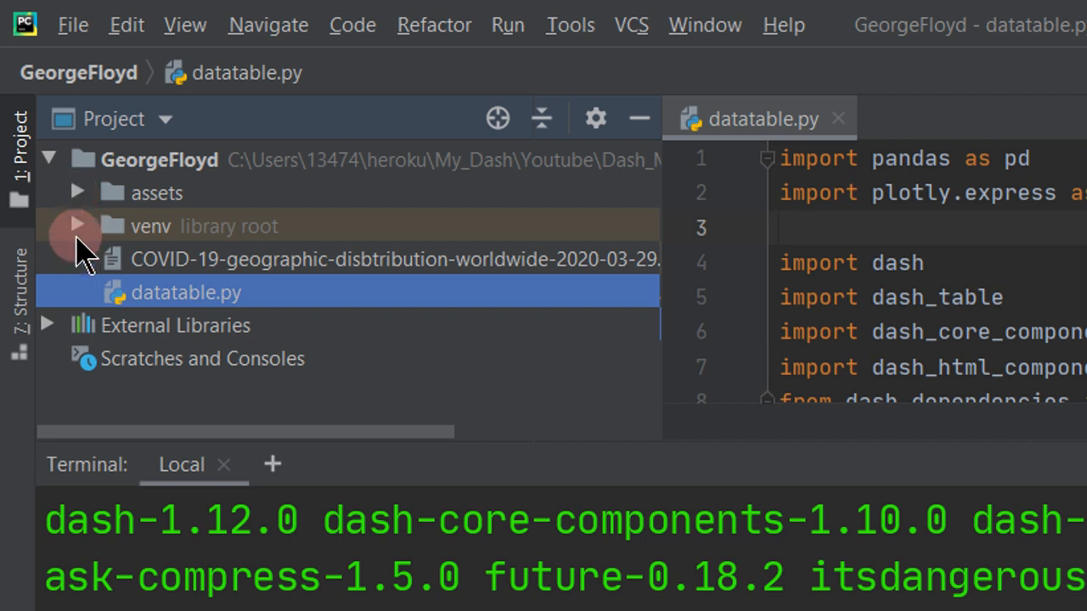
{"action": "left_click", "coordinate": [75, 226]}
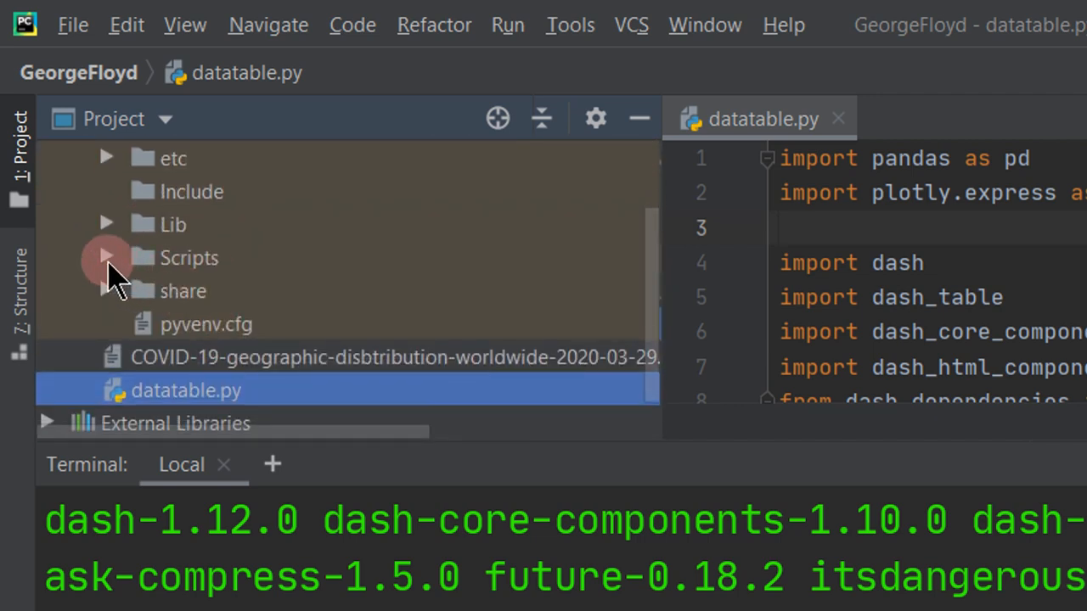
{"action": "left_click", "coordinate": [105, 224]}
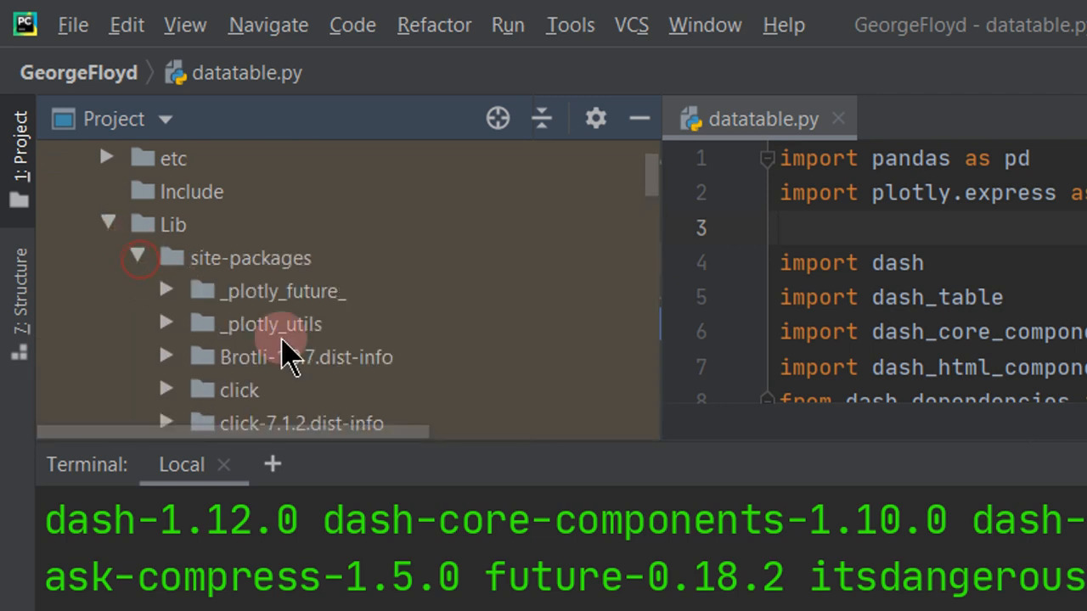
{"action": "scroll", "scroll_direction": "down", "scroll_amount": 3}
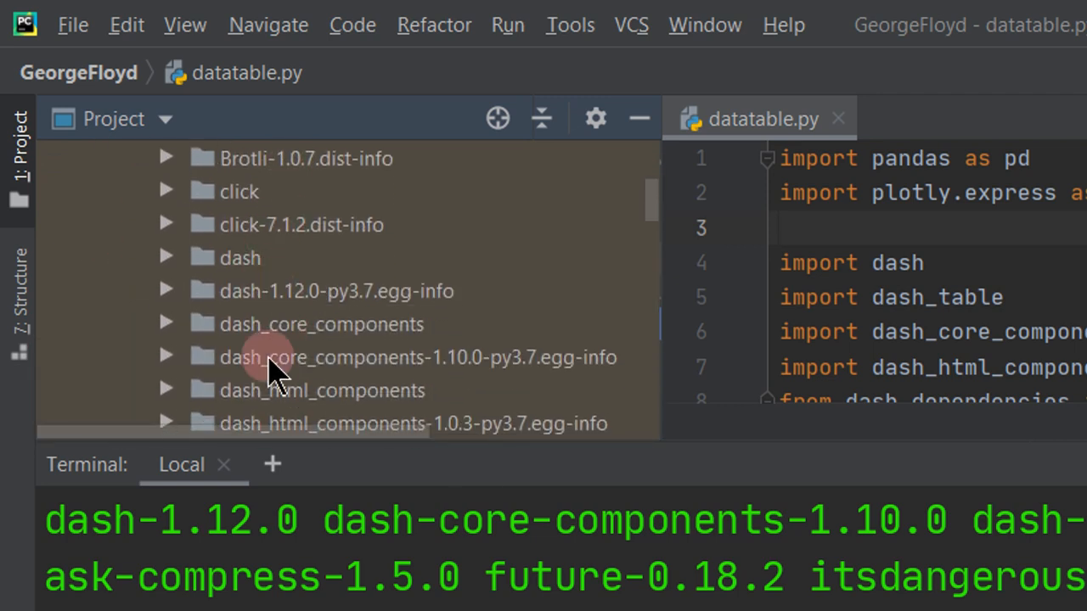
{"action": "scroll", "scroll_direction": "down", "scroll_amount": 3}
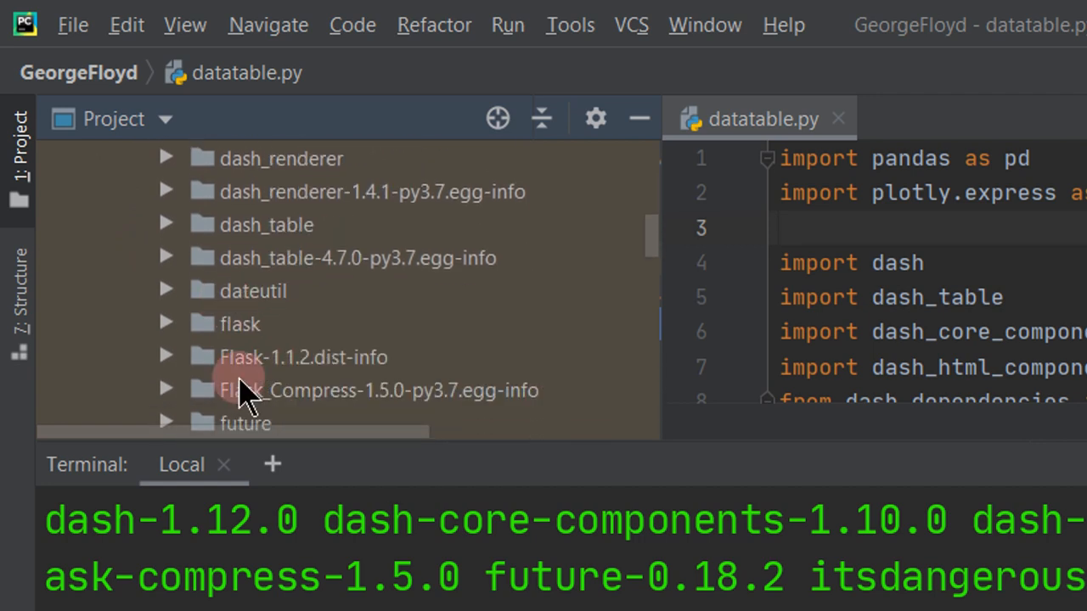
{"action": "scroll", "scroll_direction": "down", "scroll_amount": 3}
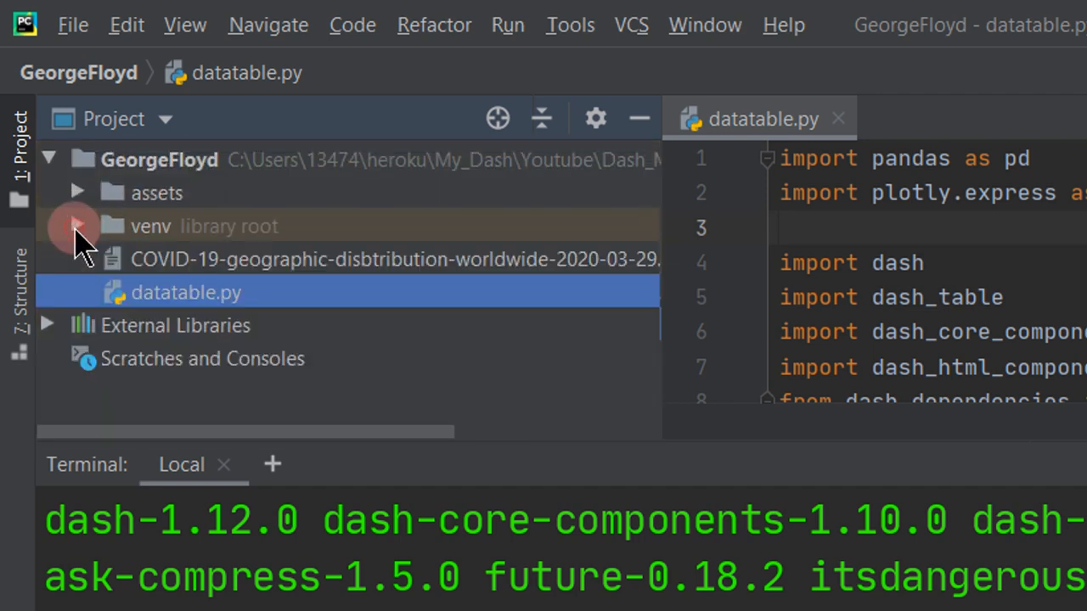
{"action": "left_click", "coordinate": [392, 259]}
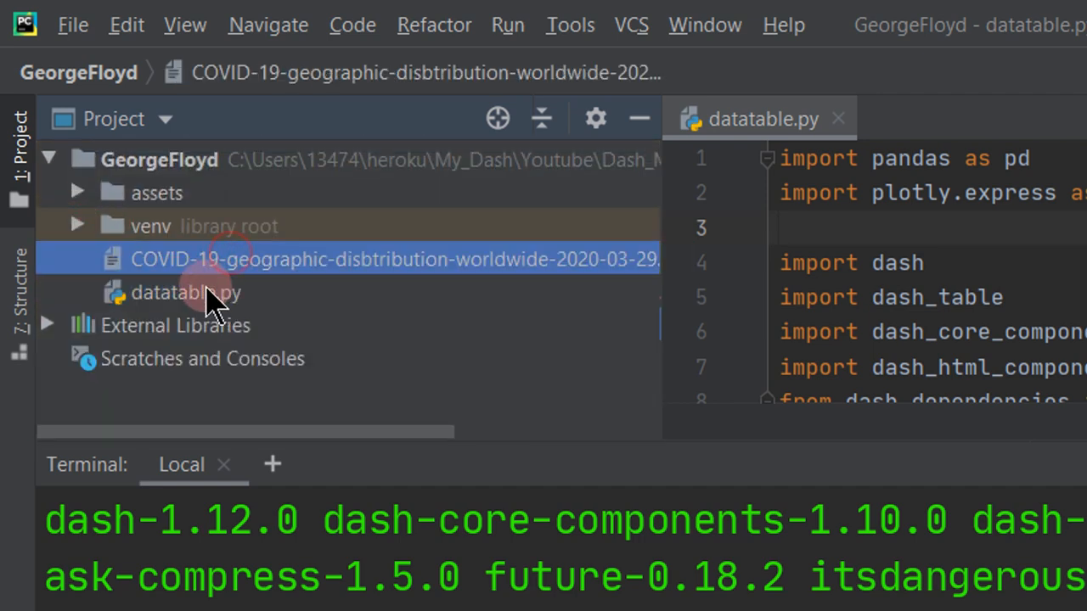
- Create .gitignore with venv, *.pyc, .env and .DS_Store copied from the Word guide
{"action": "left_click", "coordinate": [186, 292]}
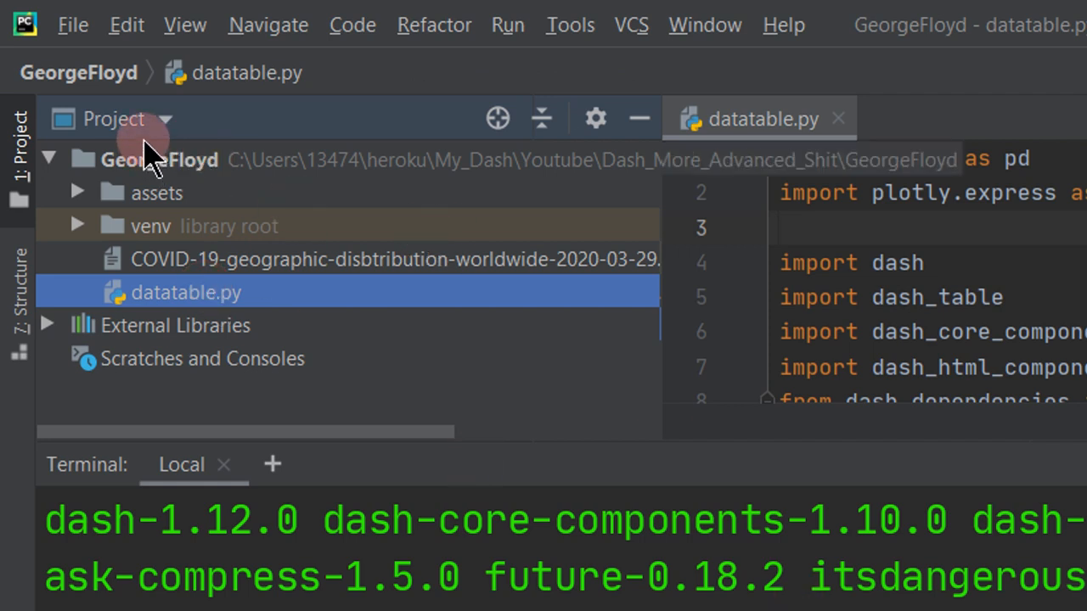
{"action": "right_click", "coordinate": [157, 160]}
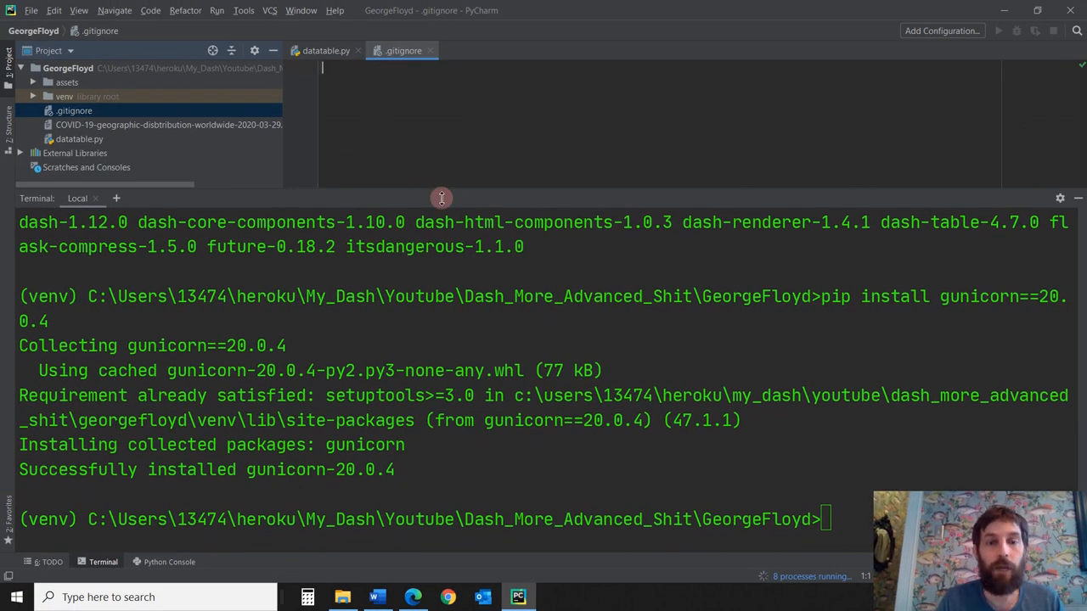
{"action": "left_click", "coordinate": [376, 597]}
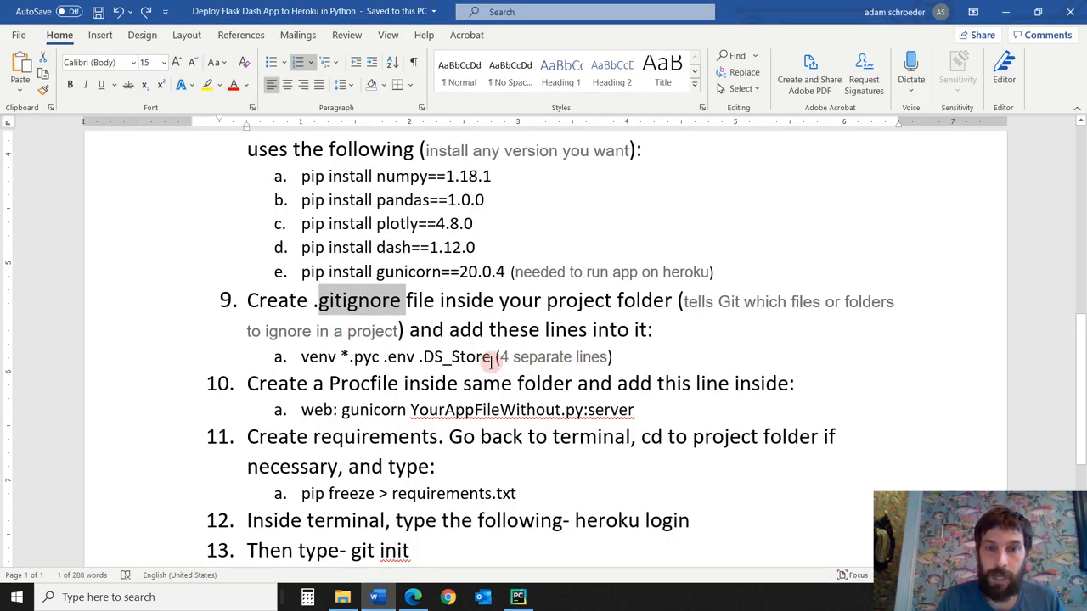
{"action": "left_click_drag", "start_coordinate": [302, 356], "coordinate": [489, 356]}
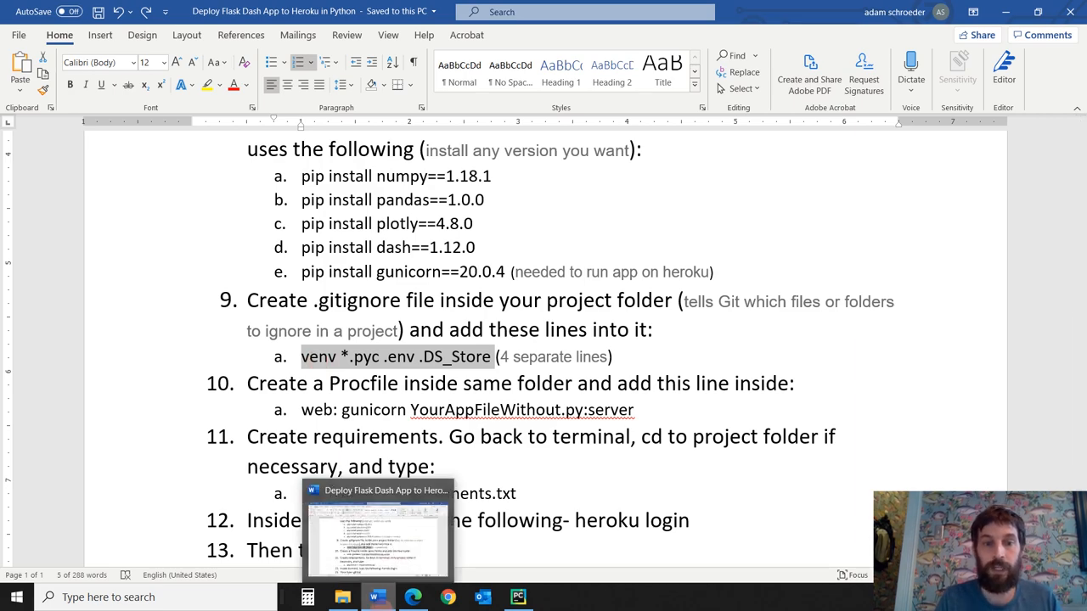
{"action": "left_click", "coordinate": [517, 597]}
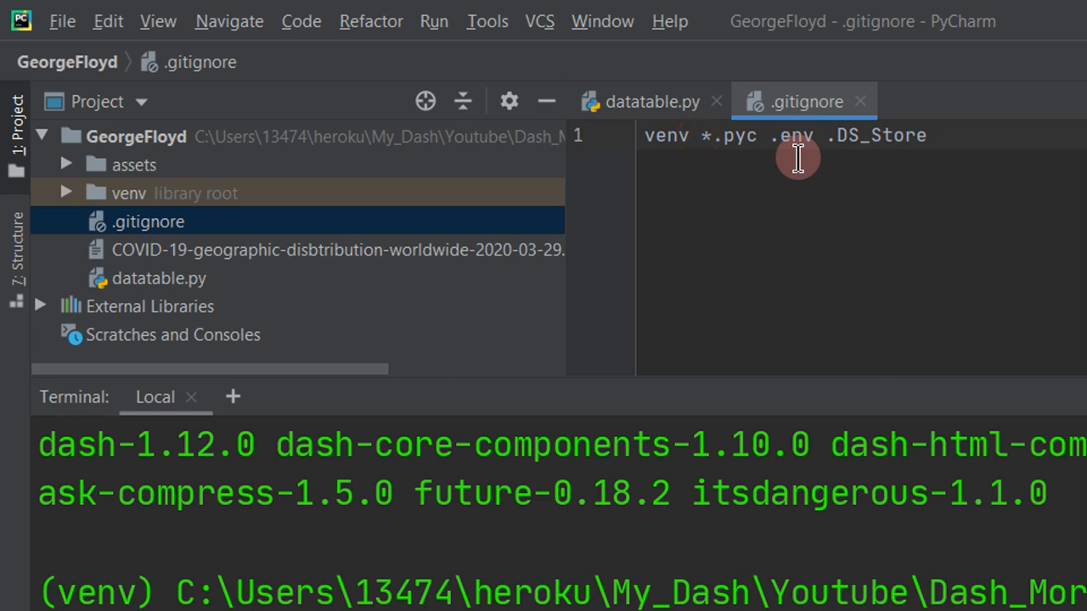
{"action": "key", "text": "Enter"}
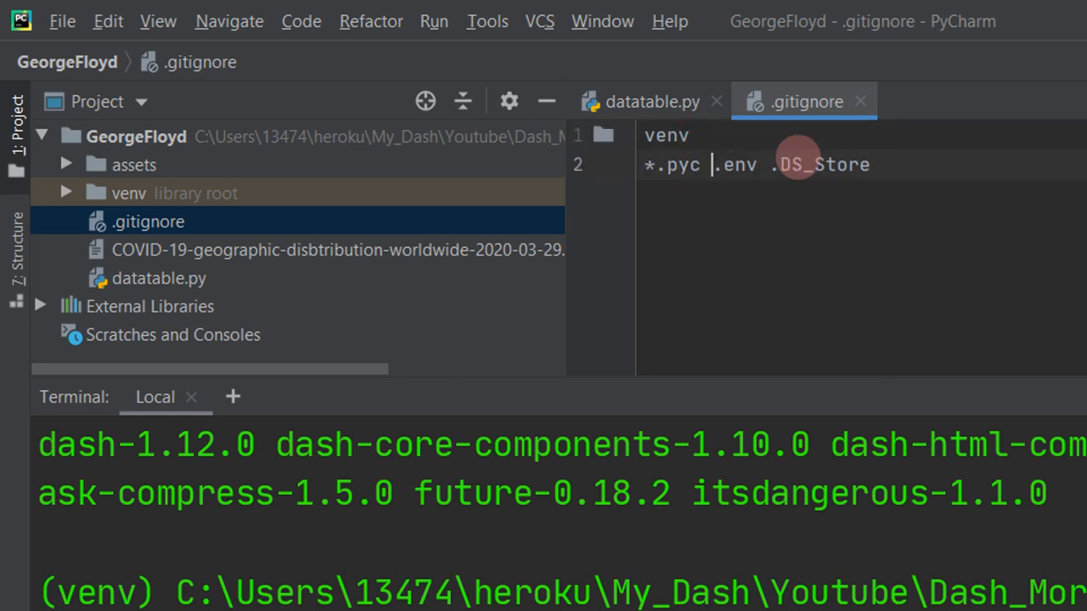
{"action": "key", "text": "Enter"}
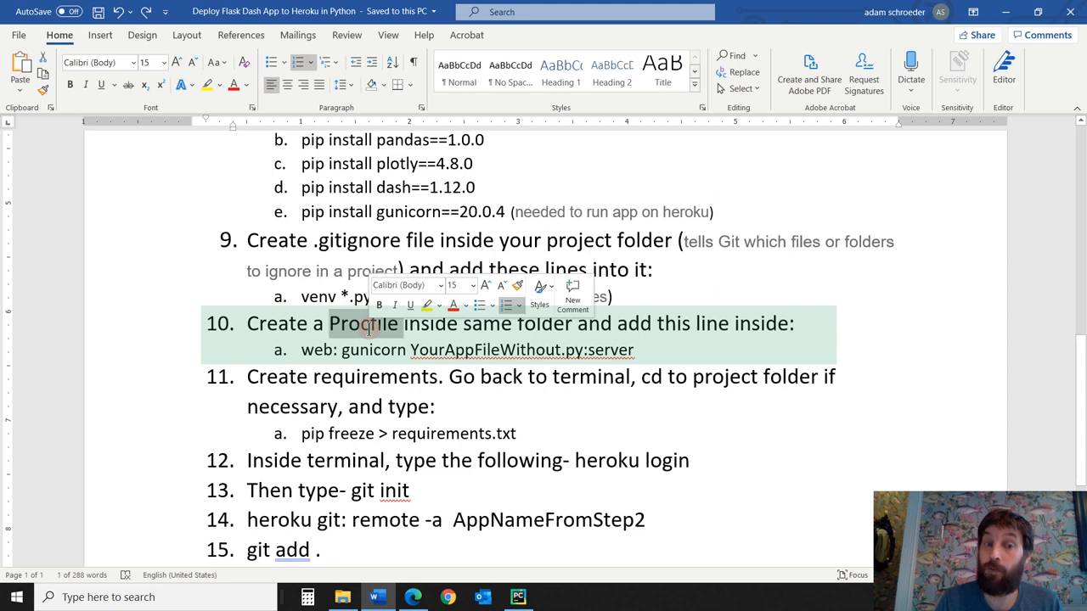
- Add a Procfile with 'web: gunicorn YourAppFileWithout.py:server', starting to replace the placeholder with datatable
{"action": "right_click", "coordinate": [369, 331]}
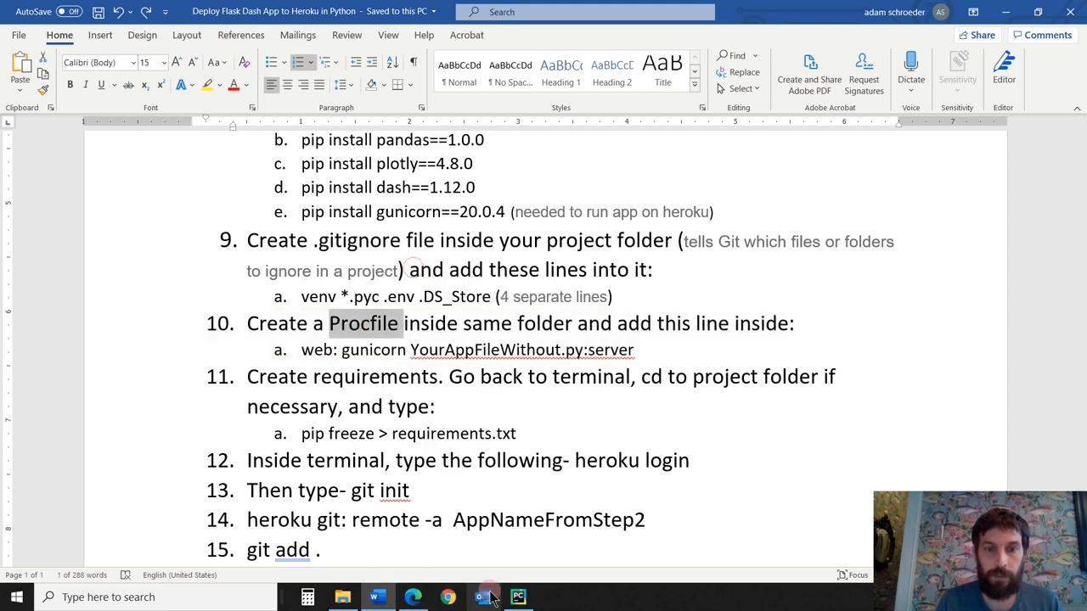
{"action": "left_click", "coordinate": [518, 596]}
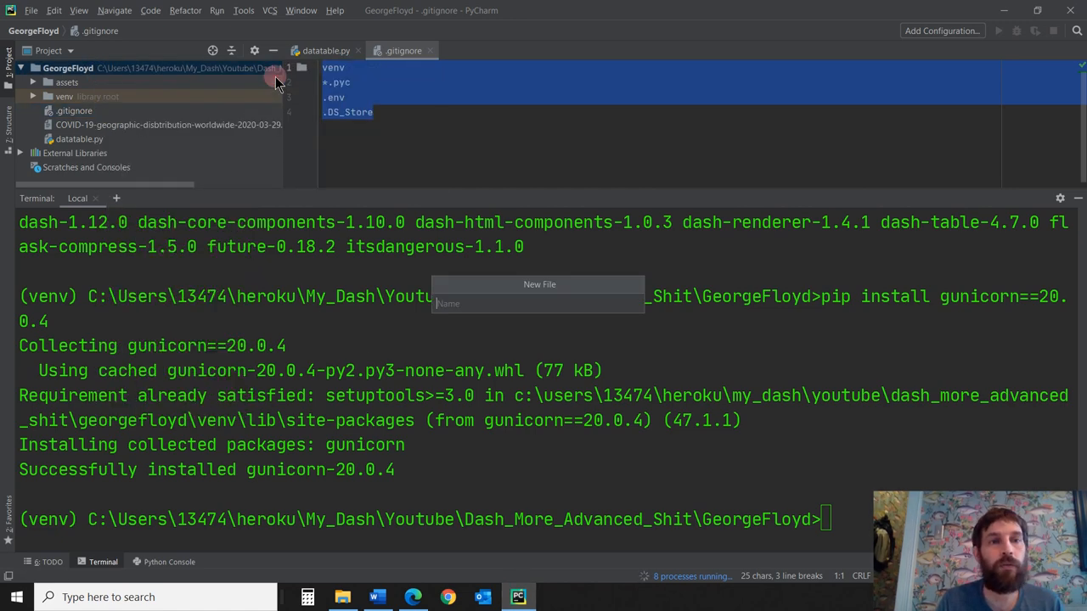
{"action": "type", "text": "Procfile"}
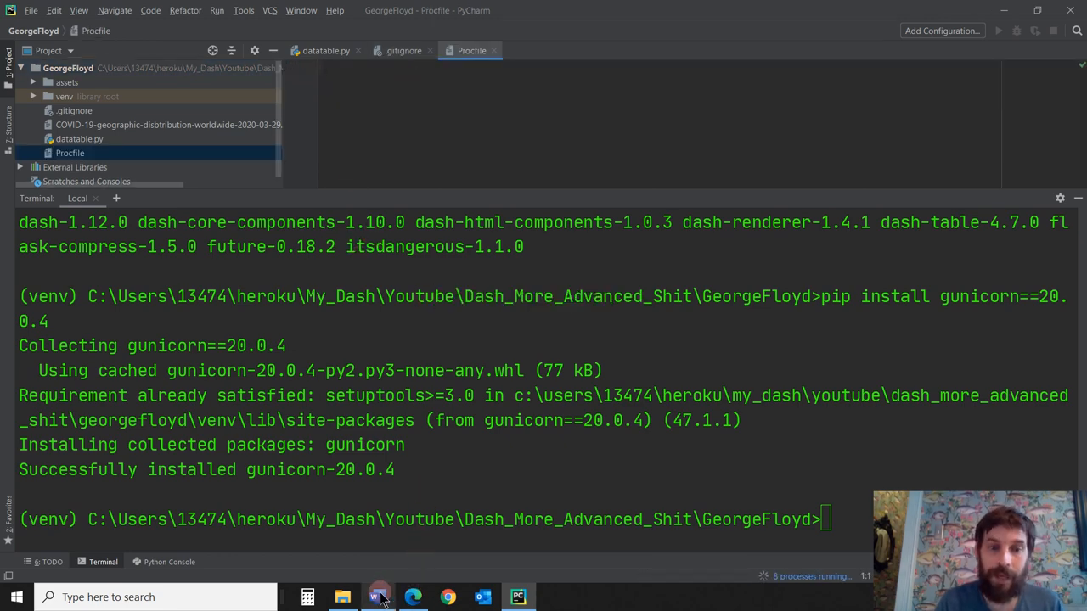
{"action": "left_click", "coordinate": [378, 596]}
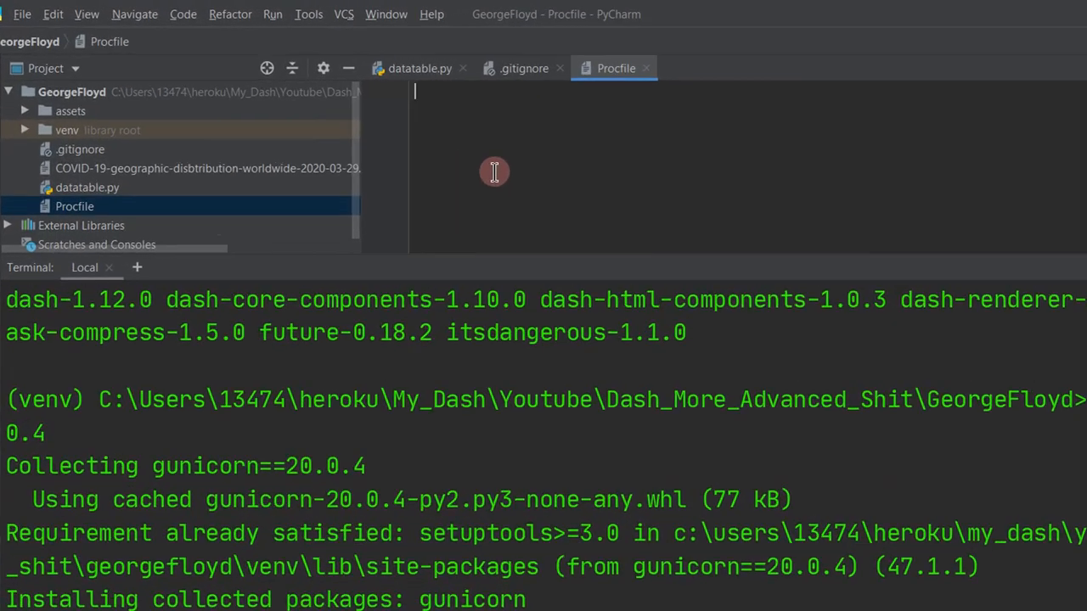
{"action": "type", "text": "web: gunicorn YourAppFileWithout.py:server"}
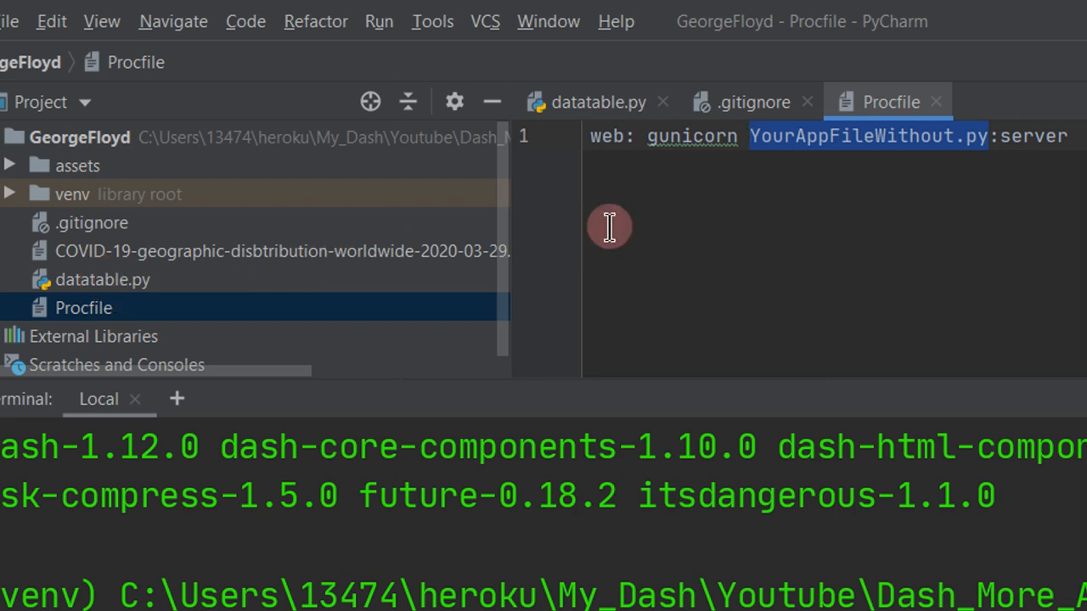
{"action": "type", "text": "data"}
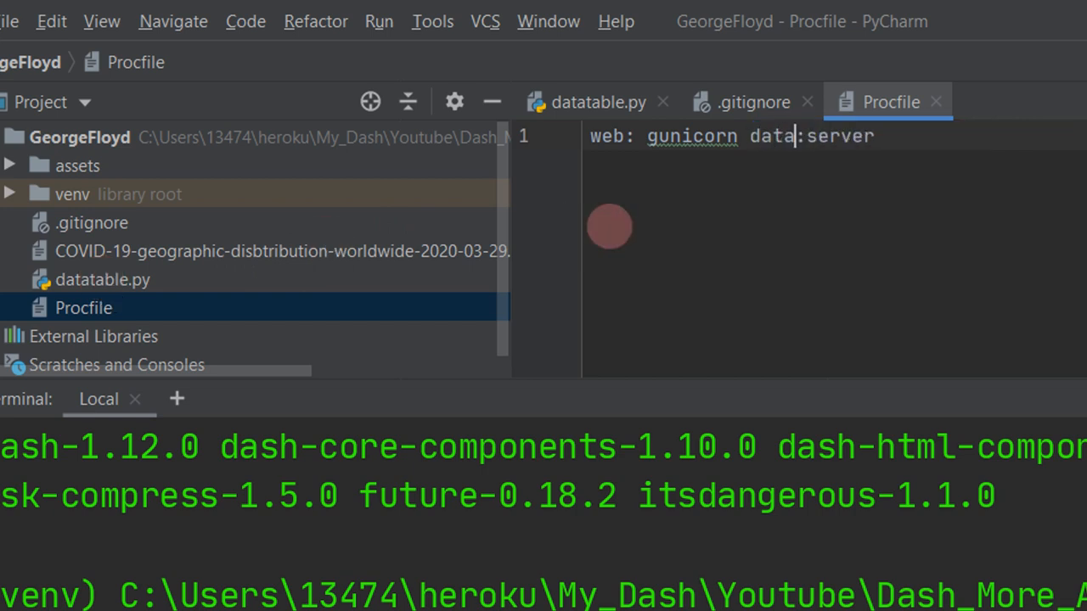
{"action": "type", "text": "ta"}
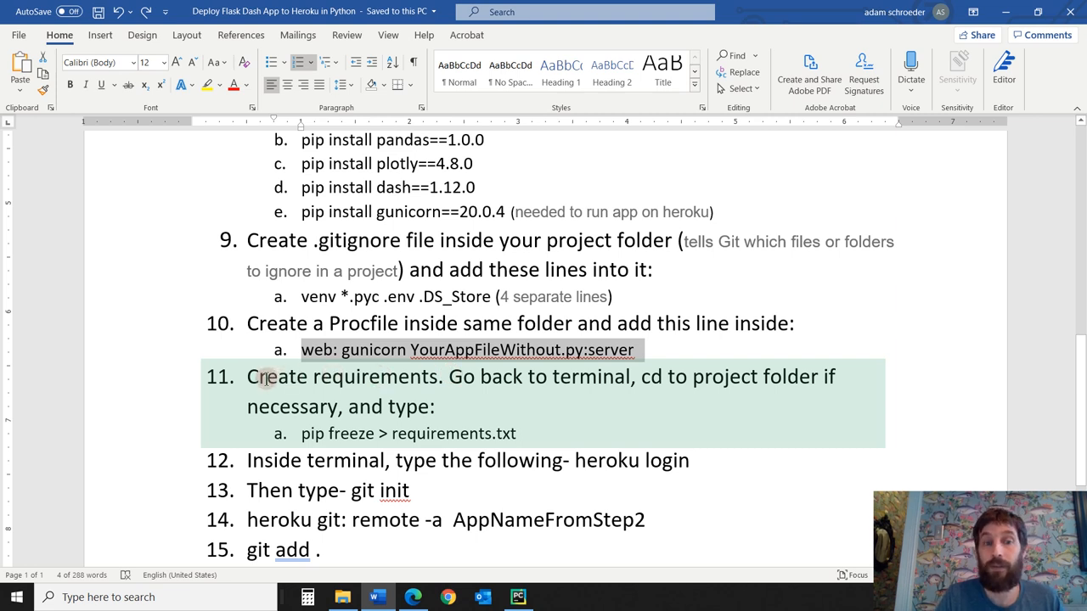
- Run 'pip freeze > requirements.txt' in PyCharm's terminal
{"action": "double_click", "coordinate": [374, 376]}
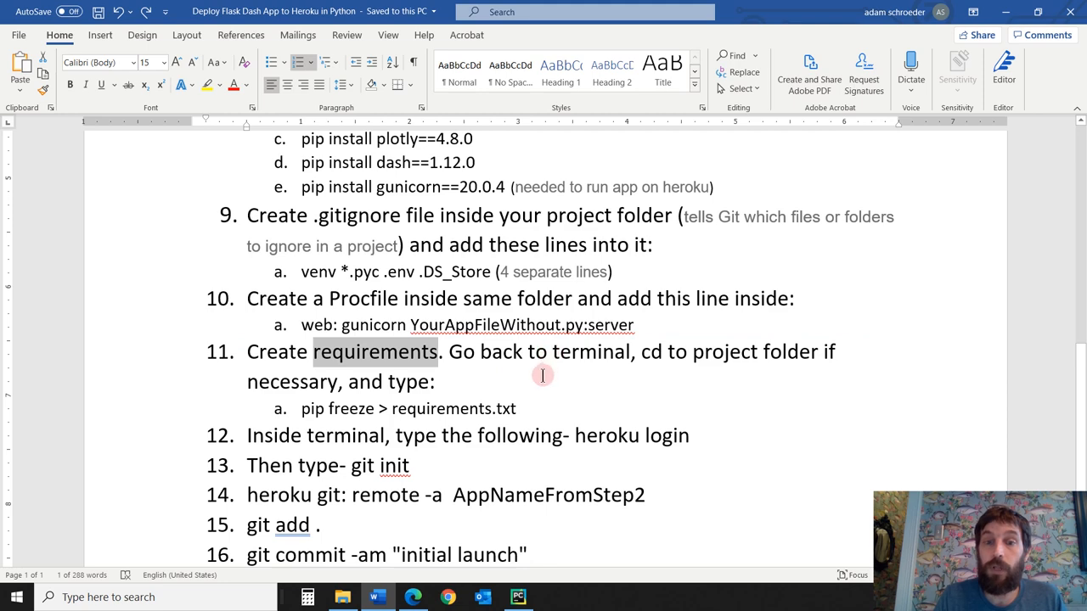
{"action": "left_click", "coordinate": [518, 597]}
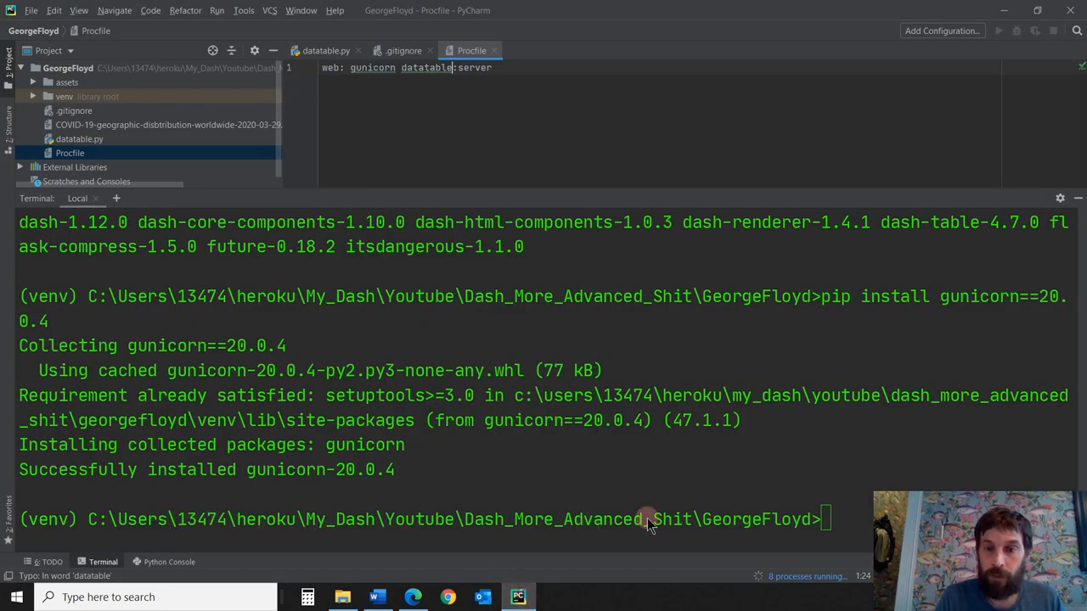
{"action": "mouse_move", "coordinate": [541, 599]}
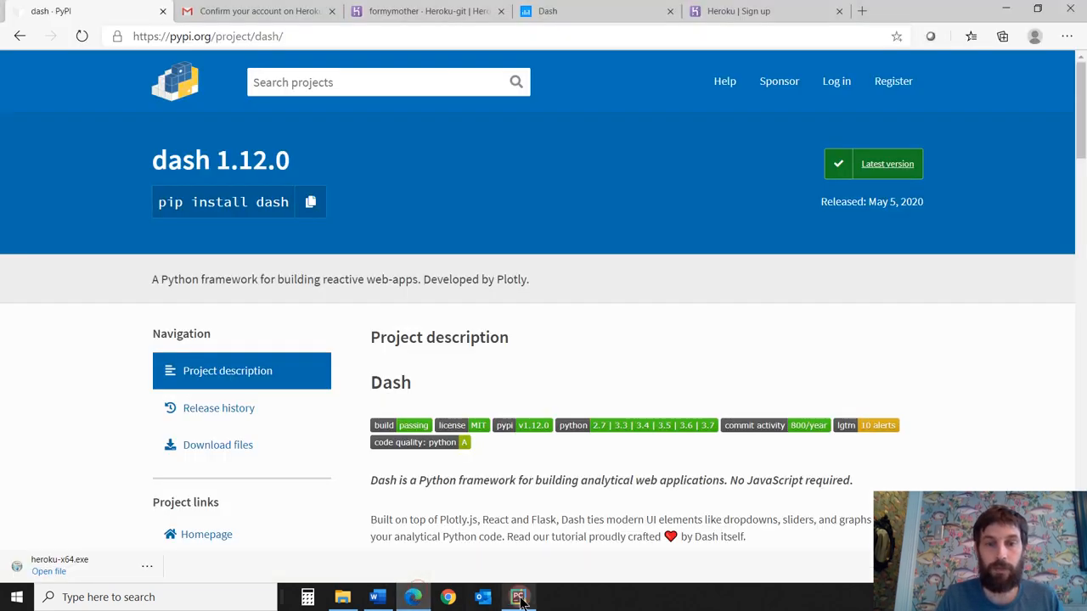
{"action": "left_click", "coordinate": [518, 596]}
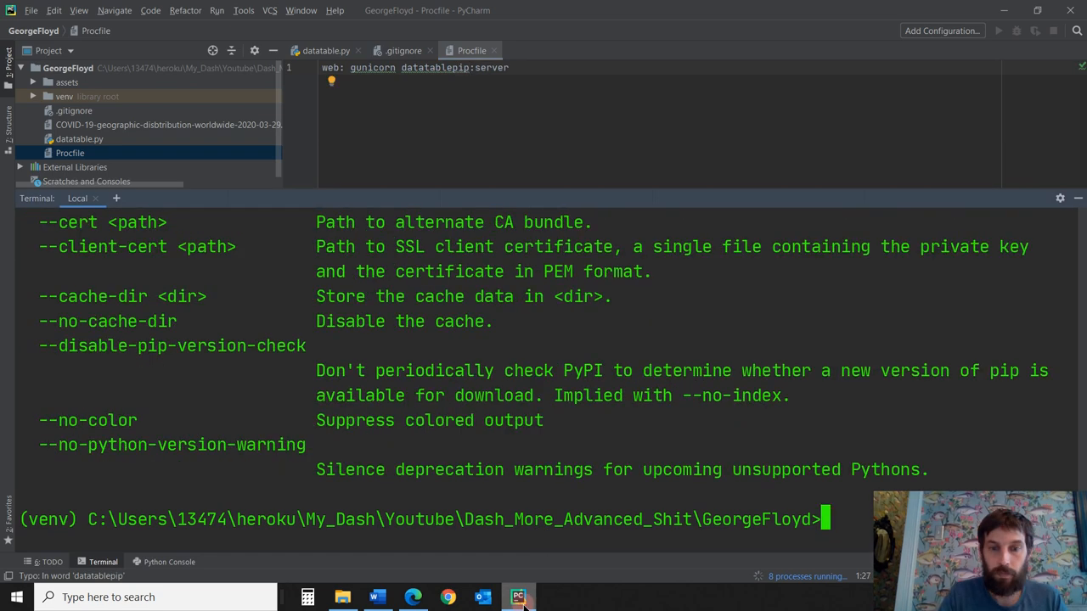
{"action": "type", "text": "pip"}
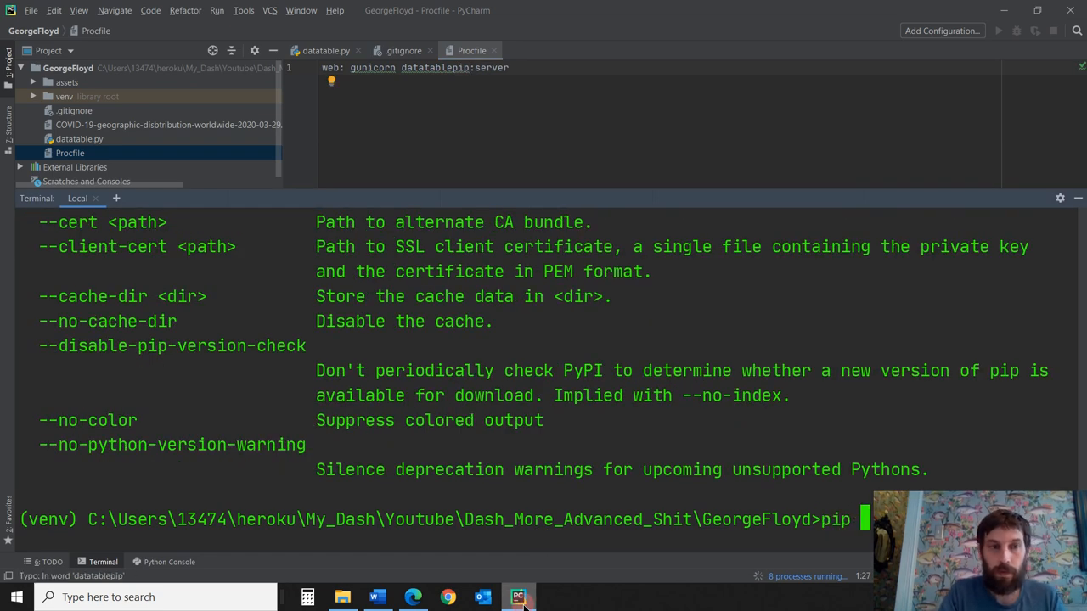
{"action": "type", "text": "freeze > requirements.txt"}
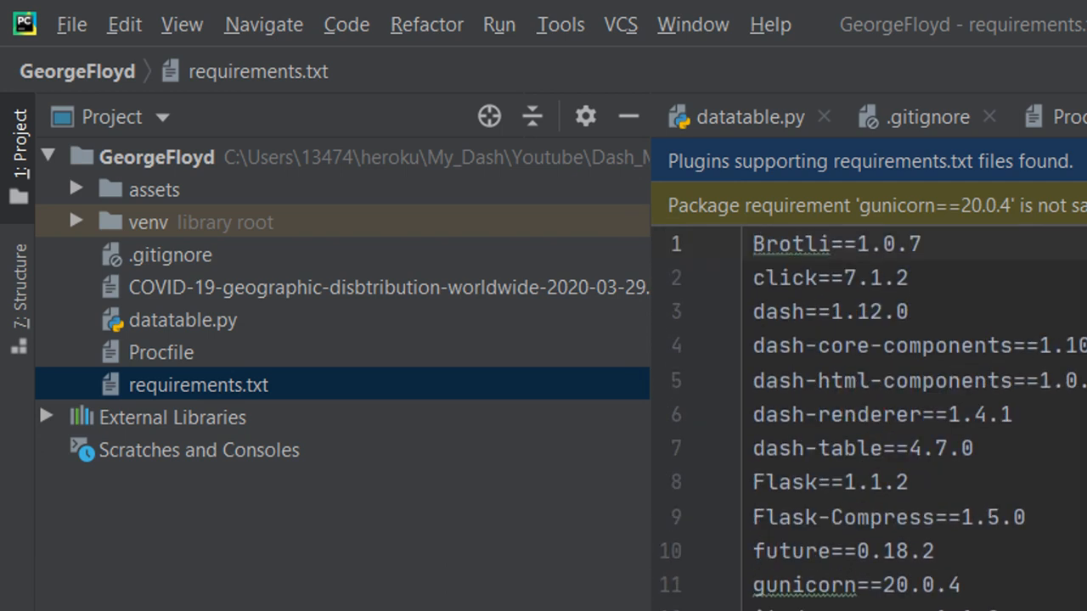
- Close the extra editor tabs and point out .gitignore, Procfile and requirements.txt
{"action": "left_click", "coordinate": [927, 117]}
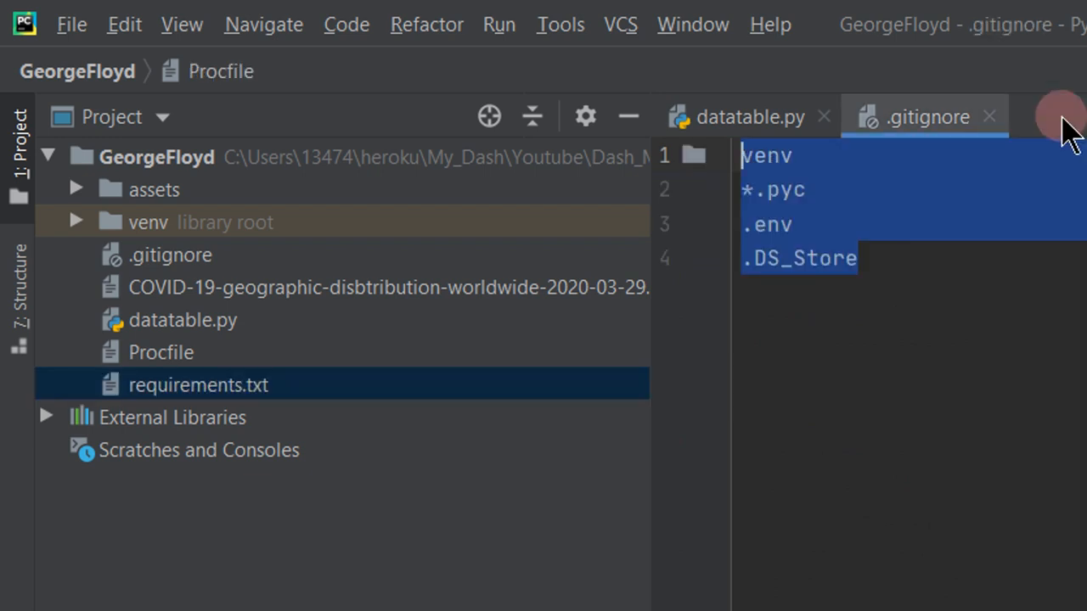
{"action": "left_click", "coordinate": [747, 117]}
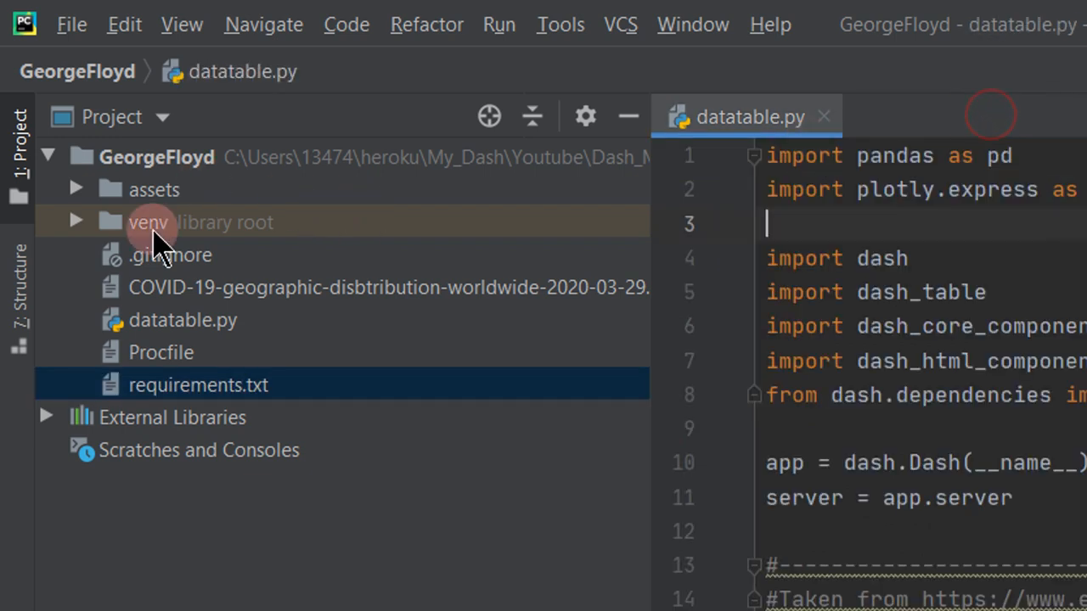
{"action": "left_click", "coordinate": [160, 352]}
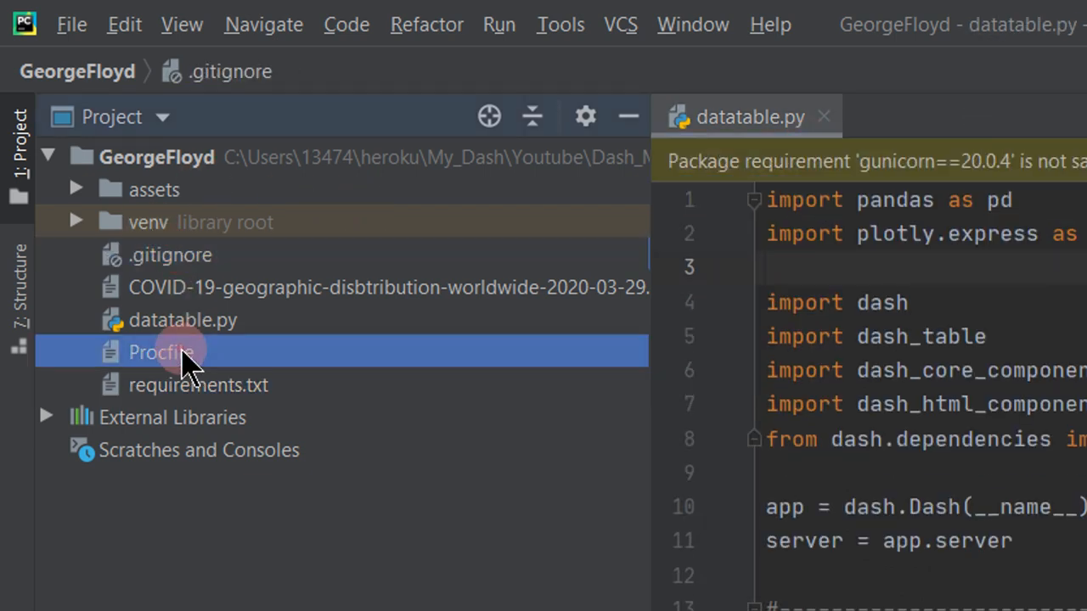
{"action": "left_click", "coordinate": [170, 332]}
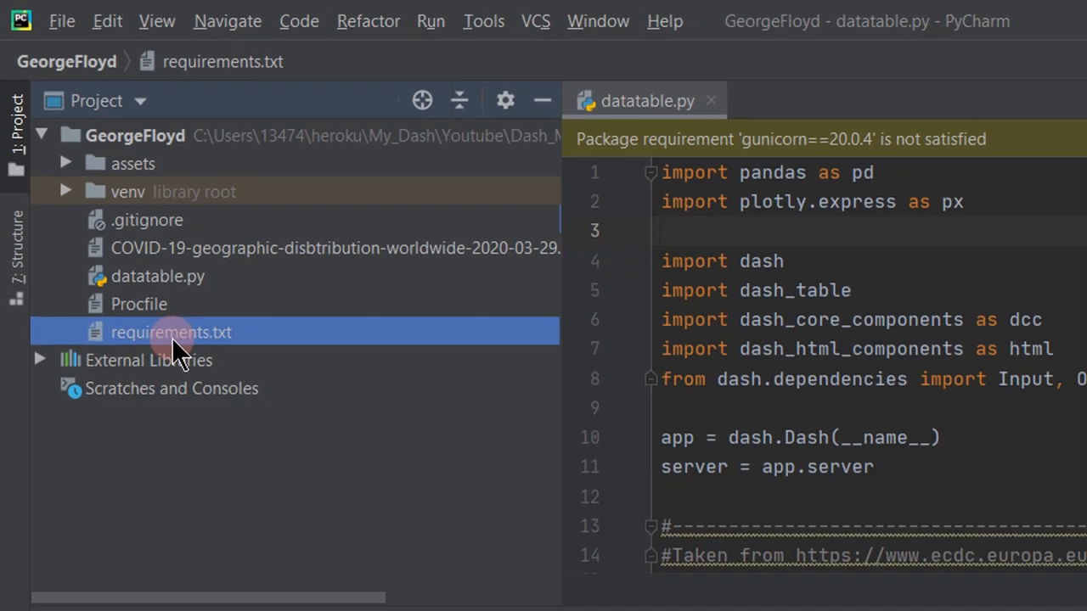
{"action": "left_click", "coordinate": [378, 597]}
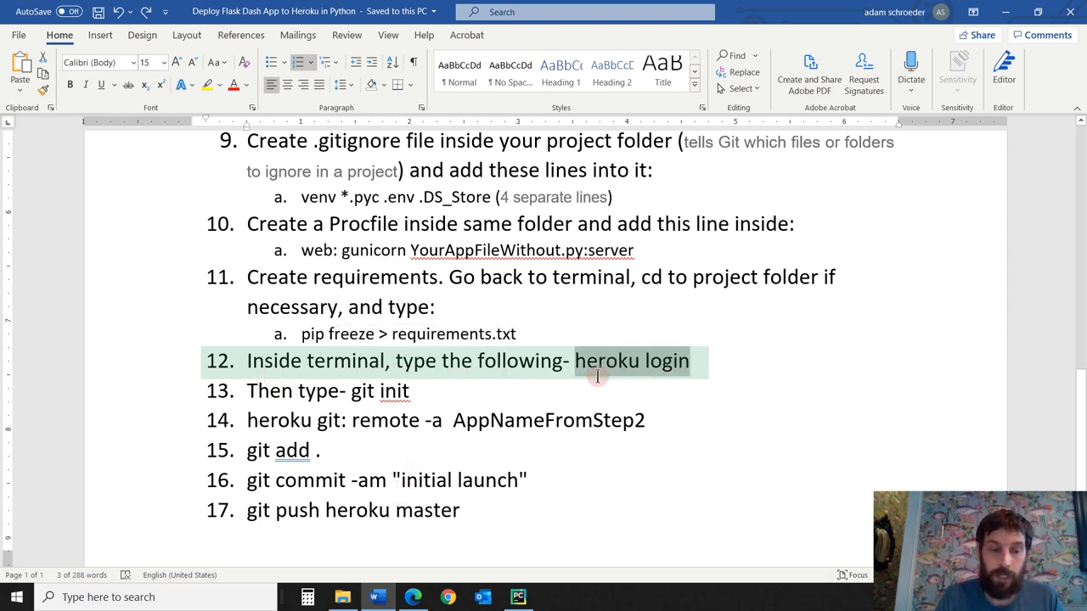
- Run 'heroku login' in PyCharm's terminal to open the Heroku CLI login page
{"action": "left_click", "coordinate": [517, 596]}
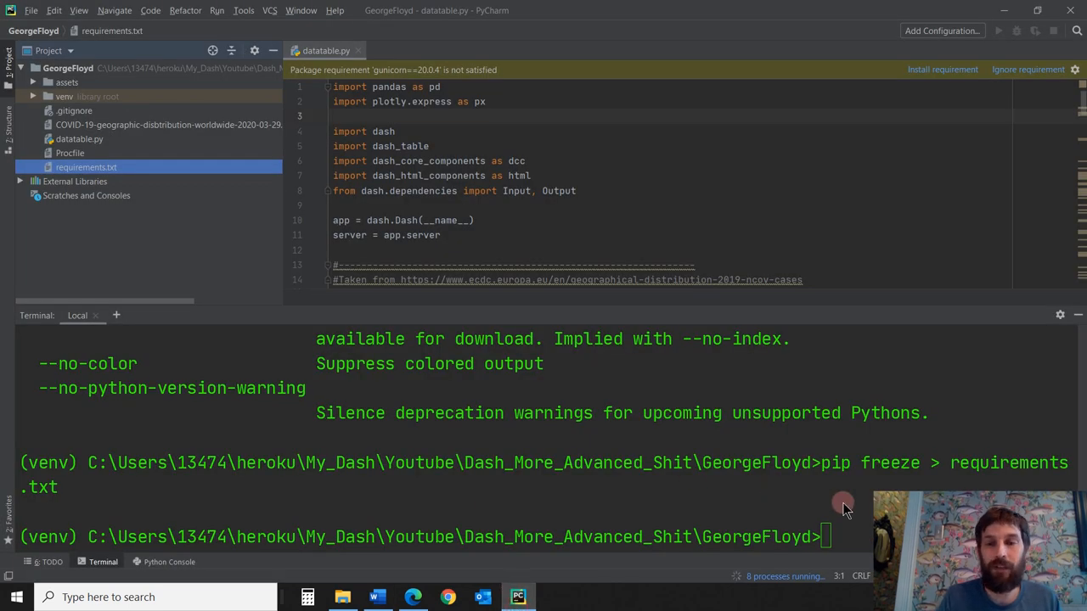
{"action": "type", "text": "h"}
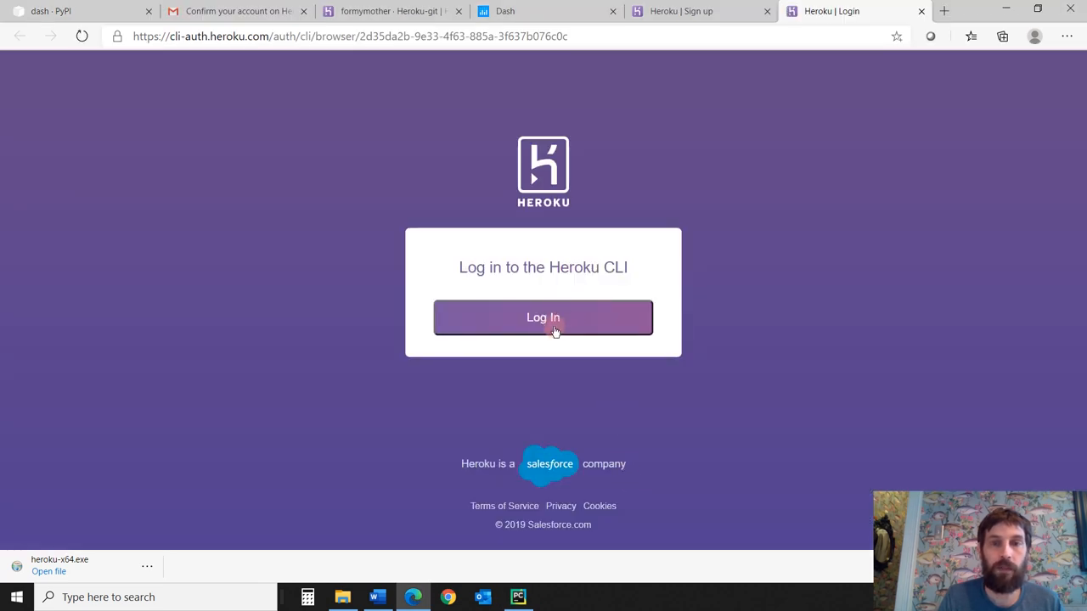
- Complete the Heroku CLI login and open formymother's Deploy page for the Heroku Git steps
{"action": "left_click", "coordinate": [542, 317]}
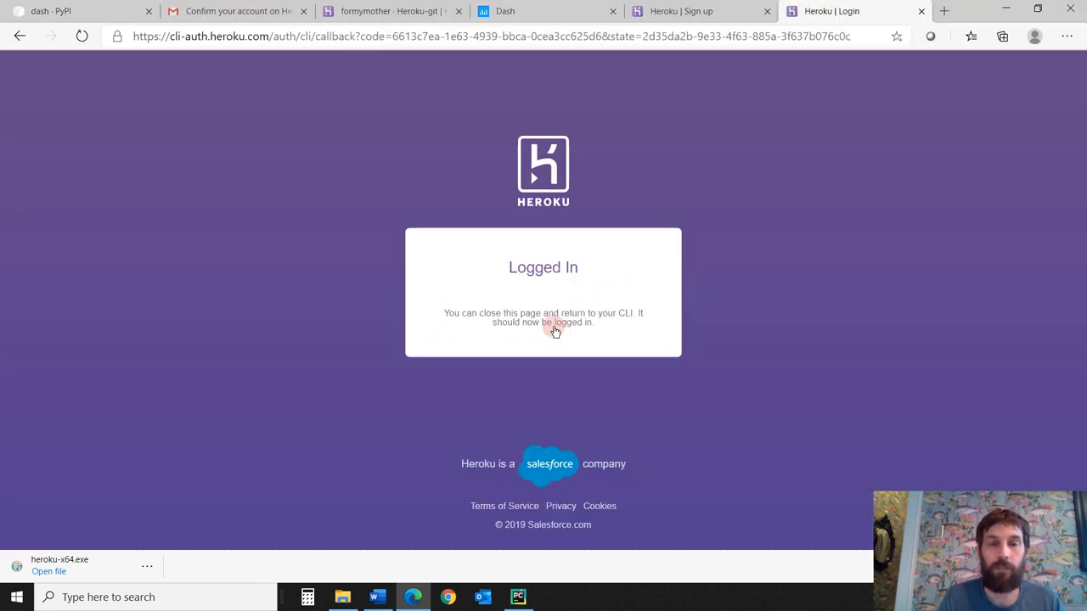
{"action": "mouse_move", "coordinate": [922, 11]}
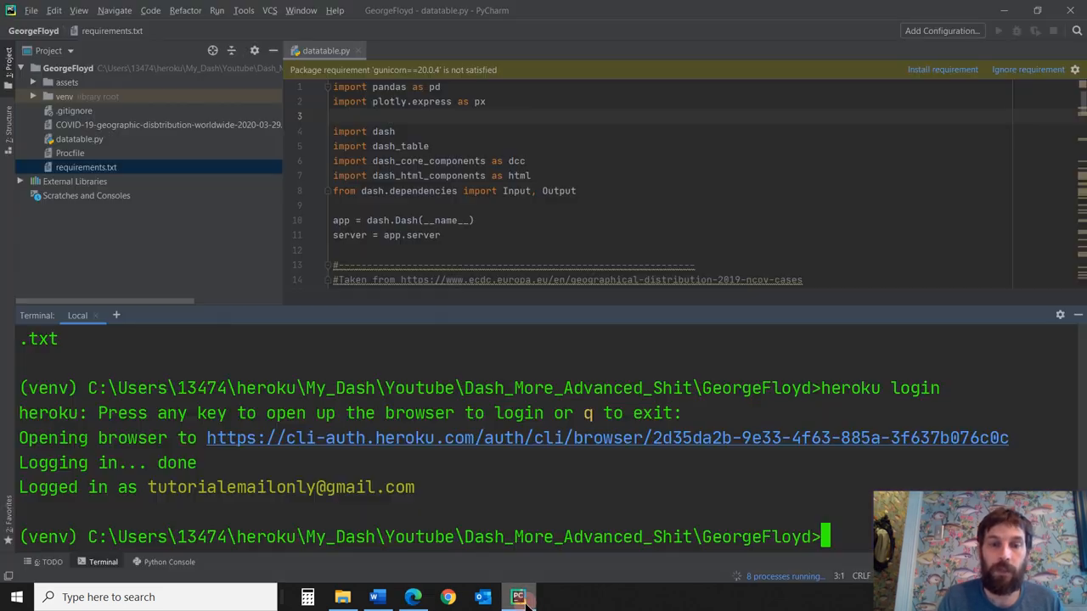
{"action": "left_click", "coordinate": [376, 597]}
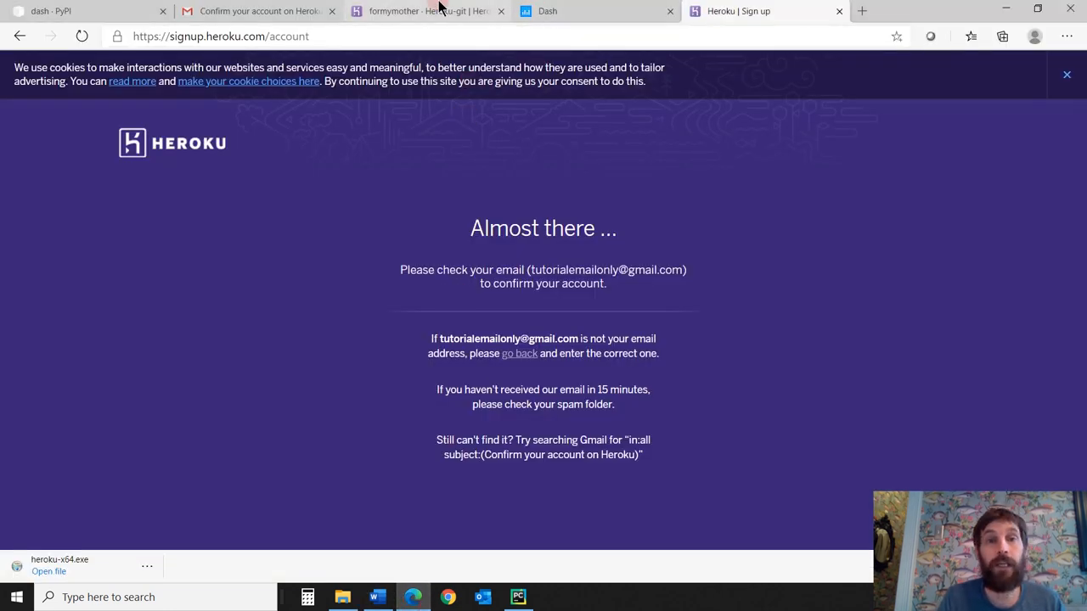
{"action": "left_click", "coordinate": [421, 11]}
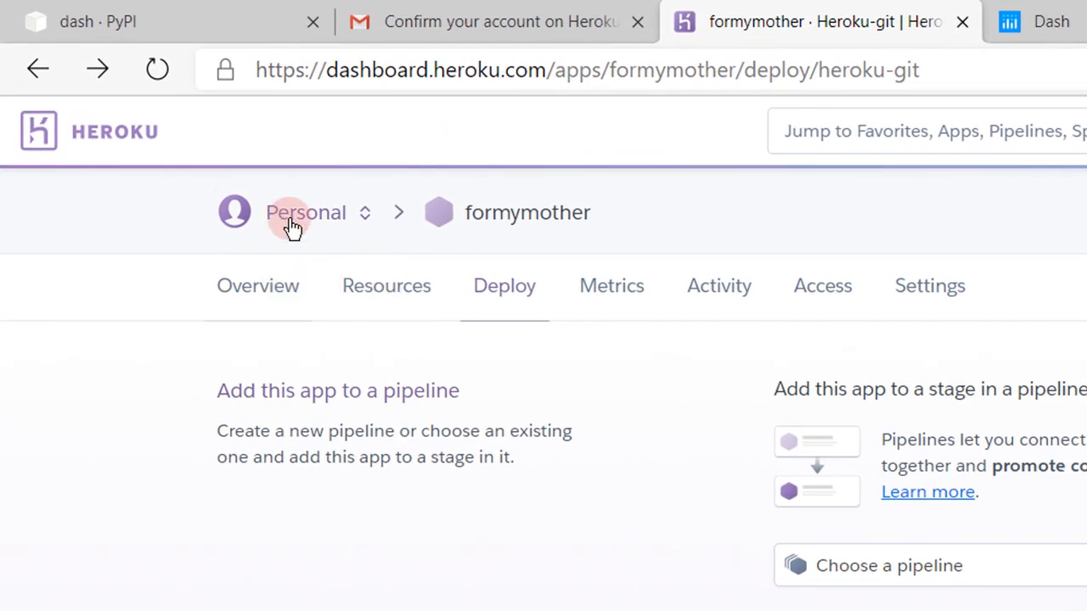
{"action": "left_click", "coordinate": [306, 212]}
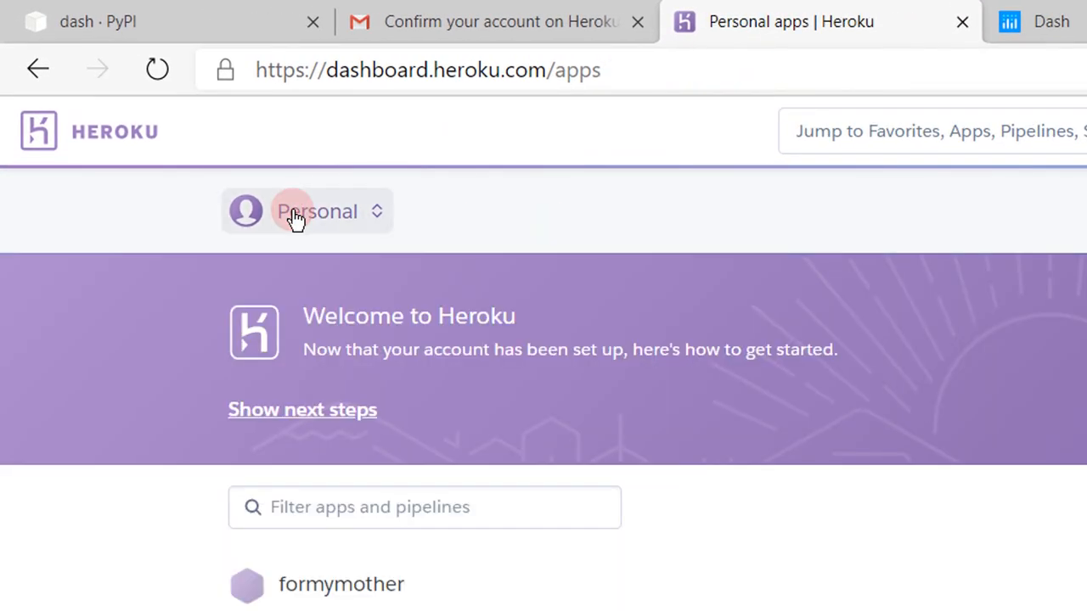
{"action": "mouse_move", "coordinate": [351, 591]}
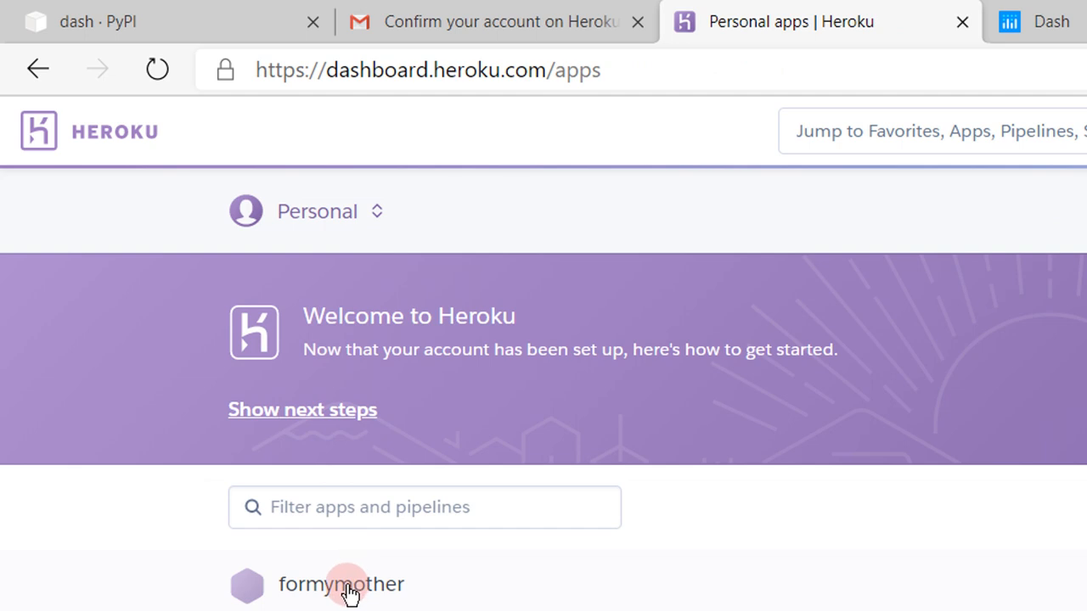
{"action": "left_click", "coordinate": [340, 584]}
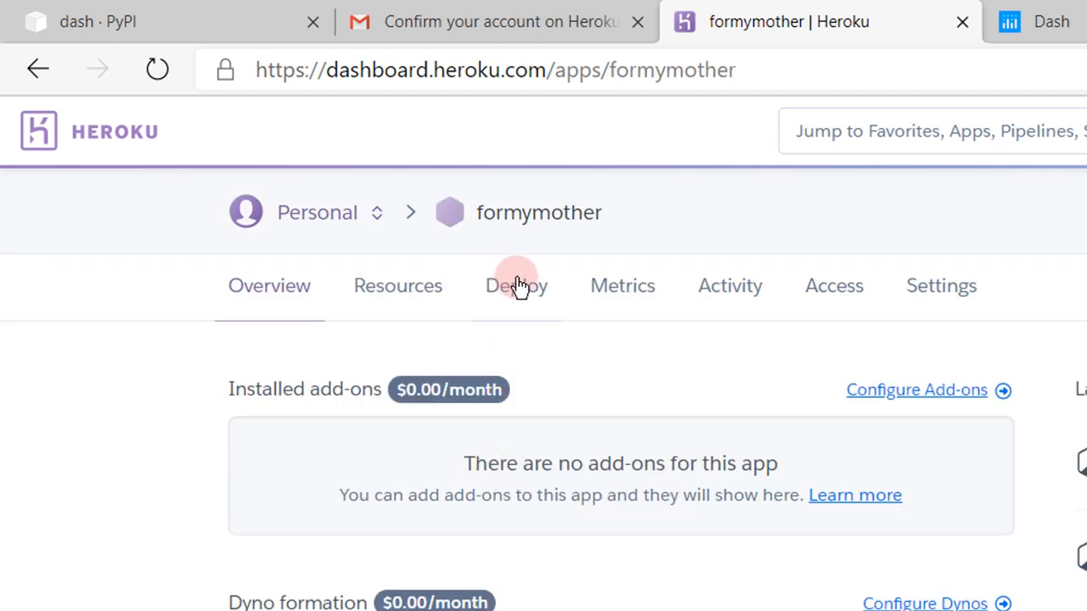
{"action": "left_click", "coordinate": [515, 286]}
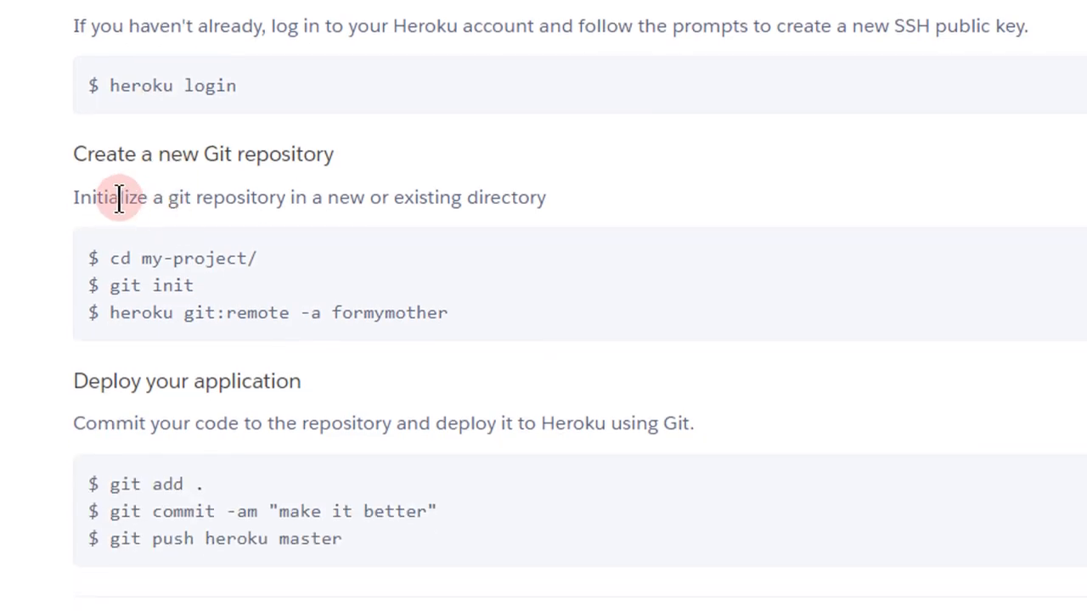
{"action": "mouse_move", "coordinate": [81, 77]}
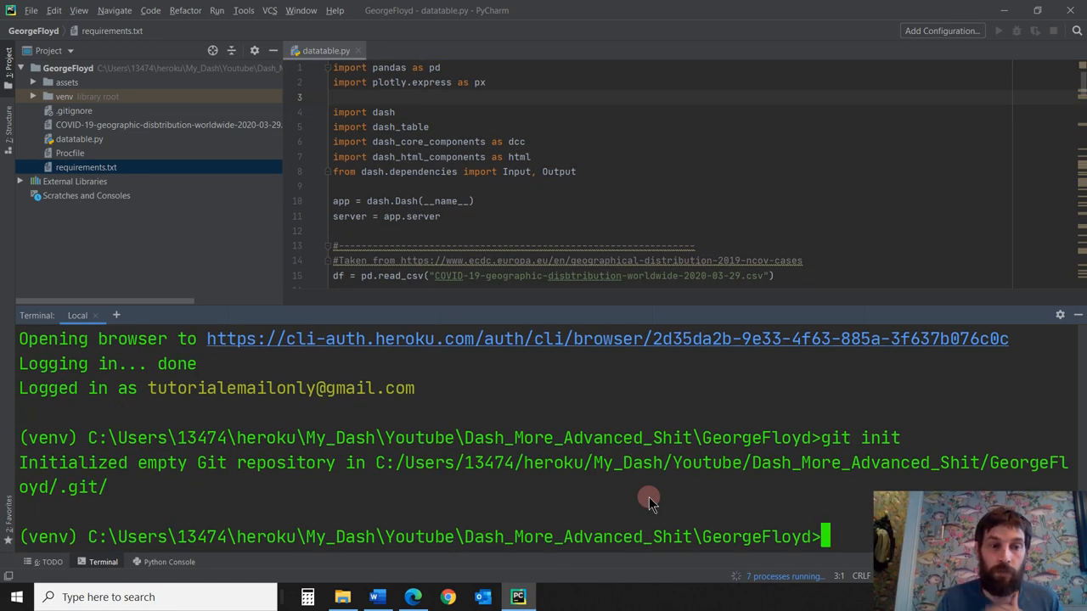
- Enter 'heroku git: remote -a AppNameFromStep2' from the Word notes at the terminal prompt
{"action": "left_click", "coordinate": [376, 596]}
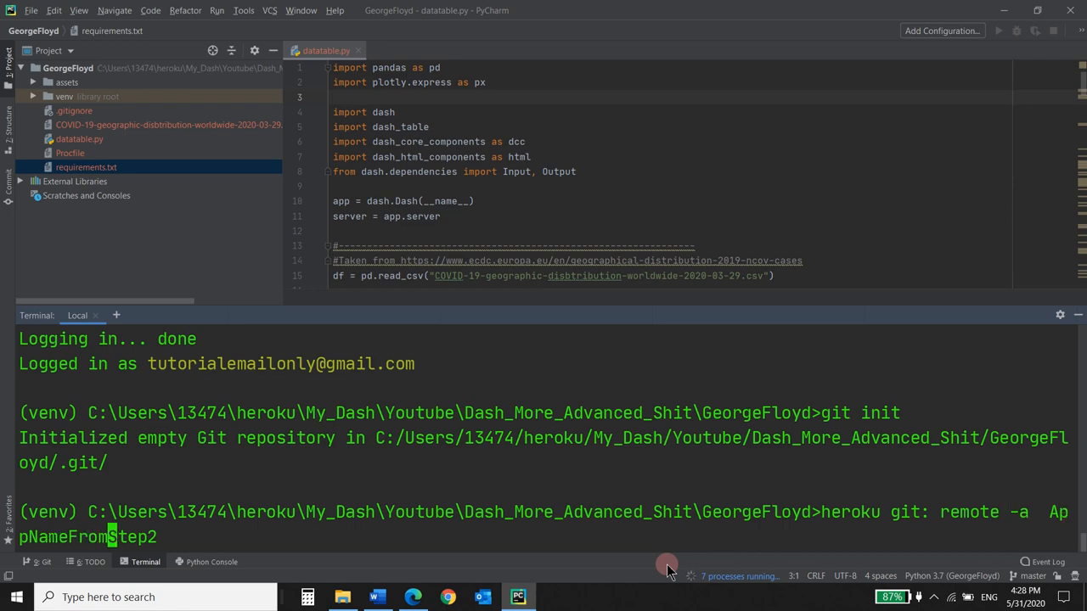
{"action": "left_click", "coordinate": [376, 597]}
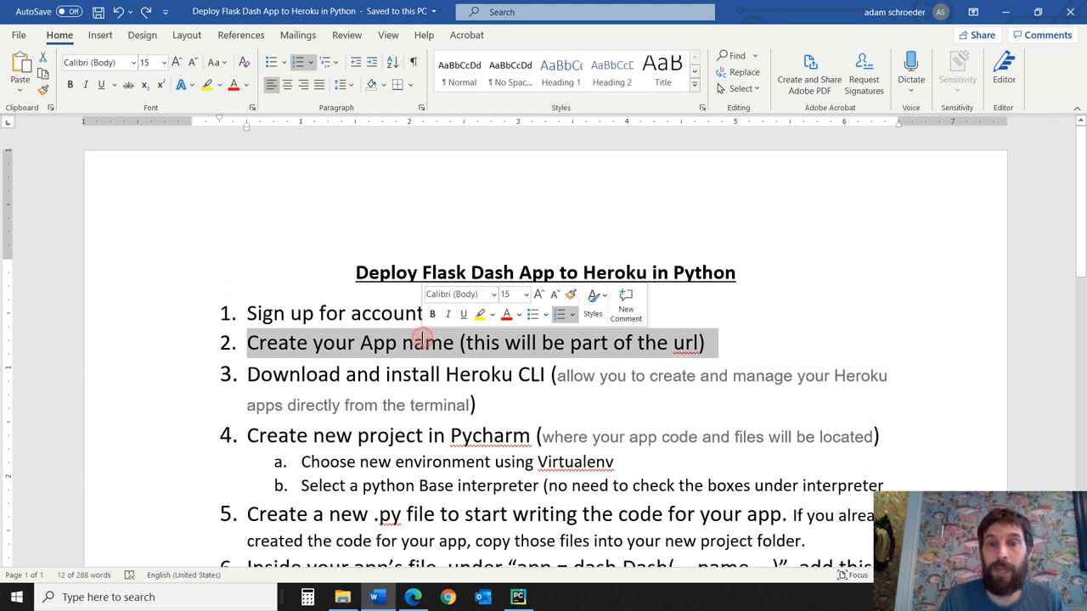
{"action": "mouse_move", "coordinate": [412, 586]}
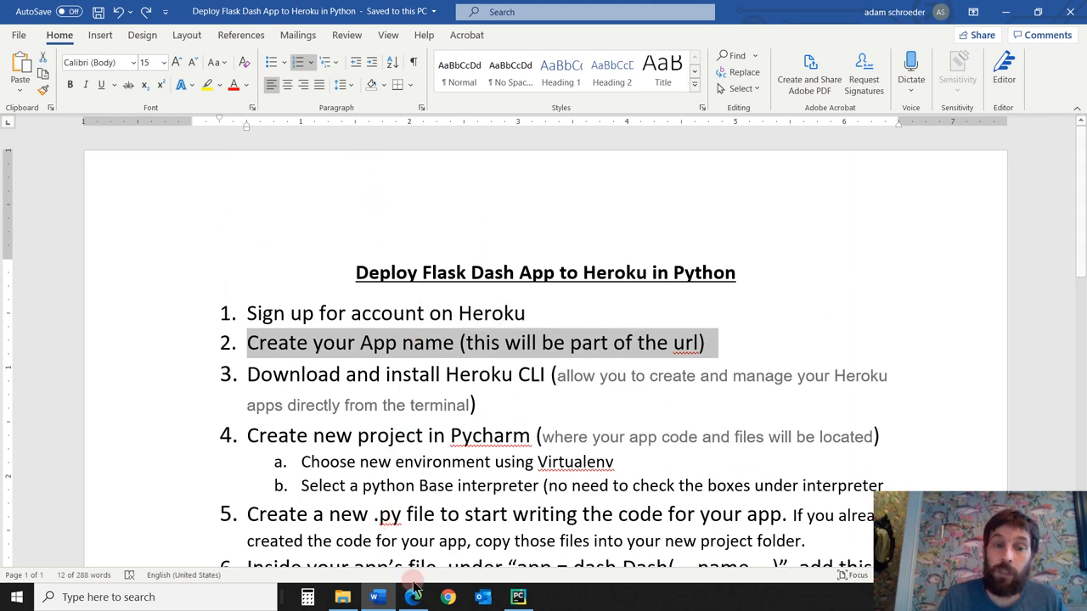
- Copy 'heroku git:remote -a formymother' from the Deploy tab and run it in PyCharm
{"action": "left_click", "coordinate": [413, 597]}
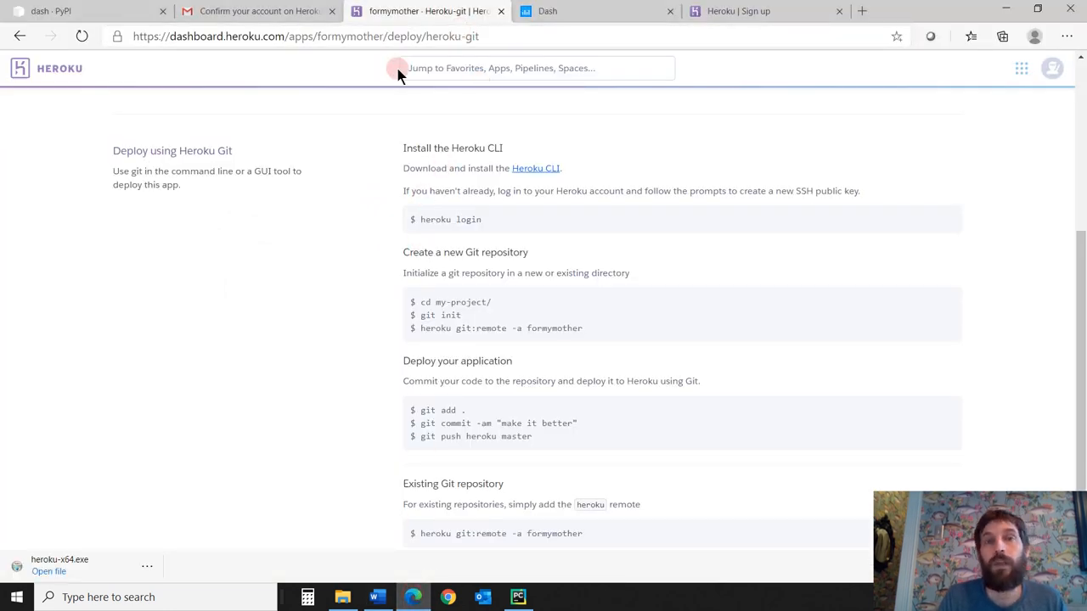
{"action": "scroll", "scroll_direction": "up", "scroll_amount": 3}
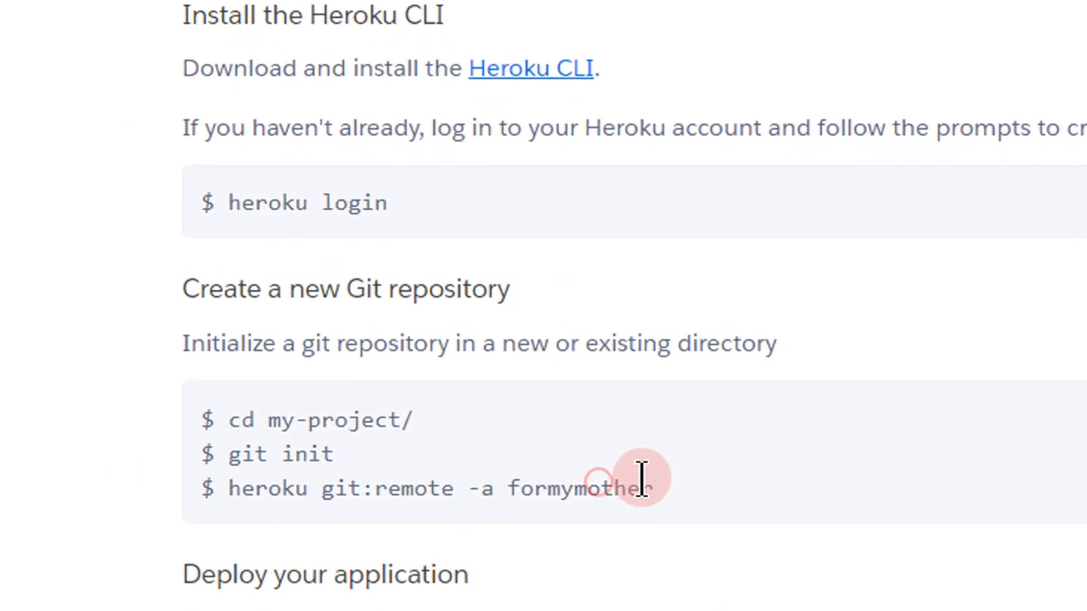
{"action": "left_click_drag", "start_coordinate": [641, 489], "coordinate": [238, 488]}
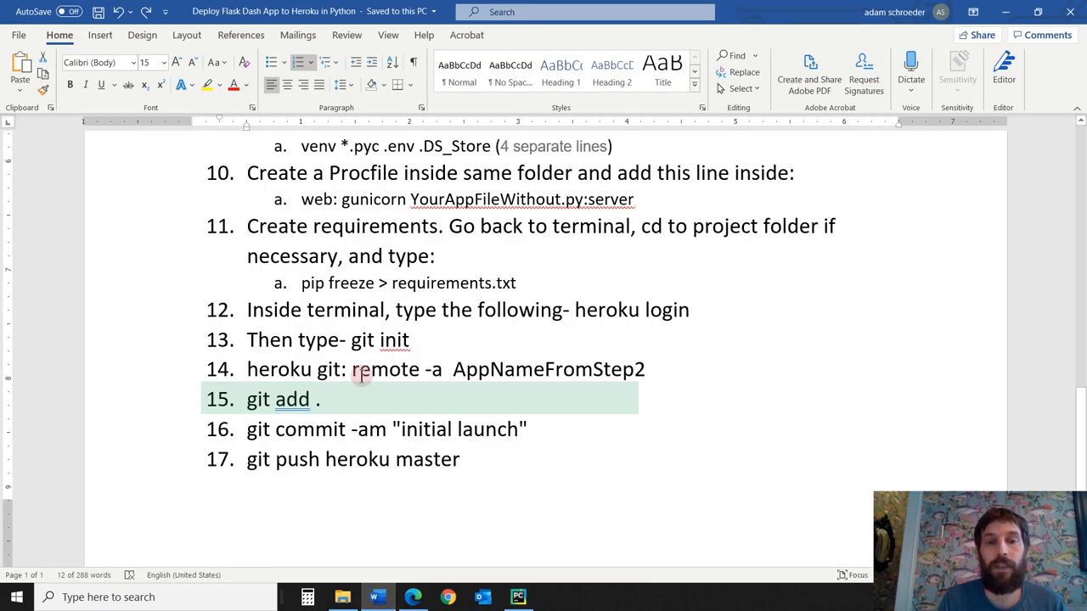
{"action": "double_click", "coordinate": [291, 399]}
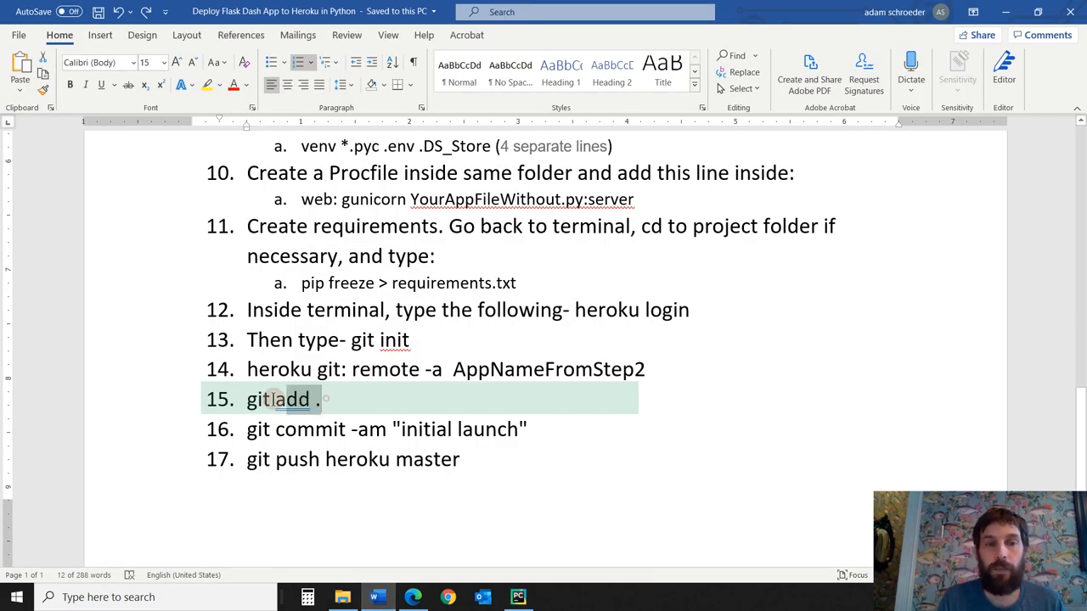
{"action": "left_click", "coordinate": [517, 597]}
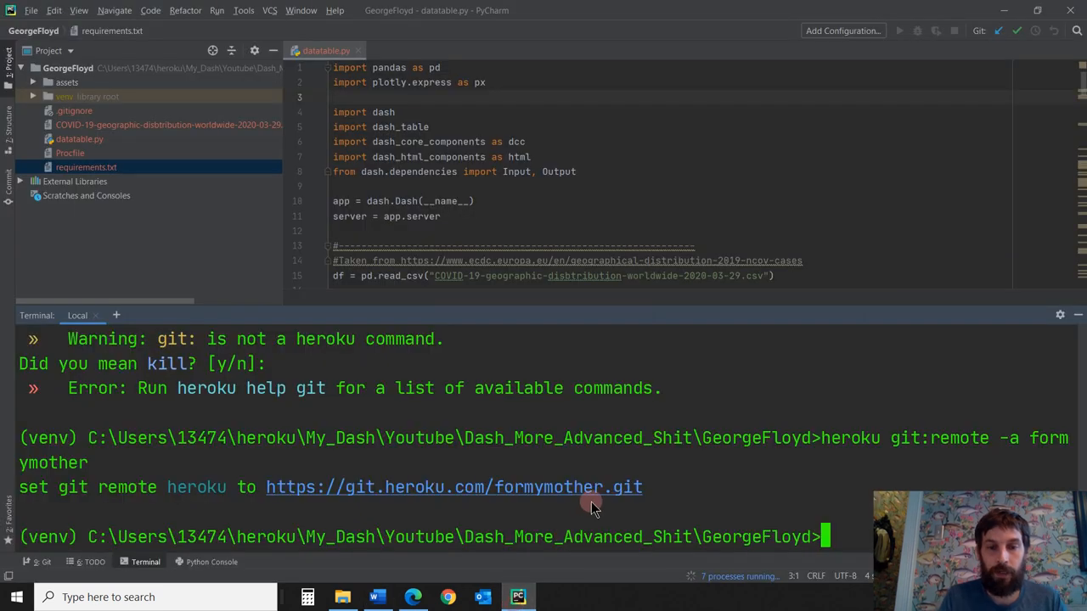
- Stage all project files with 'git add .' and commit them as 'initial launch'
{"action": "type", "text": "git add ."}
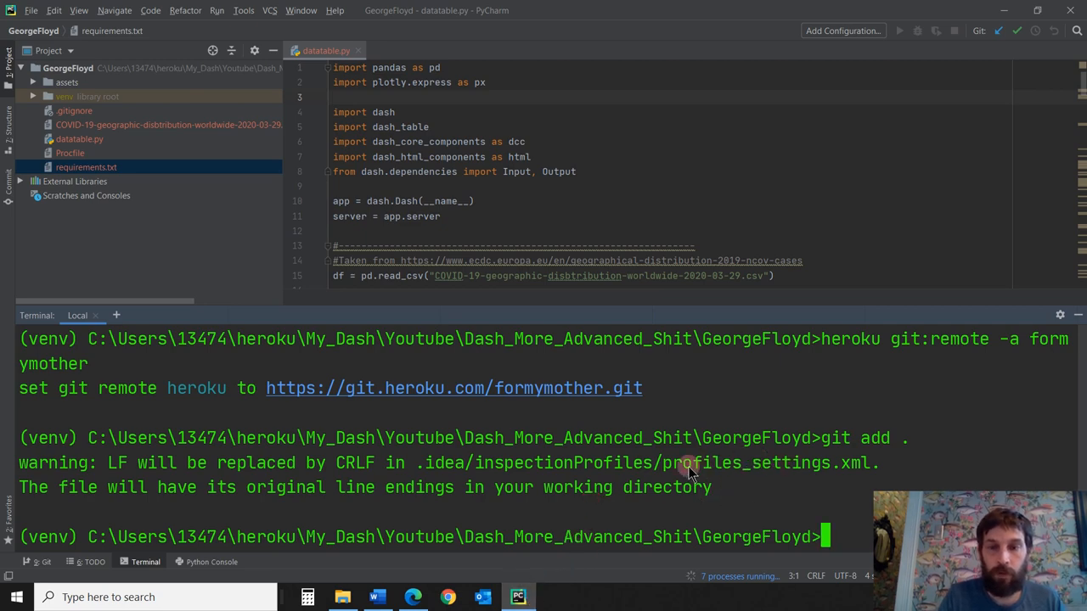
{"action": "left_click", "coordinate": [377, 596]}
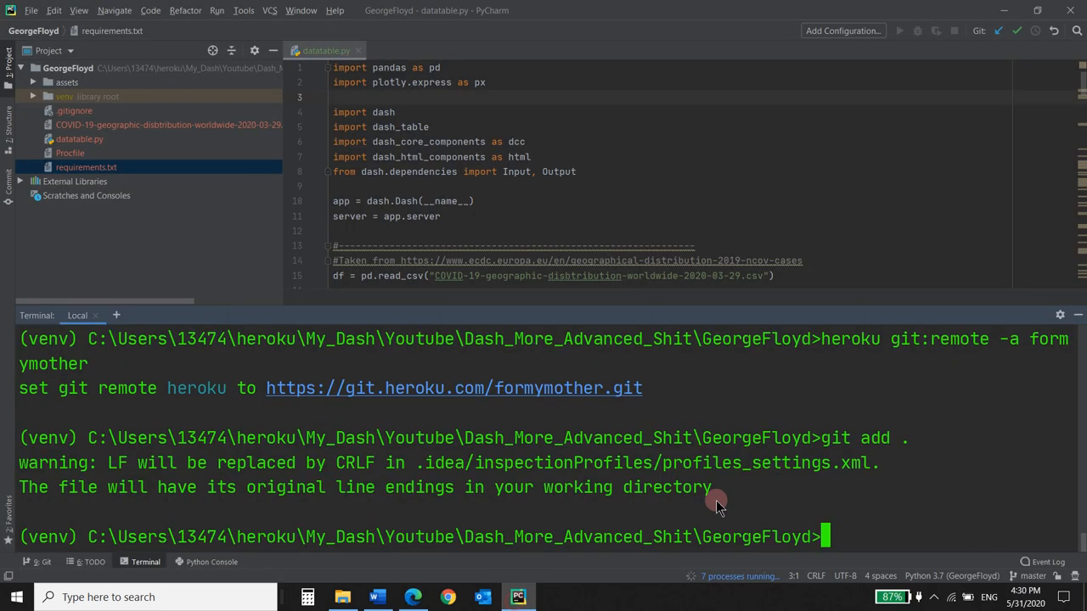
{"action": "type", "text": "git commit -am \"make it better\""}
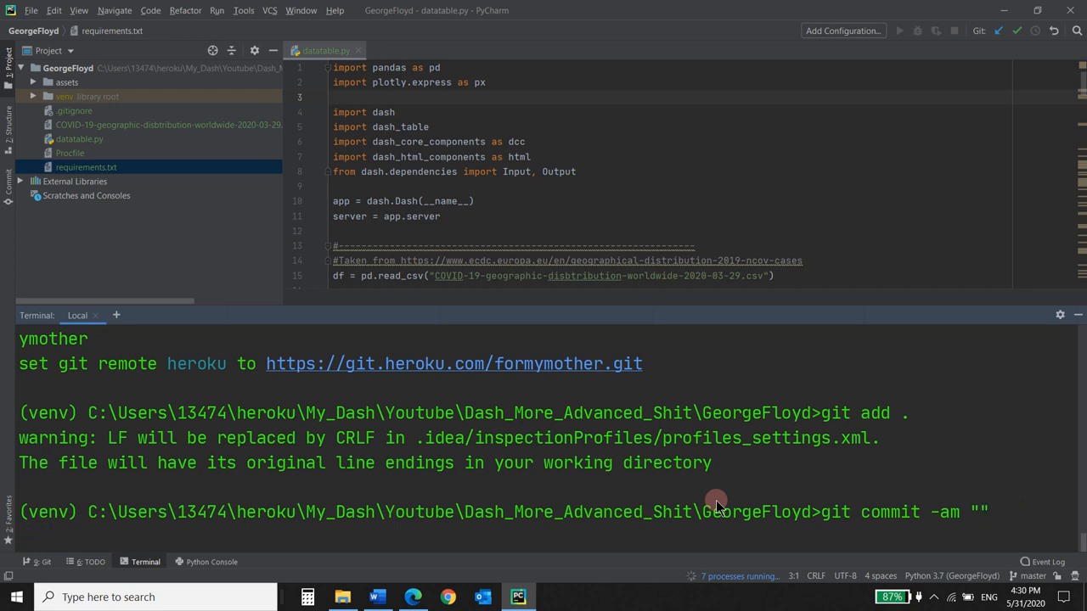
{"action": "type", "text": "initial"}
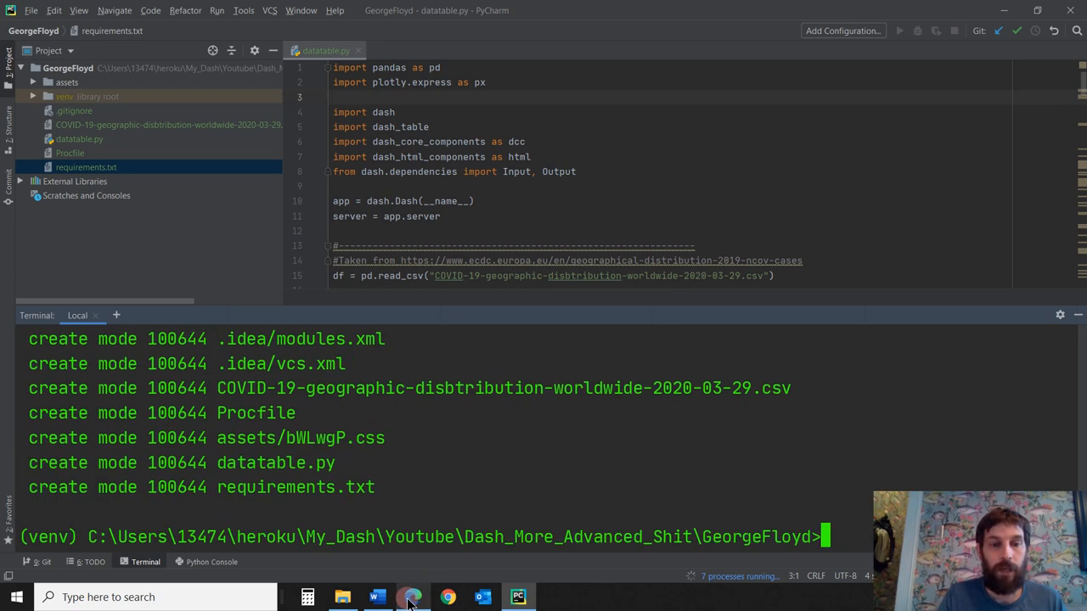
{"action": "left_click", "coordinate": [377, 597]}
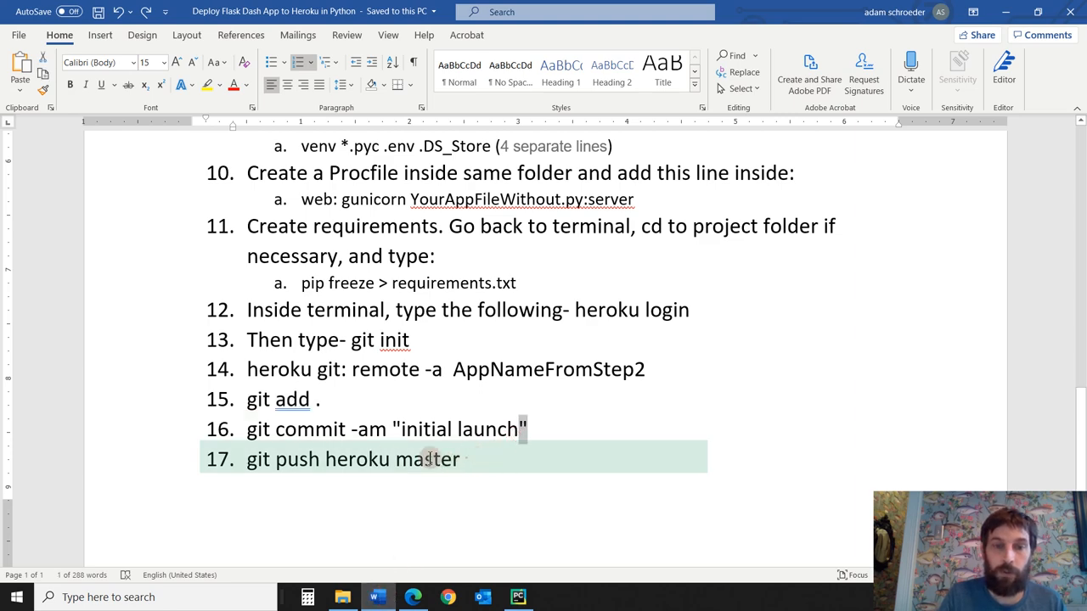
- Run 'git push heroku master' in PyCharm's terminal to deploy to formymother
{"action": "left_click", "coordinate": [413, 597]}
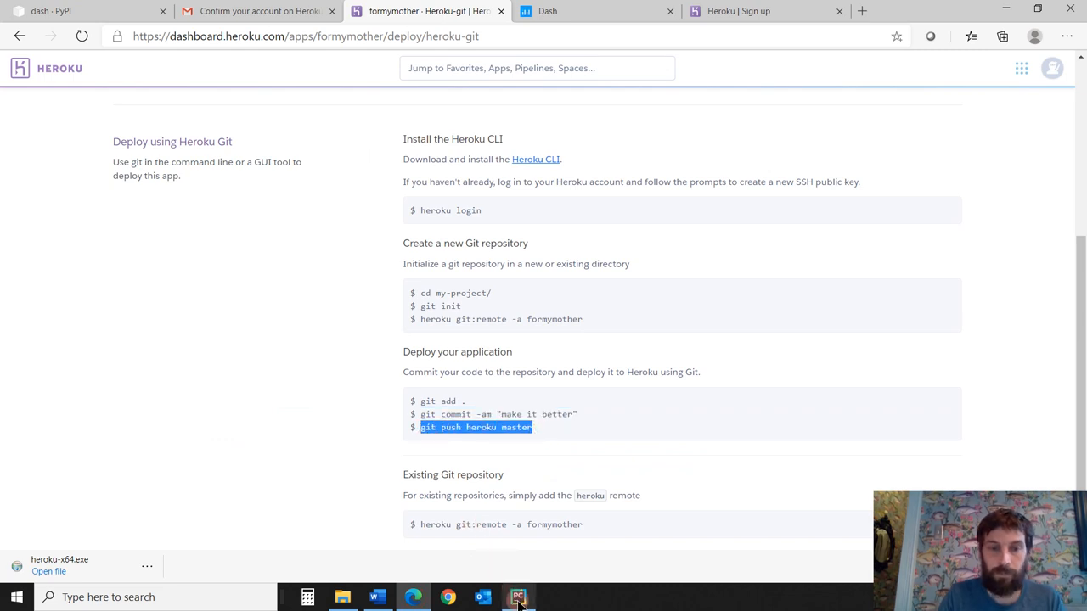
{"action": "left_click", "coordinate": [518, 597]}
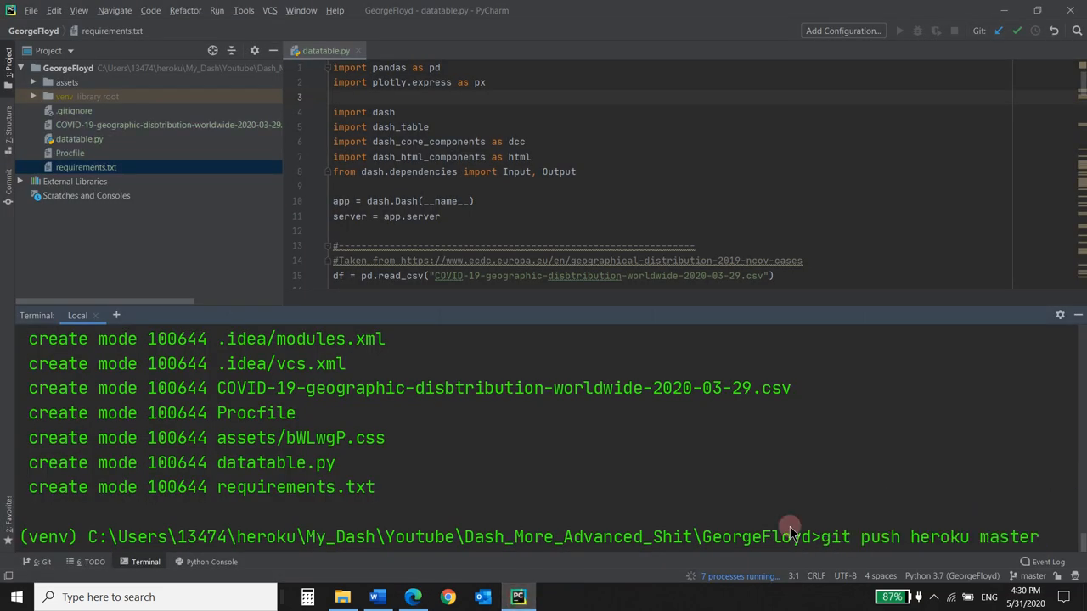
{"action": "scroll", "scroll_direction": "down", "scroll_amount": 3}
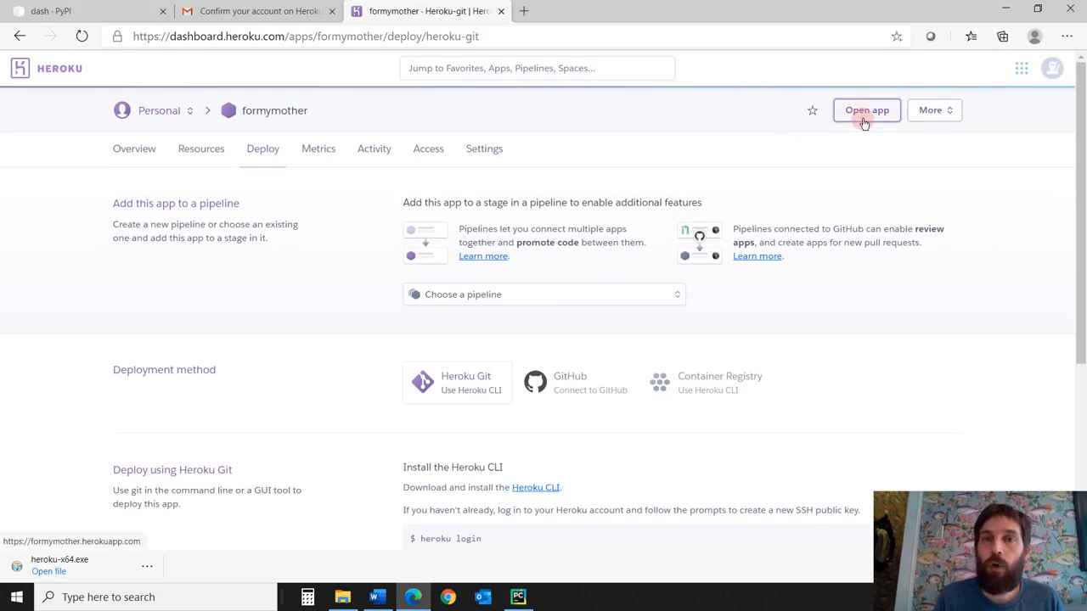
- Open the live formymother app, see its Application error, and return to the dashboard
{"action": "left_click", "coordinate": [866, 111]}
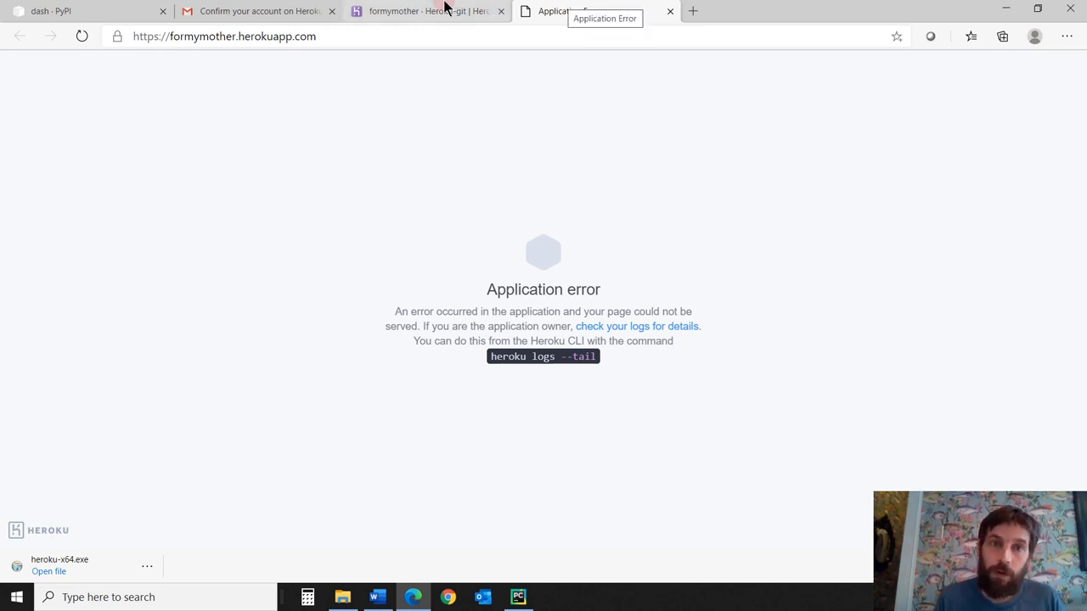
{"action": "left_click", "coordinate": [427, 11]}
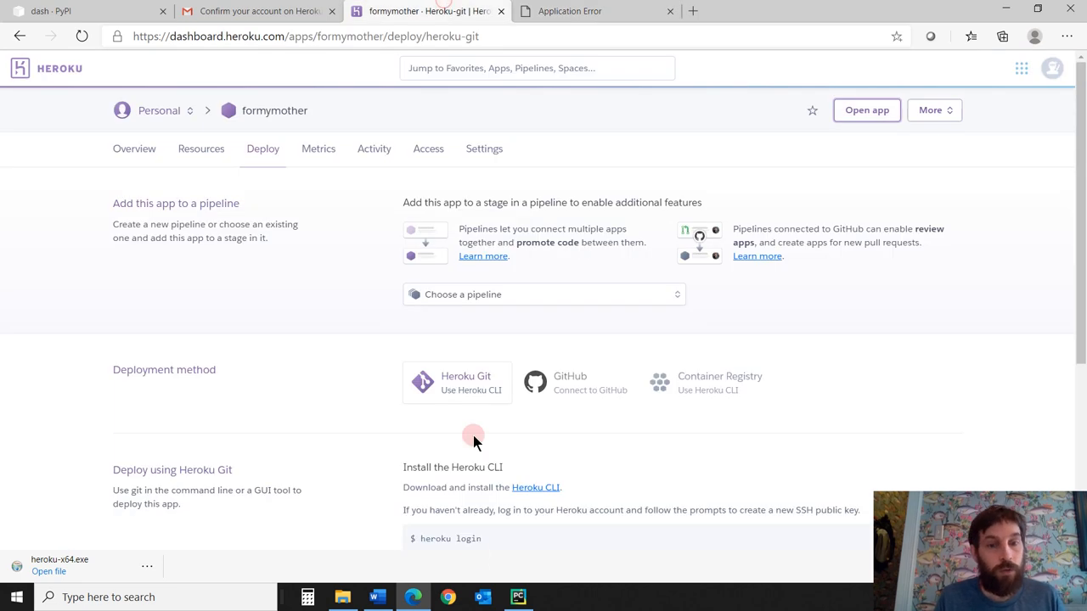
{"action": "mouse_move", "coordinate": [413, 597]}
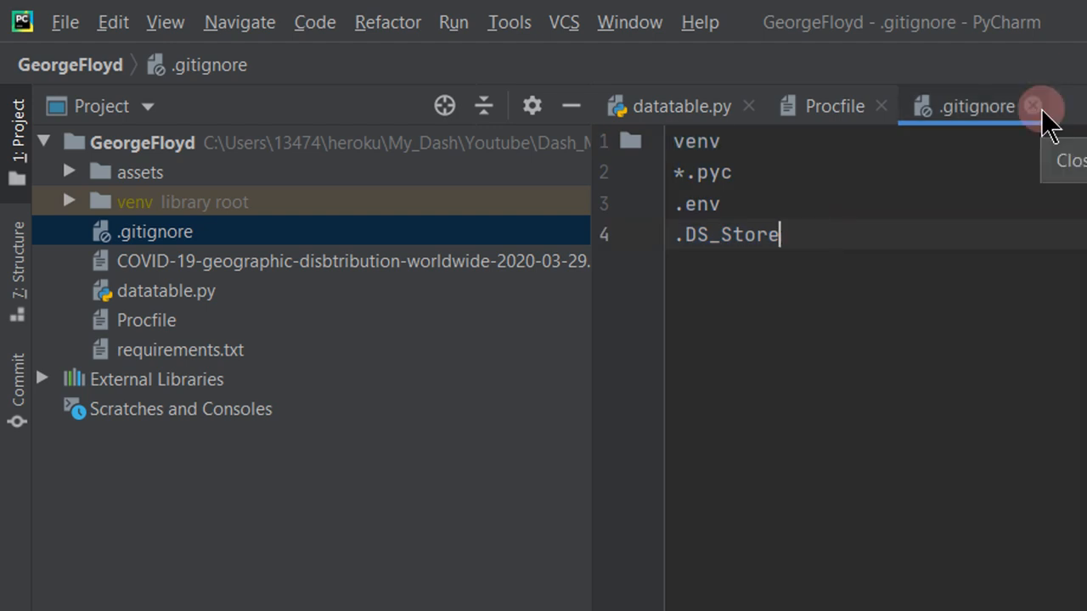
- Make the Procfile read 'web: gunicorn datatable:server', matching datatable.py's server variable
{"action": "left_click", "coordinate": [1033, 106]}
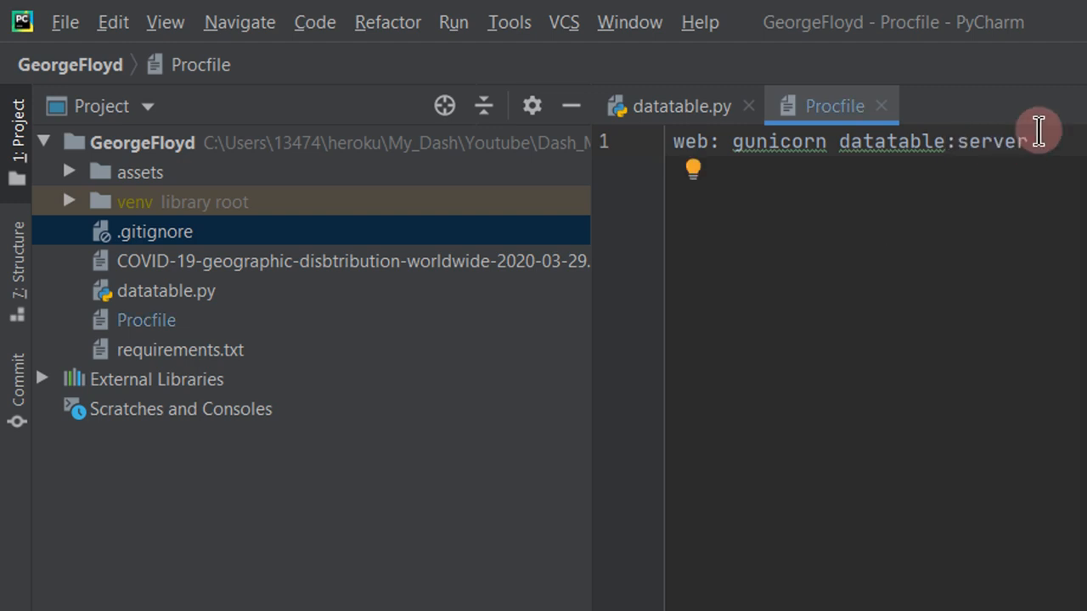
{"action": "mouse_move", "coordinate": [898, 141]}
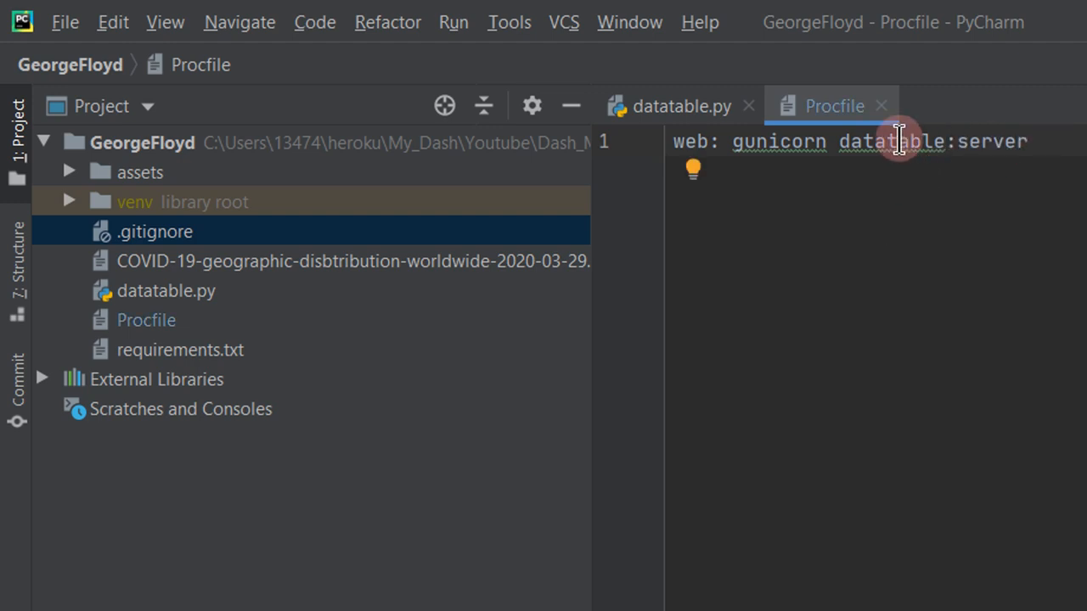
{"action": "double_click", "coordinate": [889, 141]}
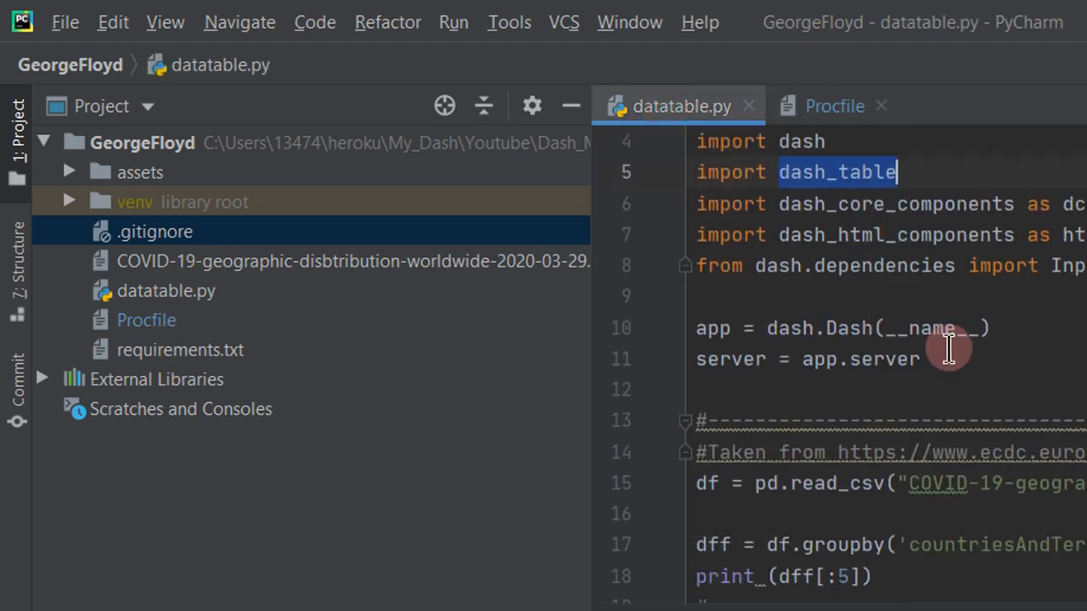
{"action": "left_click", "coordinate": [833, 106]}
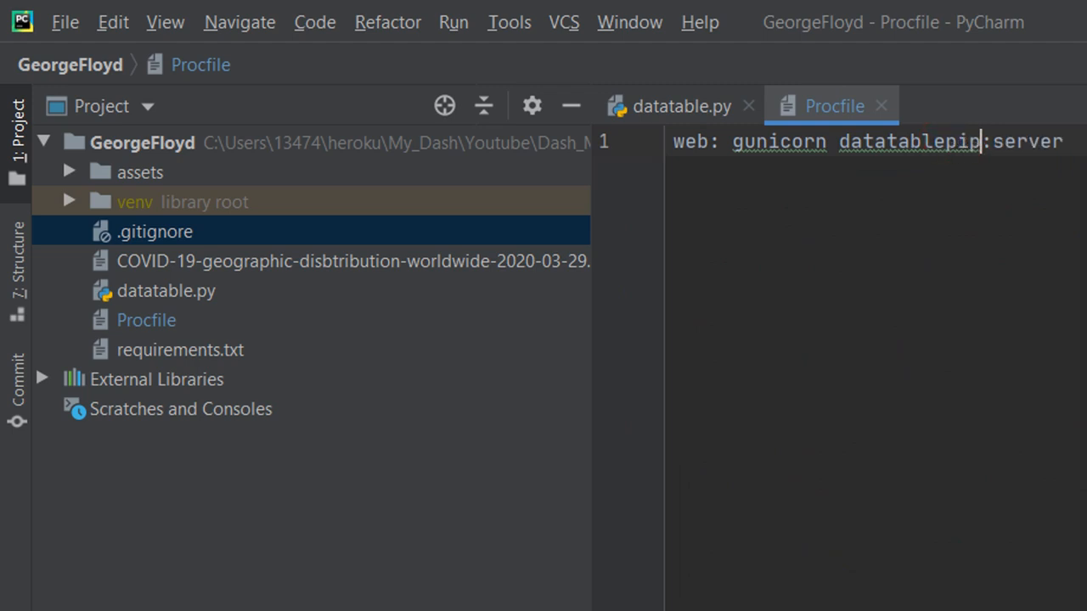
{"action": "key", "text": "BackSpace"}
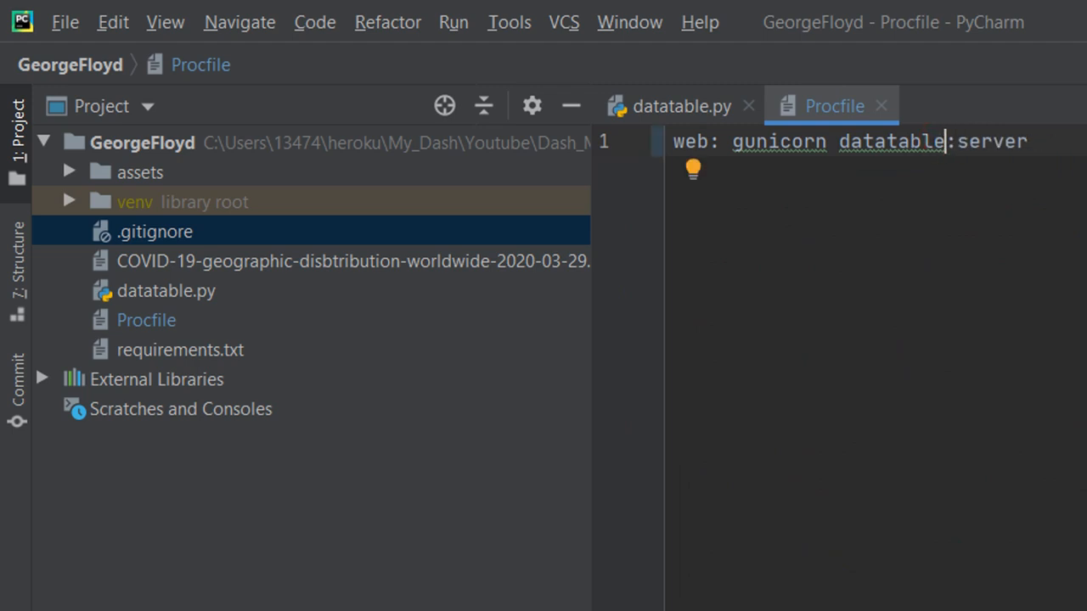
{"action": "mouse_move", "coordinate": [880, 105]}
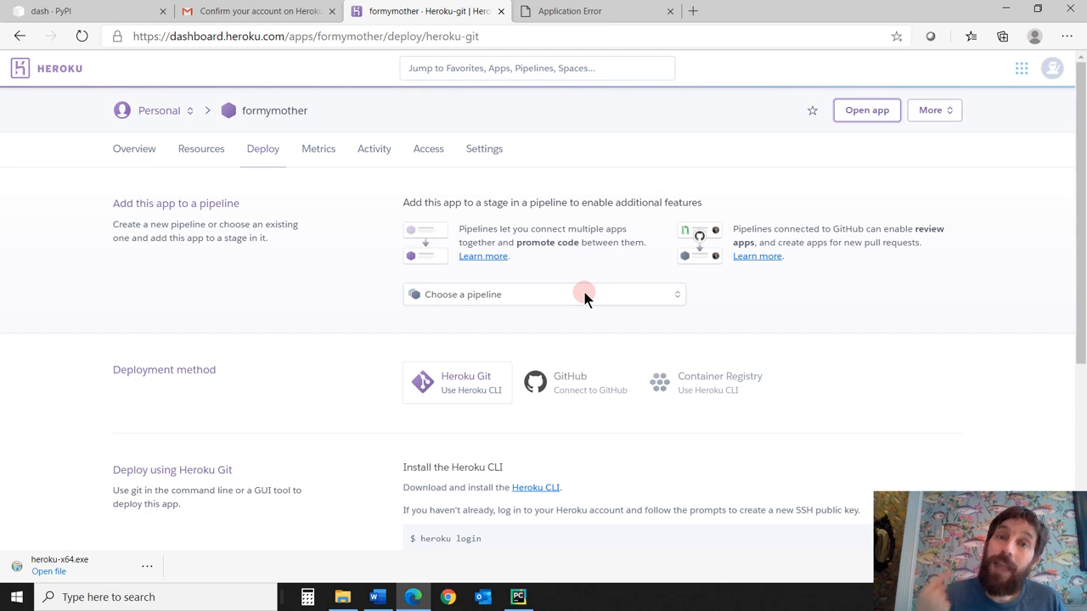
- Select the 'heroku git:clone -a formymother' command on the Deploy tab
{"action": "left_click", "coordinate": [377, 596]}
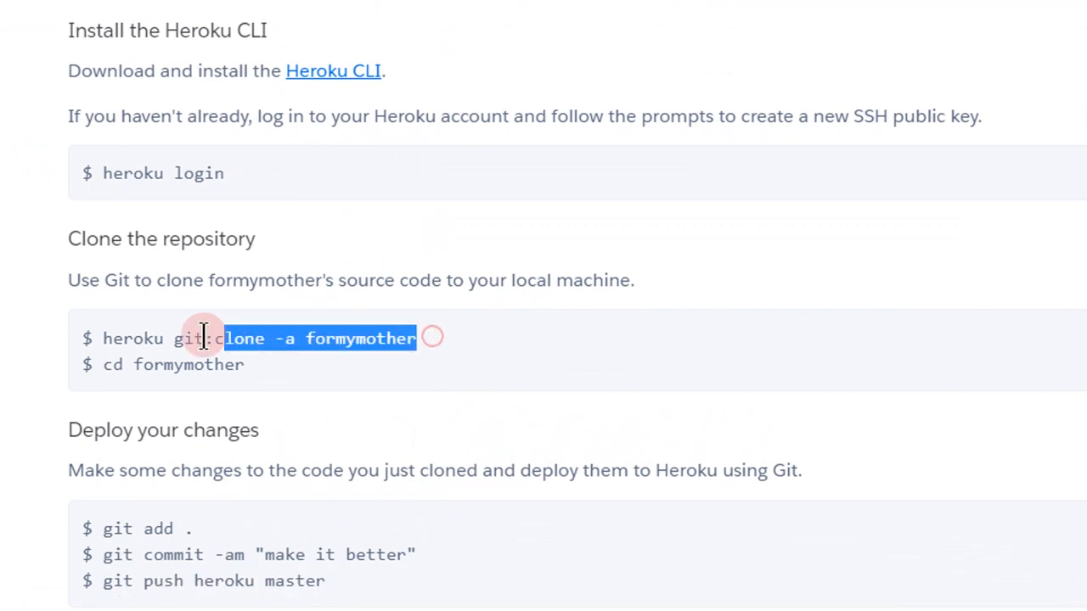
{"action": "left_click_drag", "start_coordinate": [204, 338], "coordinate": [106, 338]}
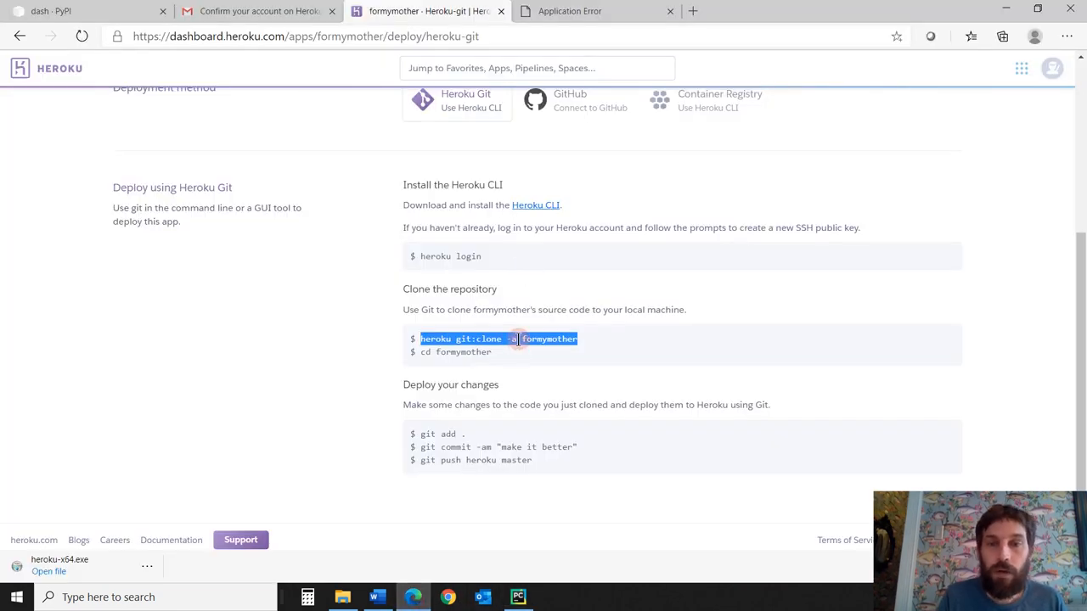
{"action": "left_click", "coordinate": [517, 597]}
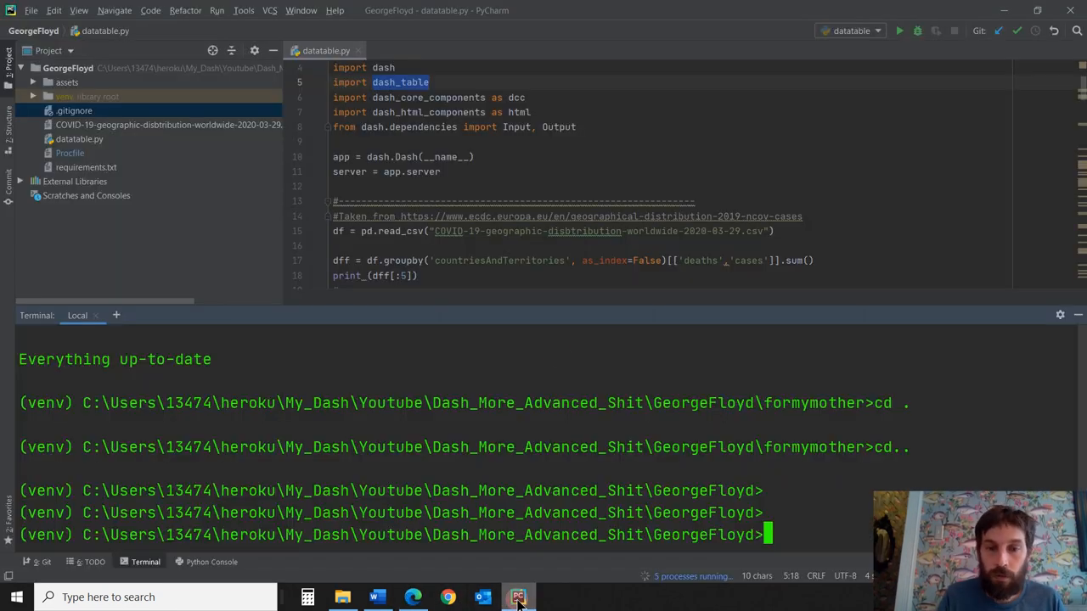
- Clone formymother and replace its Procfile with the corrected one from GeorgeFloyd
{"action": "type", "text": "heroku git:clone -a formymother"}
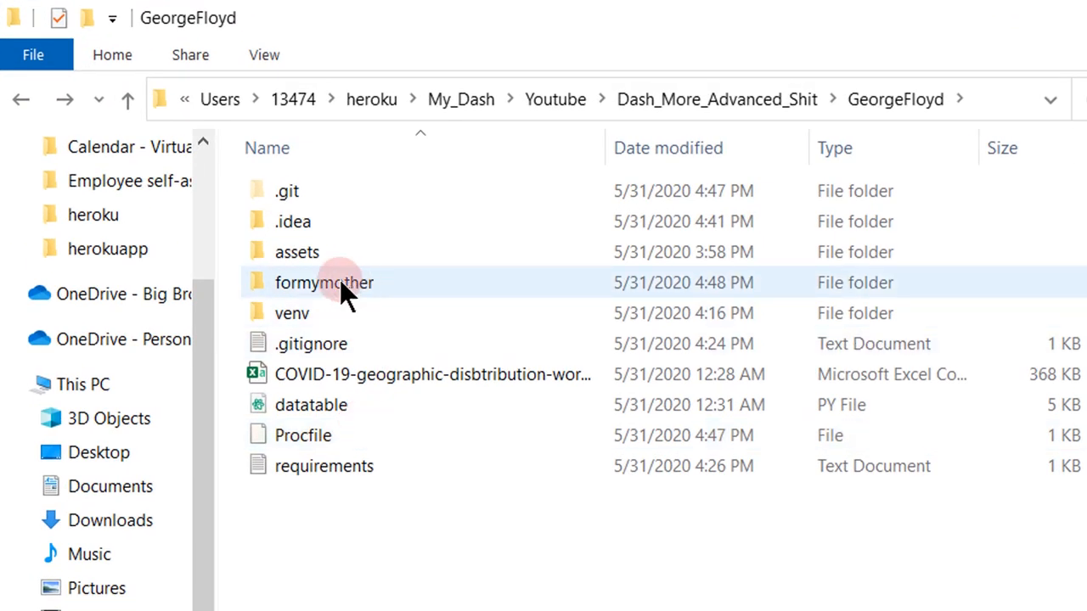
{"action": "left_click", "coordinate": [287, 191]}
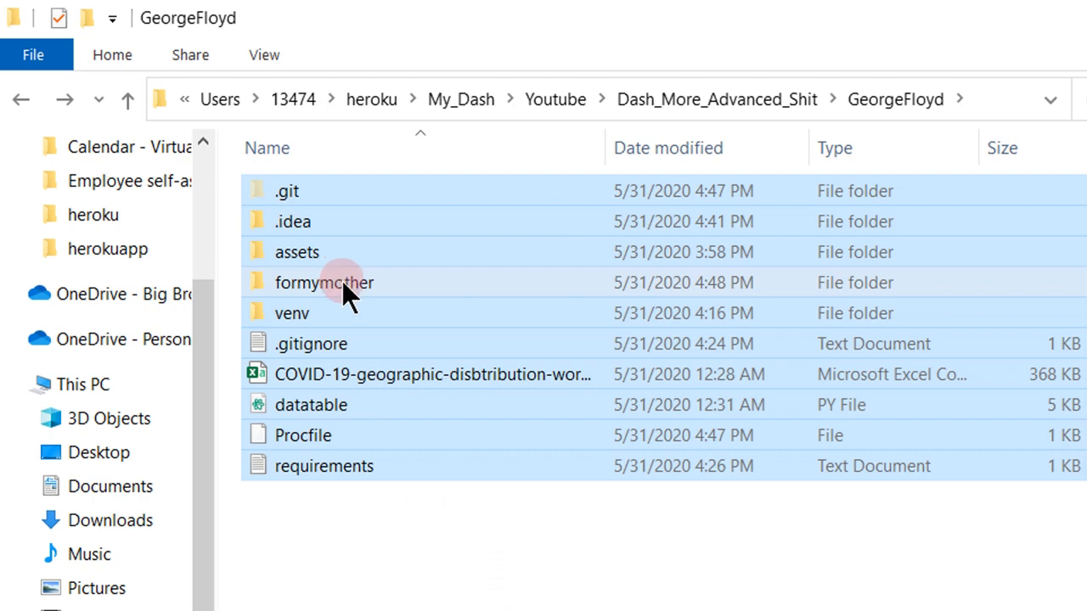
{"action": "double_click", "coordinate": [324, 281]}
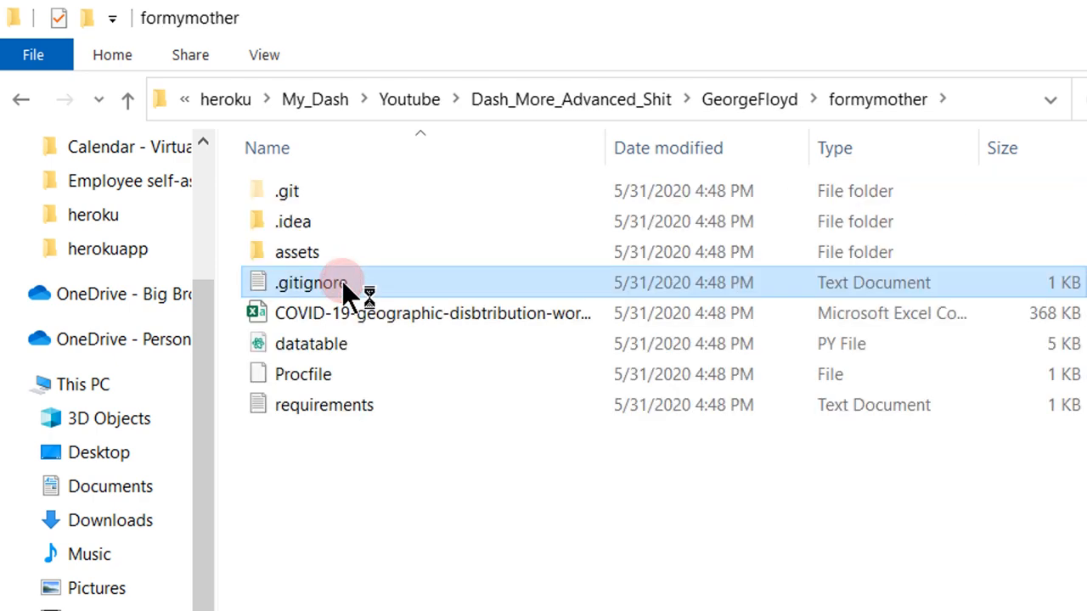
{"action": "left_click_drag", "start_coordinate": [310, 283], "coordinate": [585, 326]}
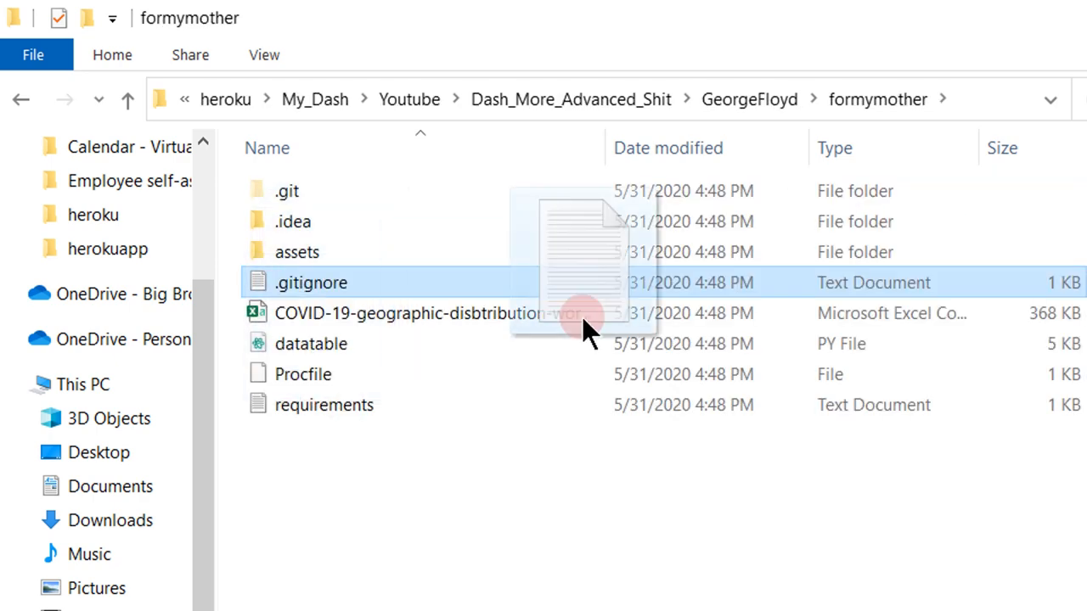
{"action": "mouse_move", "coordinate": [303, 374]}
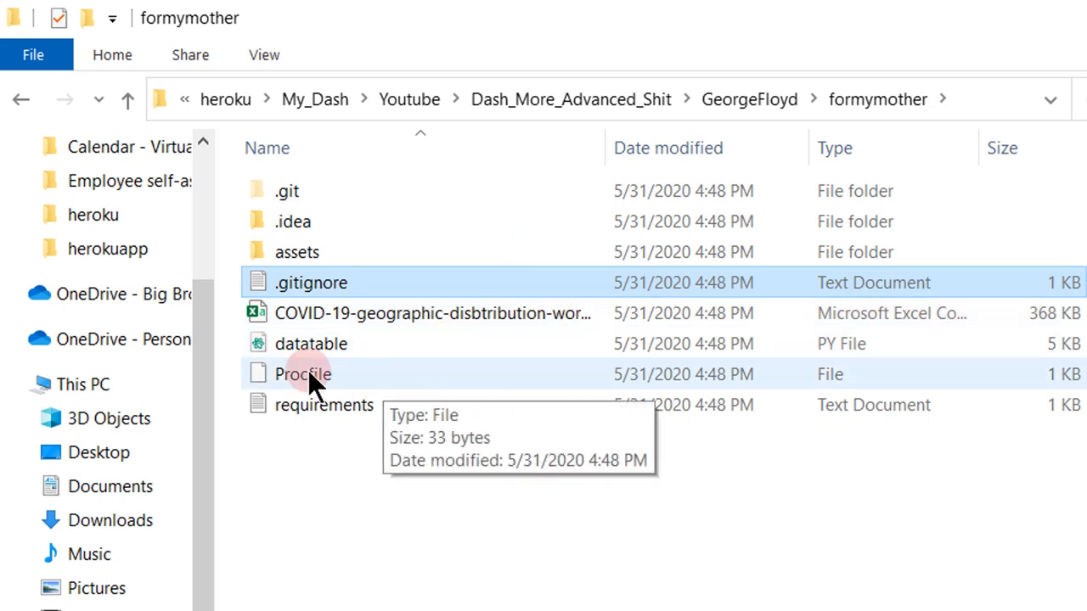
{"action": "right_click", "coordinate": [302, 375]}
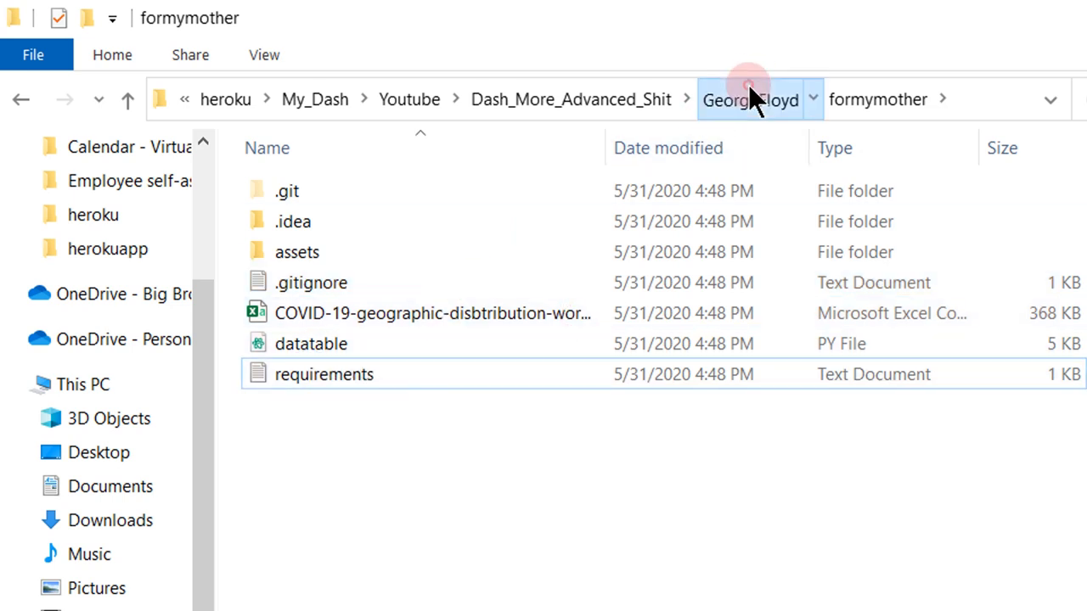
{"action": "left_click", "coordinate": [749, 99]}
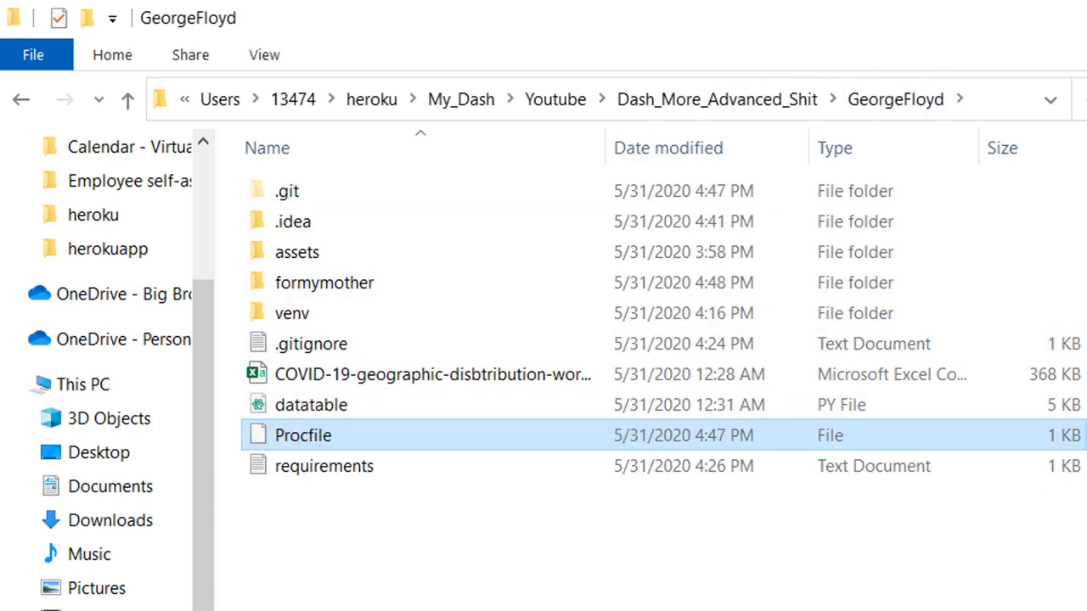
{"action": "double_click", "coordinate": [323, 281]}
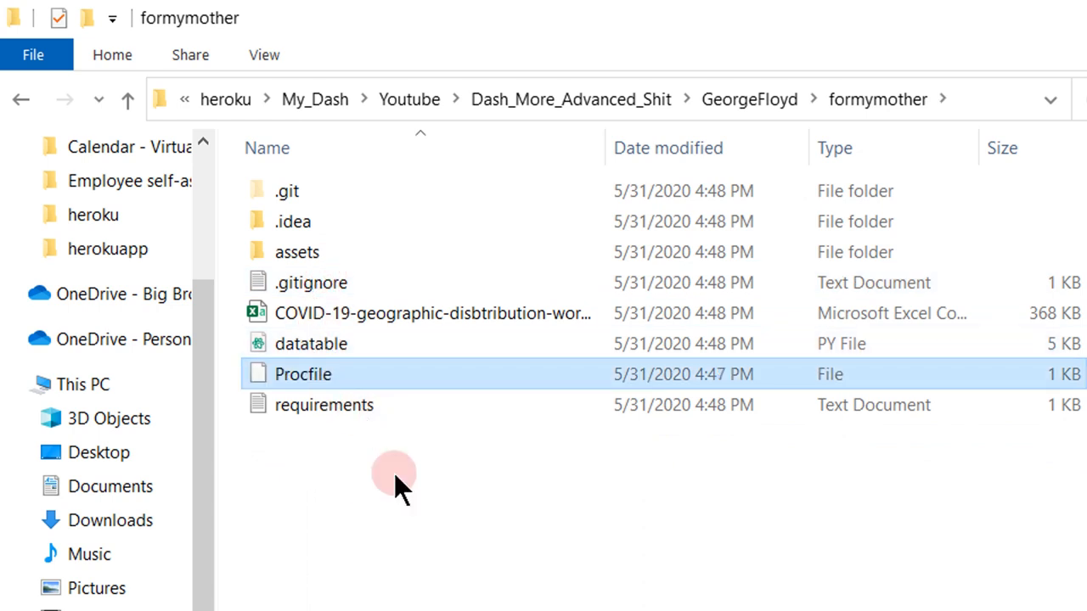
{"action": "mouse_move", "coordinate": [302, 375]}
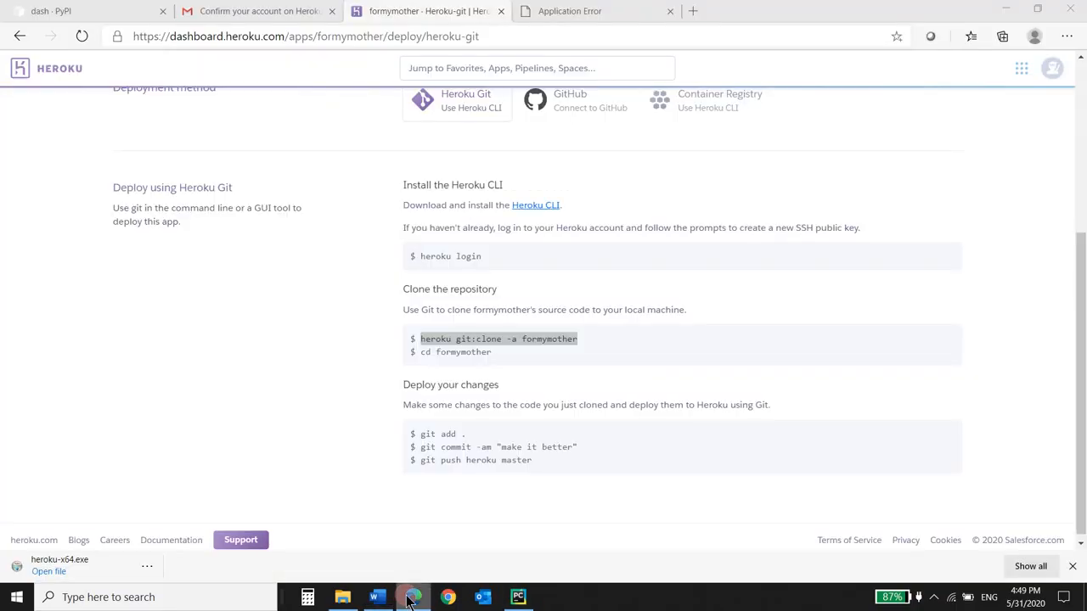
- Move into the formymother clone with cd and stage its files
{"action": "double_click", "coordinate": [458, 351]}
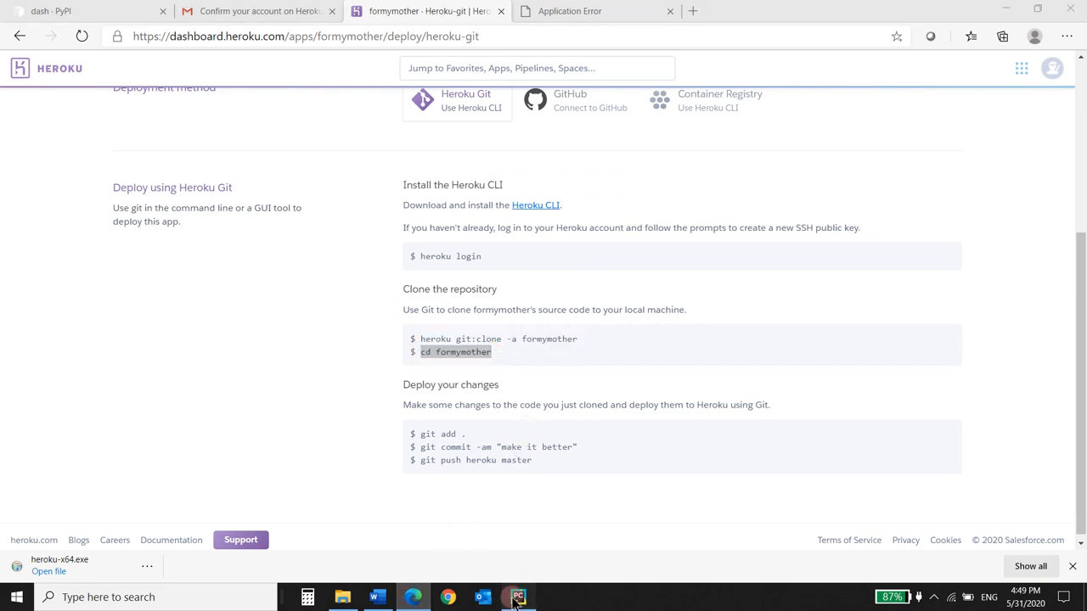
{"action": "left_click", "coordinate": [517, 596]}
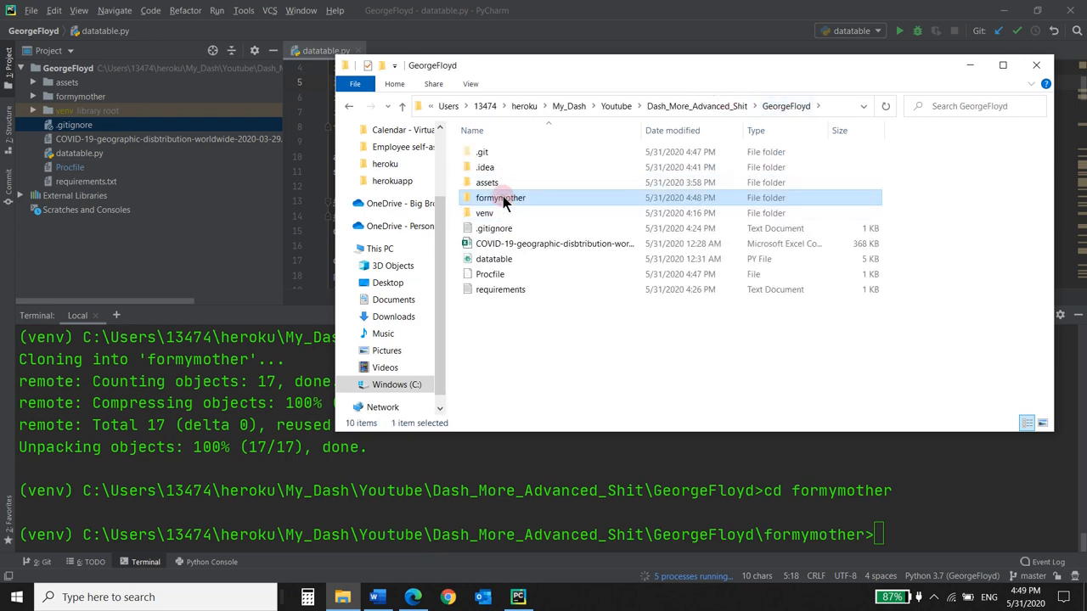
{"action": "double_click", "coordinate": [501, 197]}
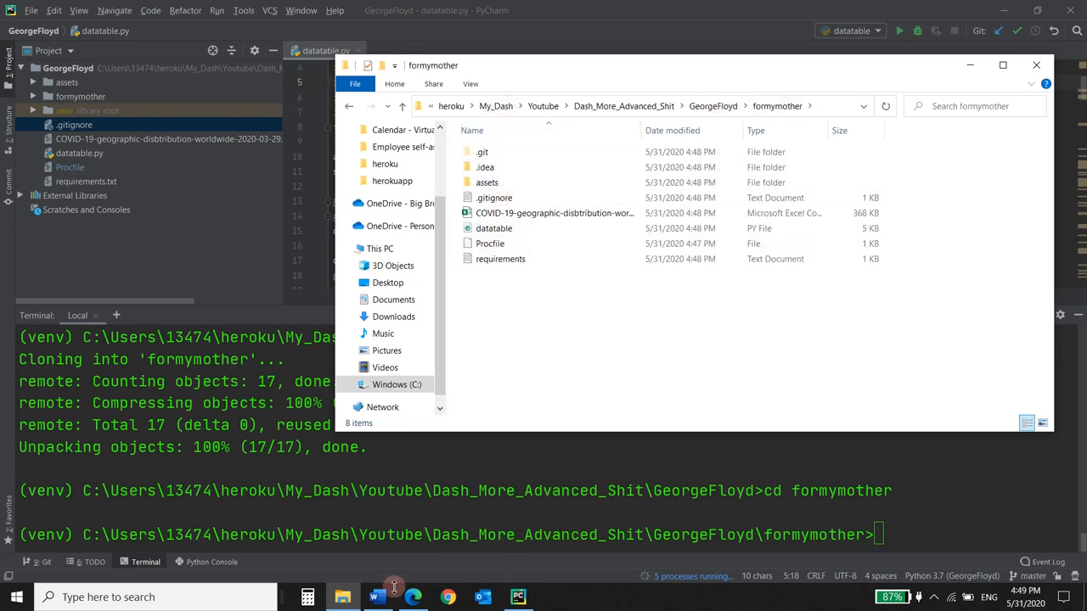
{"action": "left_click", "coordinate": [447, 597]}
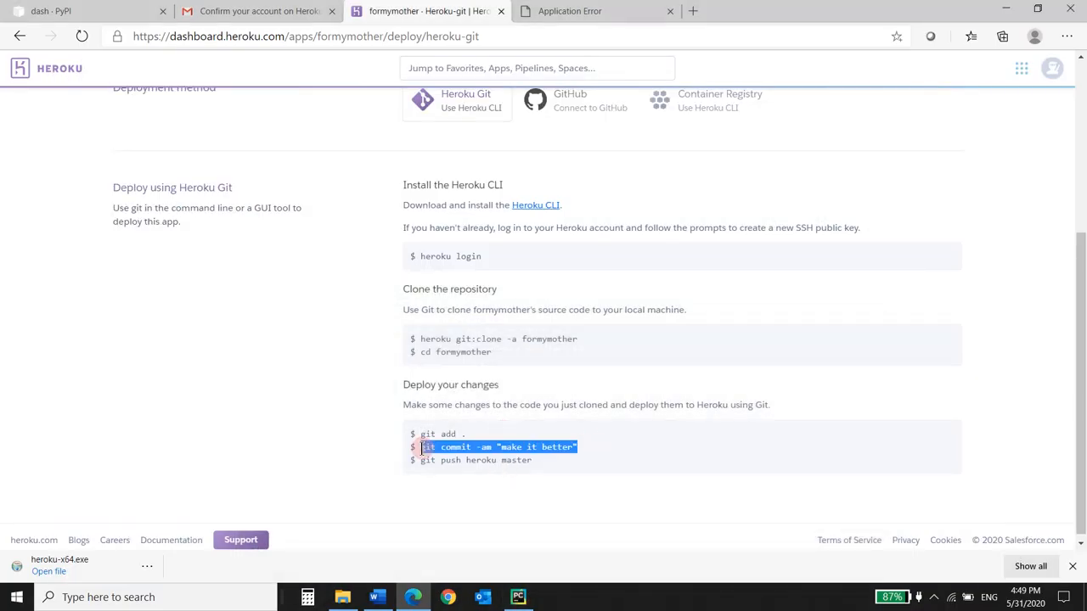
- Type the commit message 'fixed procfile spelling mistake' with git commit -am
{"action": "left_click", "coordinate": [518, 597]}
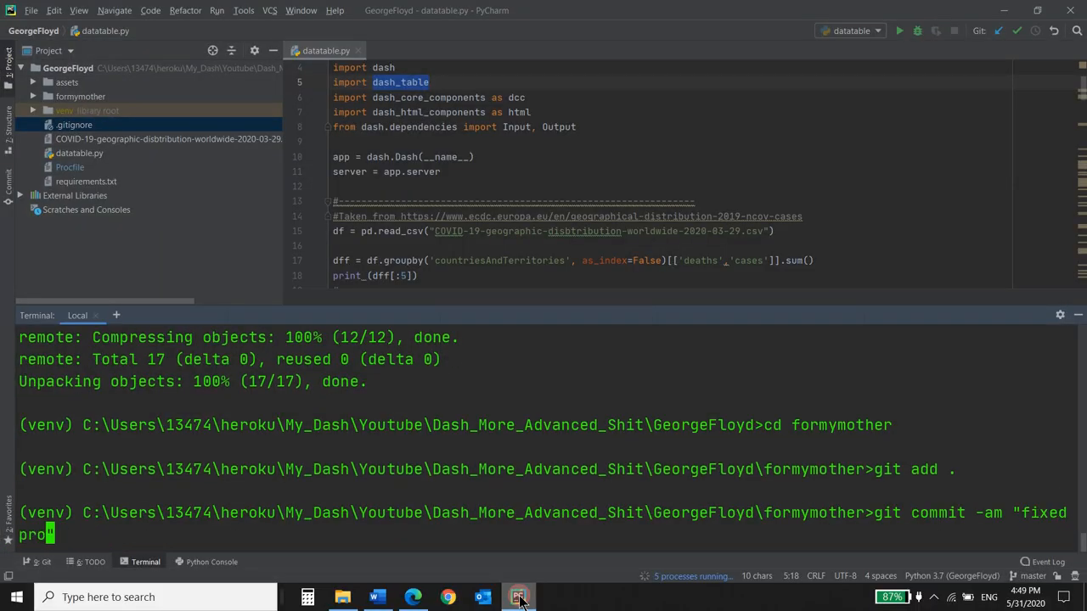
{"action": "type", "text": "cfile"}
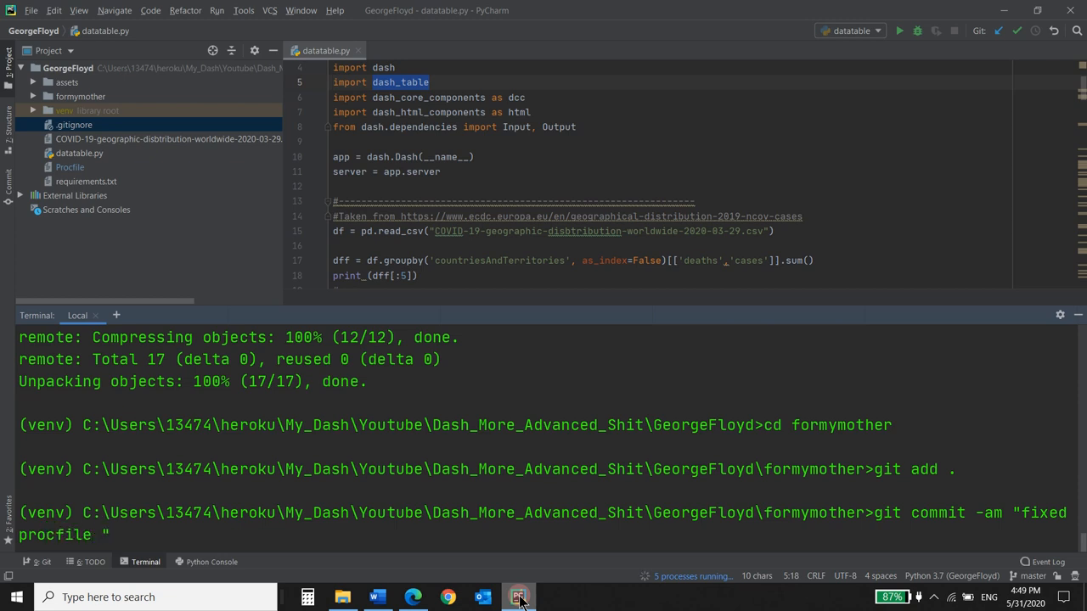
{"action": "type", "text": "spelling mis"}
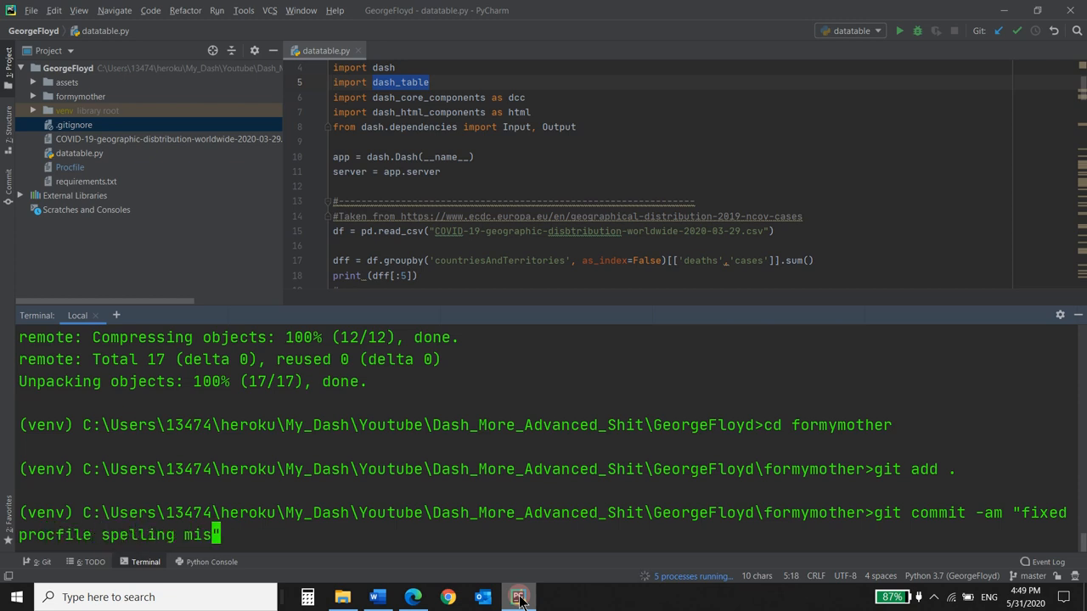
{"action": "type", "text": "take"}
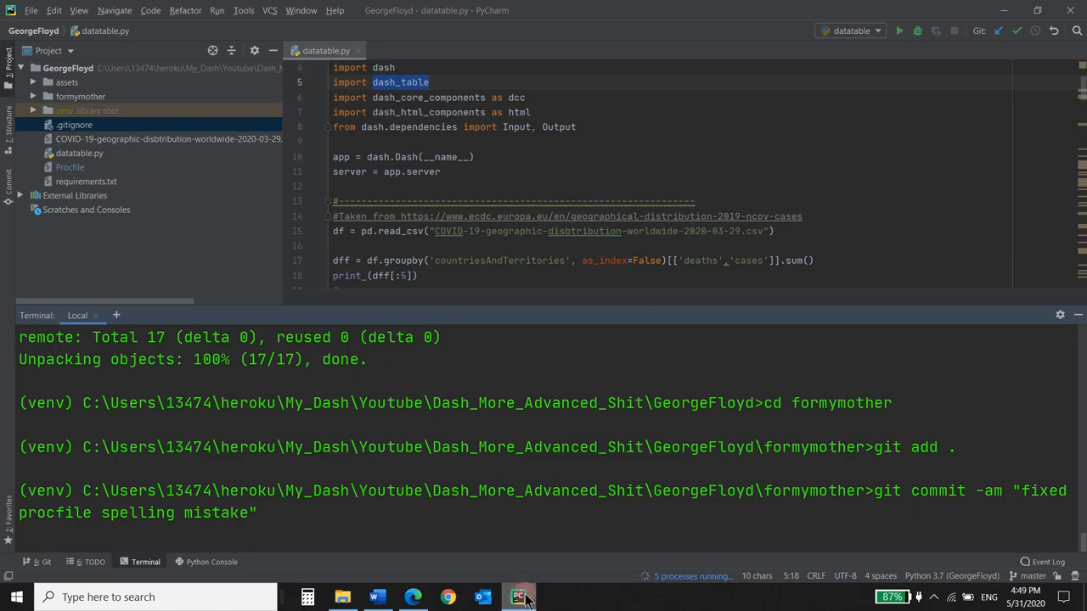
{"action": "left_click", "coordinate": [447, 596]}
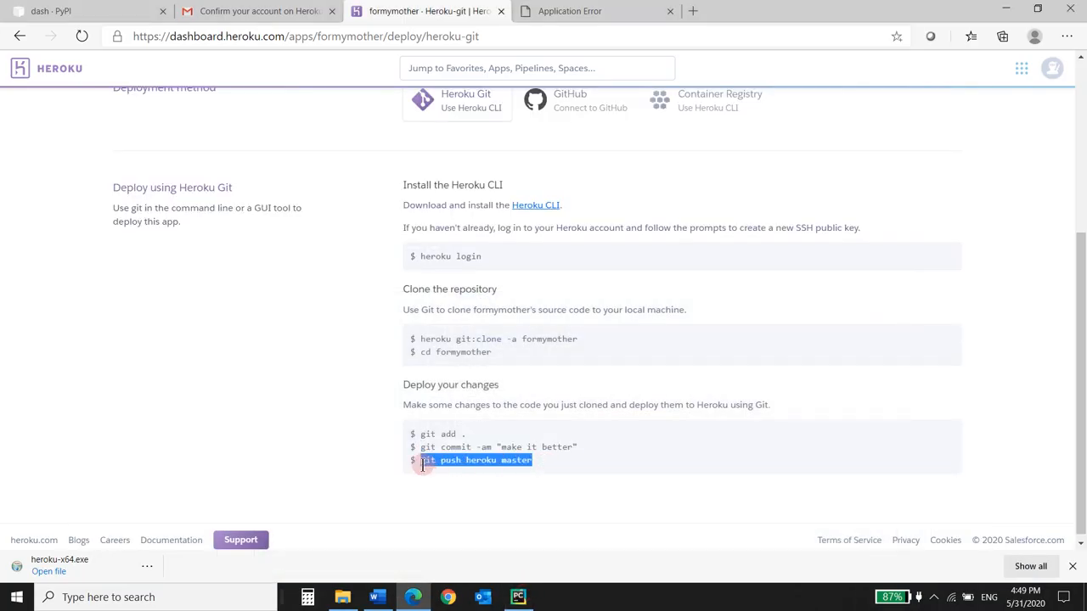
- Run the Procfile-fix commit and 'git push heroku master' from the clone
{"action": "left_click", "coordinate": [517, 596]}
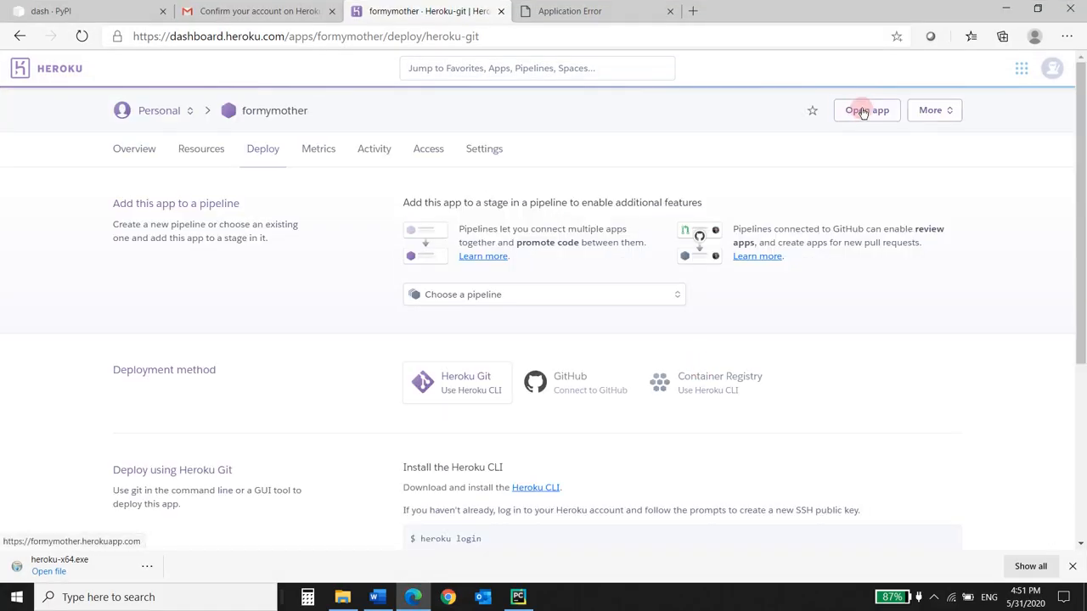
- Open the live app and toggle the Afghanistan checkbox to test the line and pie charts
{"action": "left_click", "coordinate": [866, 110]}
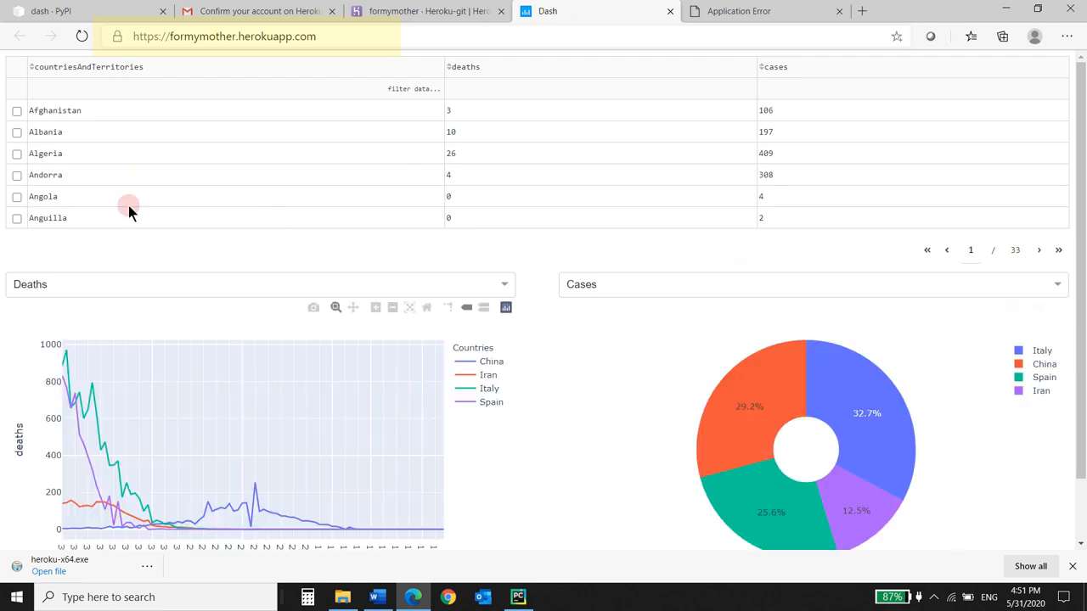
{"action": "left_click", "coordinate": [16, 110]}
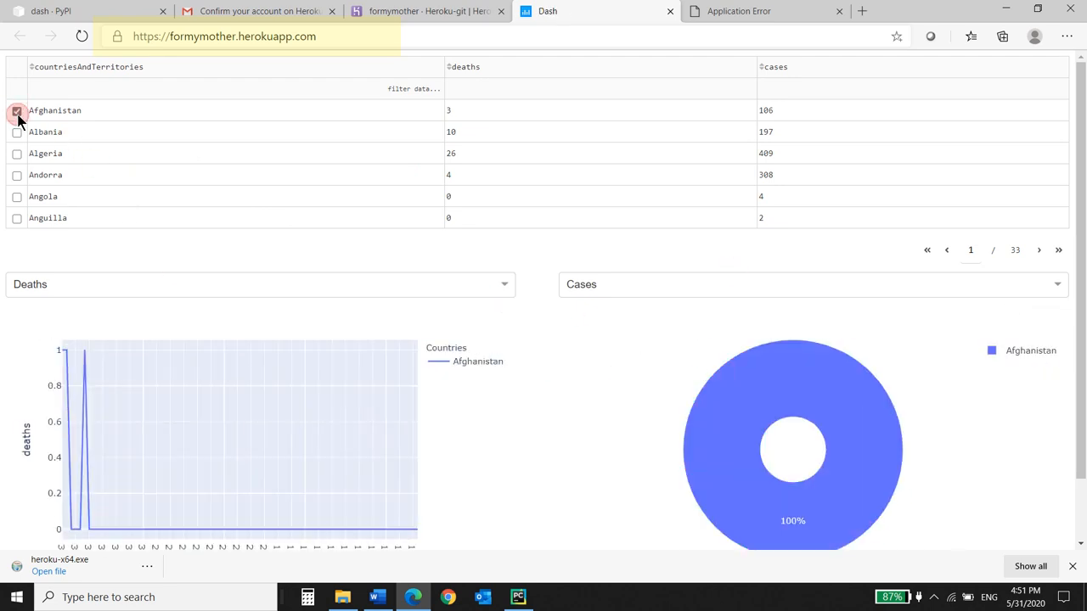
{"action": "left_click", "coordinate": [16, 110]}
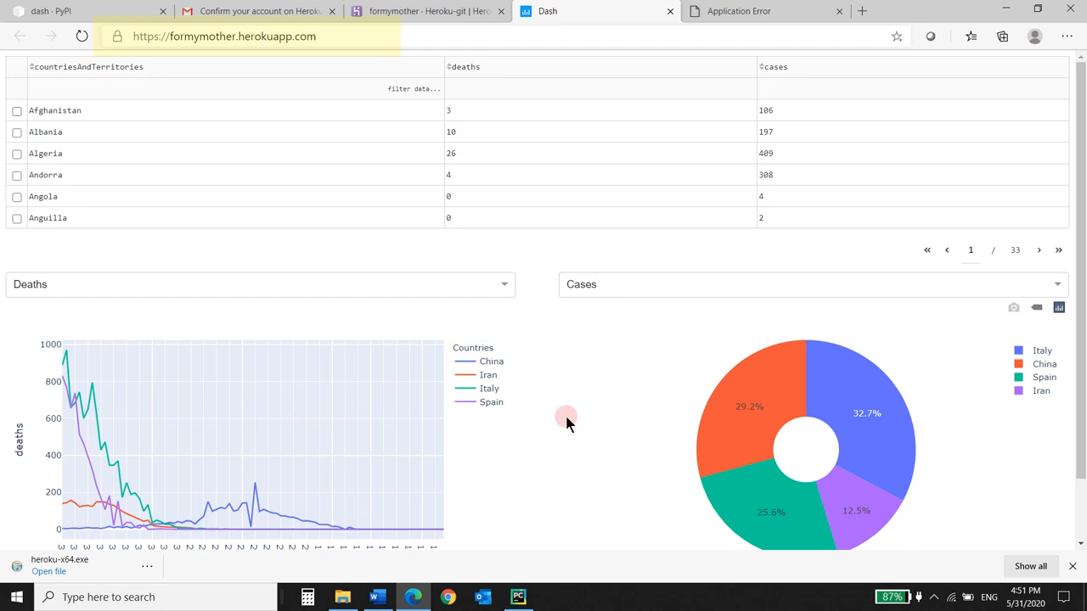